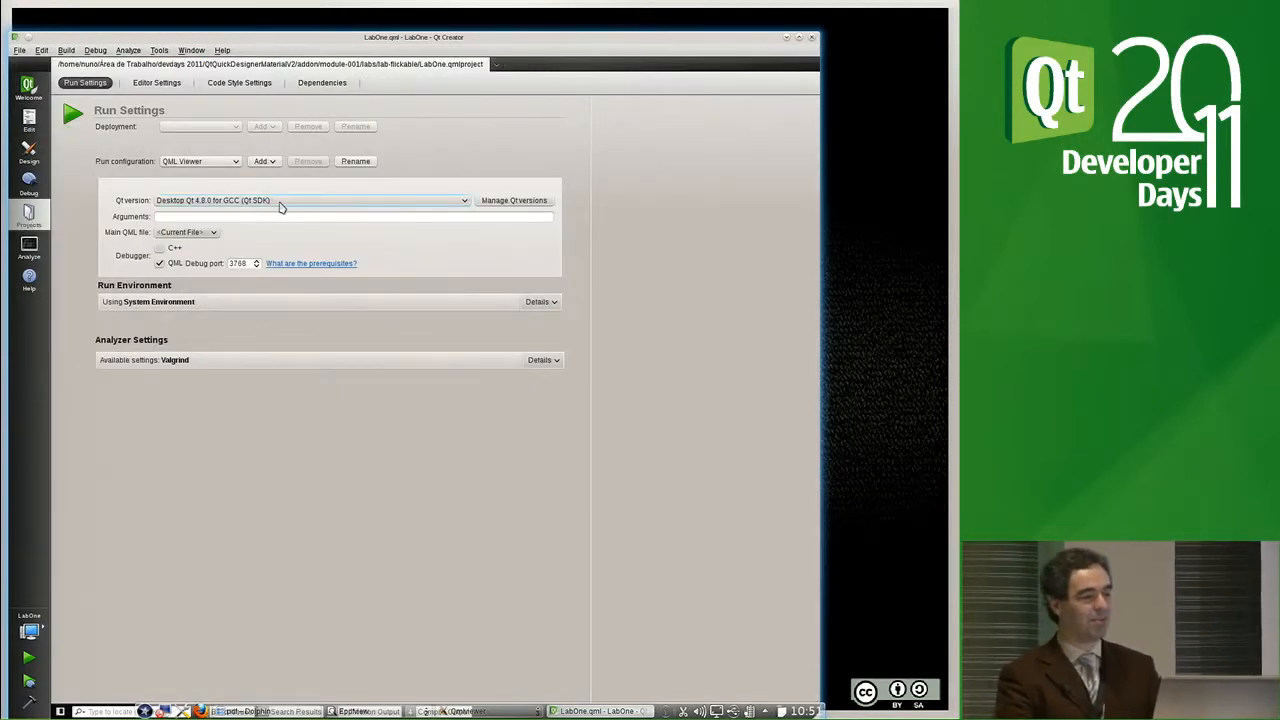
Choose a different Qt version for running in the project's Run Settings
click(310, 200)
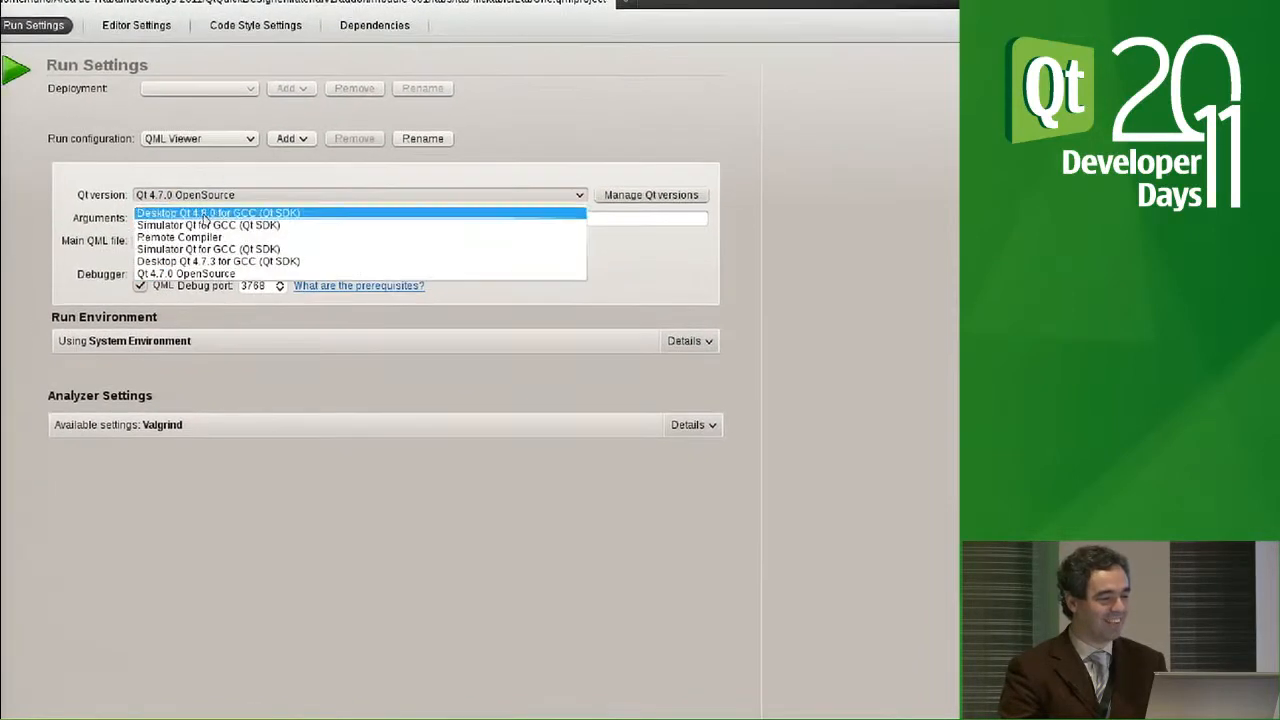
click(216, 212)
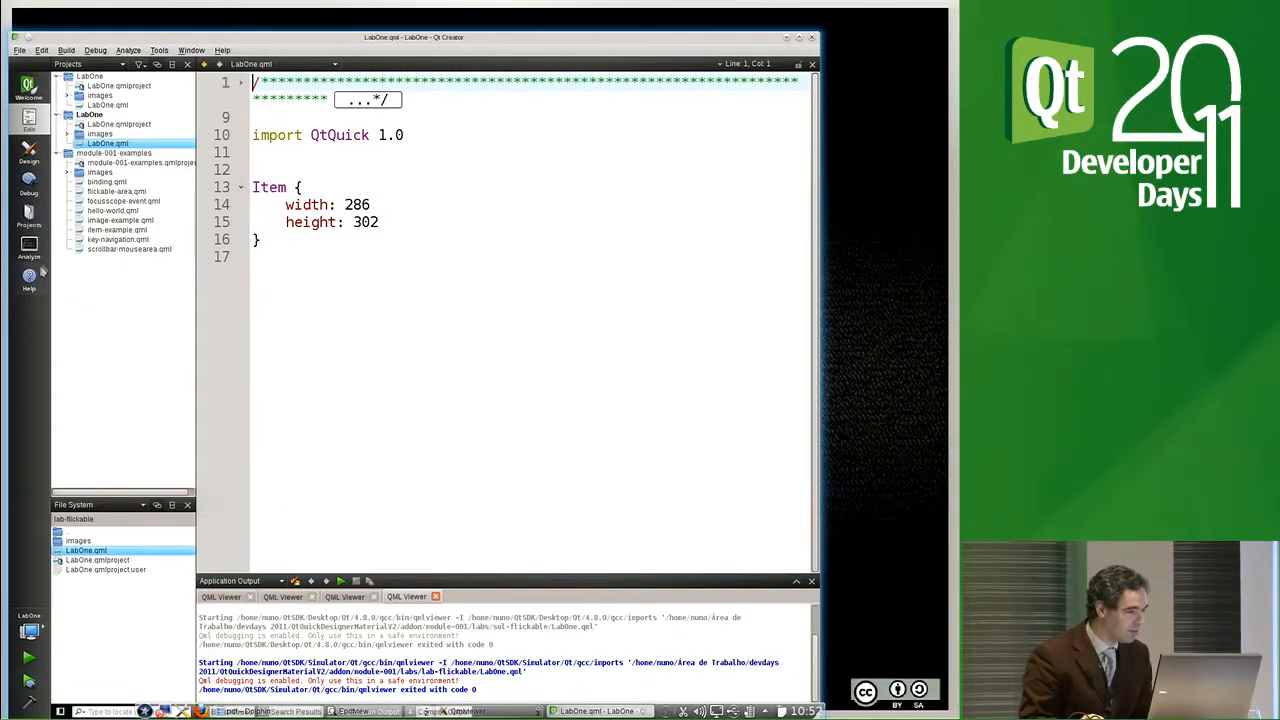
Select the Qt 4.7.3 version in Run Settings and run the project in the viewer
click(28, 216)
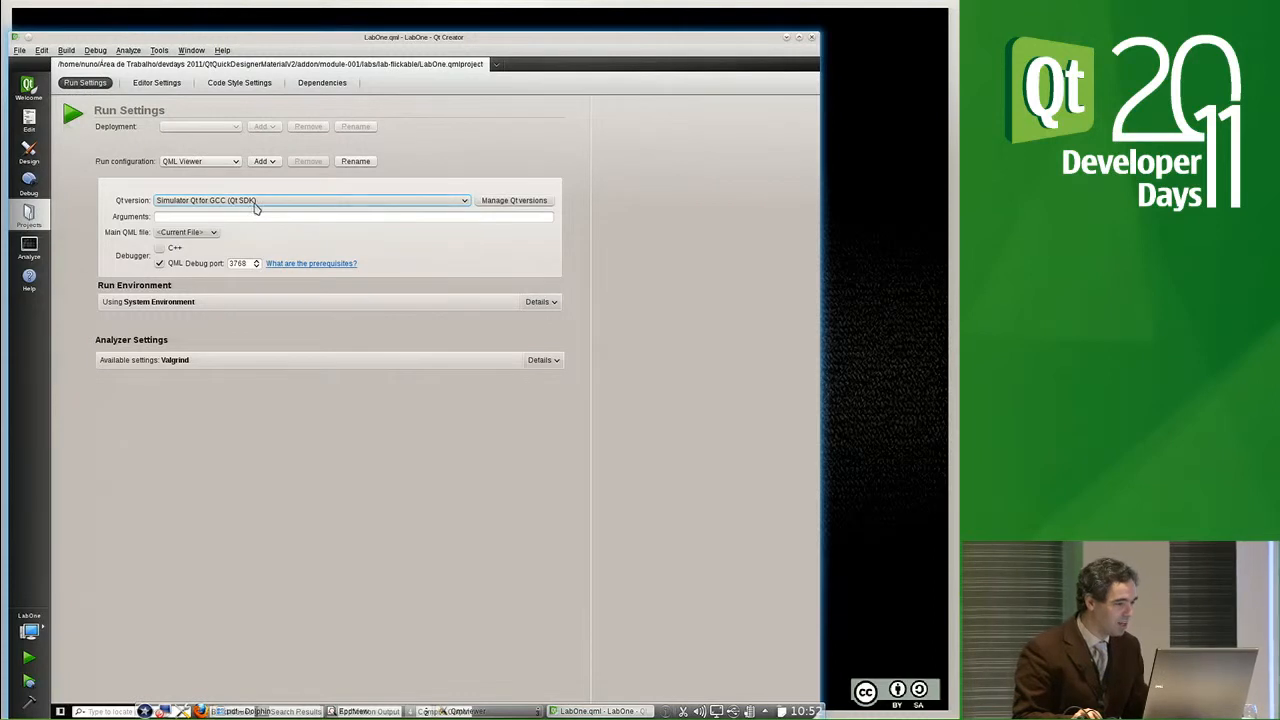
click(310, 200)
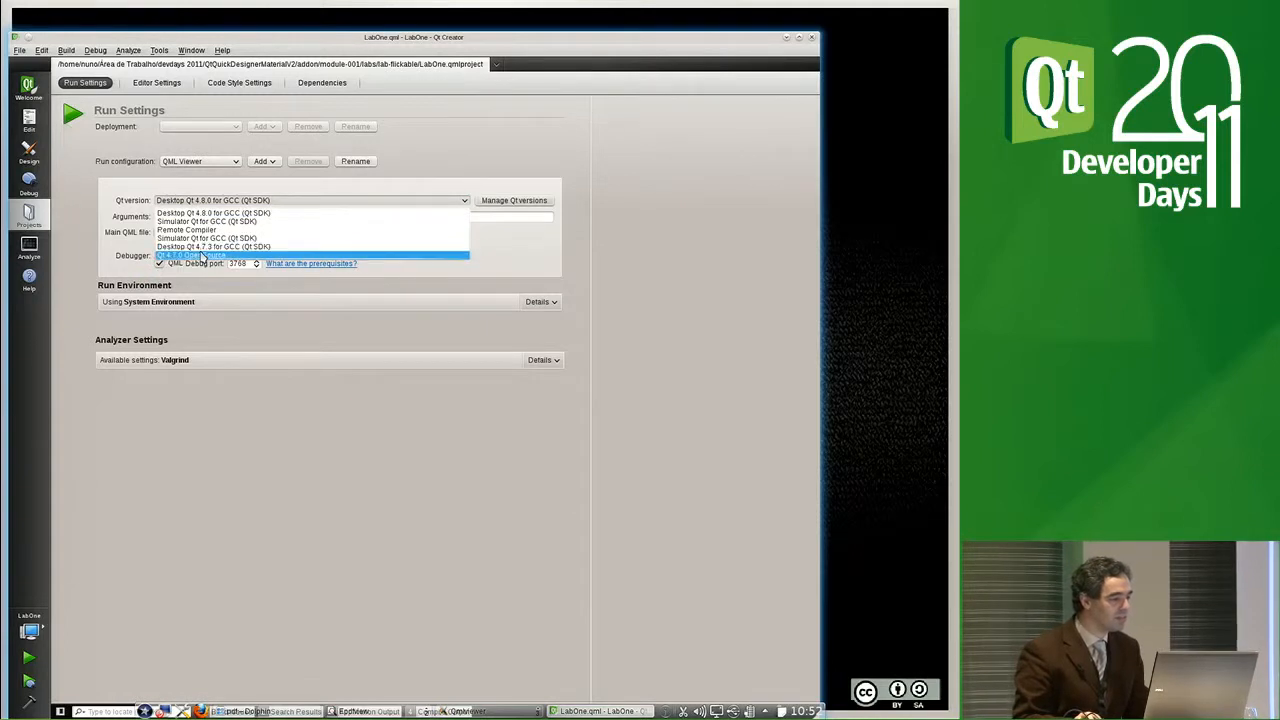
click(212, 248)
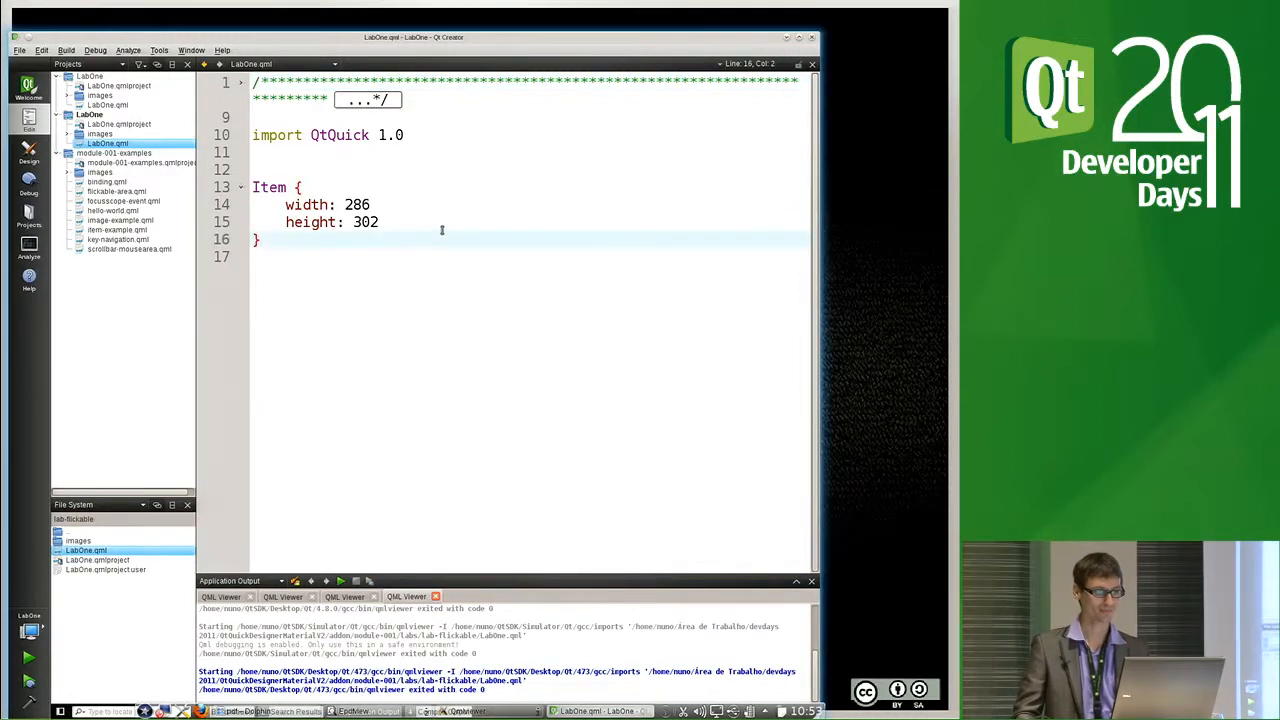
text(+)
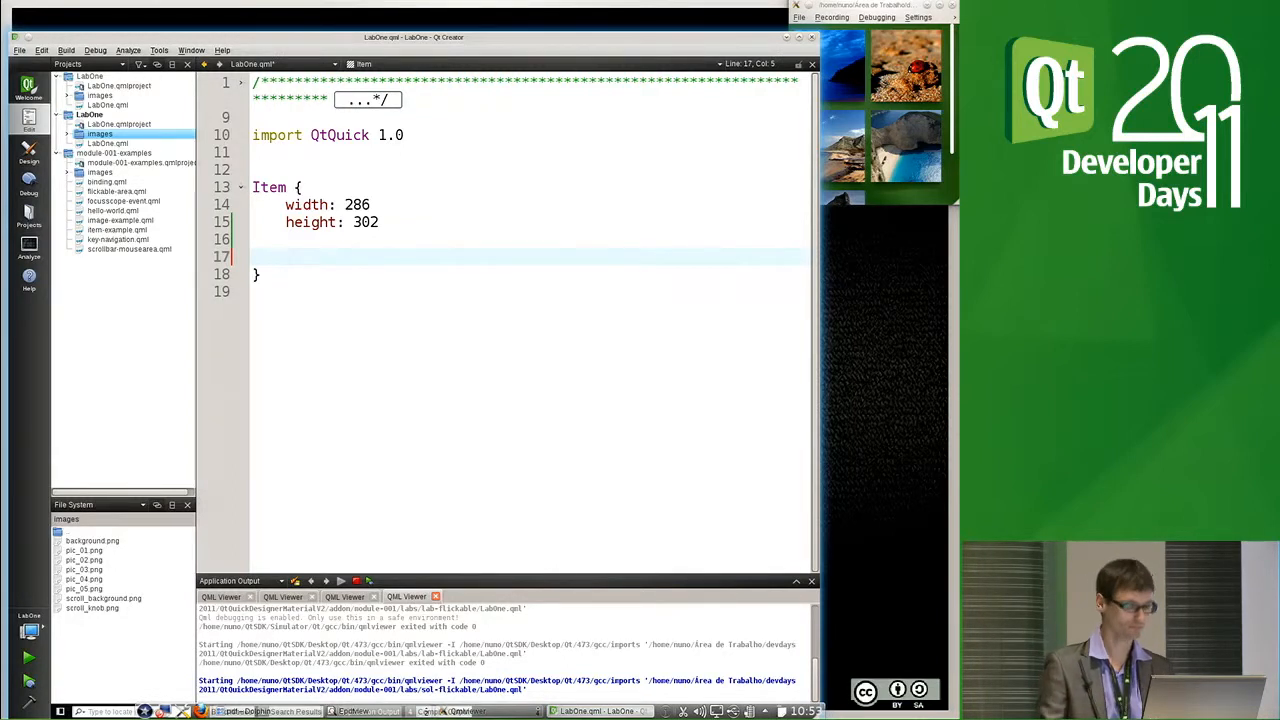
Add an Image with id background, source images/background.png and anchors.fill: parent
text(Ima)
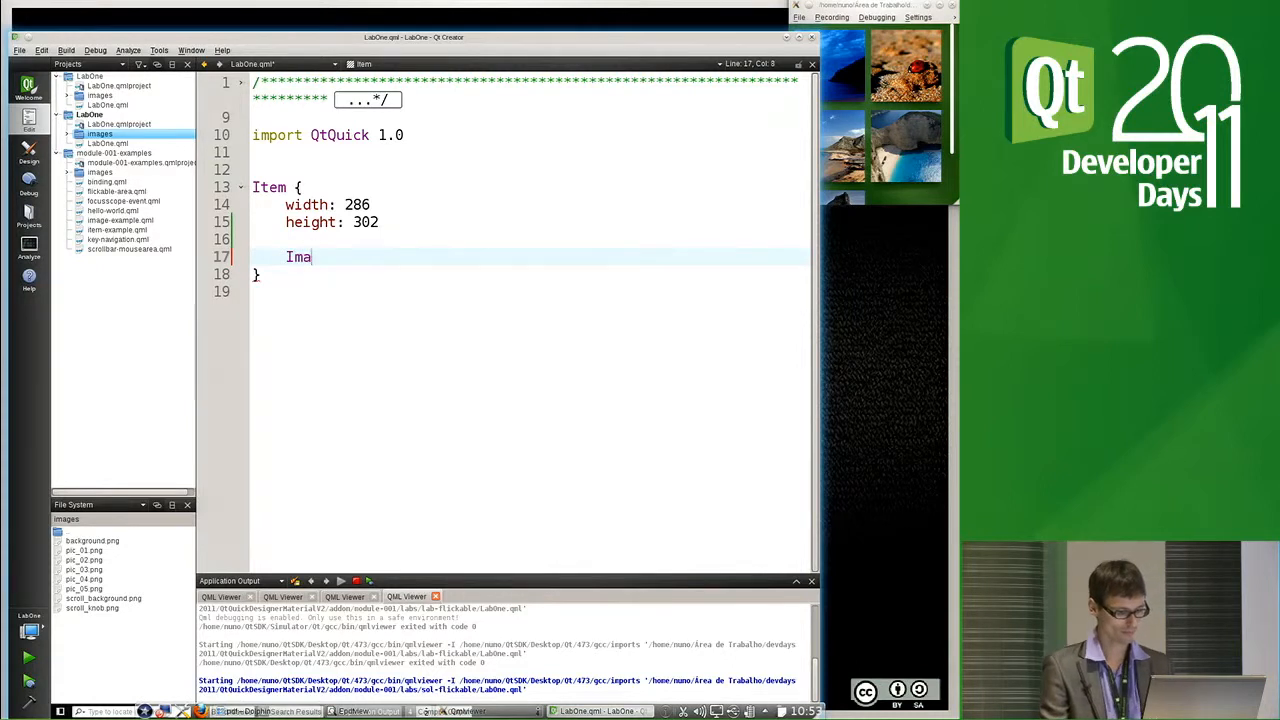
text(ge {)
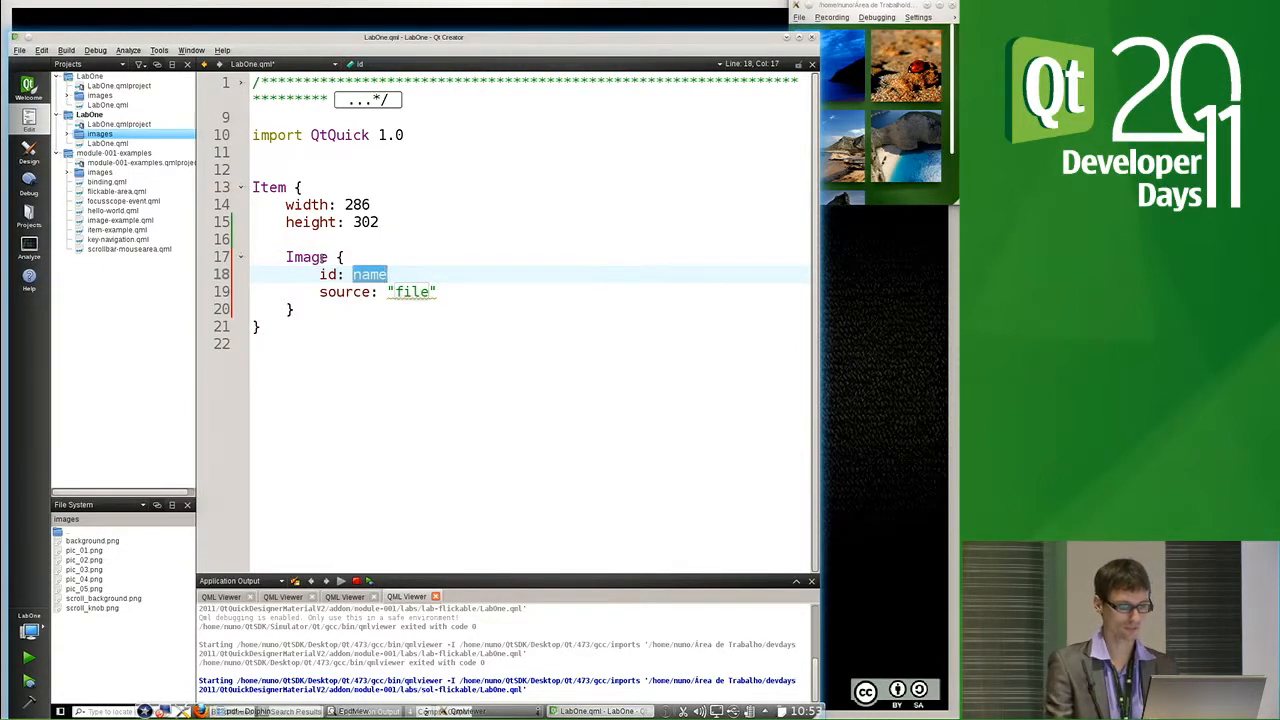
text(ba)
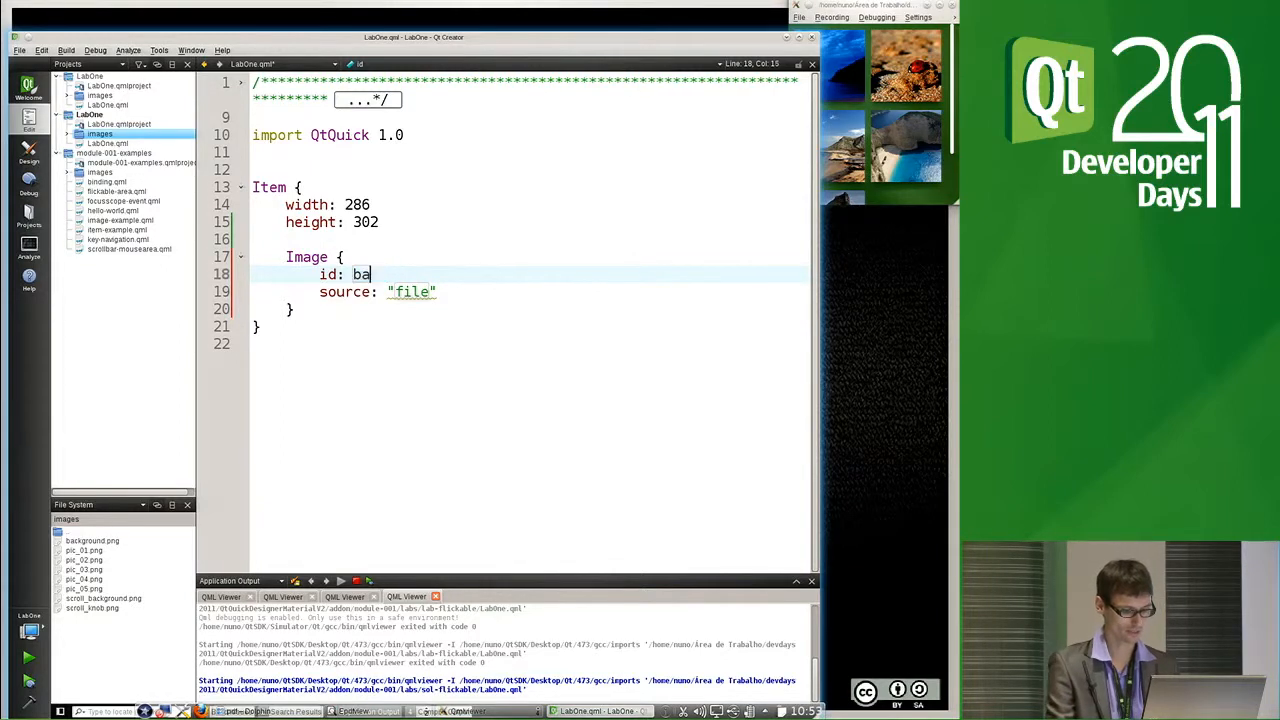
text(ckground)
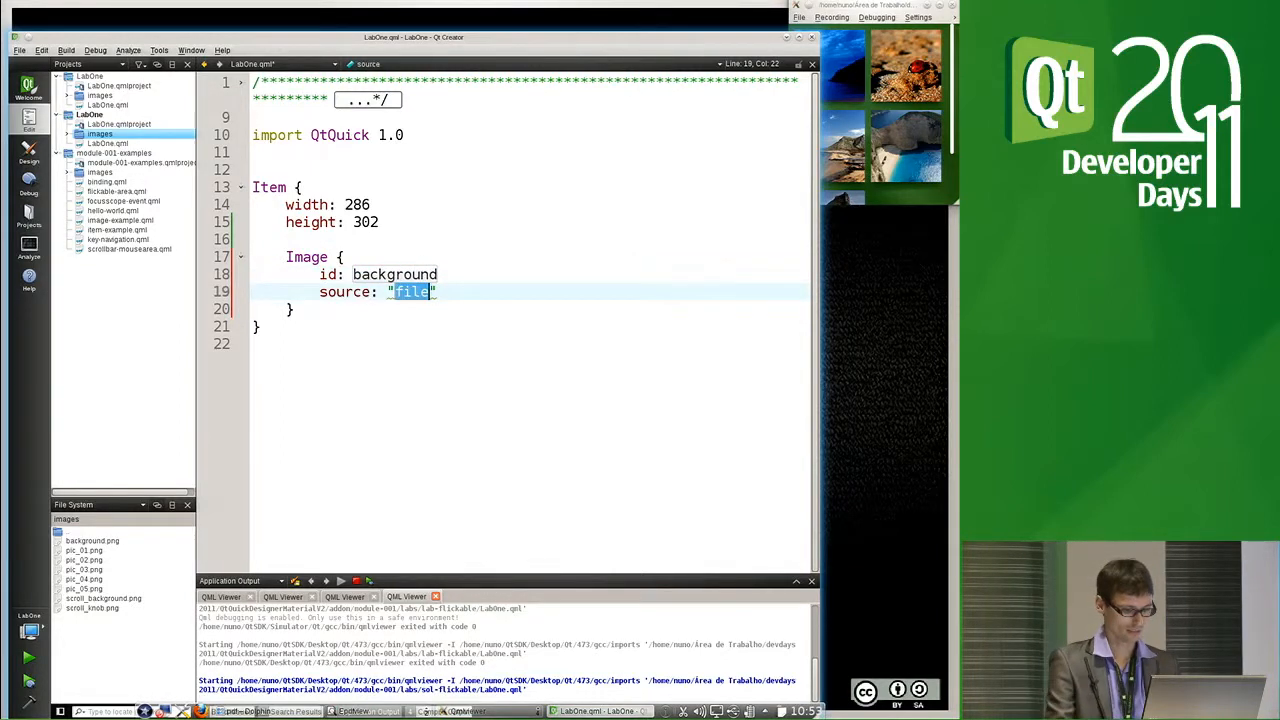
text(images)
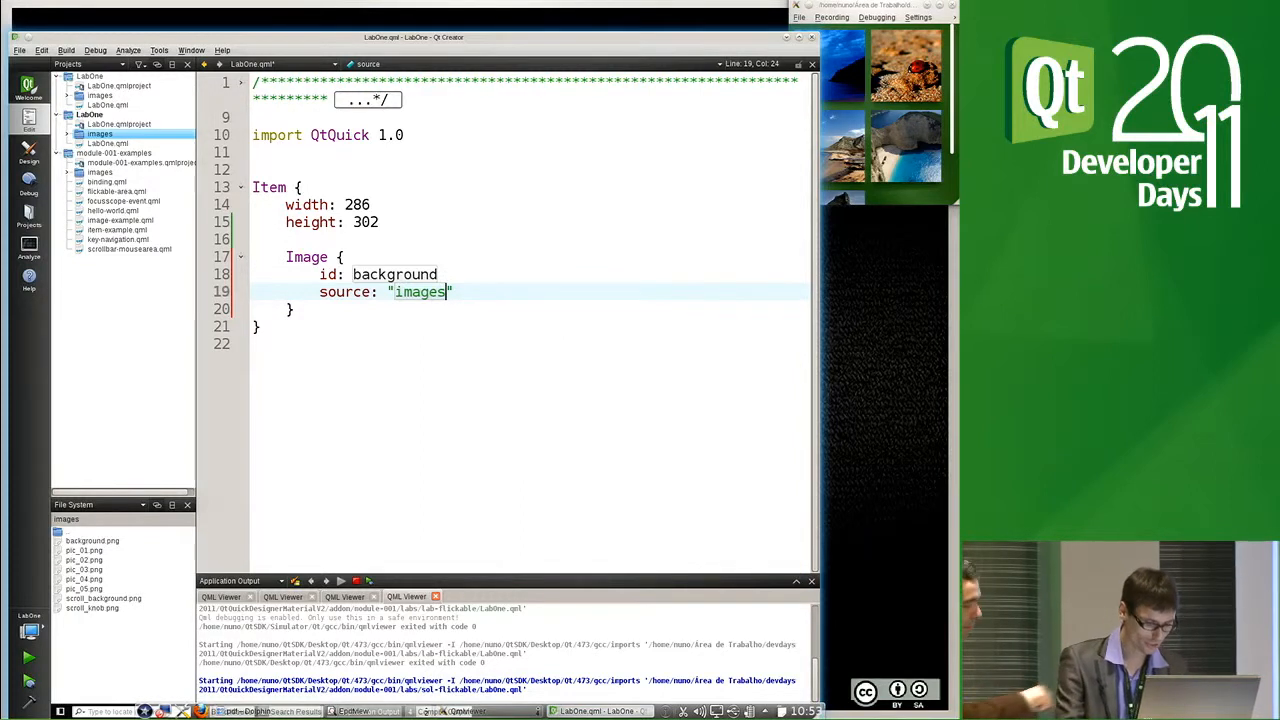
text(/background.png)
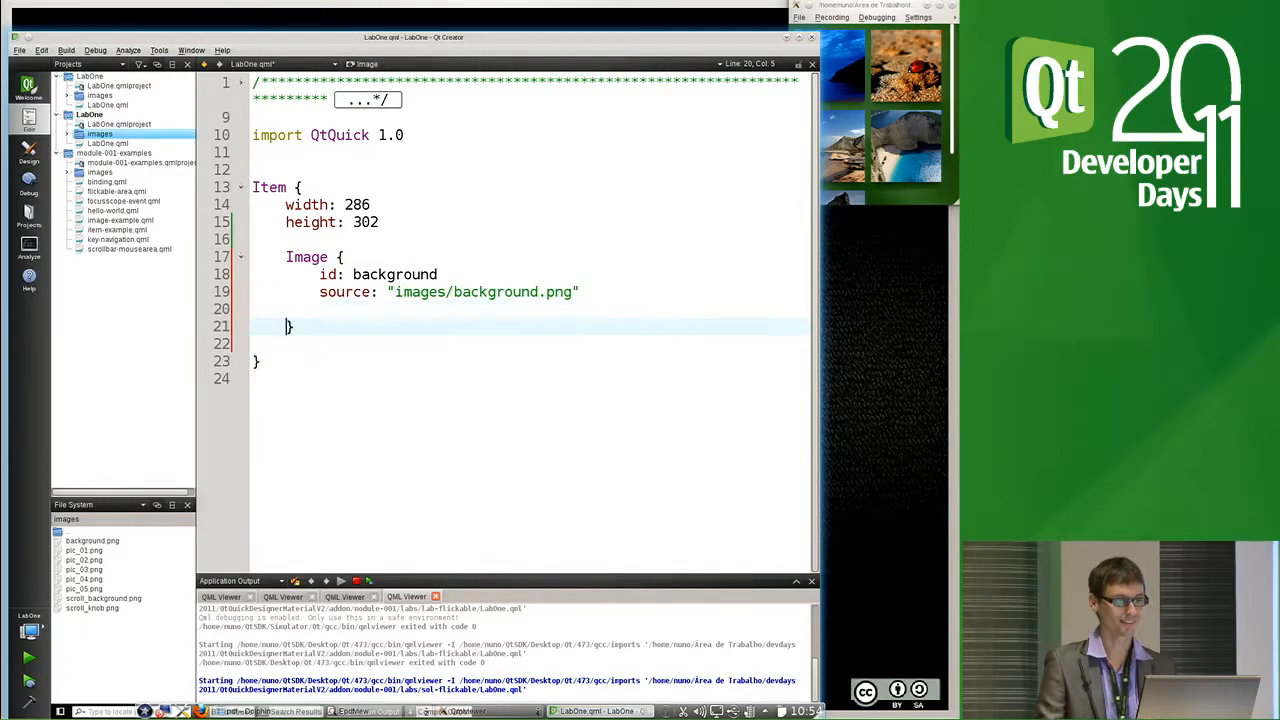
text(a)
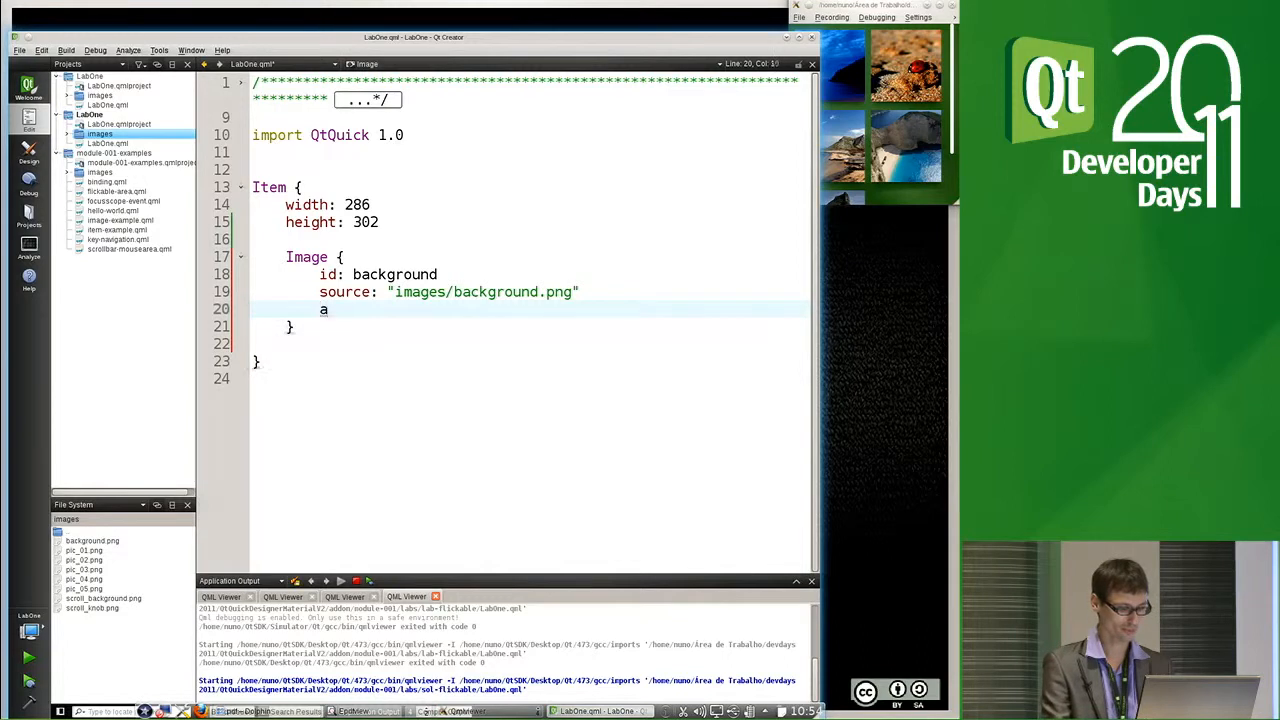
text(nch)
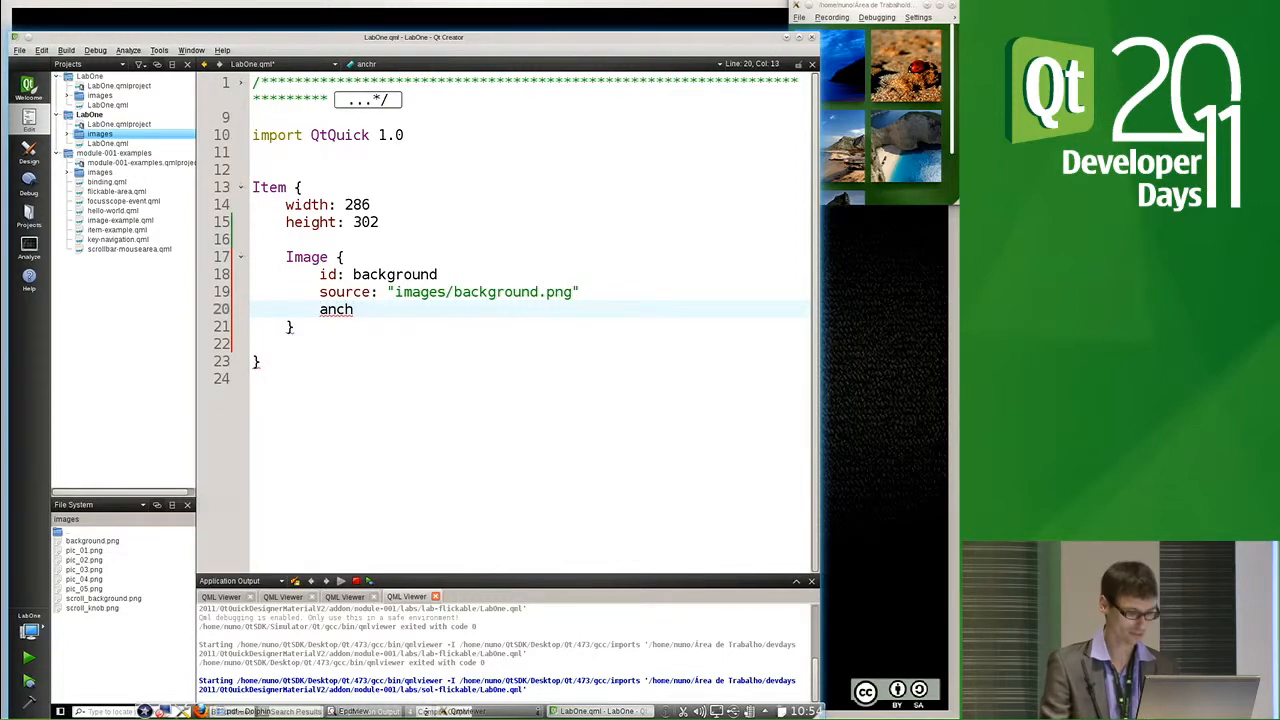
text(ors.fill: parent)
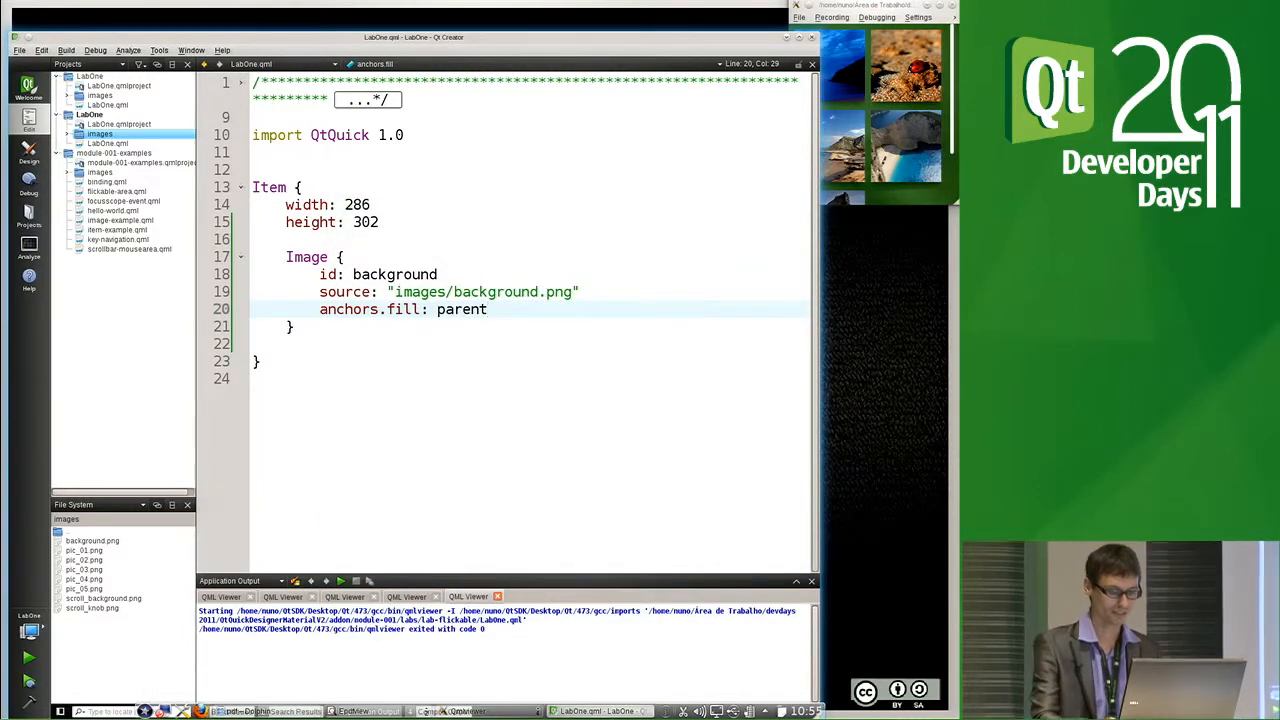
Remove the anchors.fill: parent line and leave a blank line after the Image block
key(Delete)
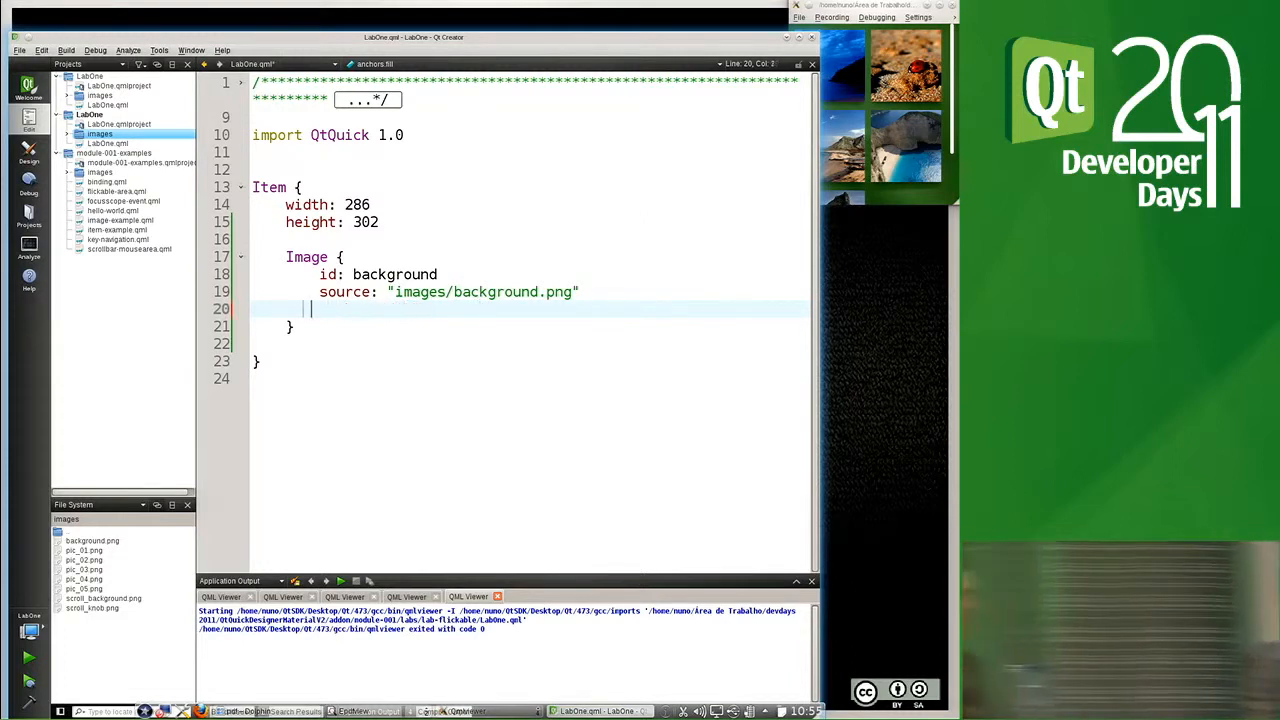
key(Backspace)
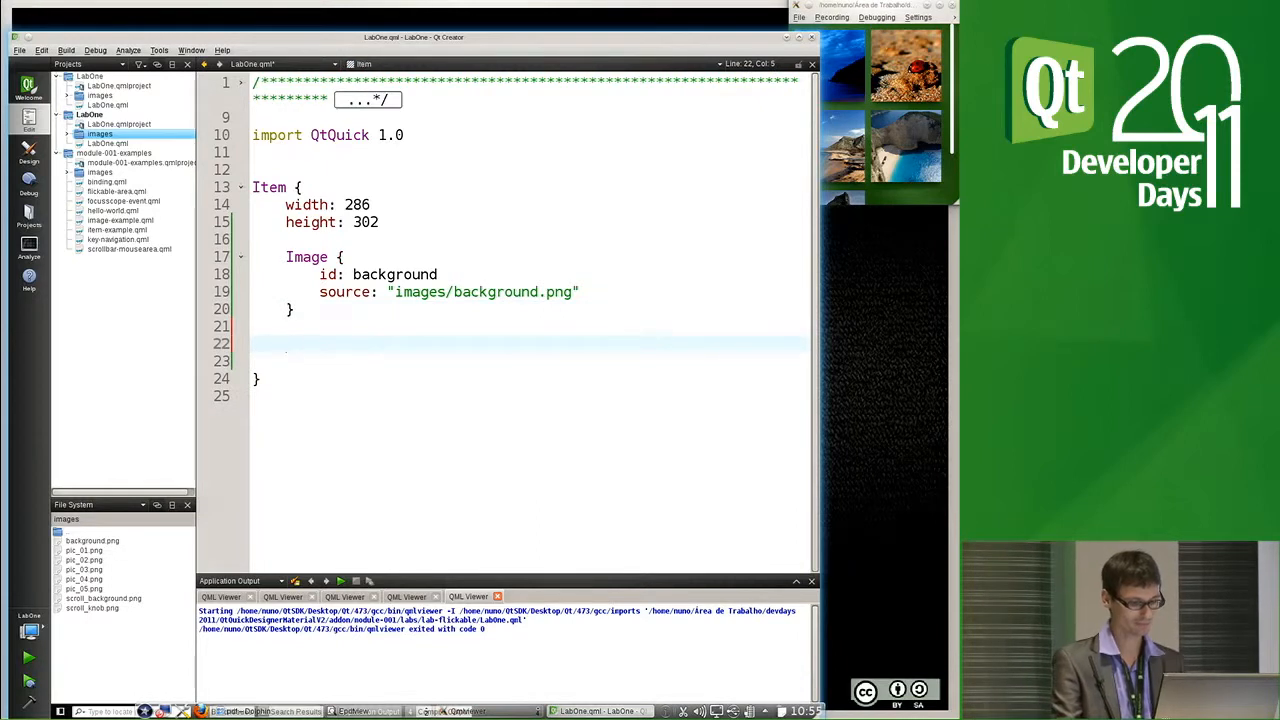
Add a Flickable block with id flickable inside the Item
text(Fli)
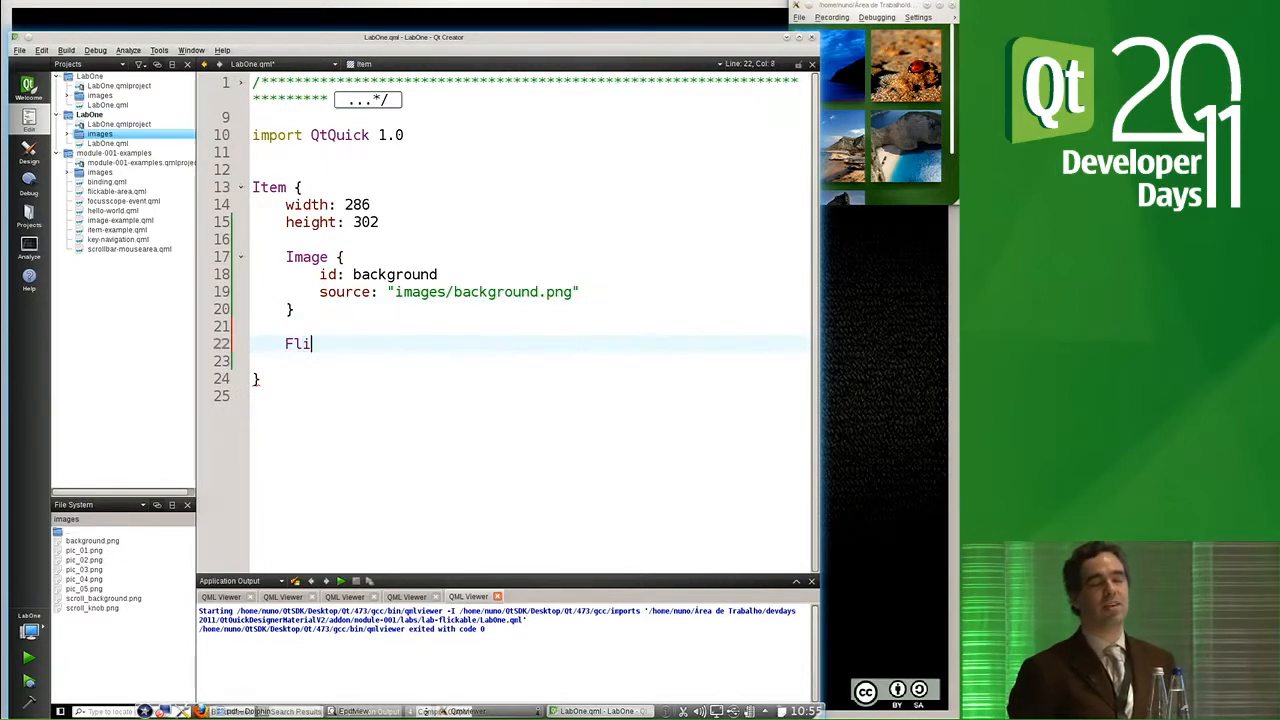
text(ckable)
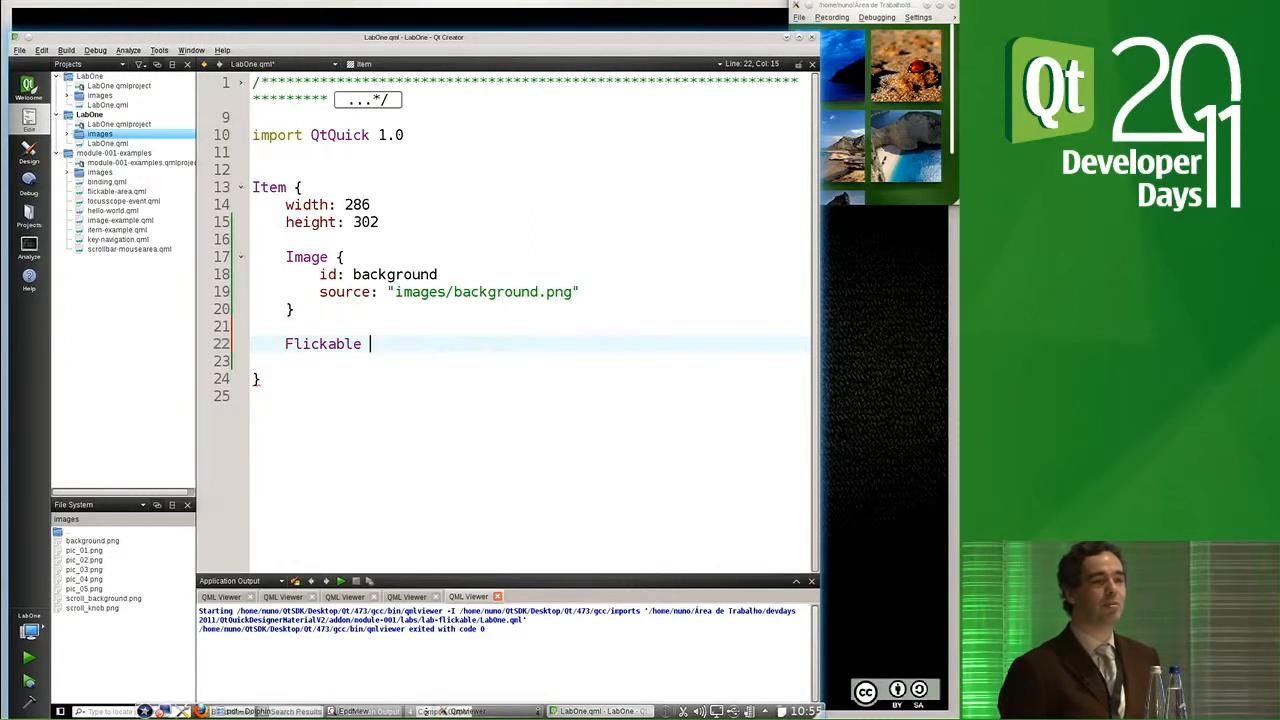
text({)
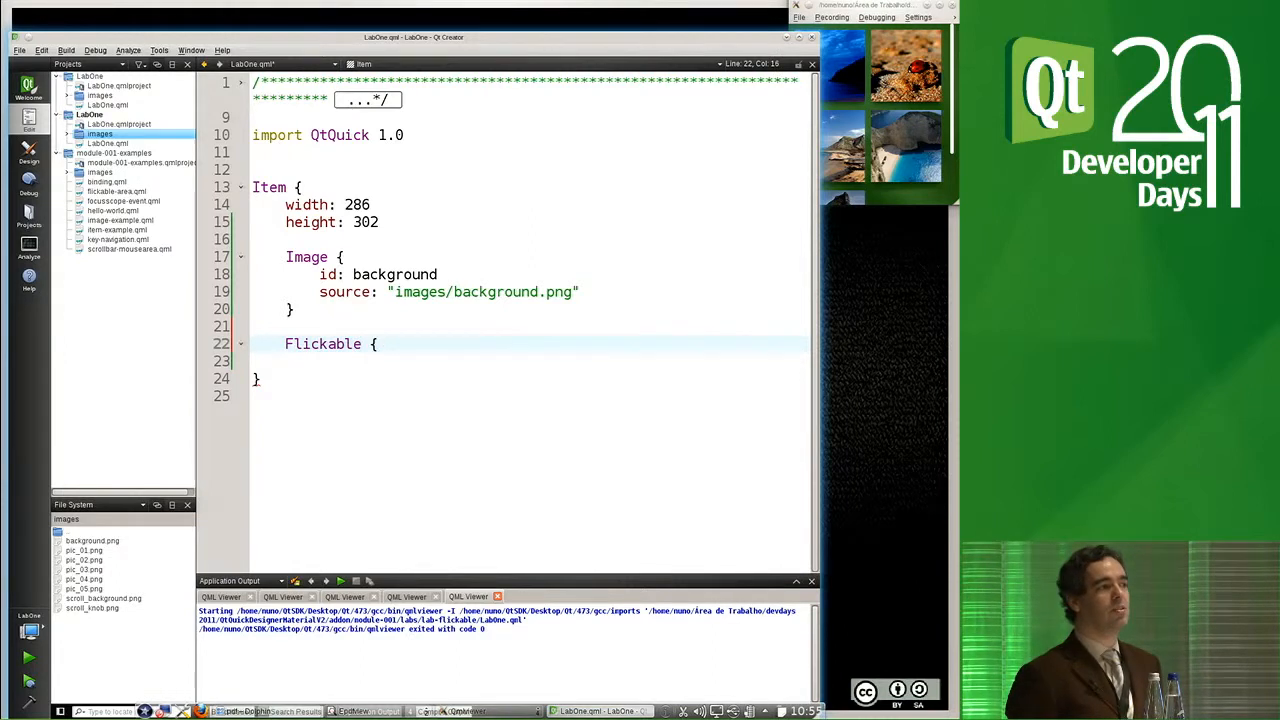
key(Return)
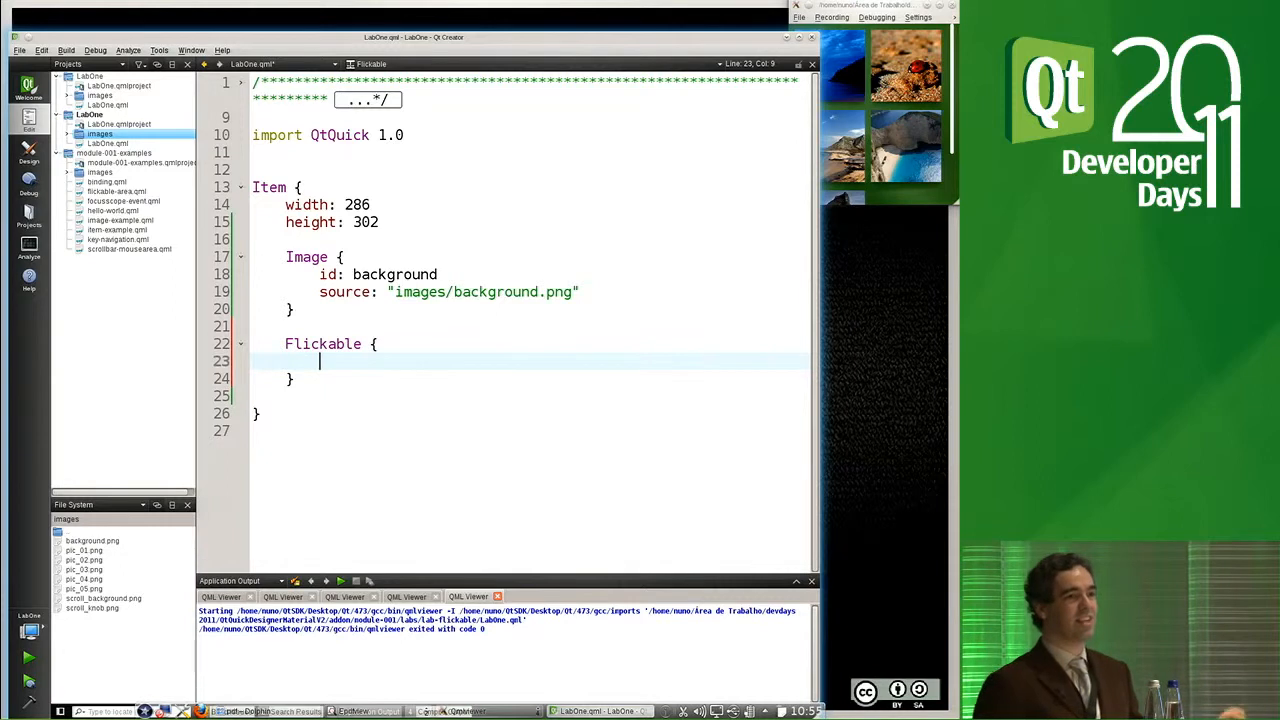
text(id:)
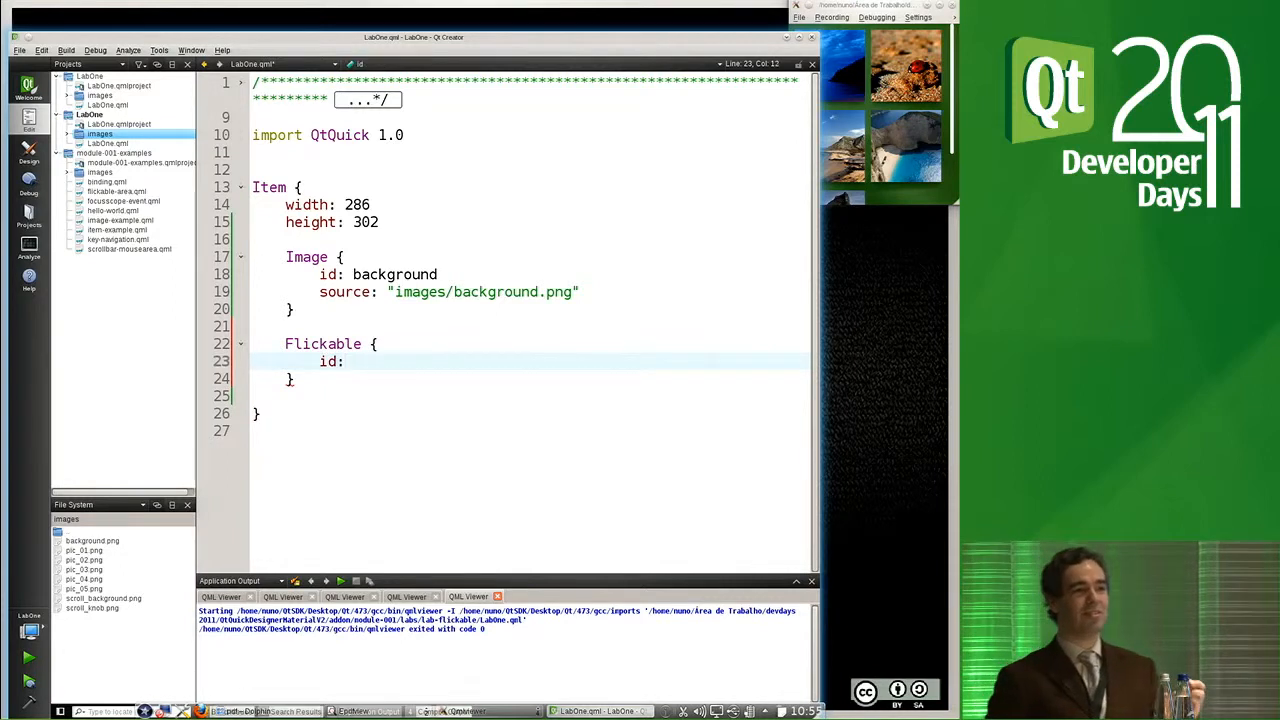
text(f)
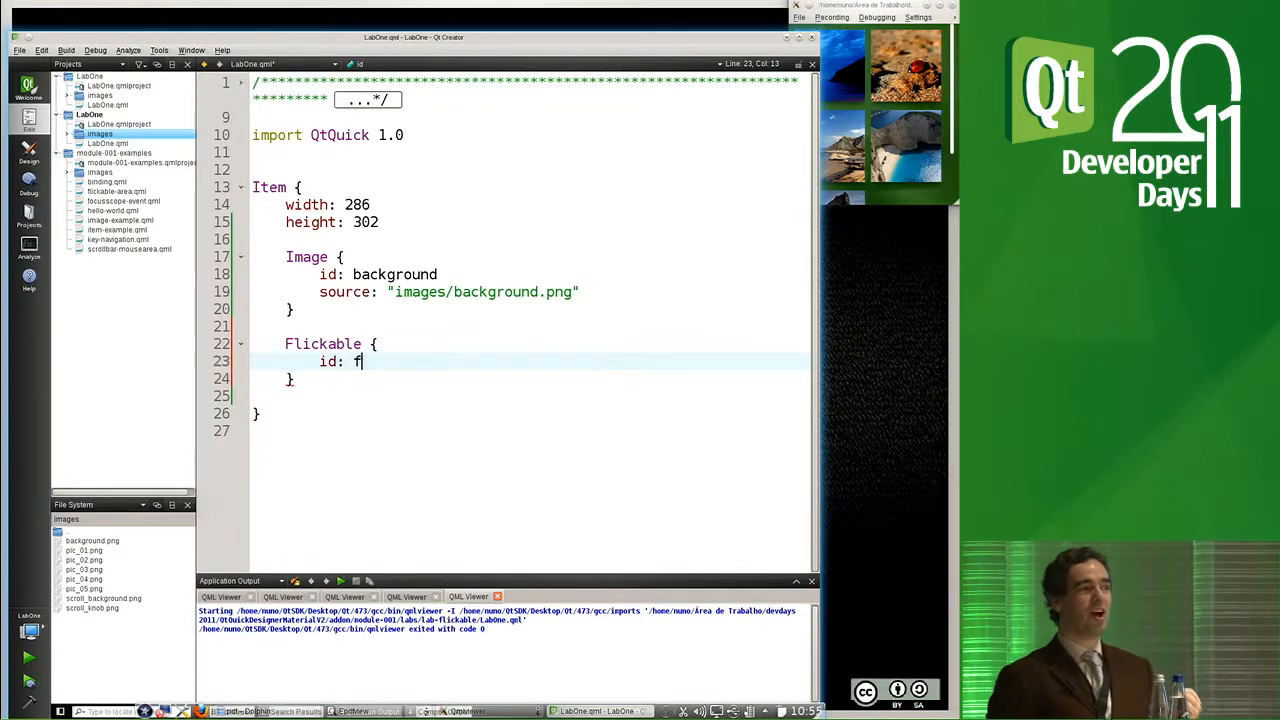
text(lickable)
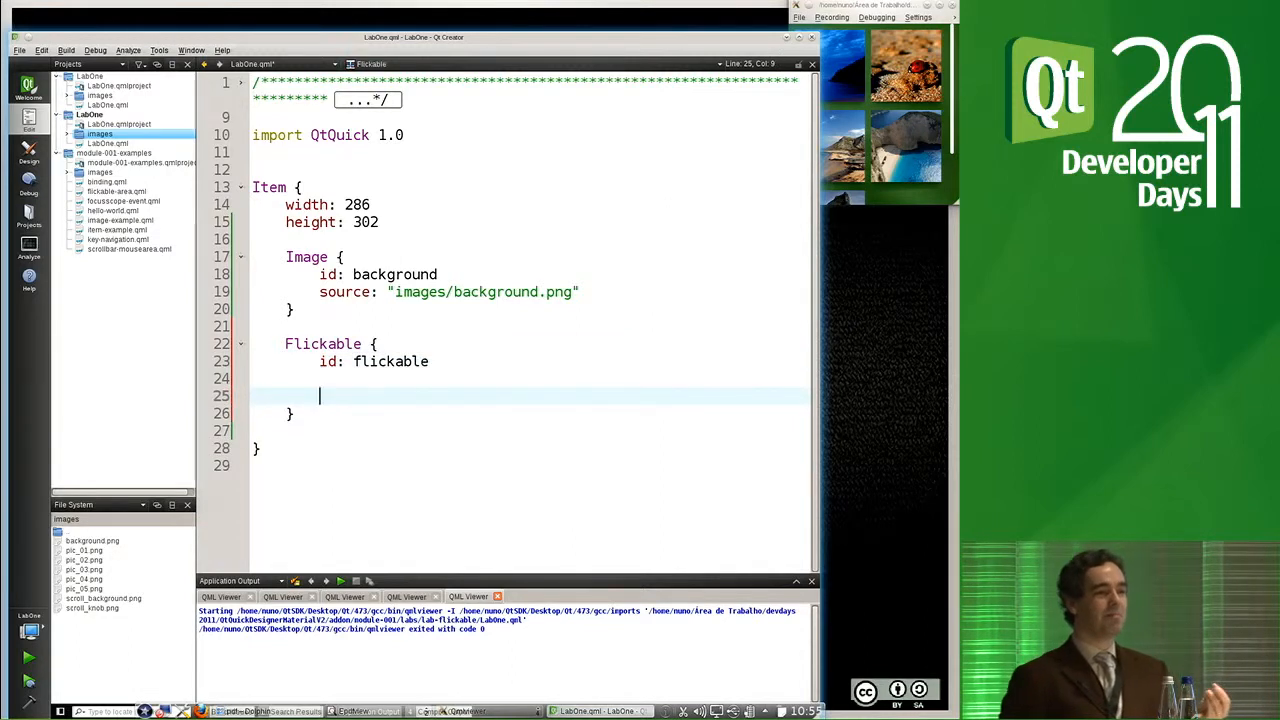
Add an Image inside the Flickable with source images/pic_01.png
text(I)
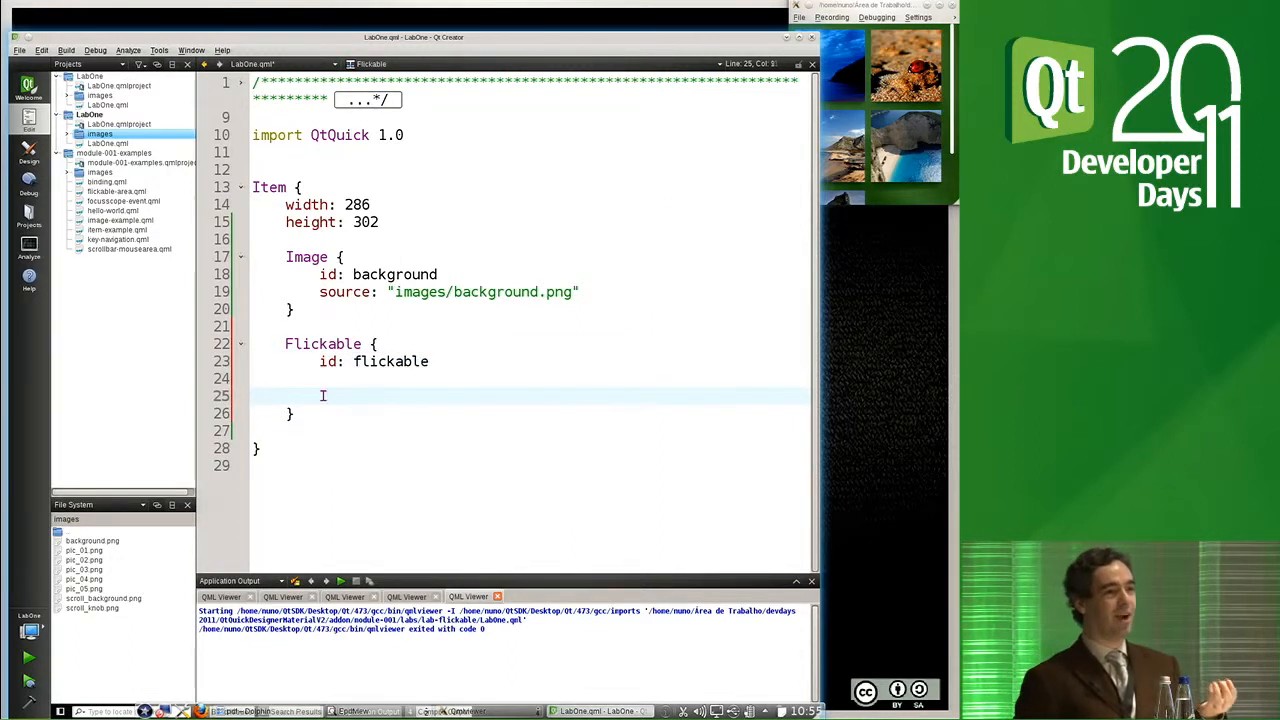
text(mage)
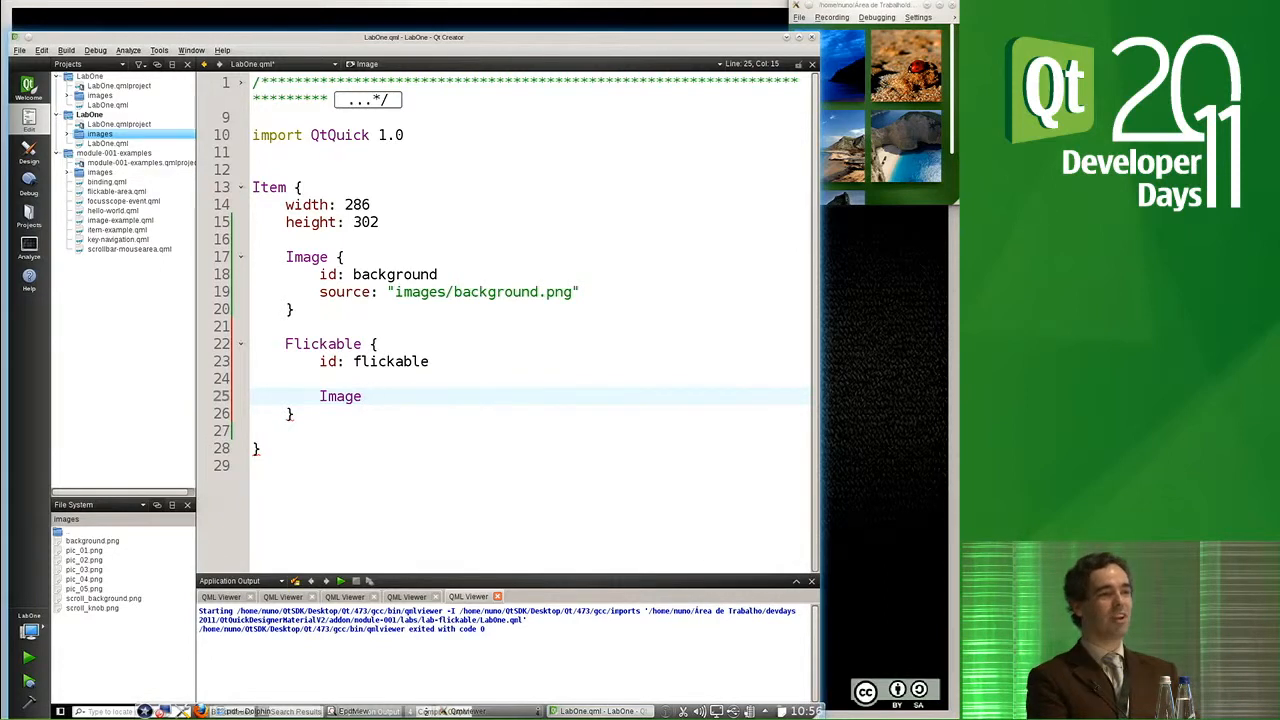
text({)
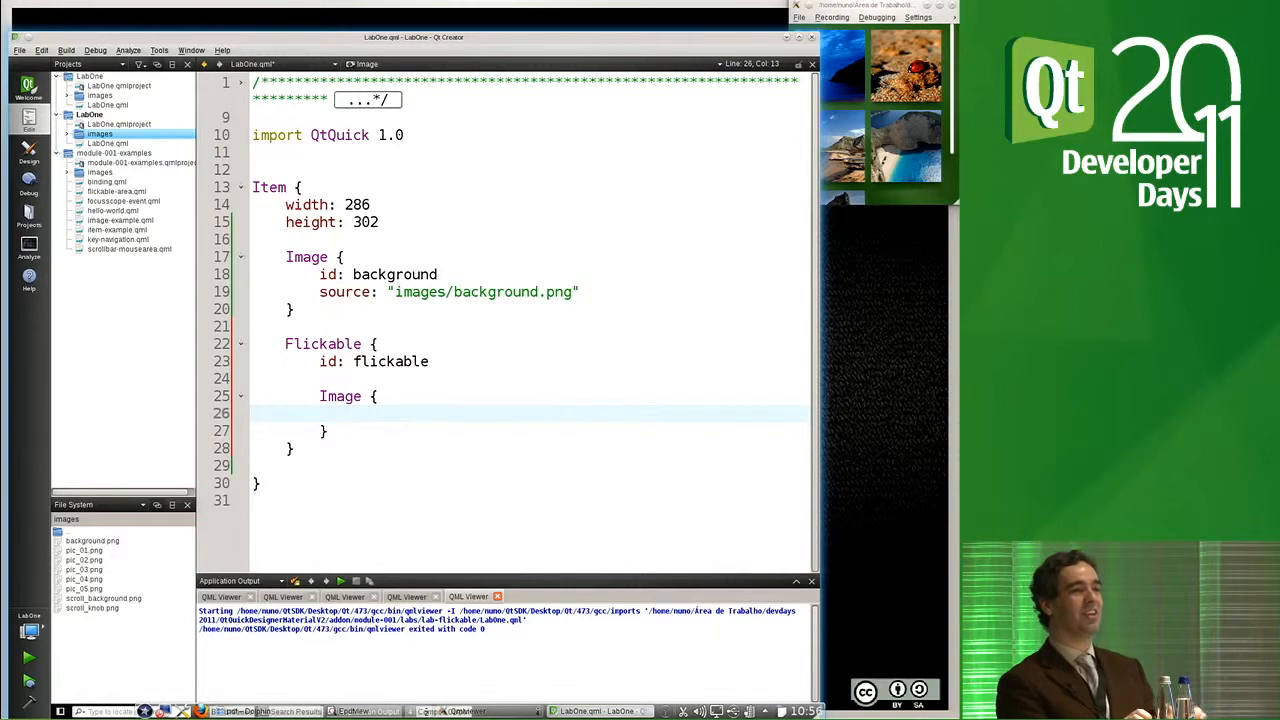
text(source)
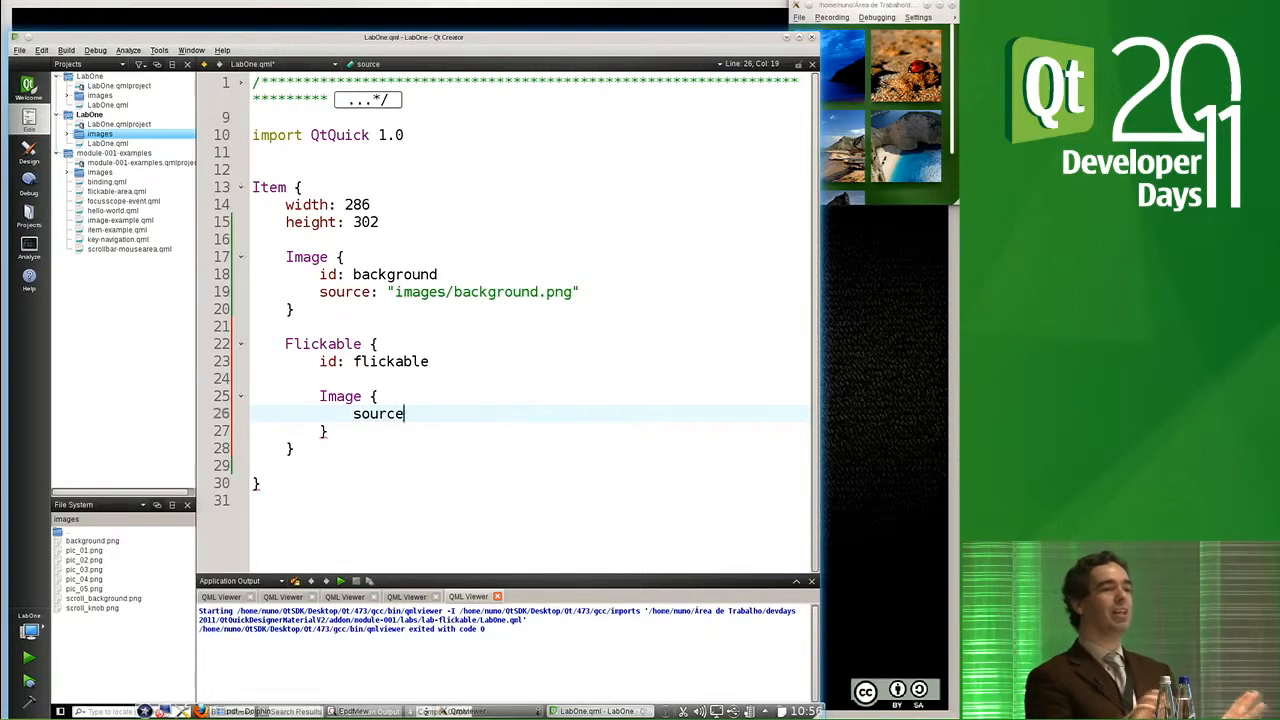
text(:)
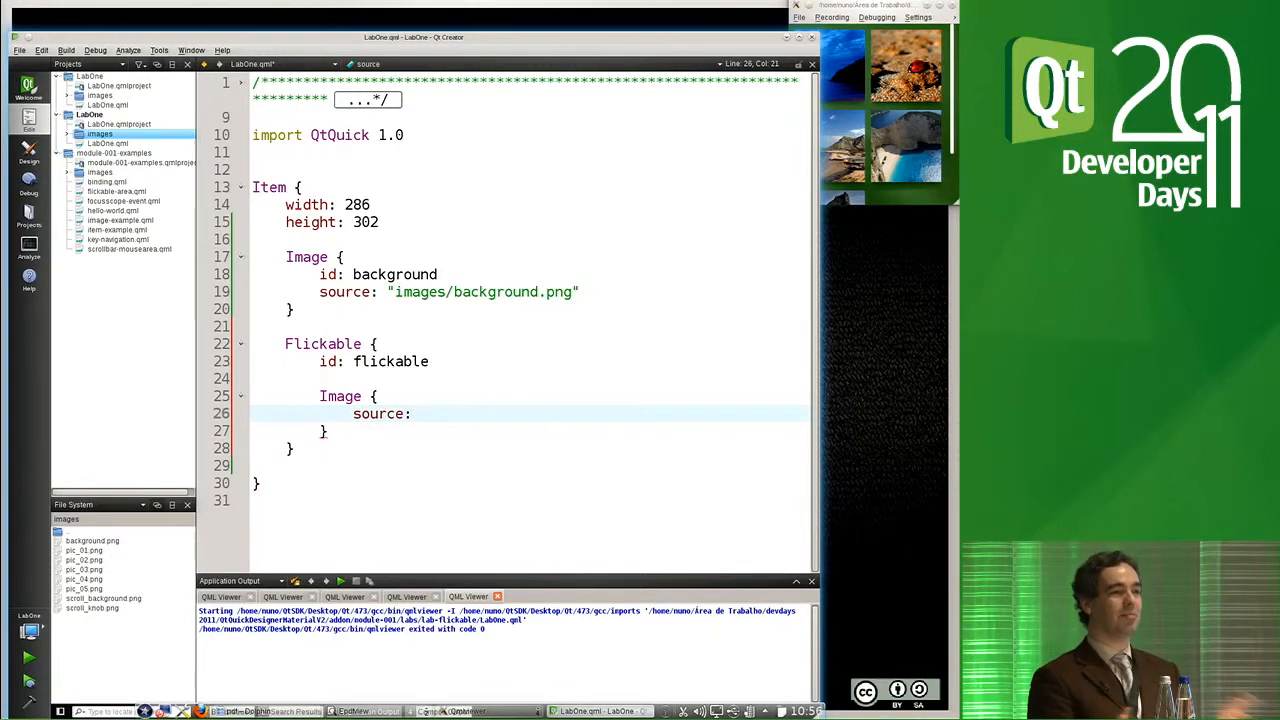
text(im")
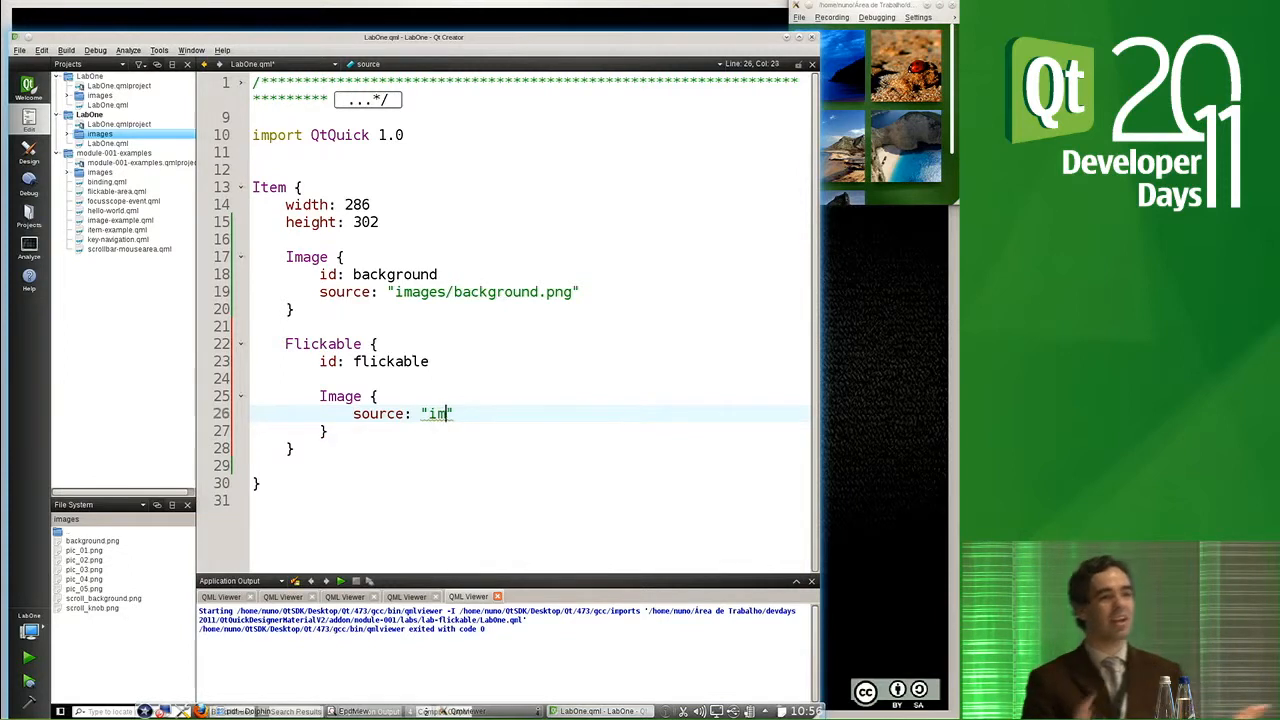
text(ages)
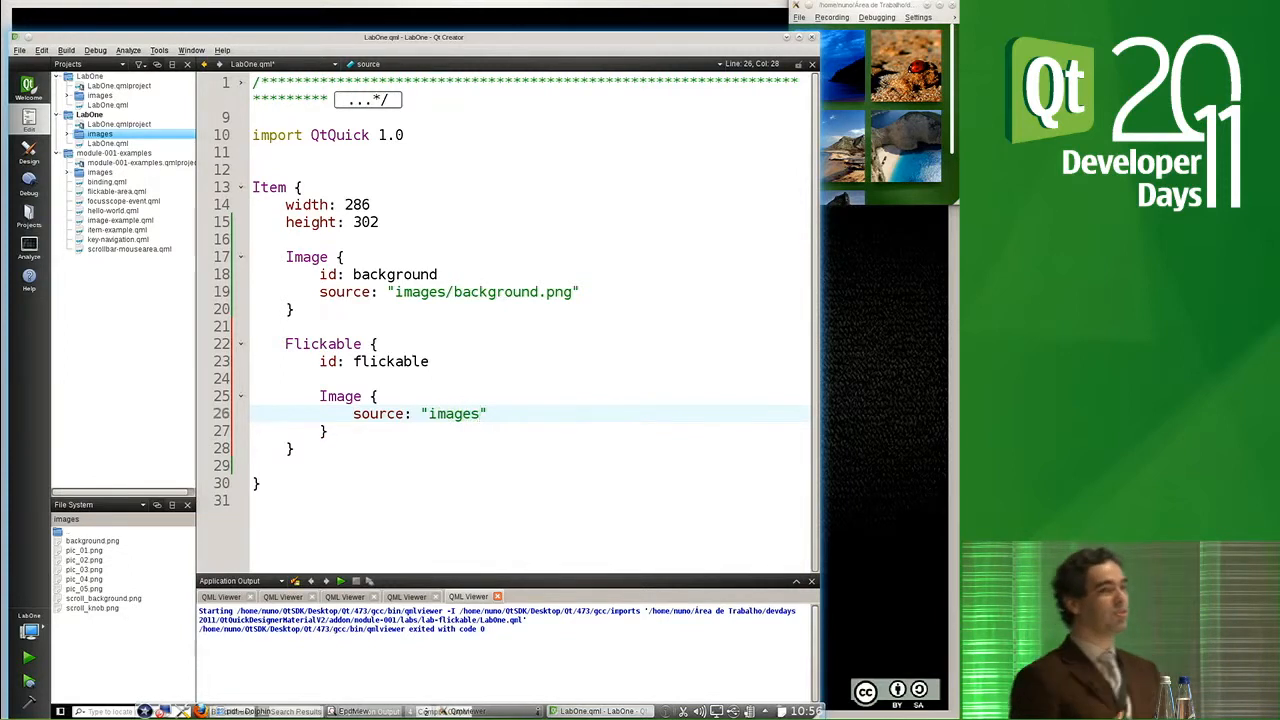
text(/pic_01.png)
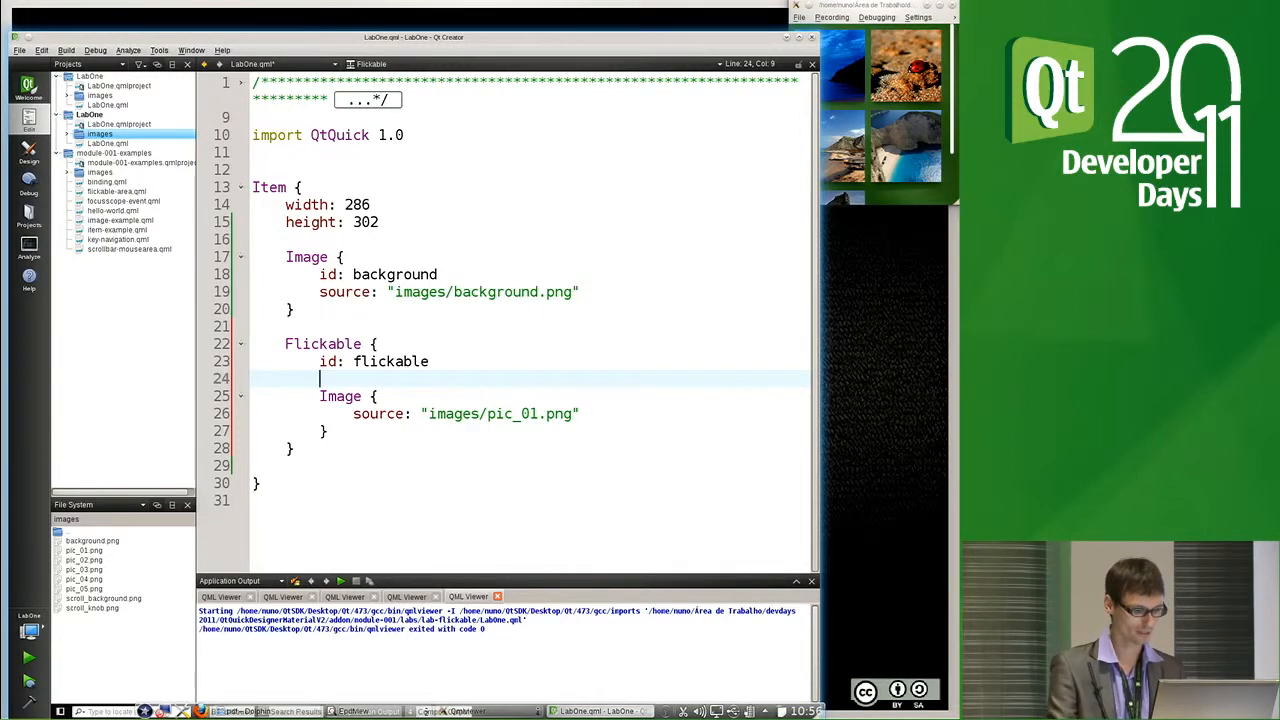
Give the Flickable anchors.fill: parent
text(anchors)
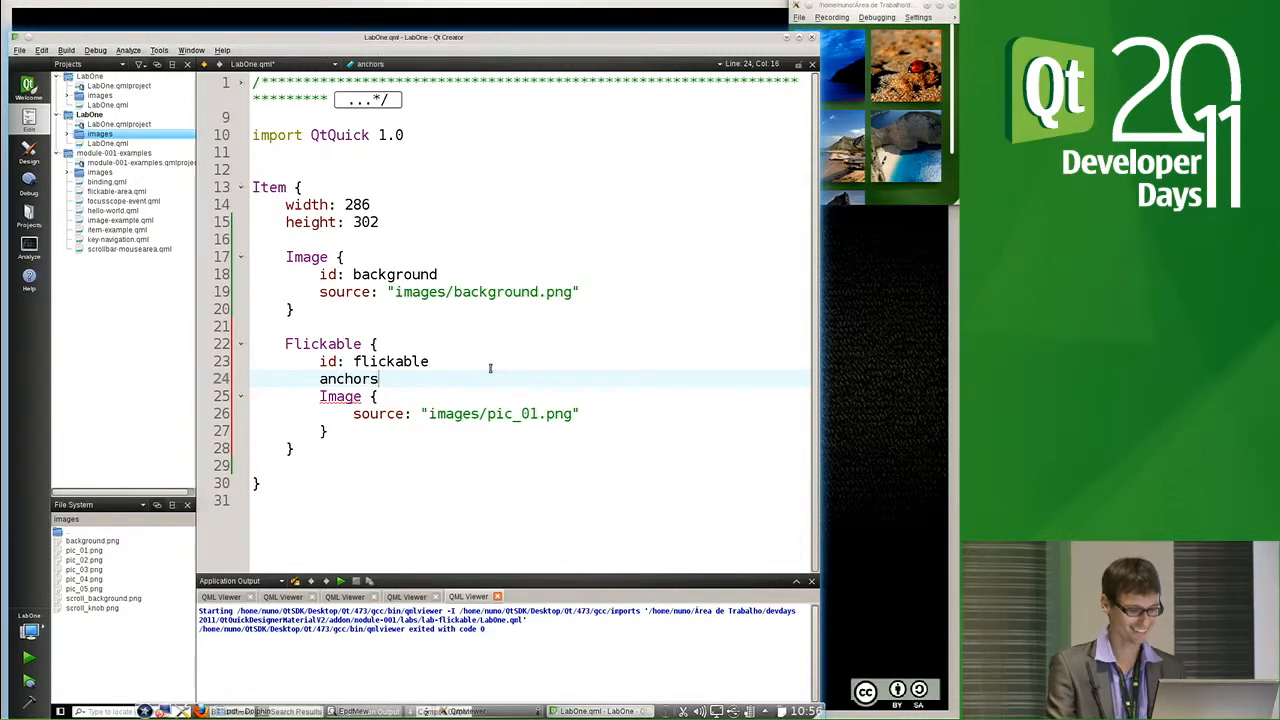
text(.fill: parent)
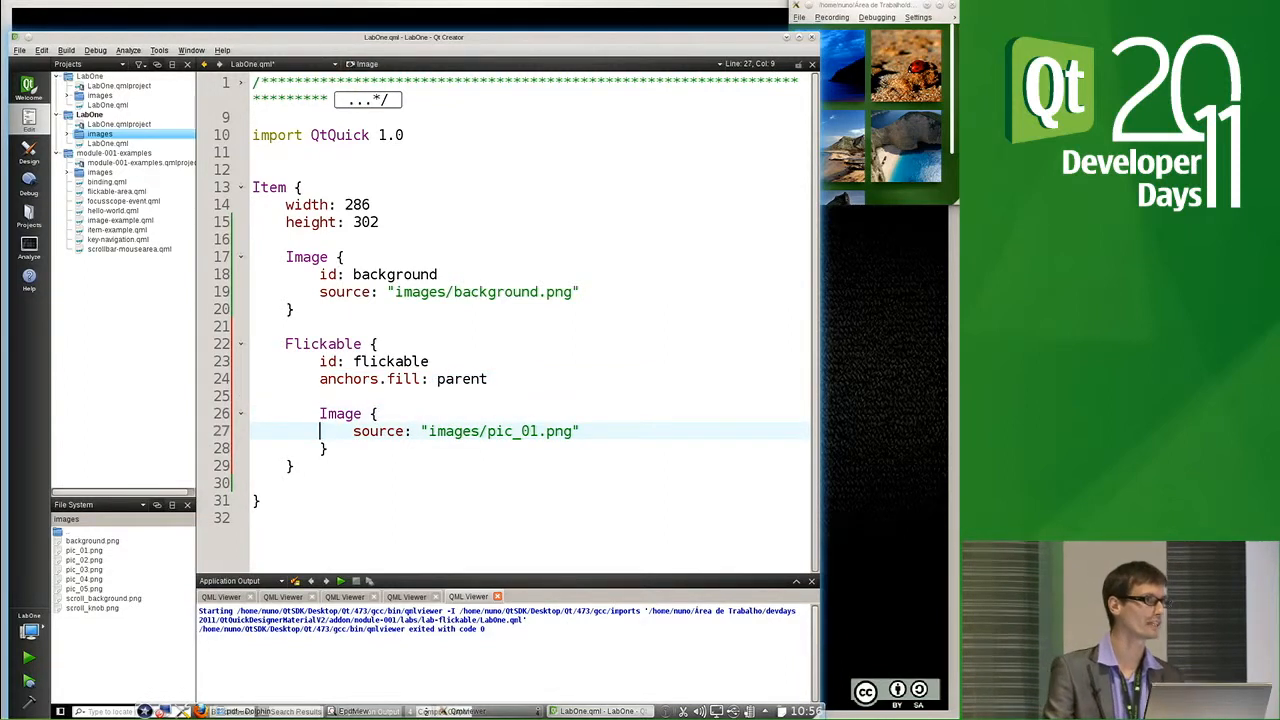
click(376, 412)
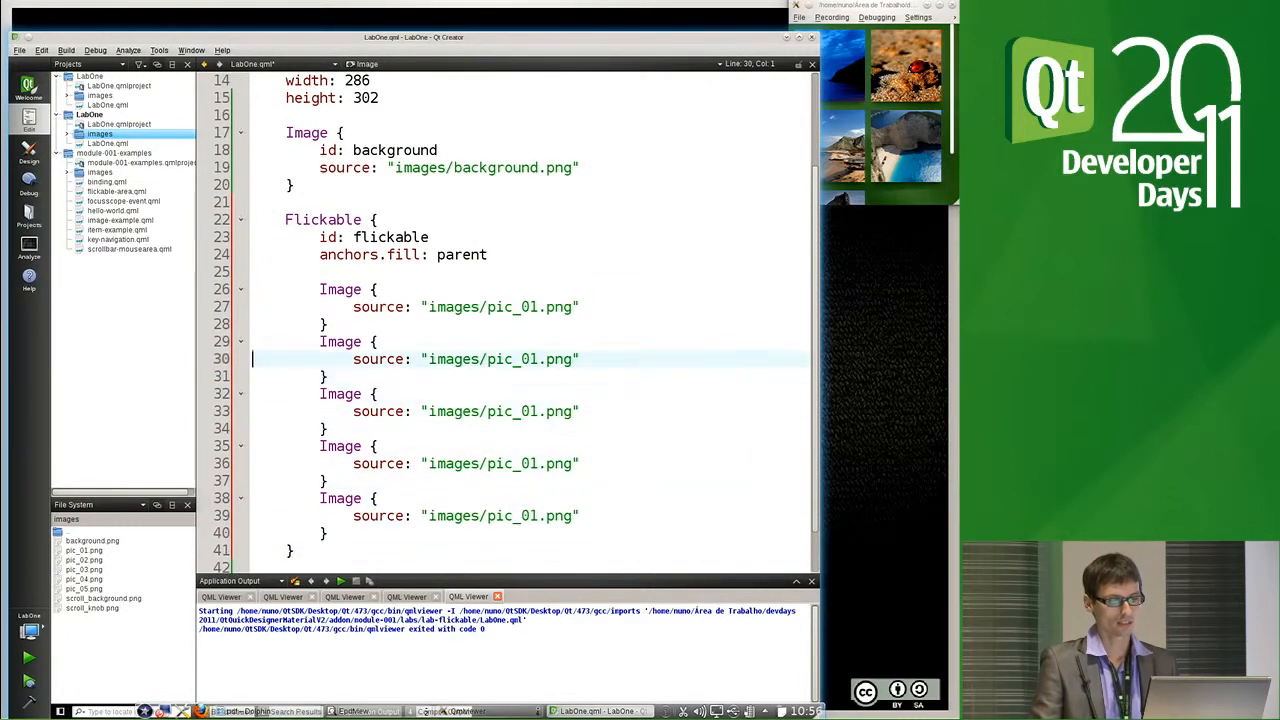
Paste copies of the Image block so the Flickable holds five Images
key(BackSpace)
text(2)
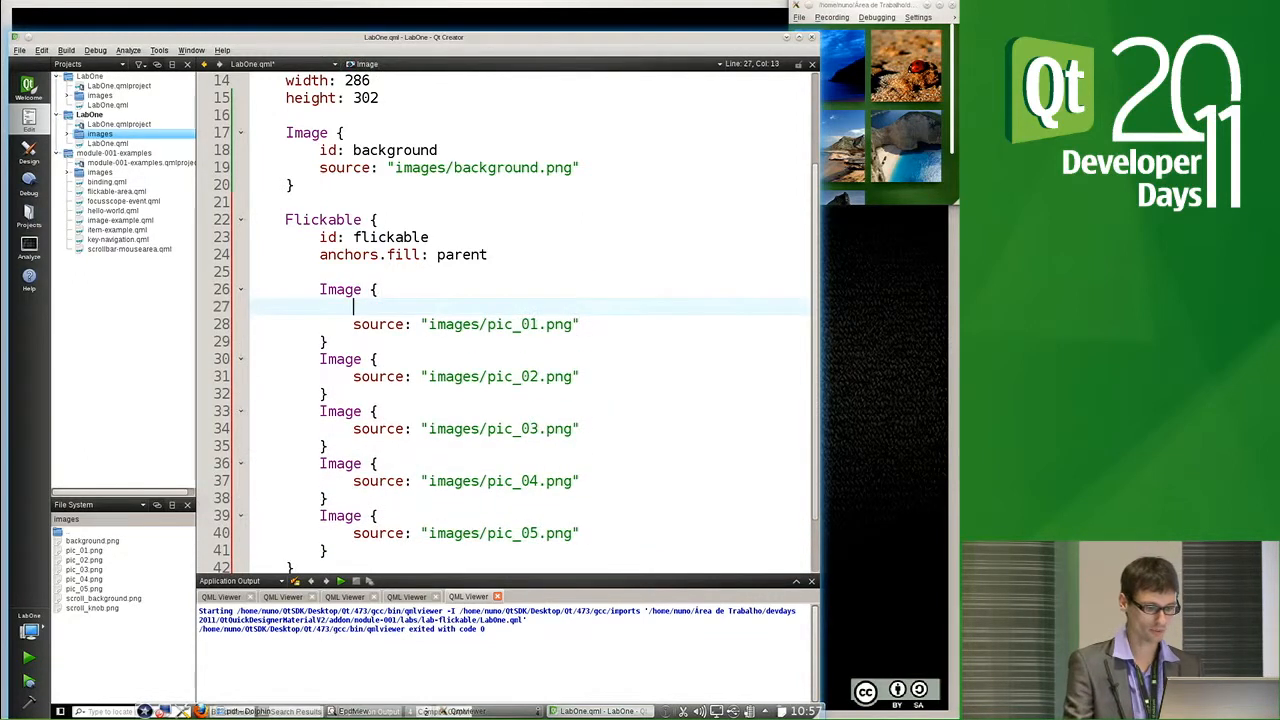
Position the first Image at x 10, y 10 and the second at x 10, y 140
text(x: 10)
text(y:)
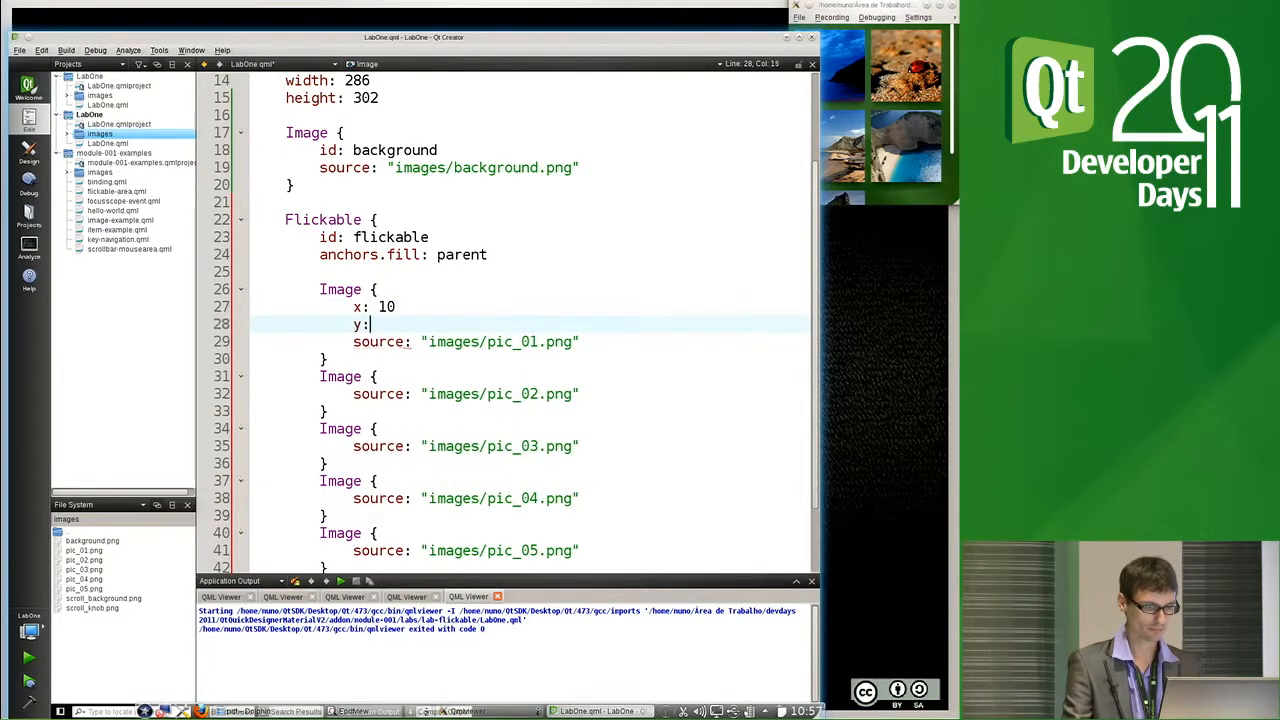
text(10)
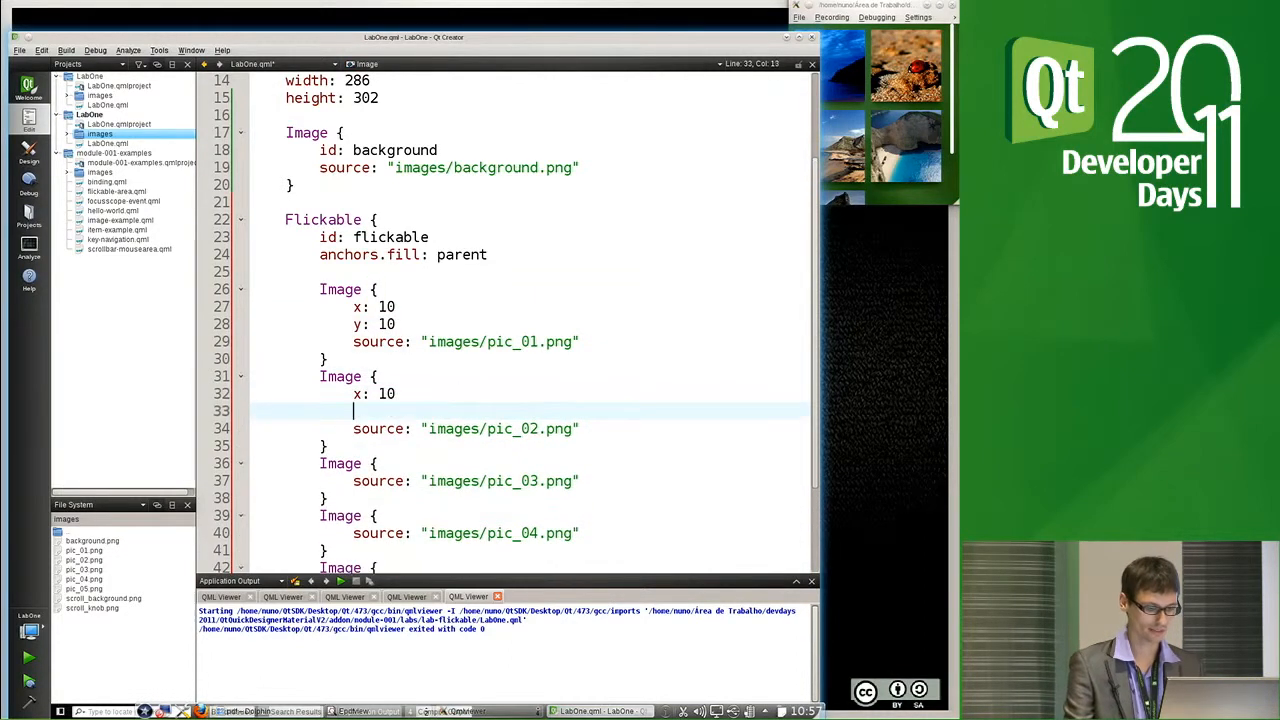
text(y: 1)
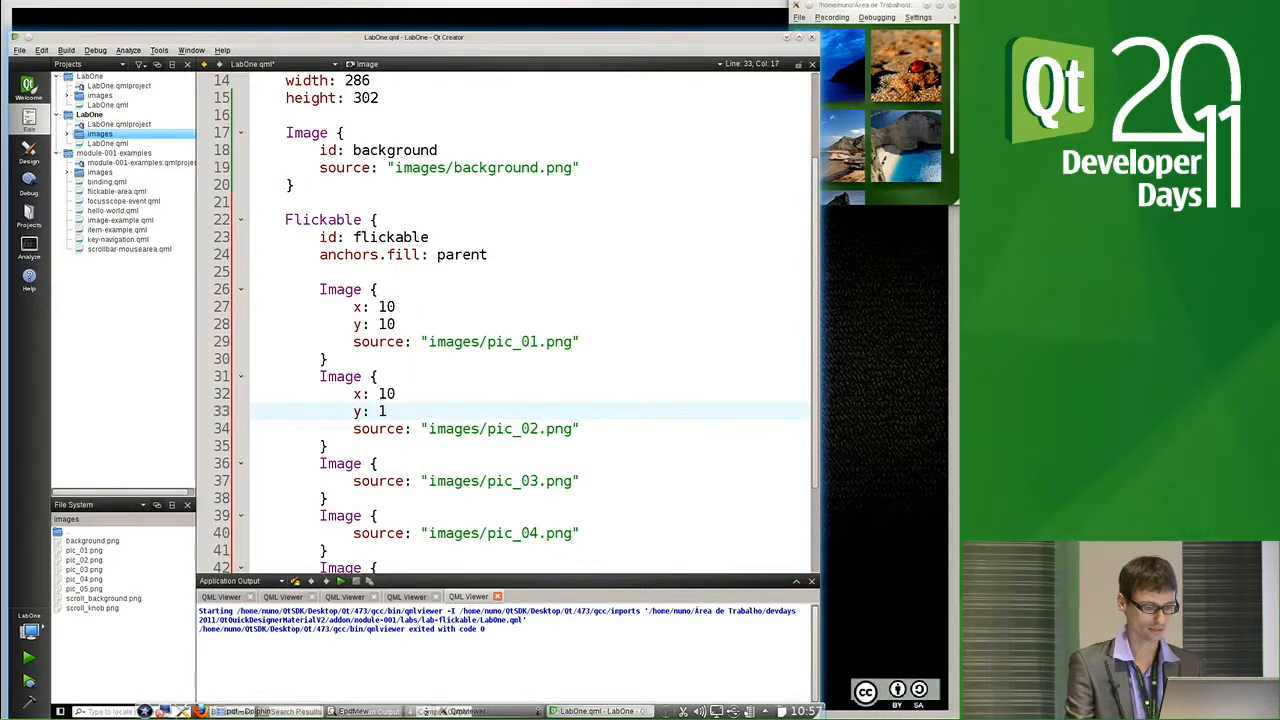
text(40)
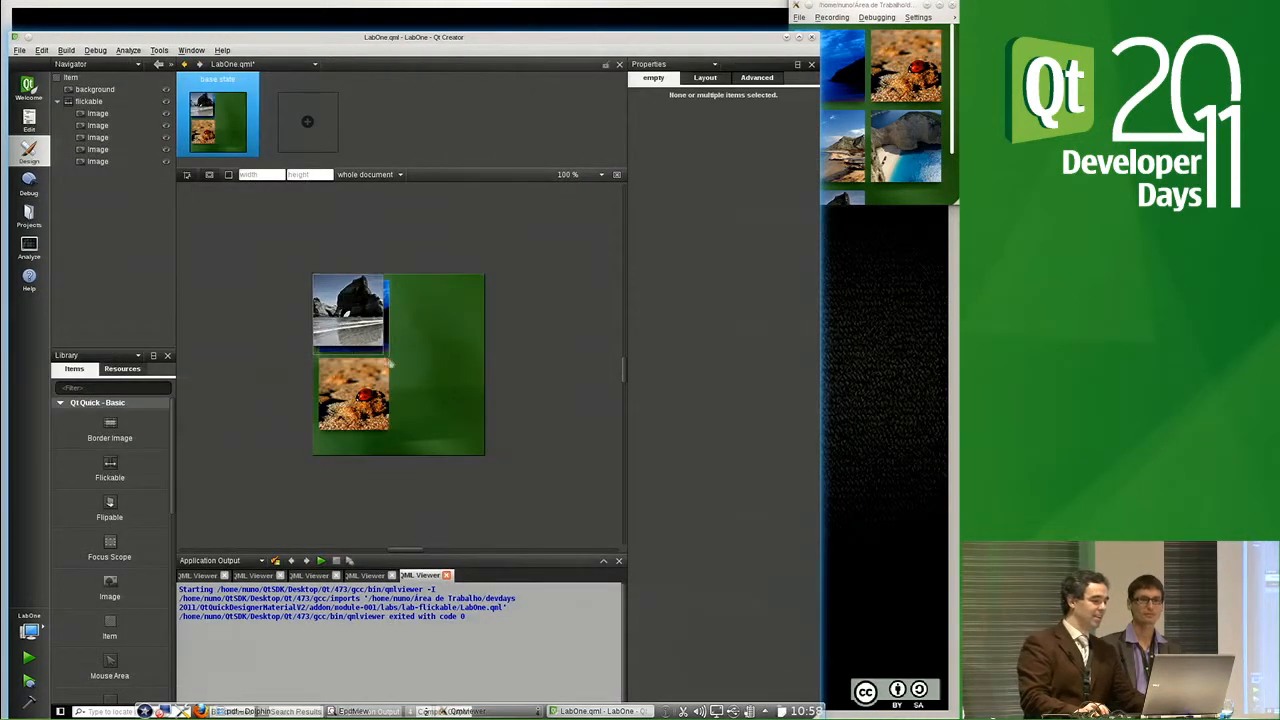
Switch to Design mode to preview the images over the green background
click(98, 160)
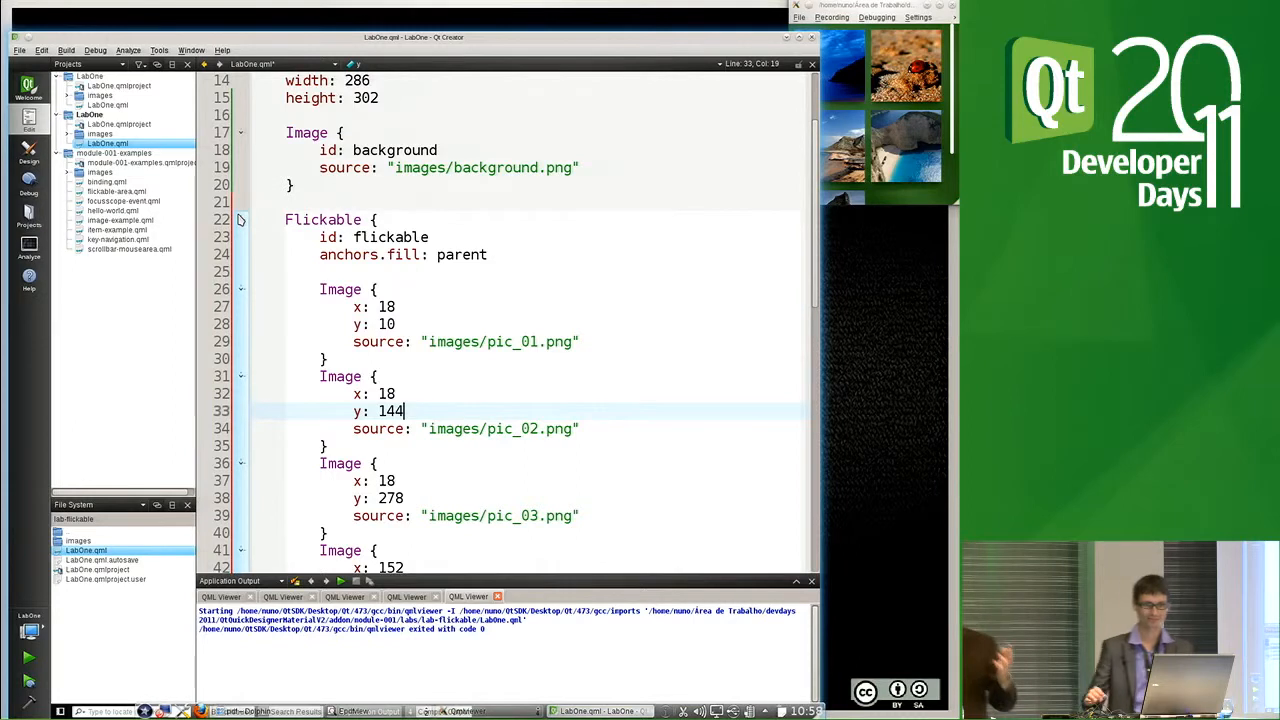
Scroll through the Image blocks to adjust their grid positions
scroll(down, 3)
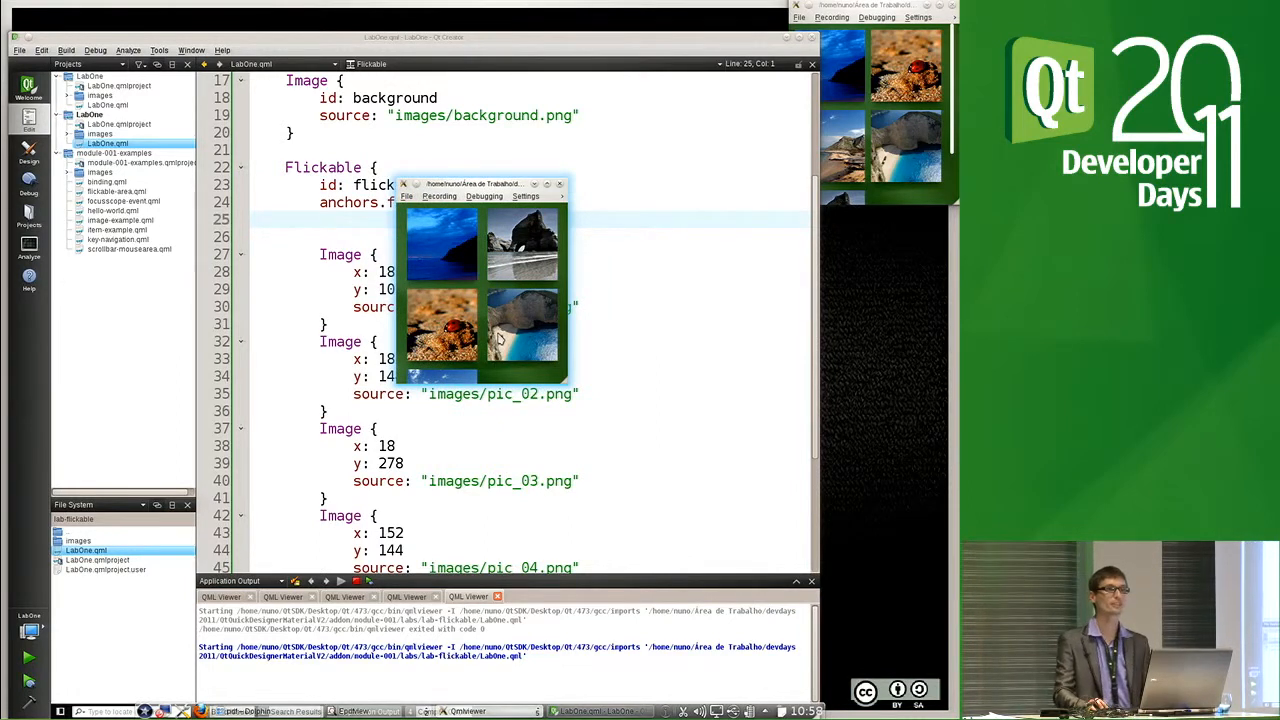
mouse_move(504, 264)
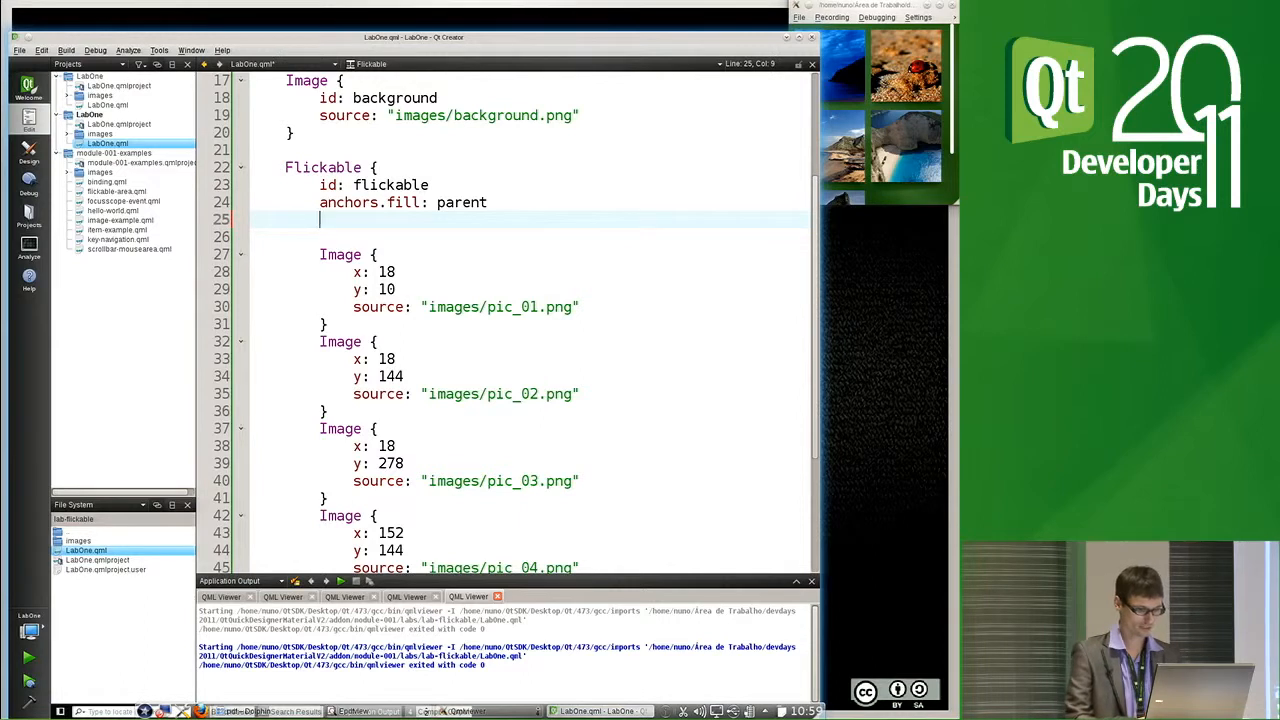
Give the first Image an id and set contentHeight: 3 * image.height + 30
text(contentHeight:)
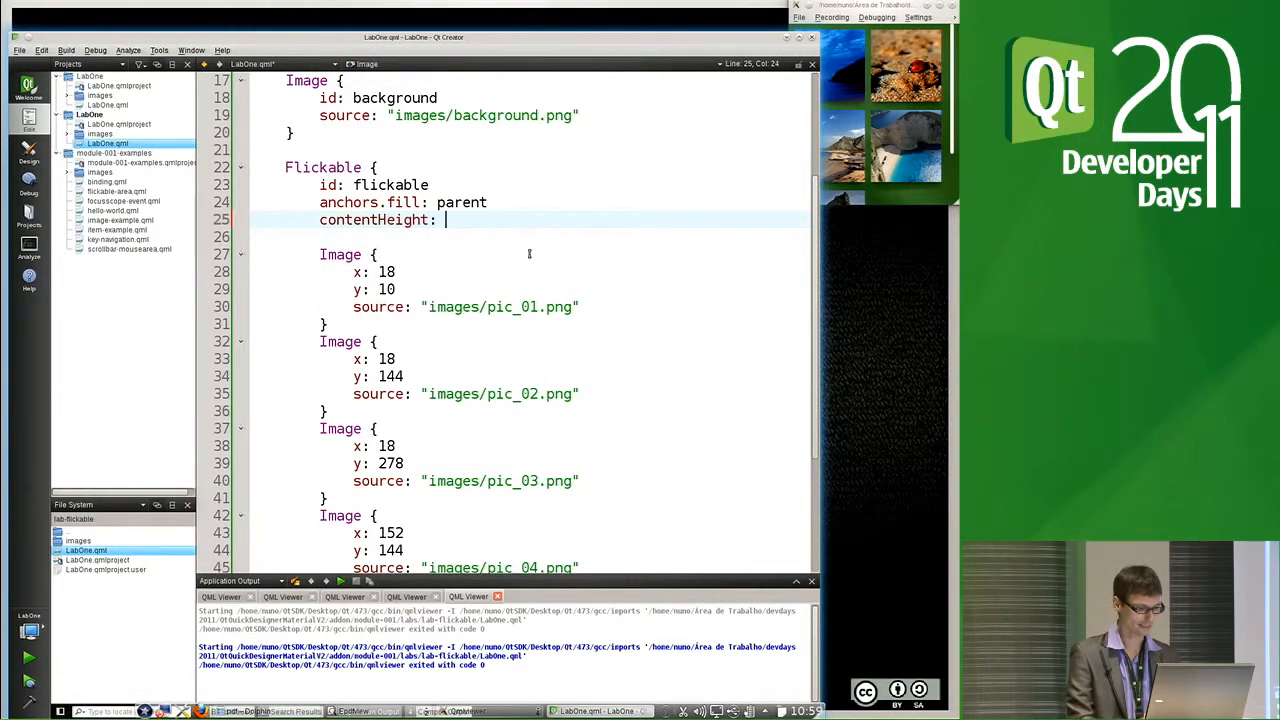
text(3 *)
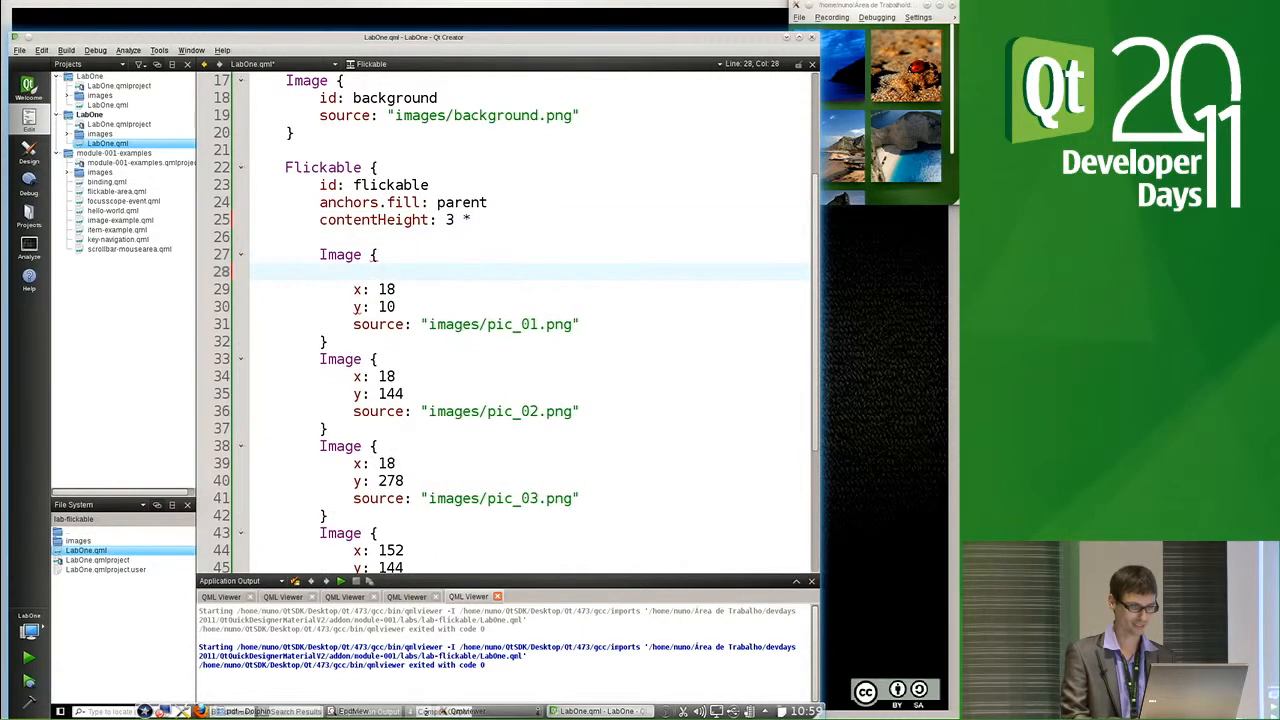
click(384, 272)
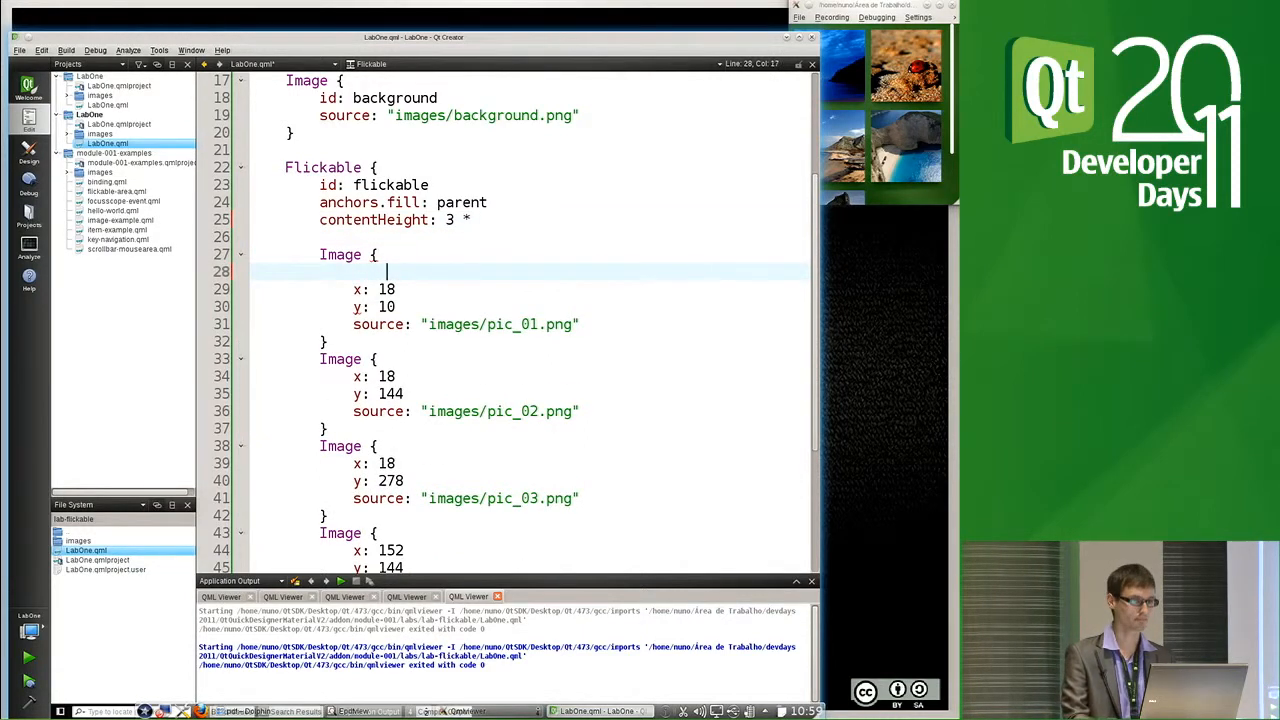
text(id: image)
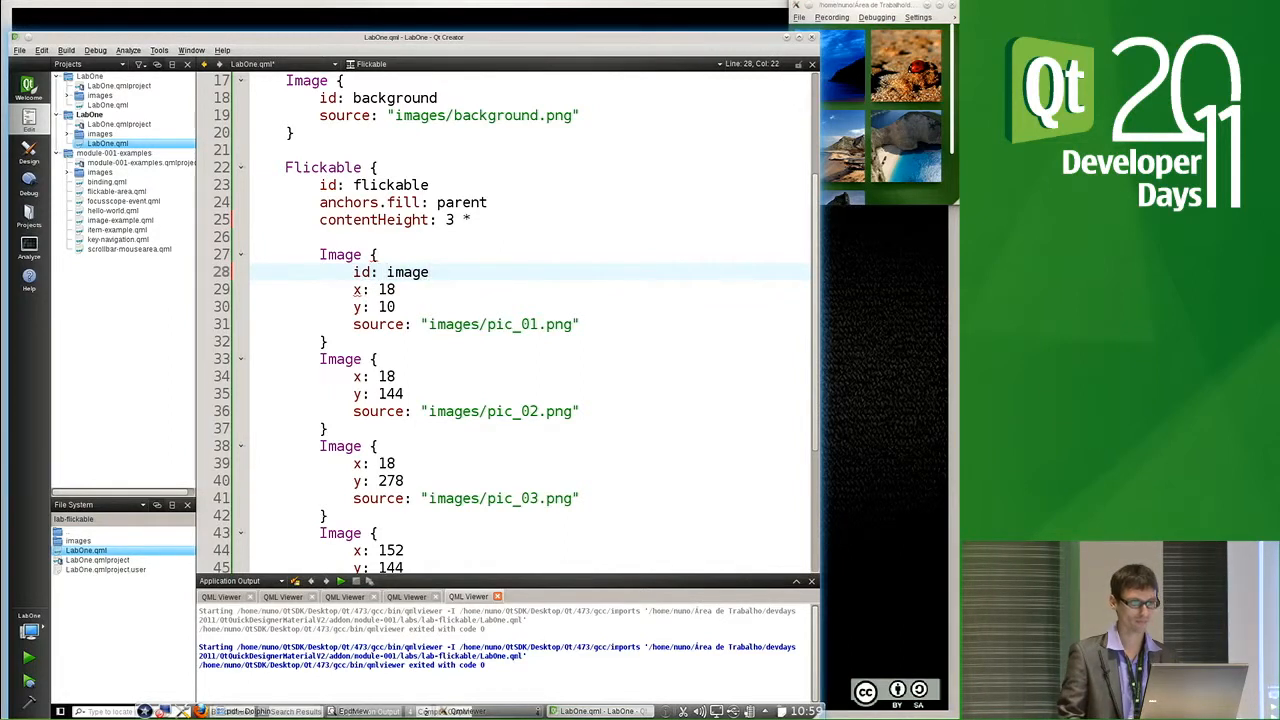
click(458, 220)
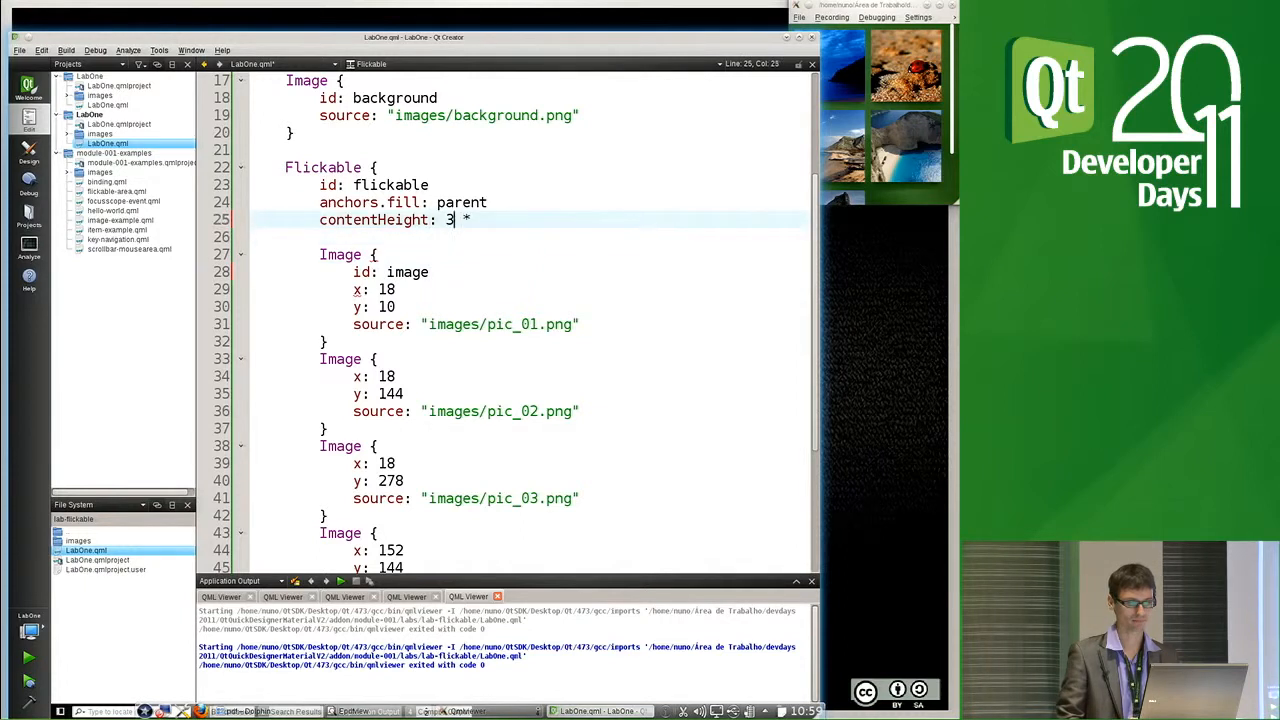
text(image.)
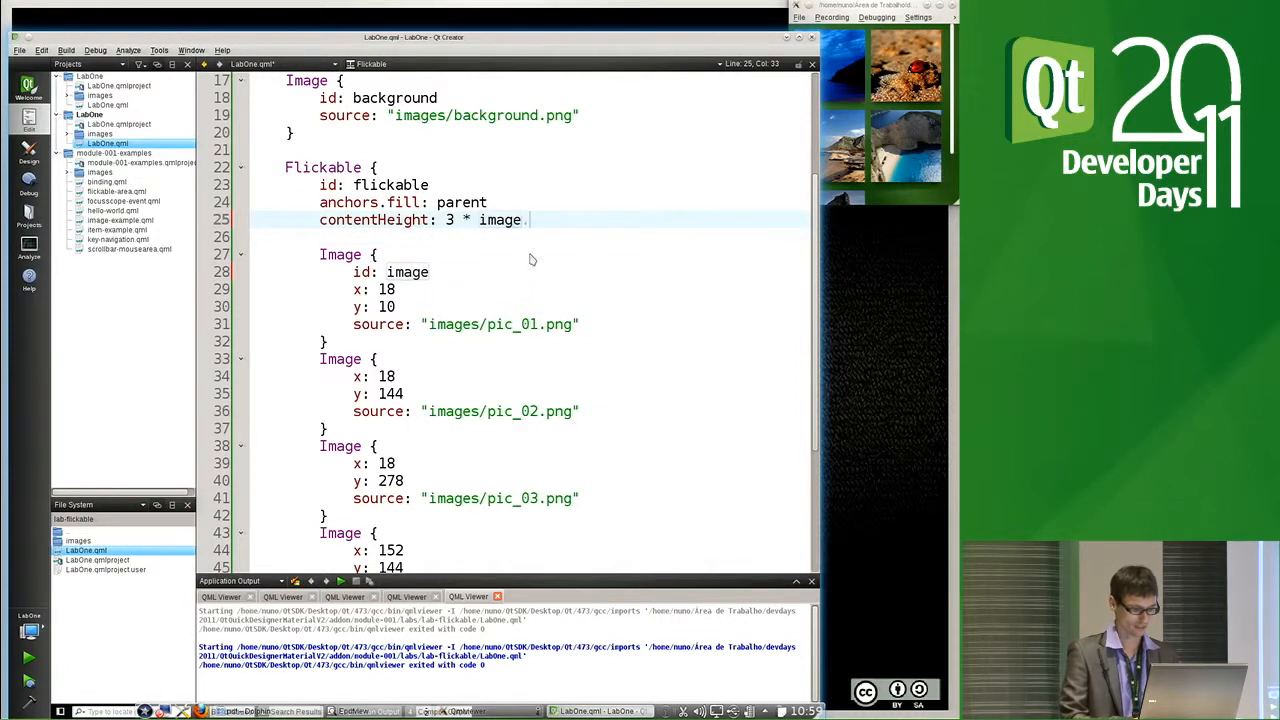
text(.height)
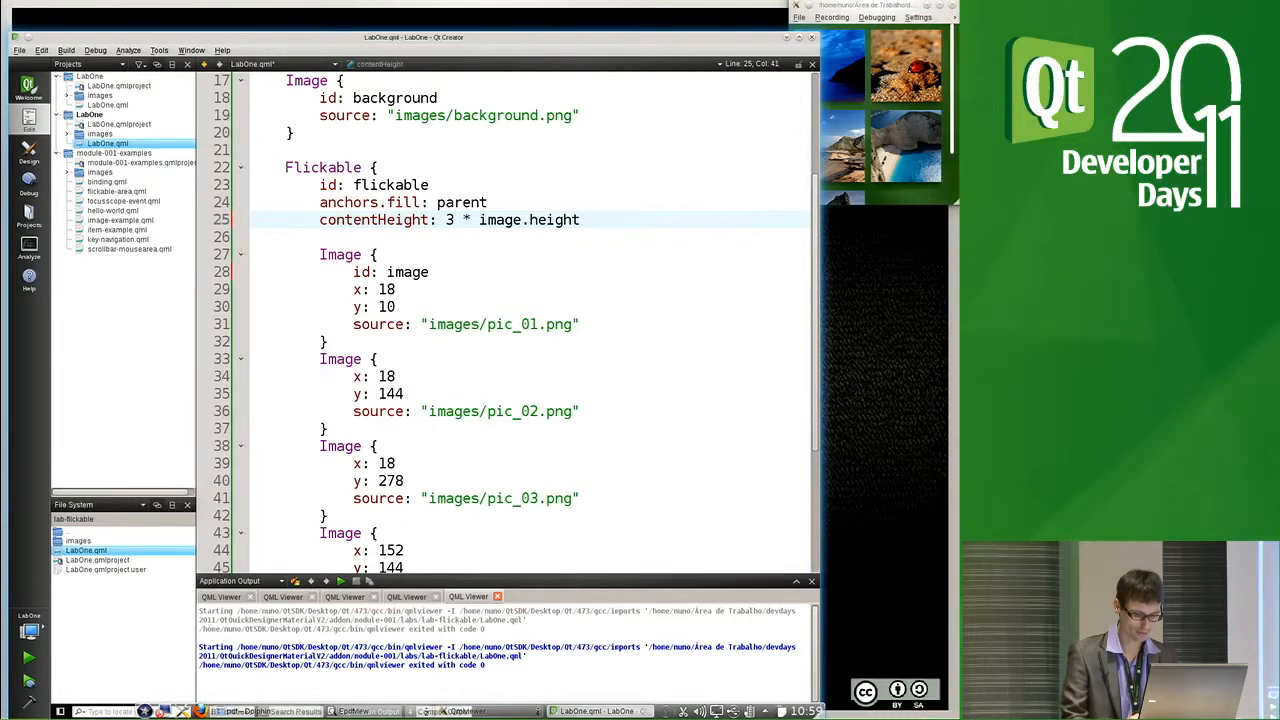
text(+ 30)
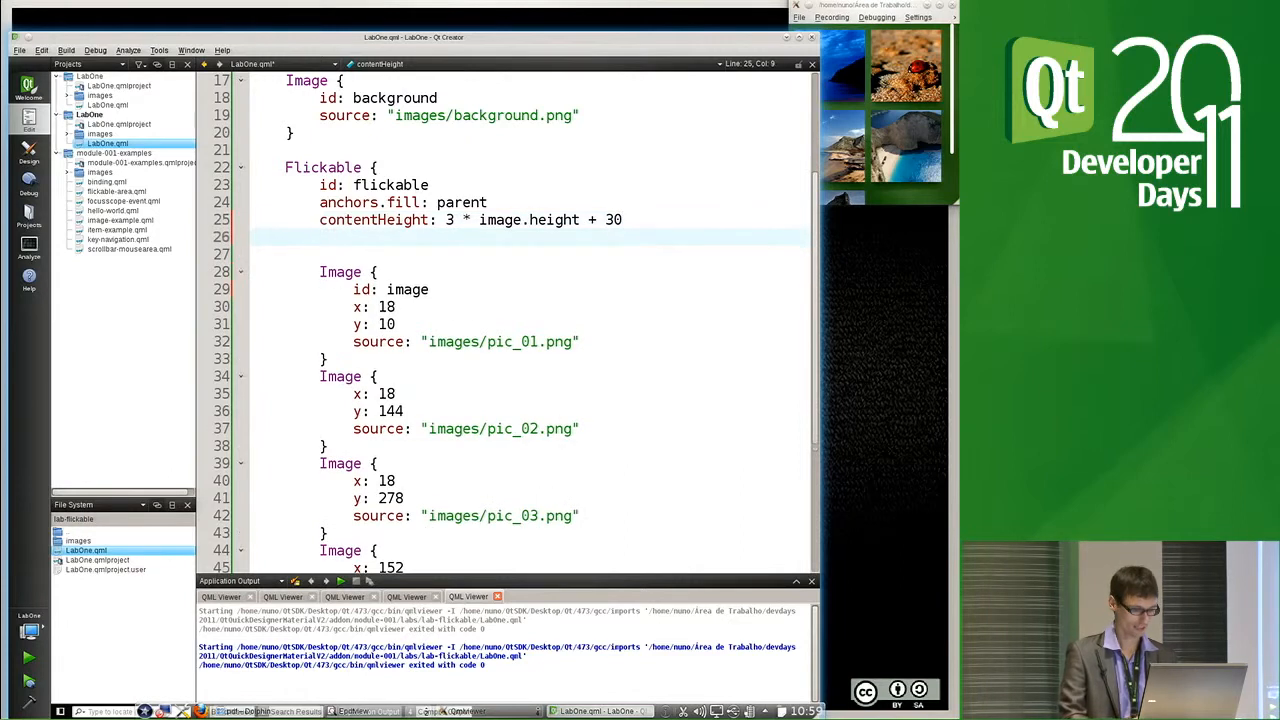
Set the Flickable's contentWidth: 2 * image.width
text(contentWidth:)
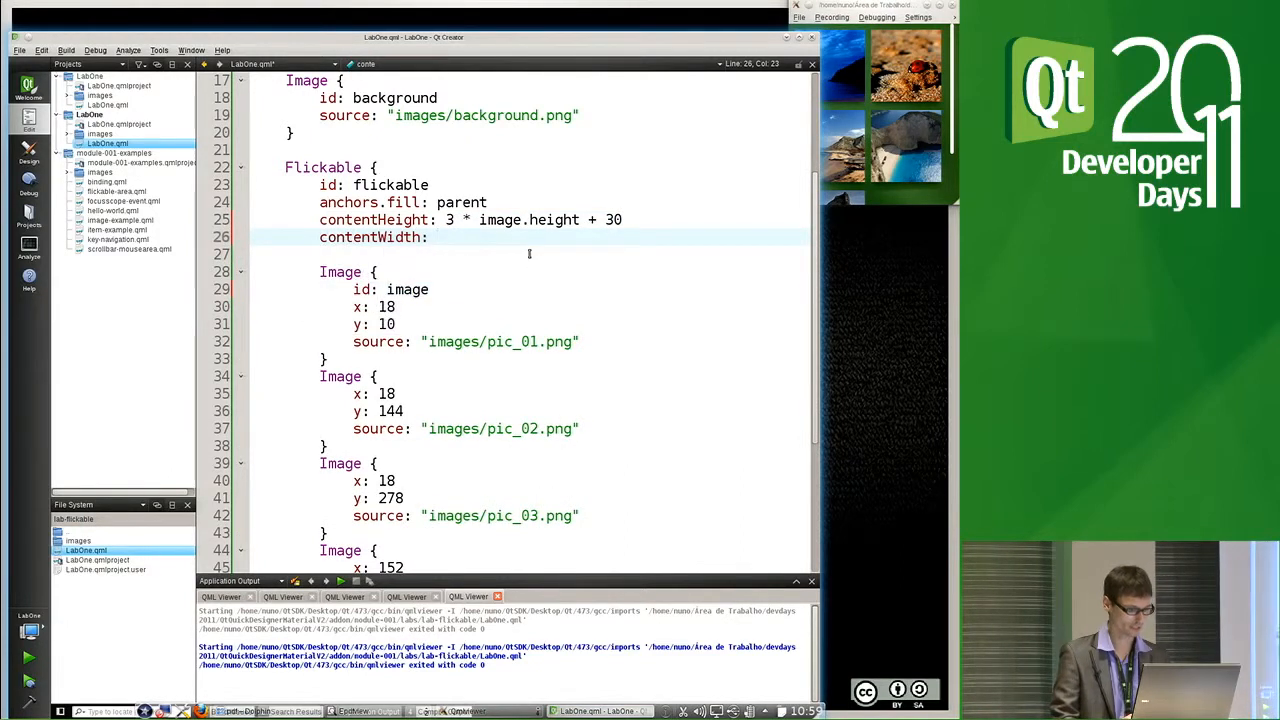
text(2 *)
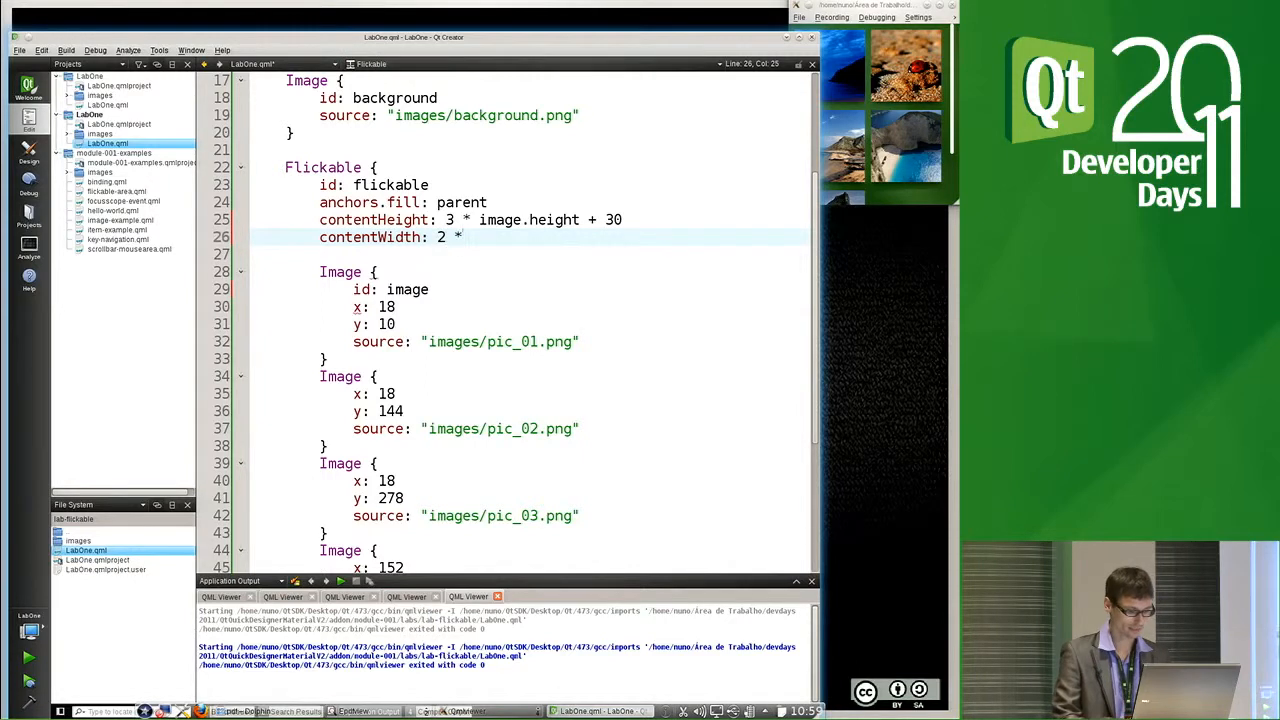
text(image.)
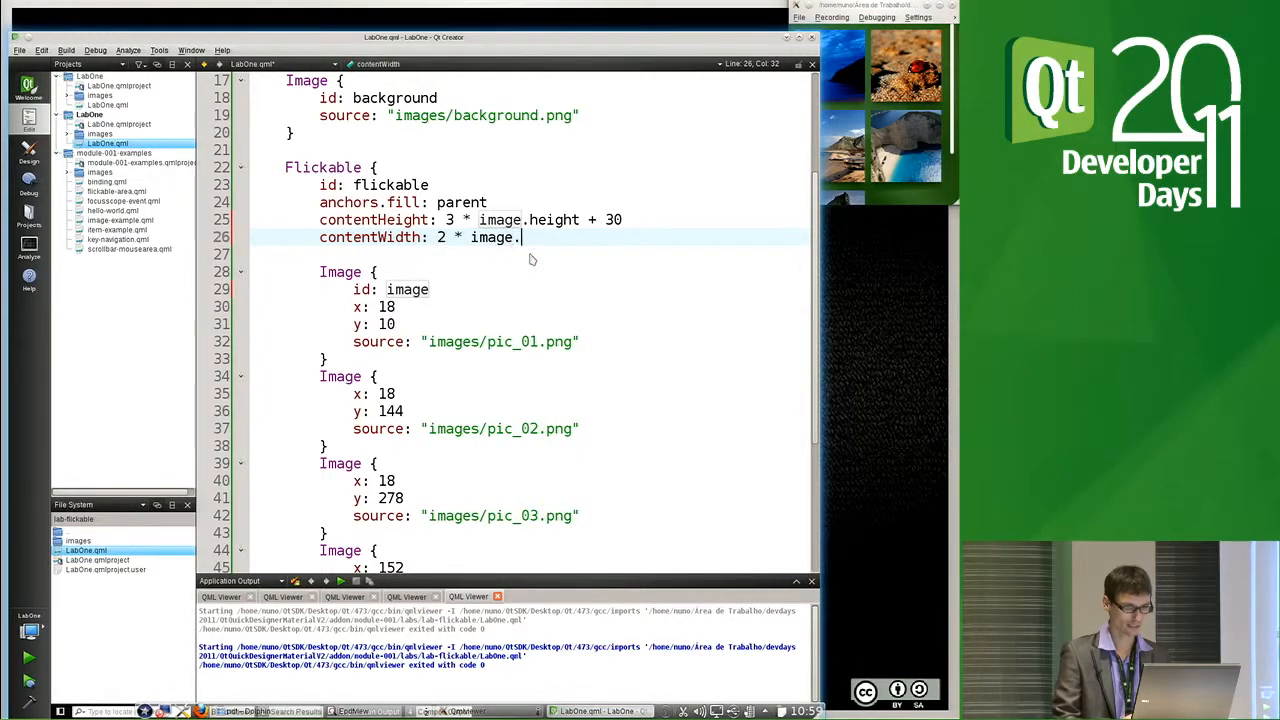
text(width)
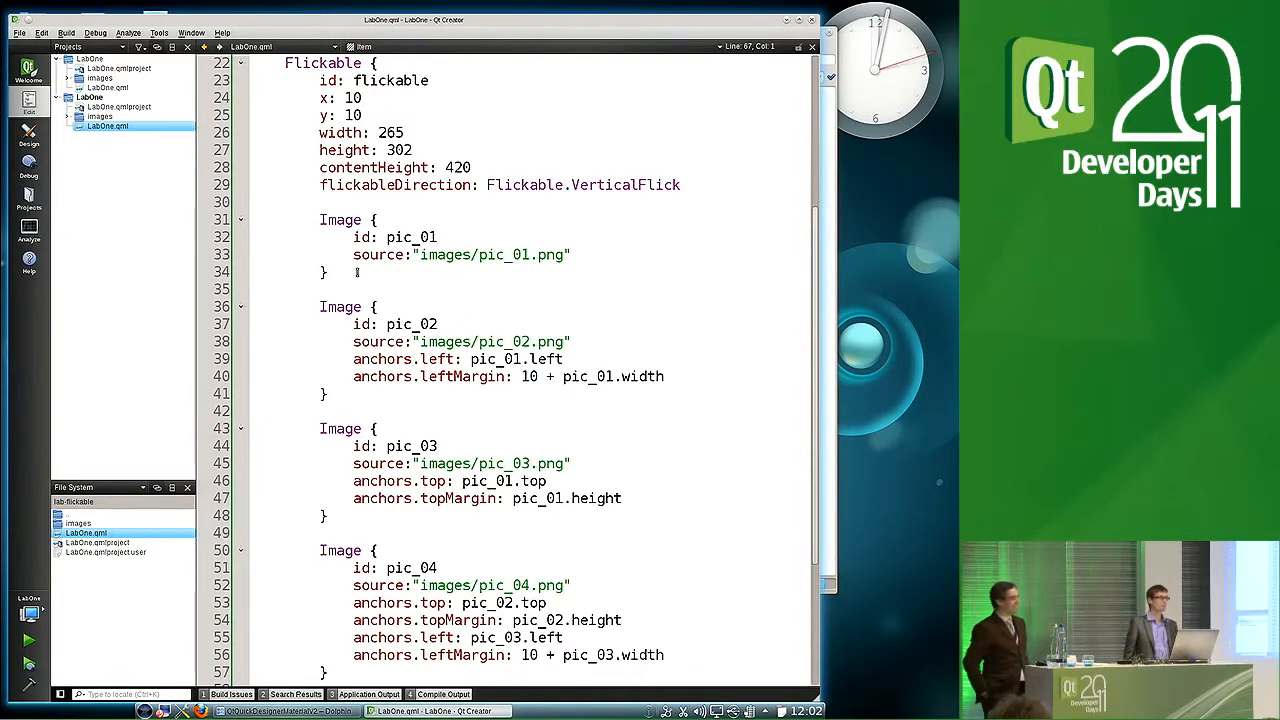
scroll(down, 3)
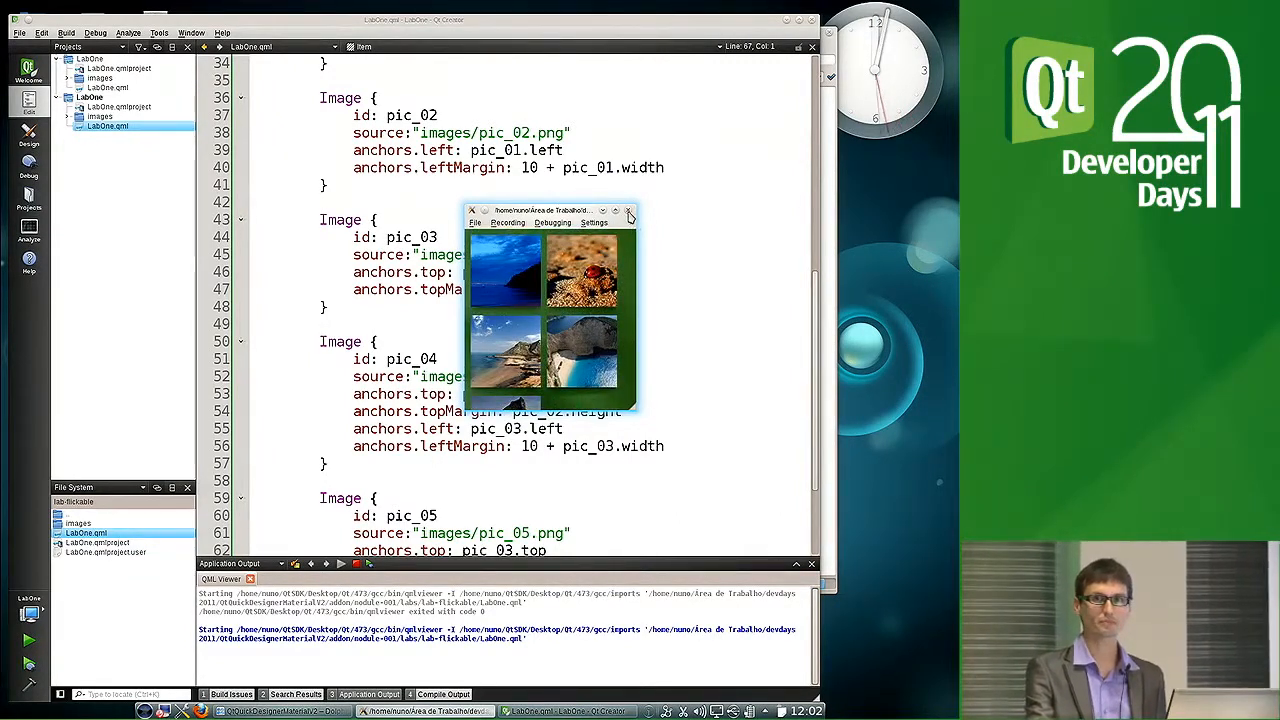
click(628, 212)
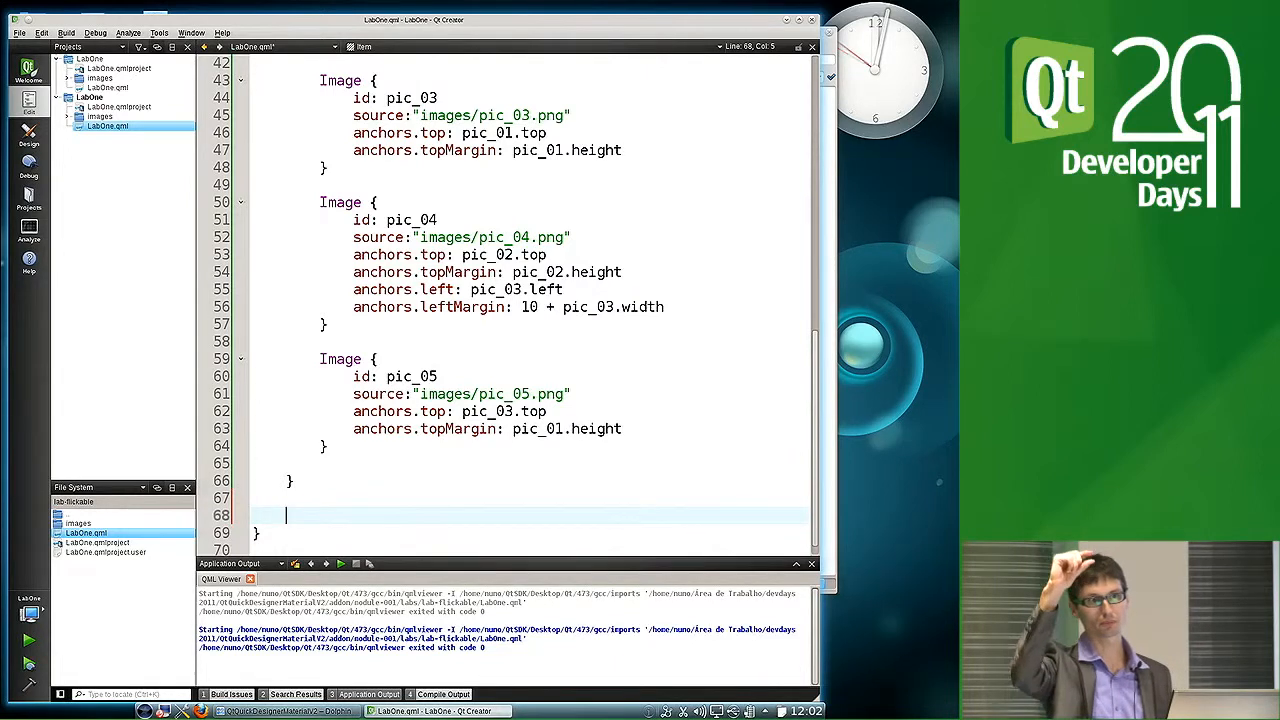
Insert an Image snippet after the Flickable and go to the visual designer
text(Image {)
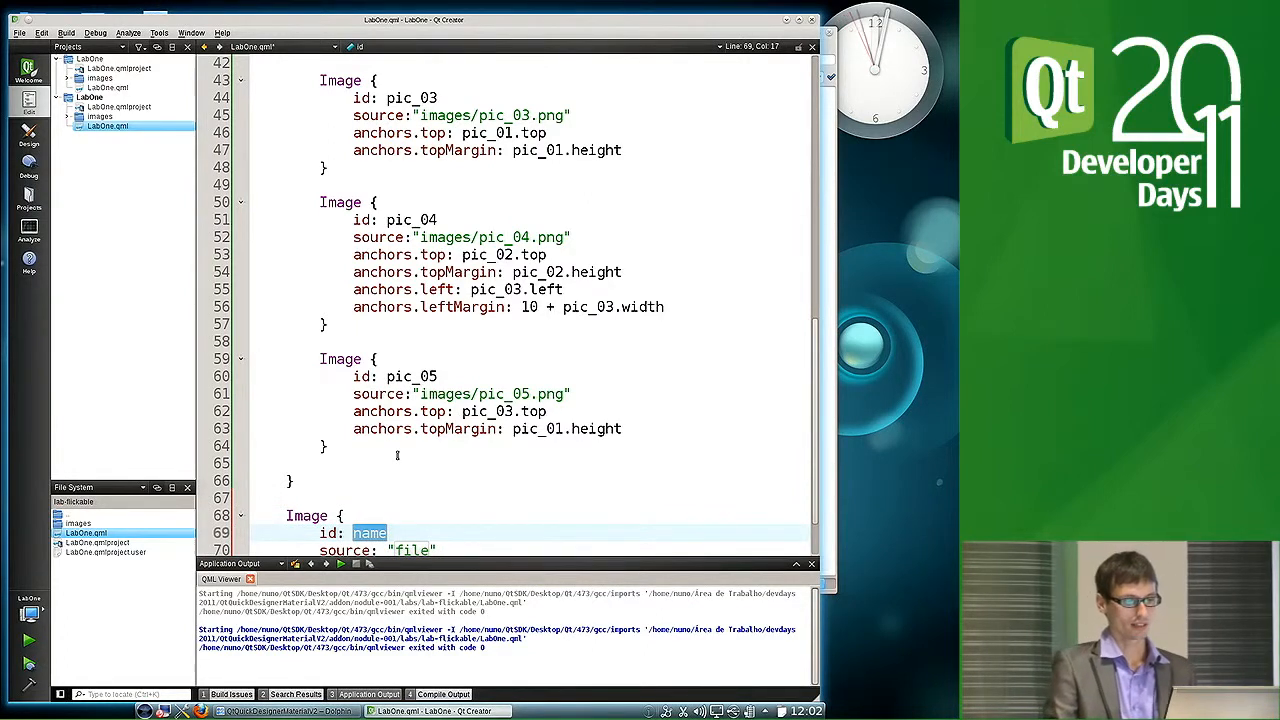
click(292, 480)
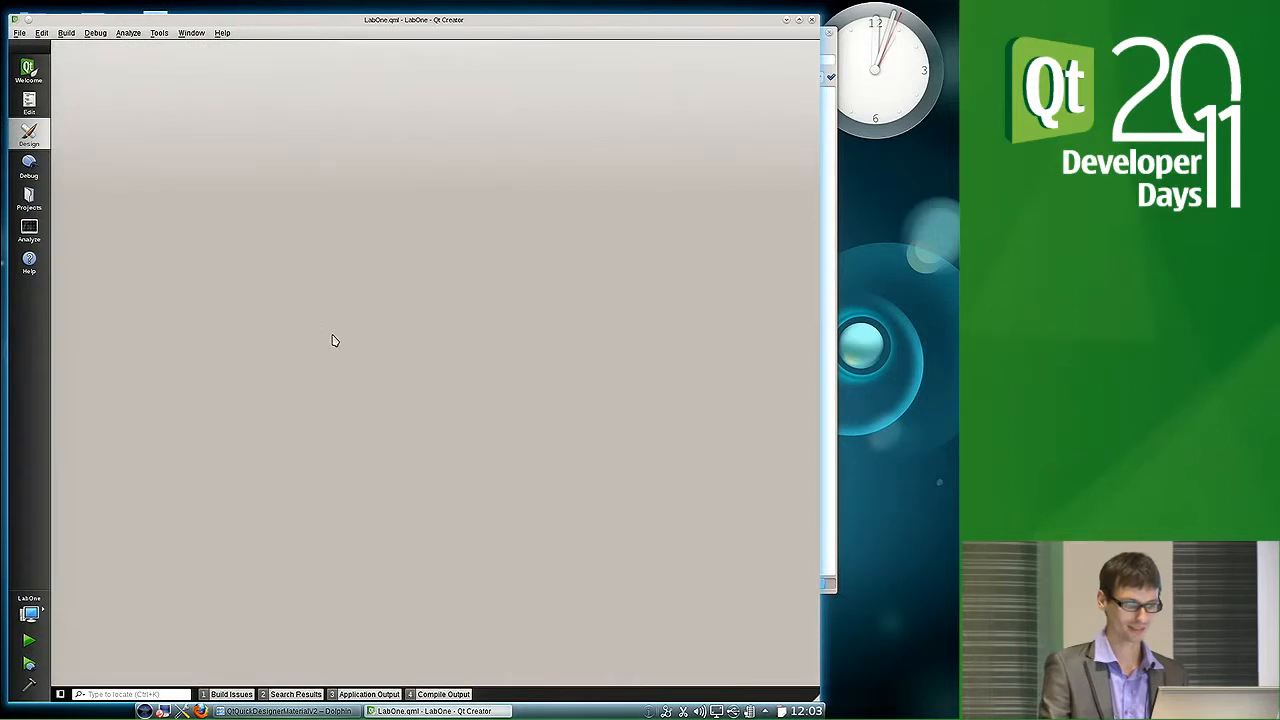
mouse_move(350, 334)
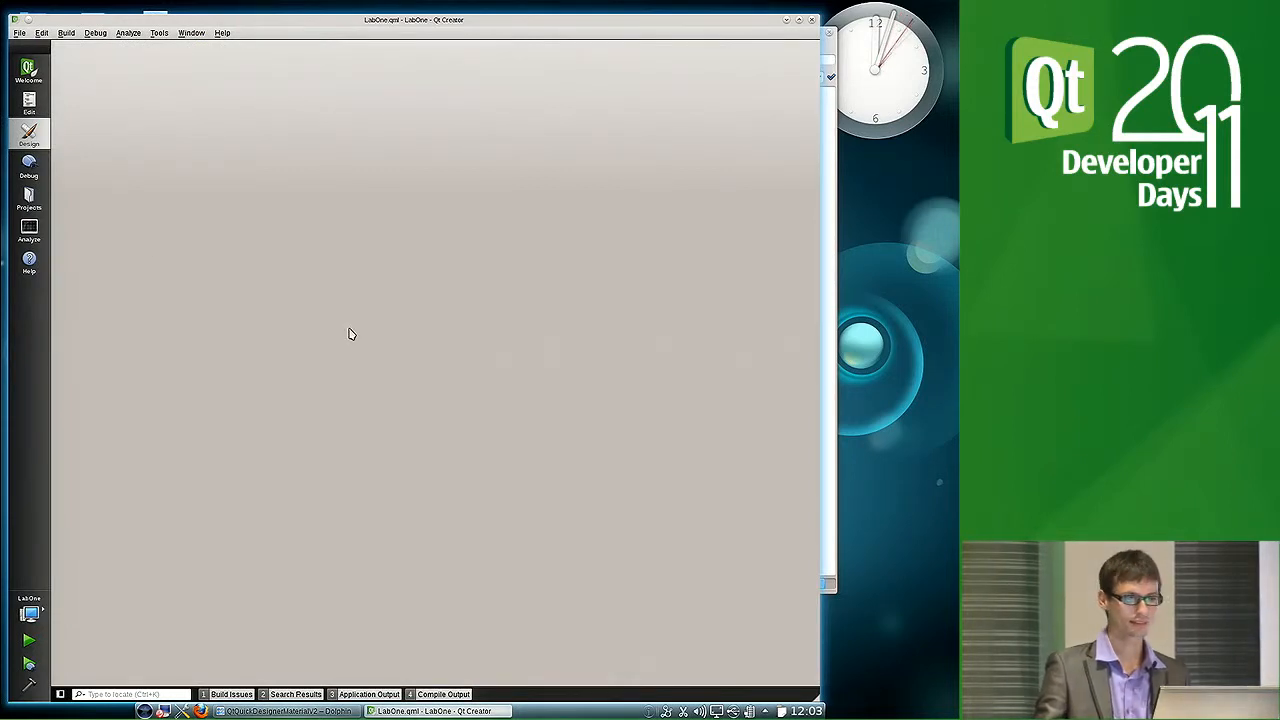
mouse_move(364, 332)
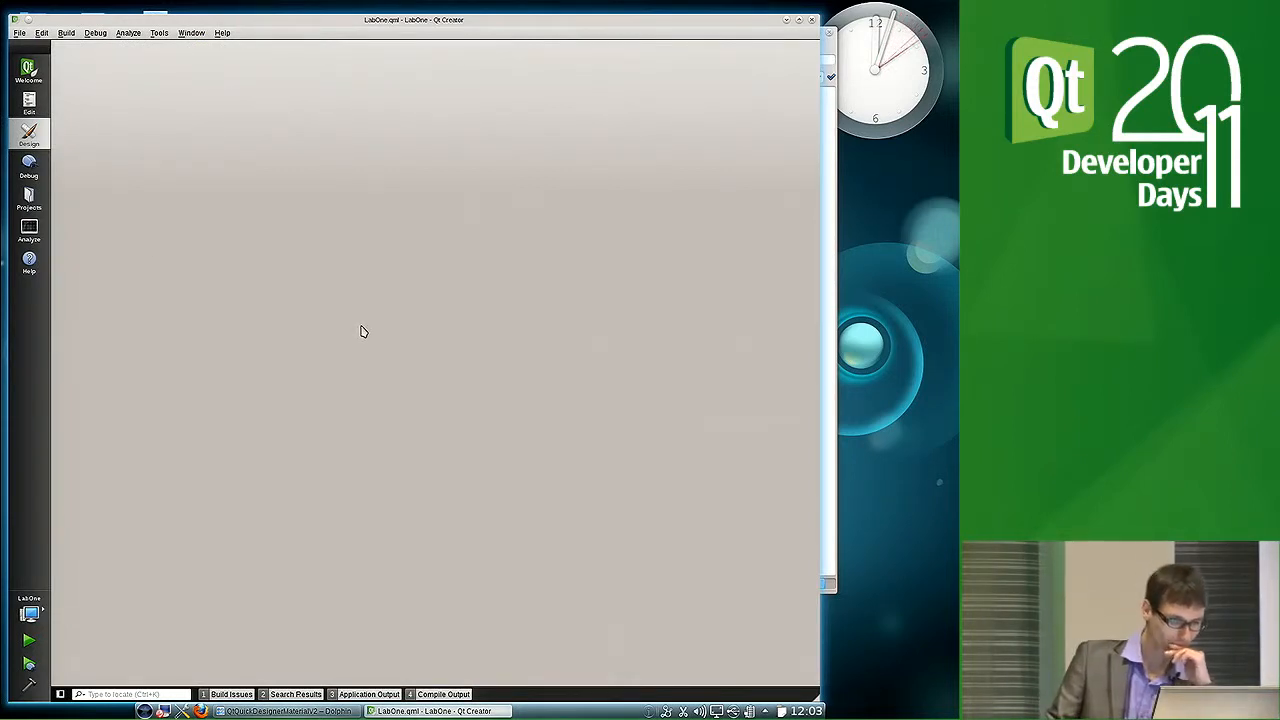
Give the new Image the source scroll_background.png and place it as a strip beside the photo grid
click(28, 132)
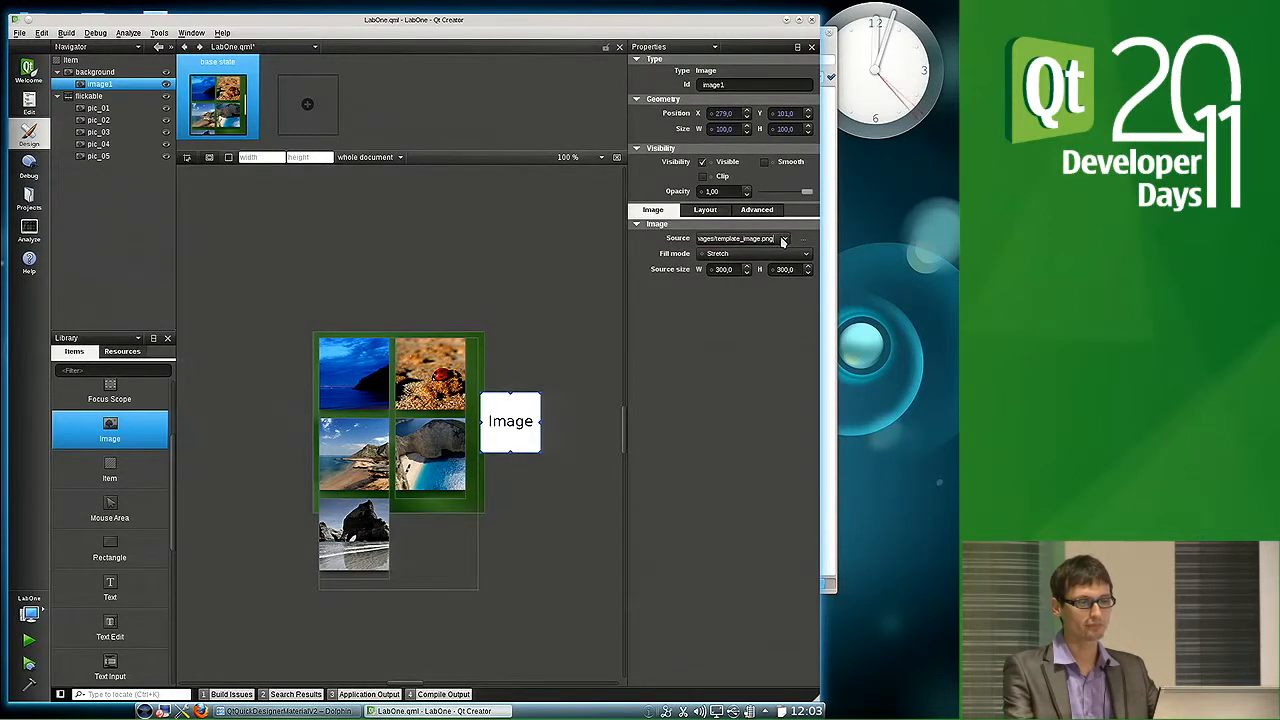
click(784, 238)
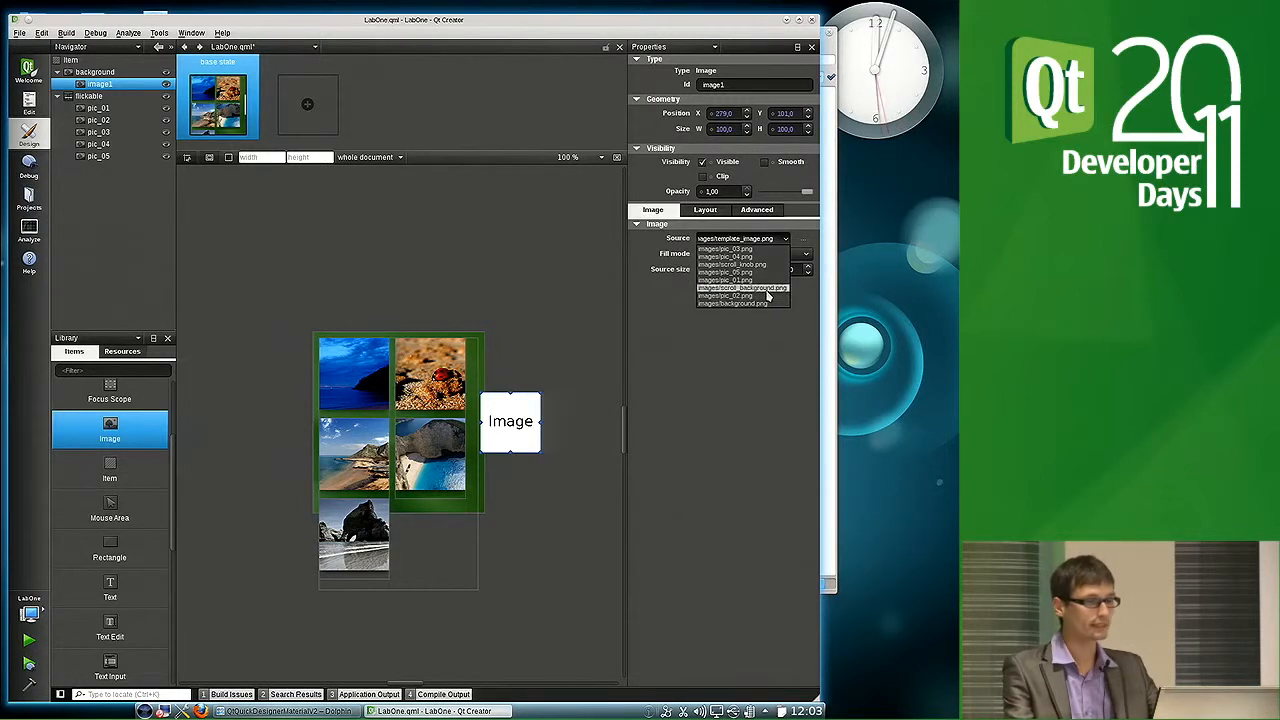
click(742, 288)
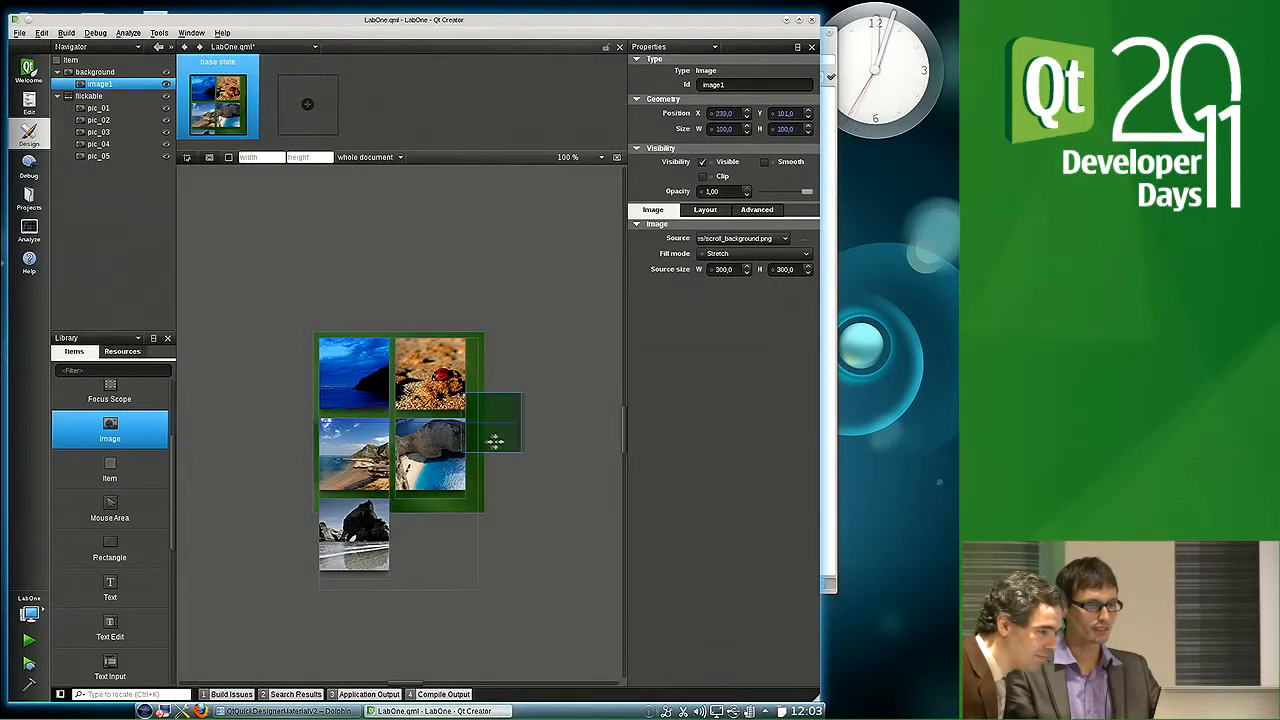
drag(496, 444, 478, 436)
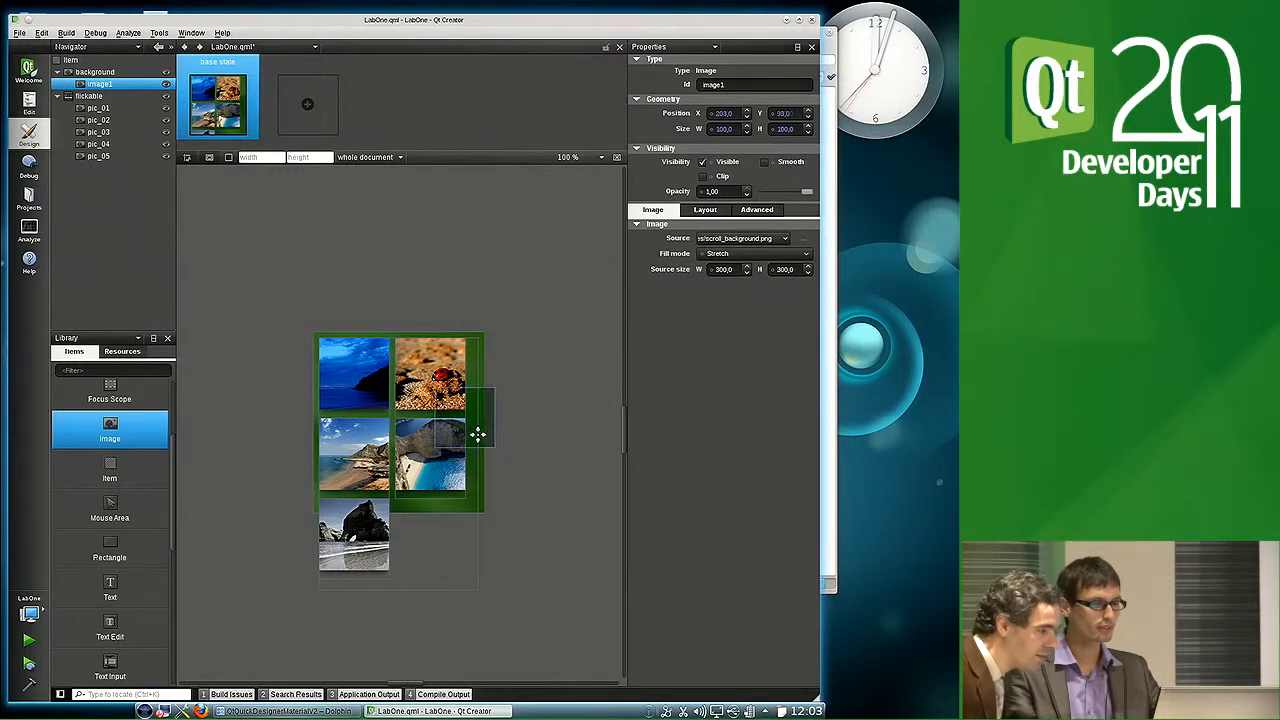
drag(478, 436, 488, 432)
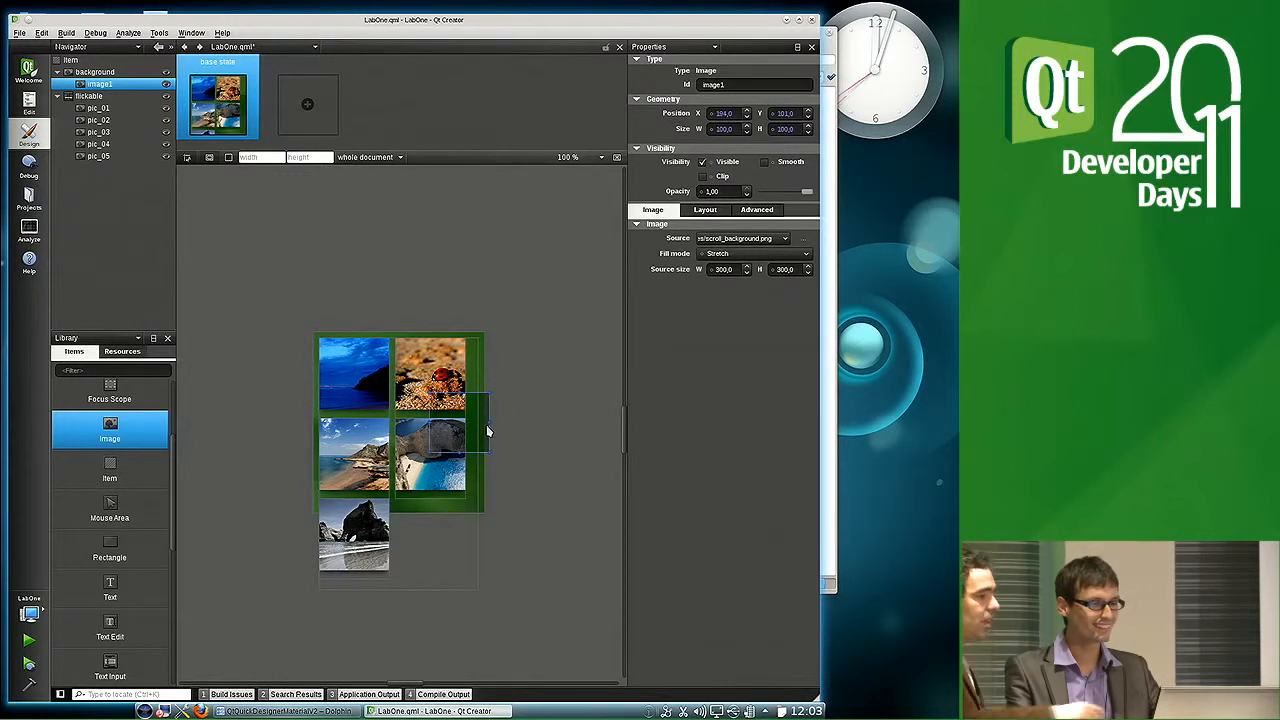
mouse_move(500, 414)
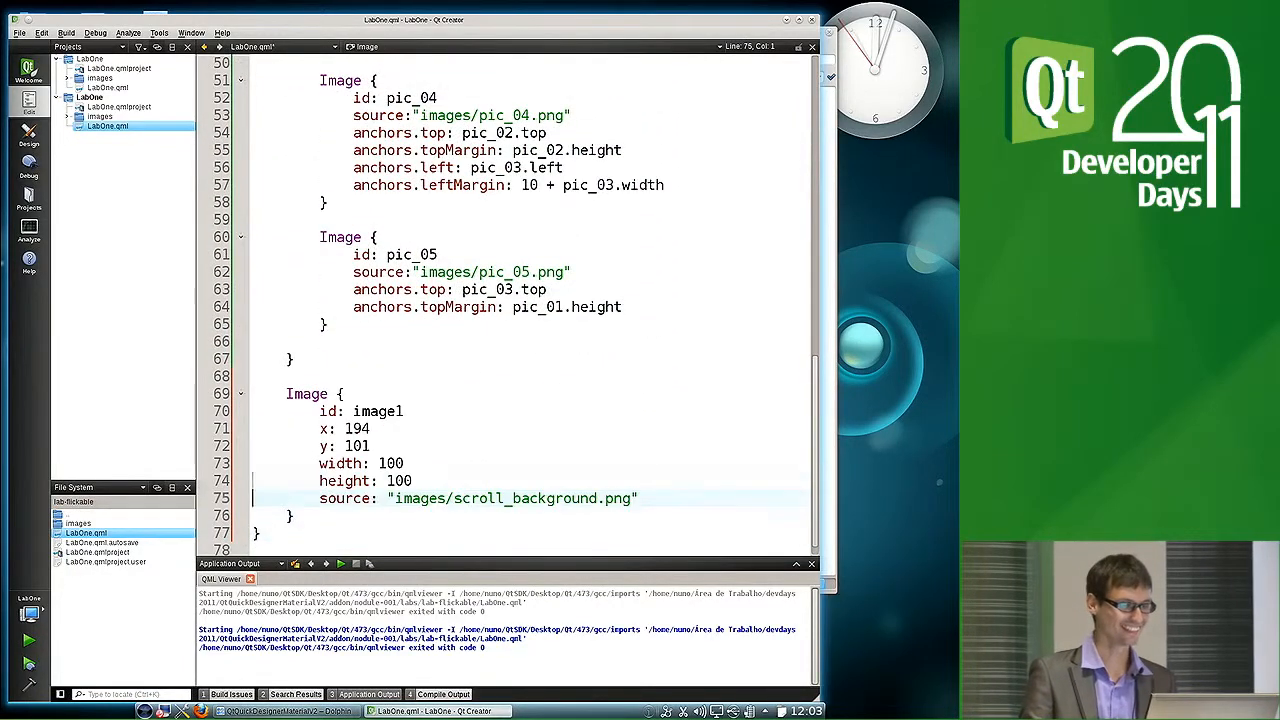
Rename the image's id to scrollbar and drop its x, y, width and height lines
click(330, 428)
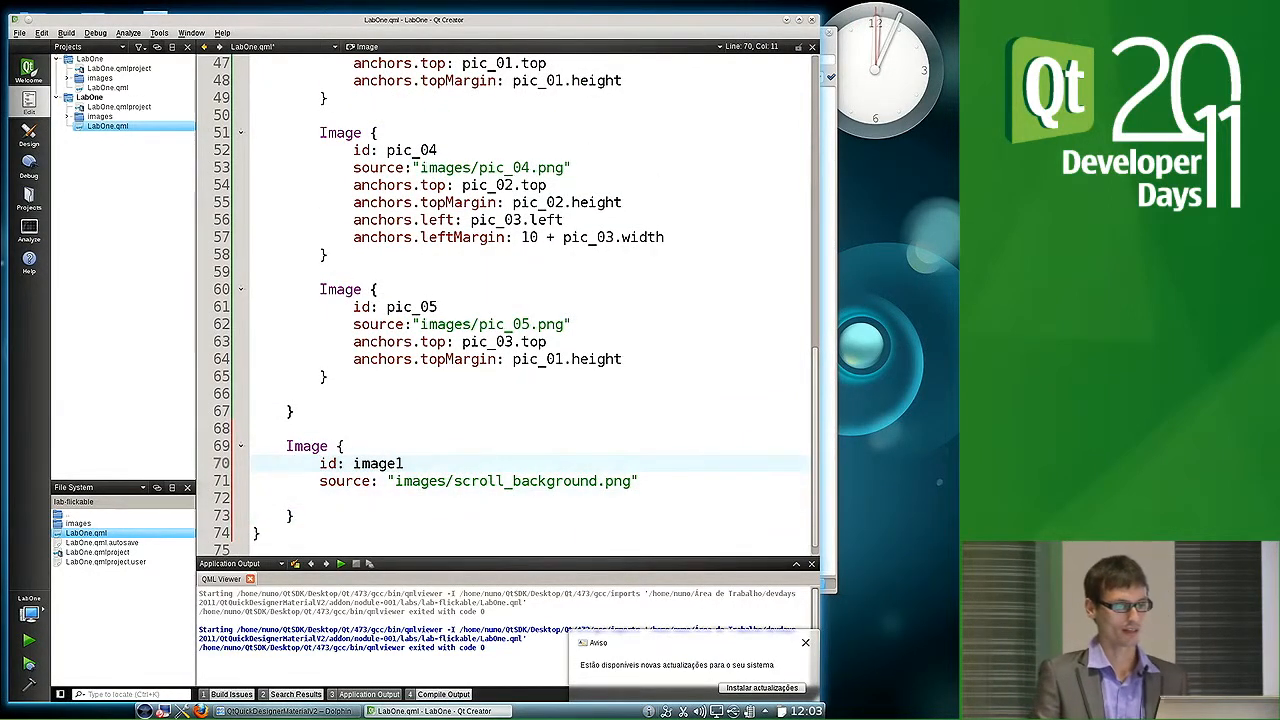
text(scroll)
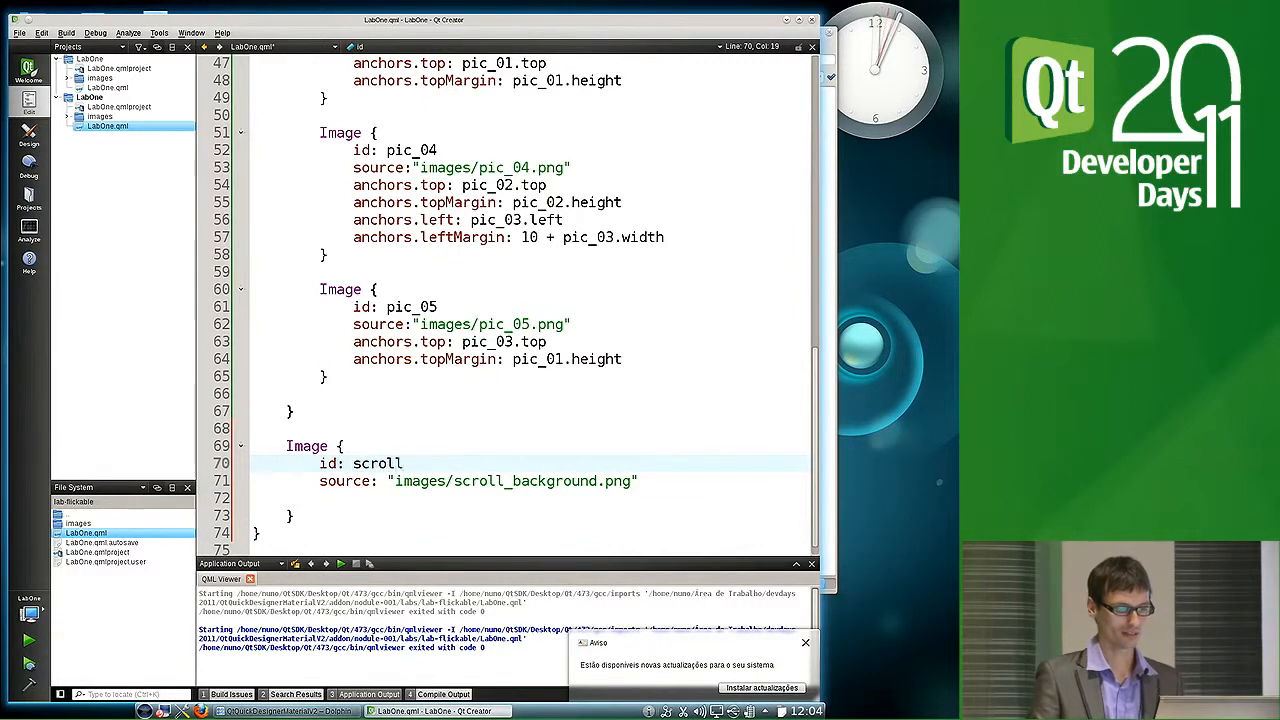
text(bar)
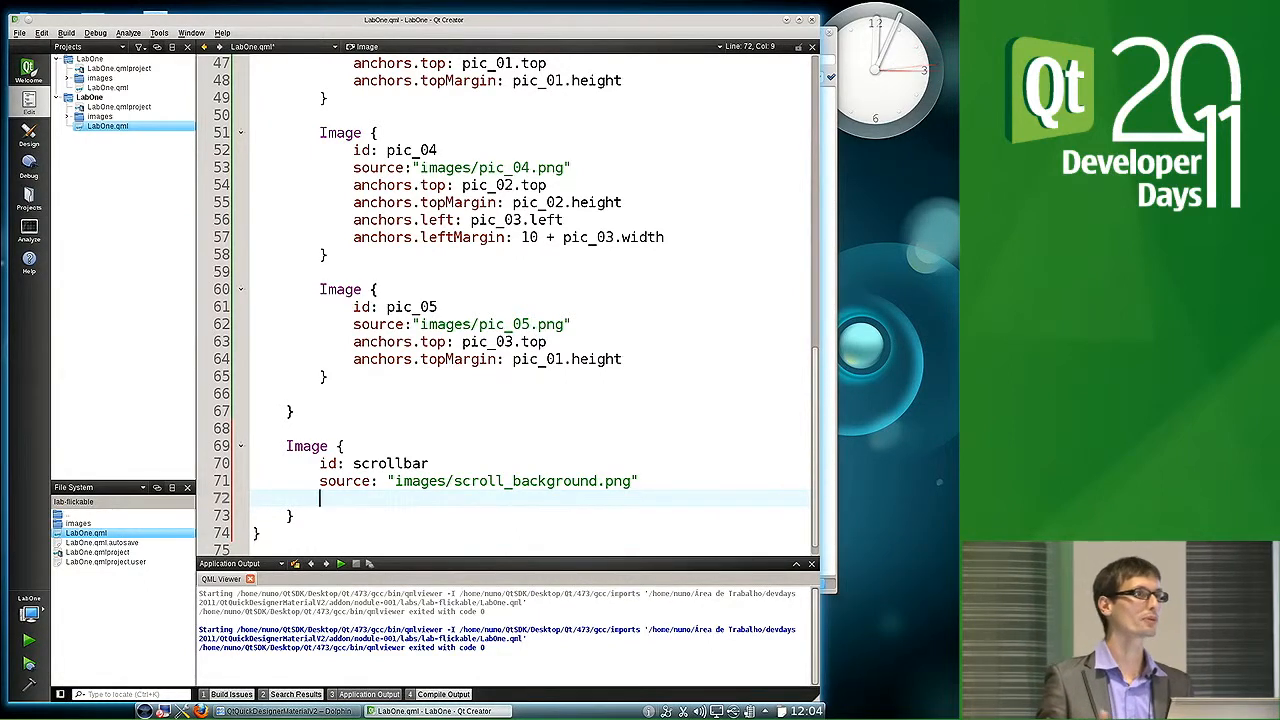
Anchor scrollbar to parent.right and parent.verticalCenter, starting another anchors line
text(anchors)
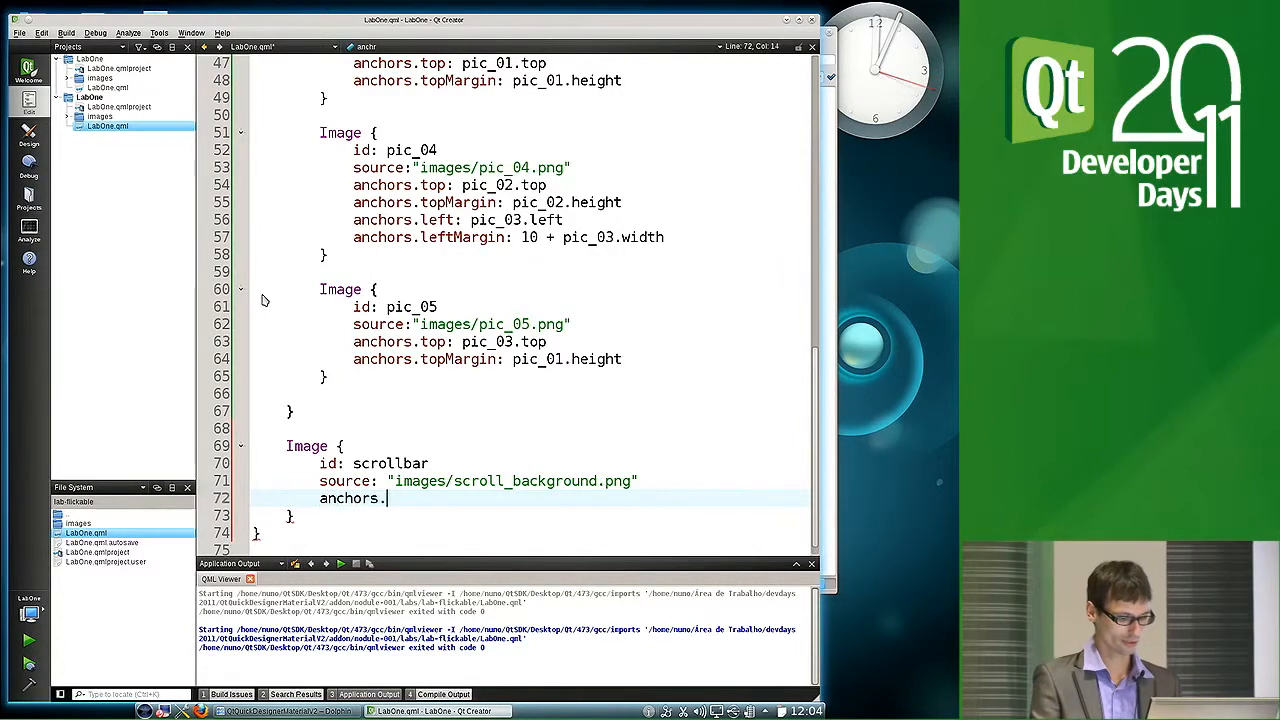
text(.)
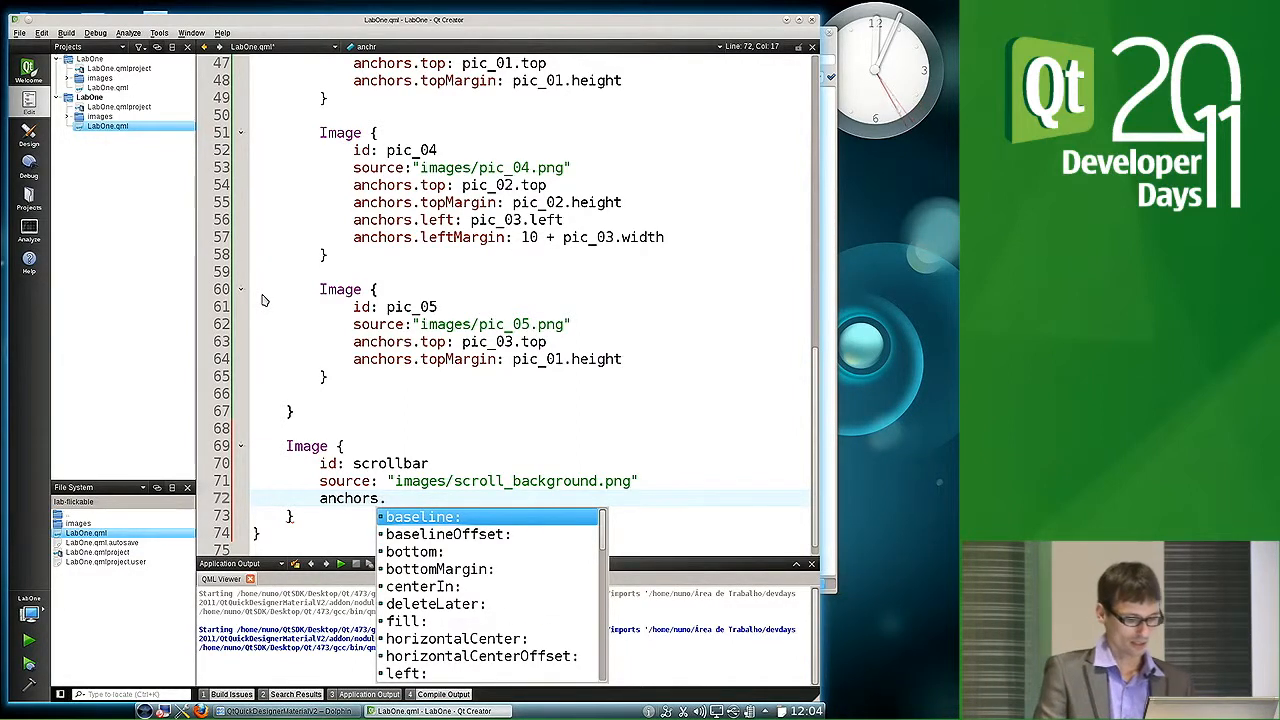
text(right:)
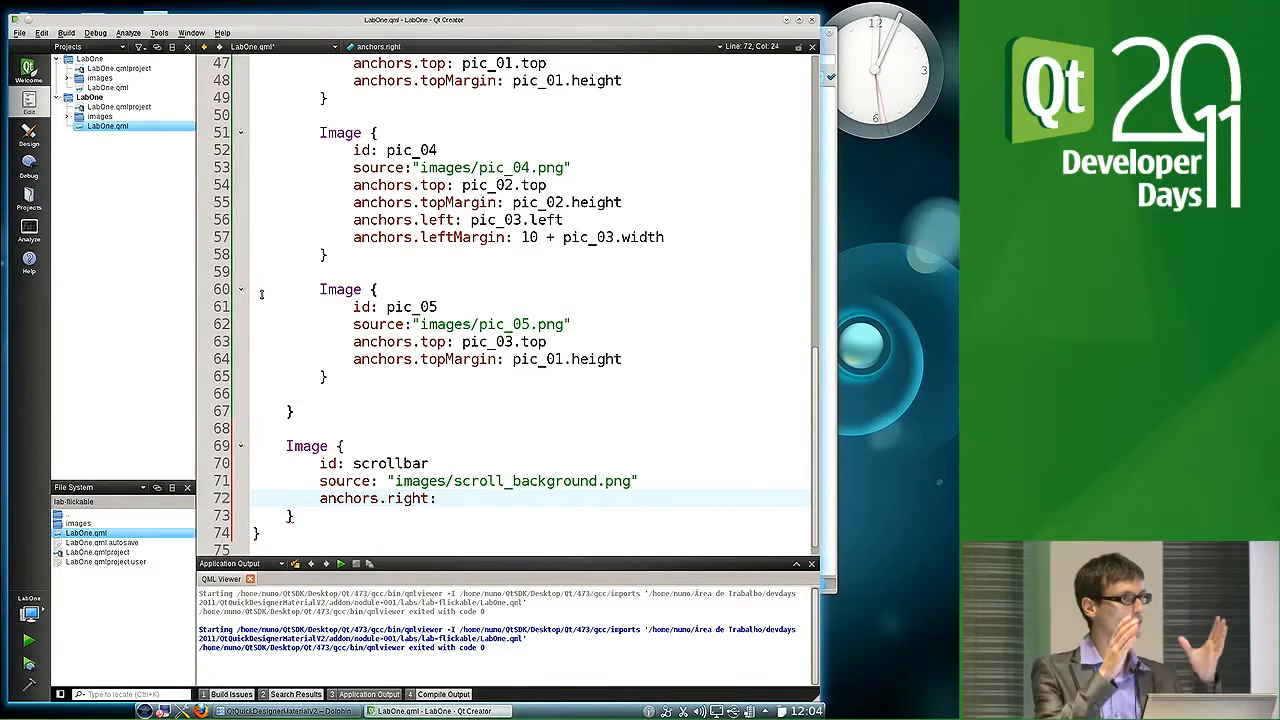
text(parent.right)
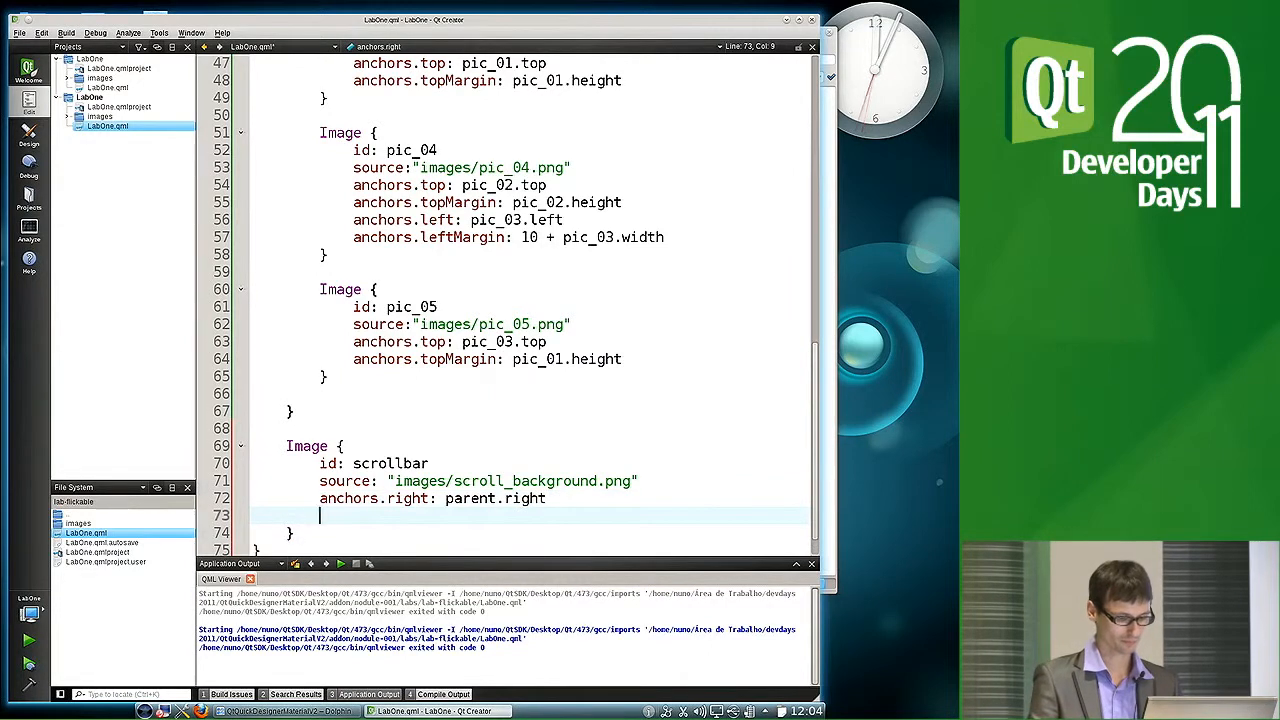
text(anchors.verticalCenter:)
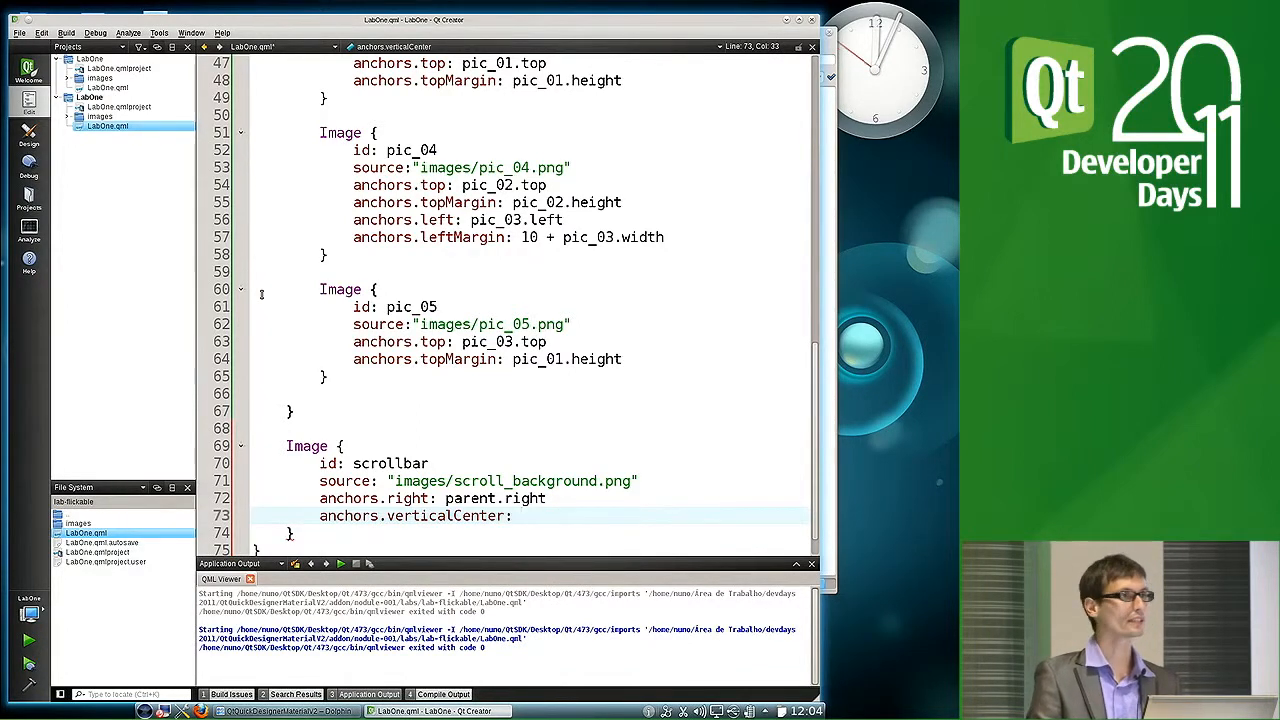
text(parent)
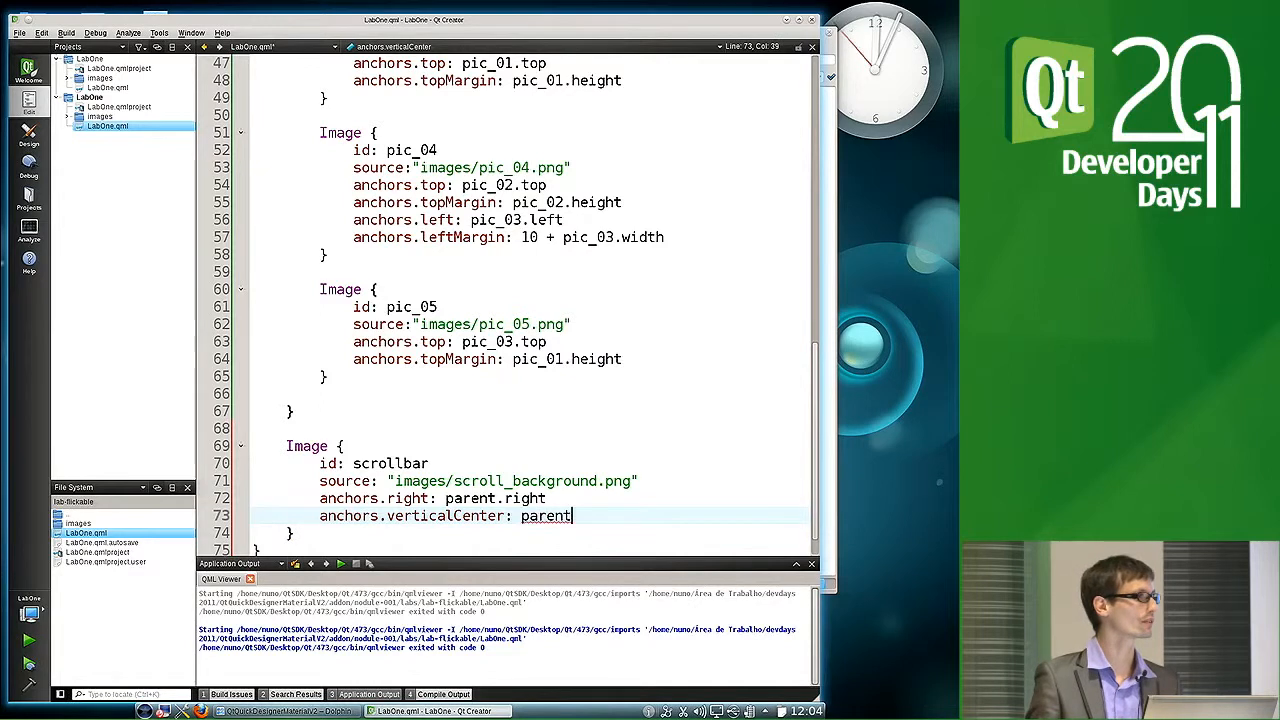
text(.verticalCenter)
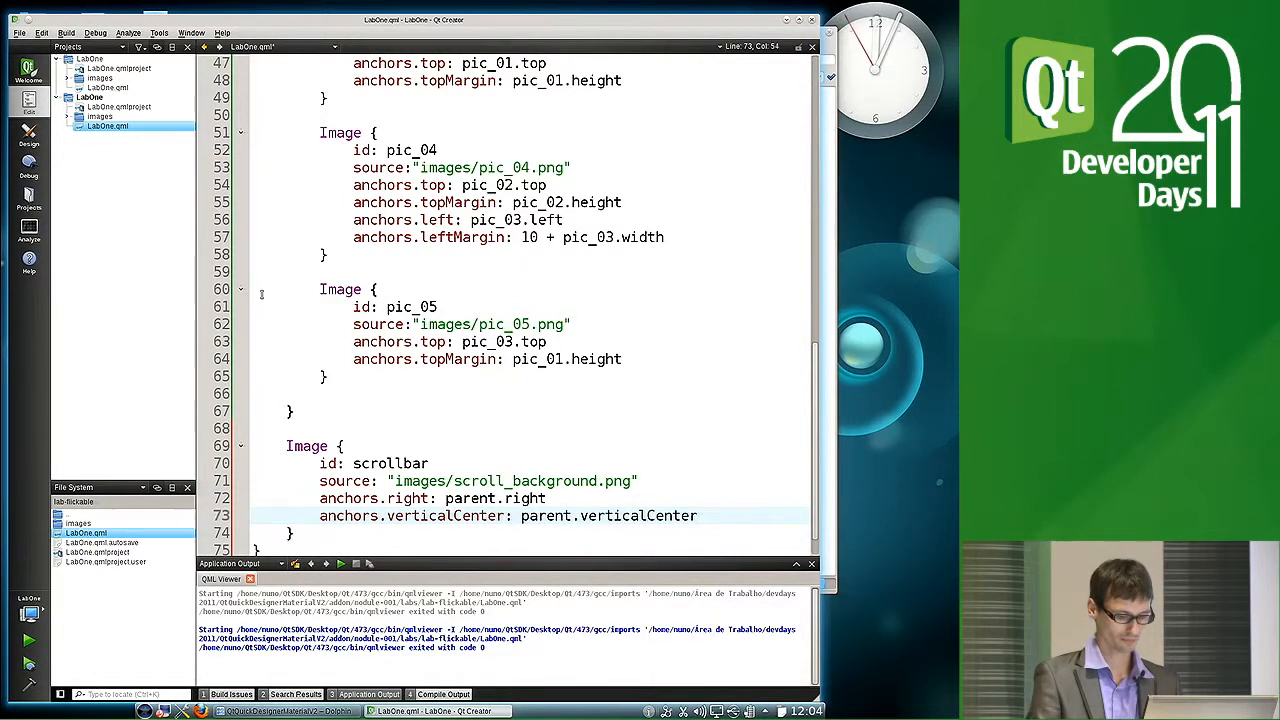
text(anchors.)
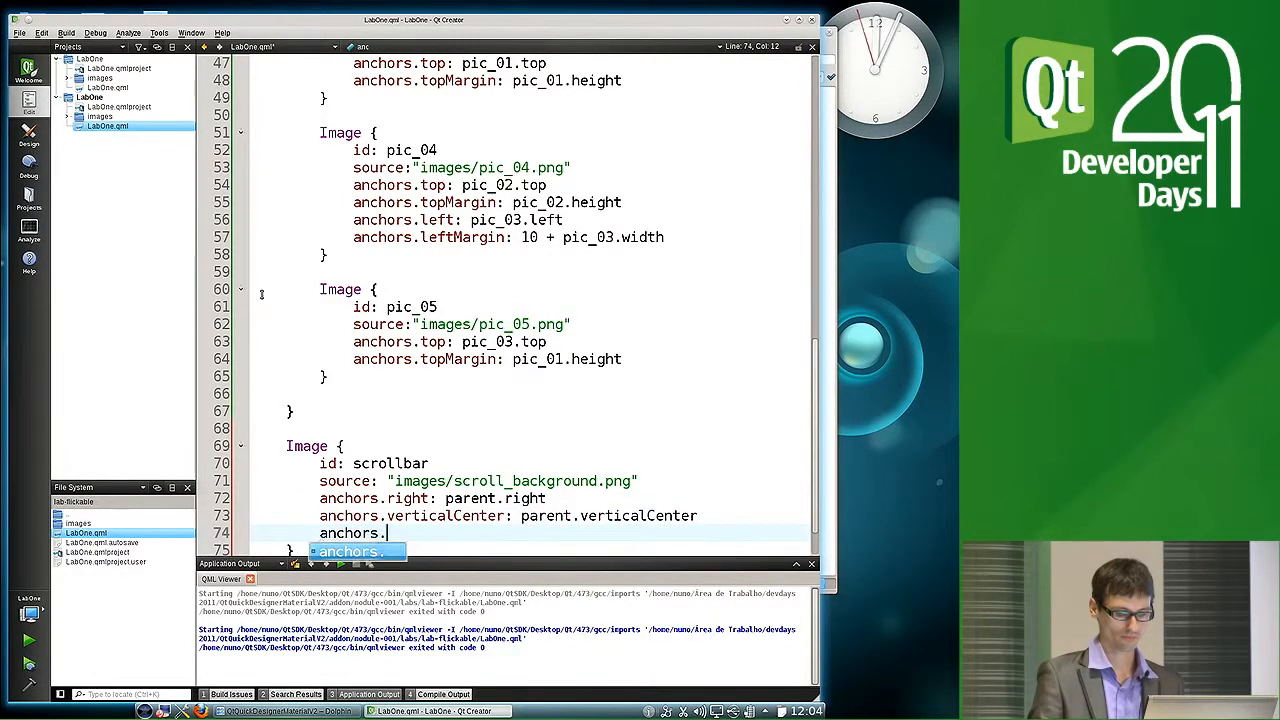
text(.)
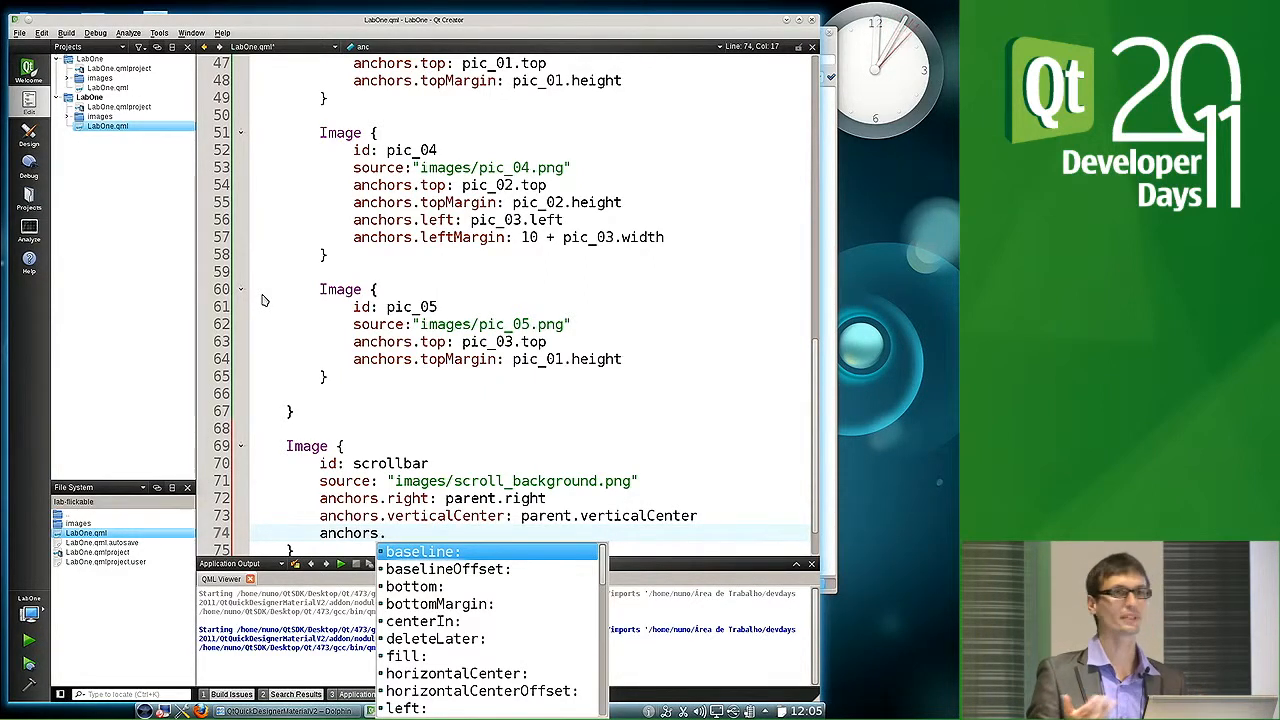
Set anchors.rightMargin: 10 on the scrollbar Image
text(mar)
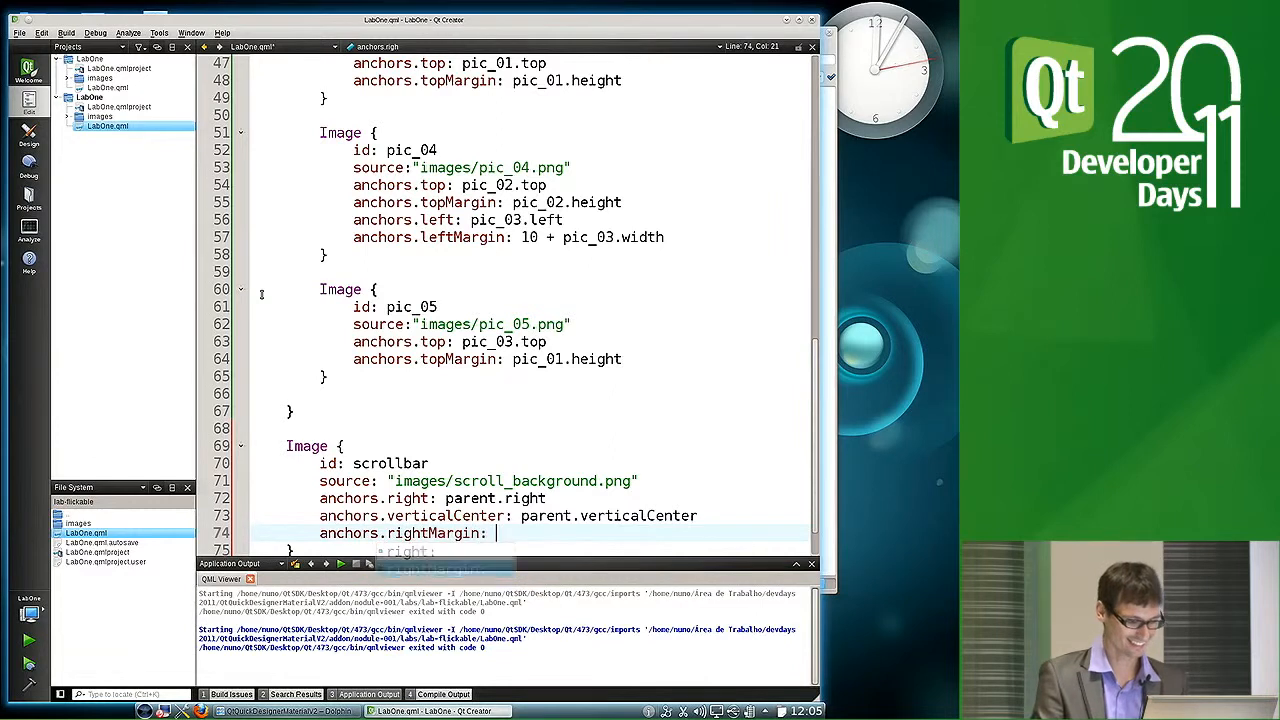
text(1)
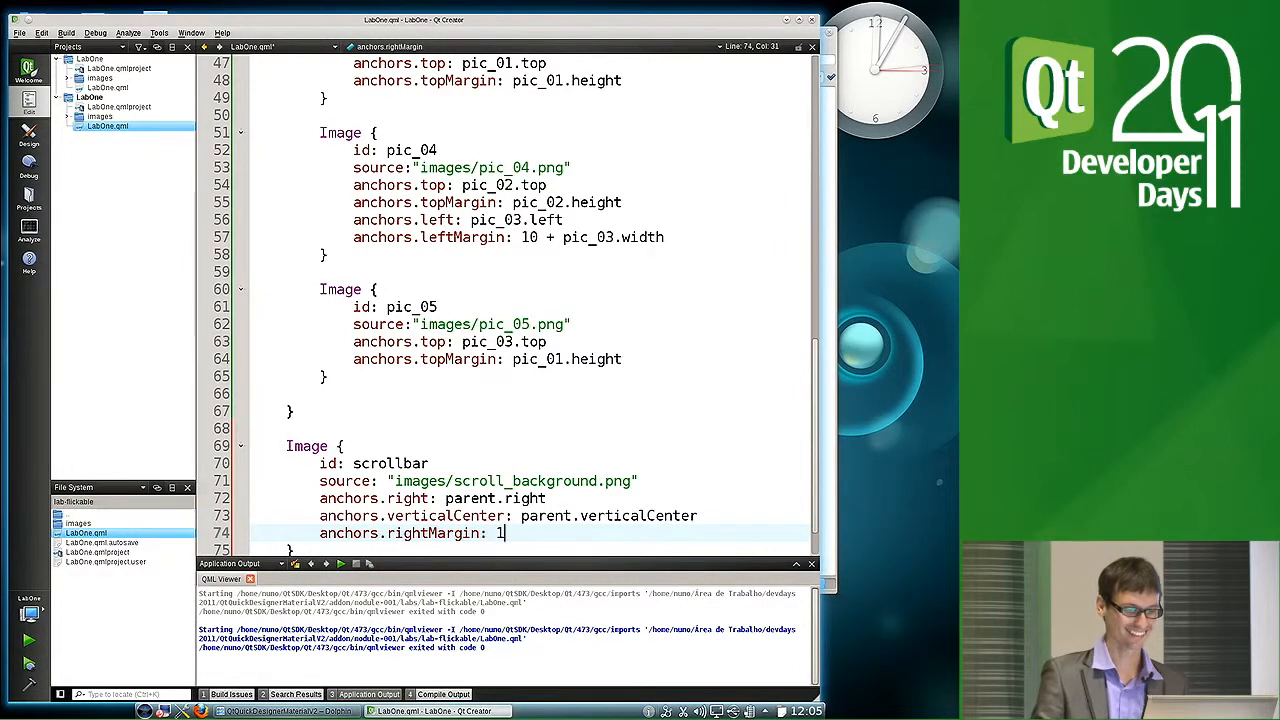
text(0)
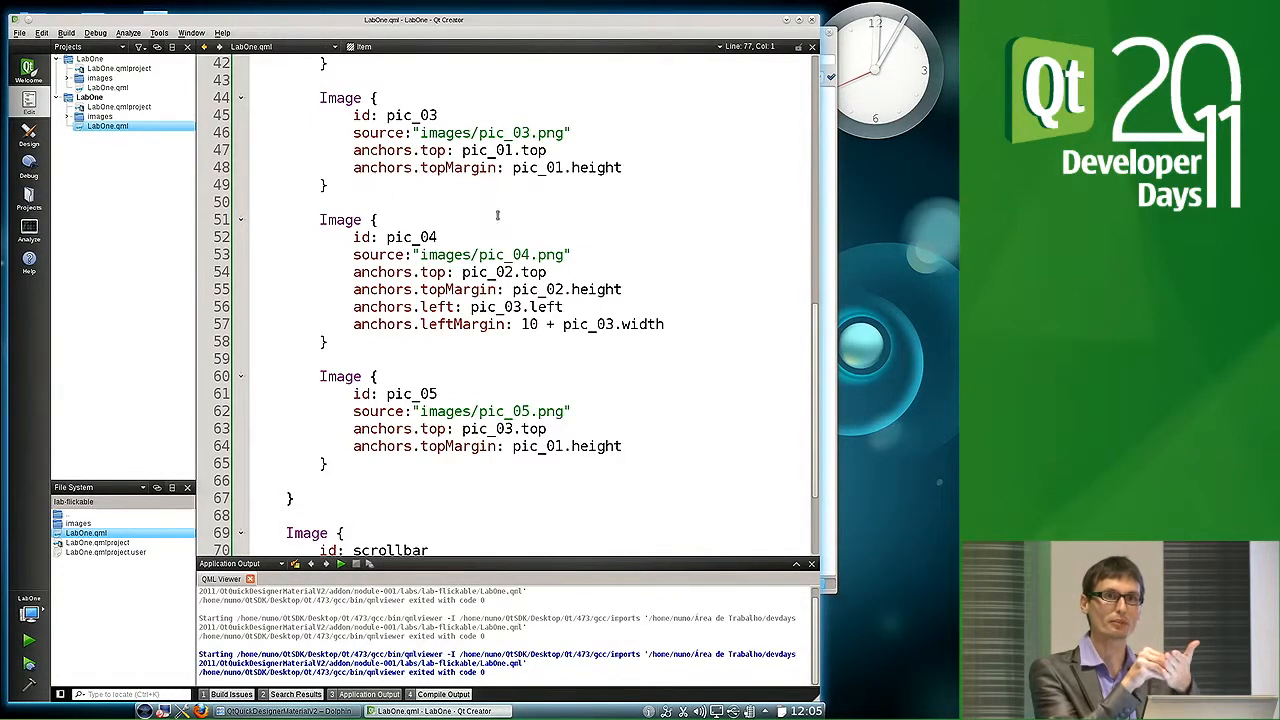
Nest an Image with id knob and source images/scroll_knob.png inside the scrollbar
scroll(down, 3)
text(Image)
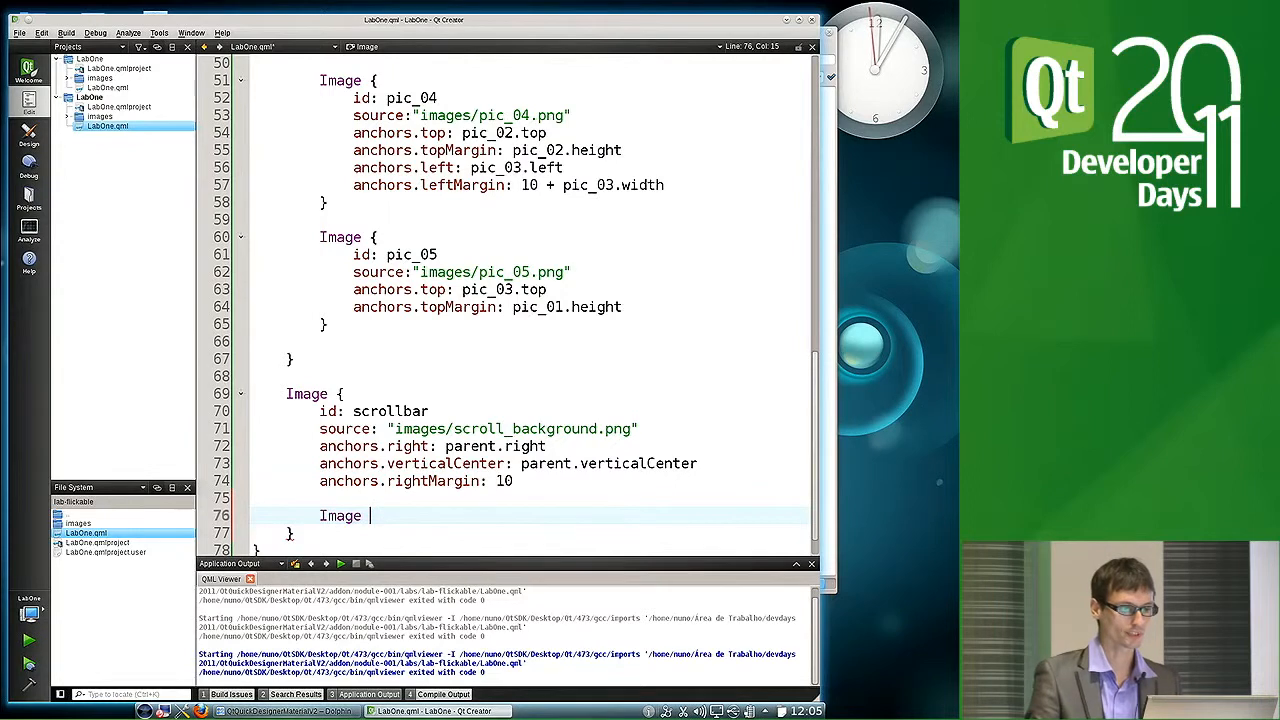
text({)
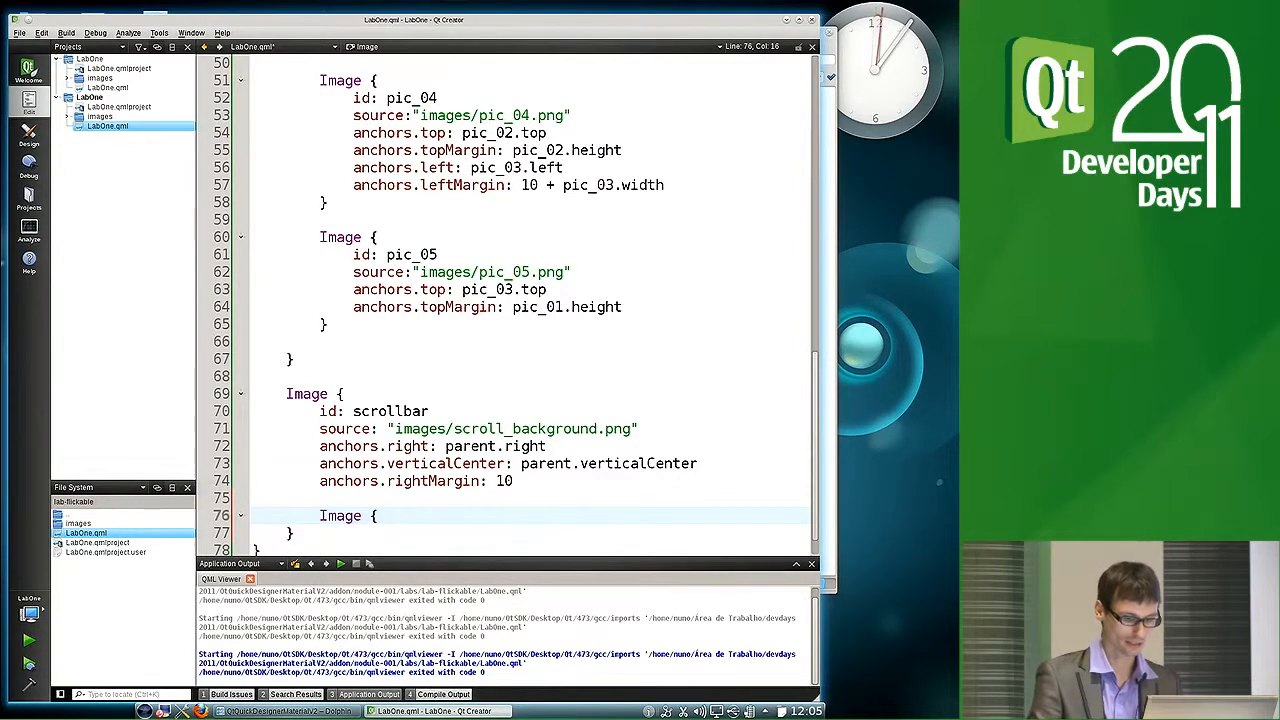
text(id:)
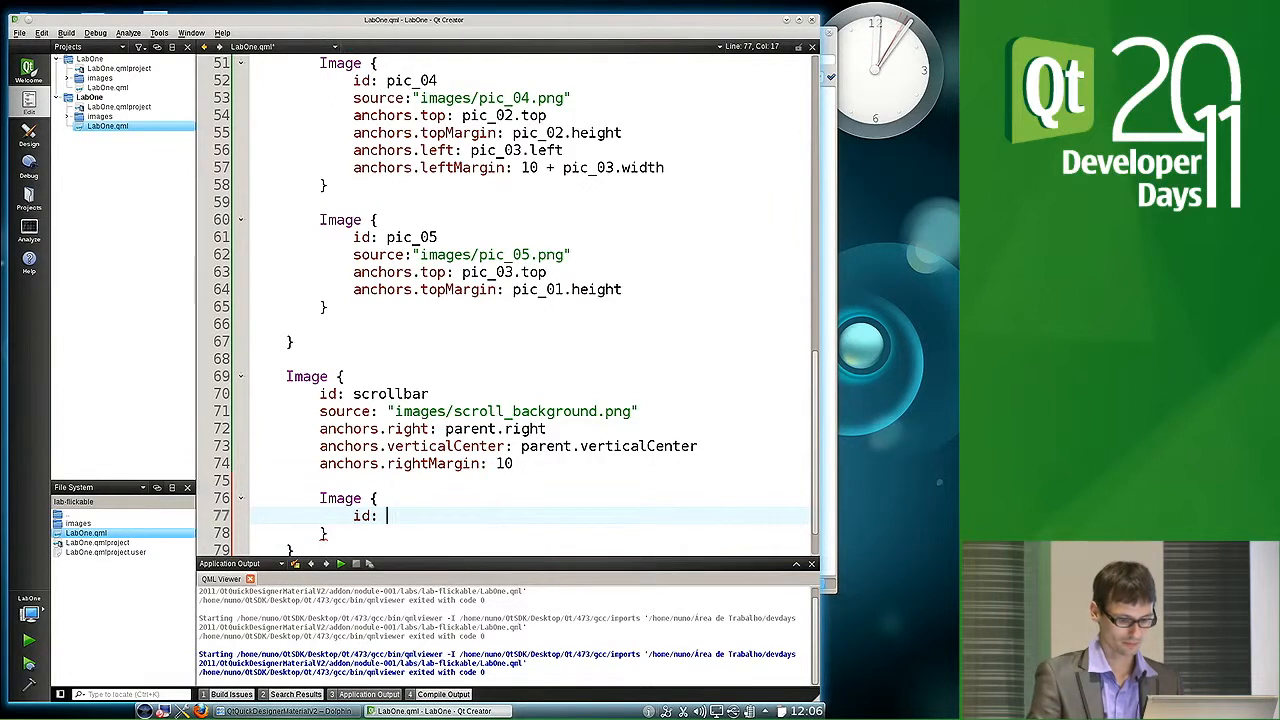
text(knob)
text(so)
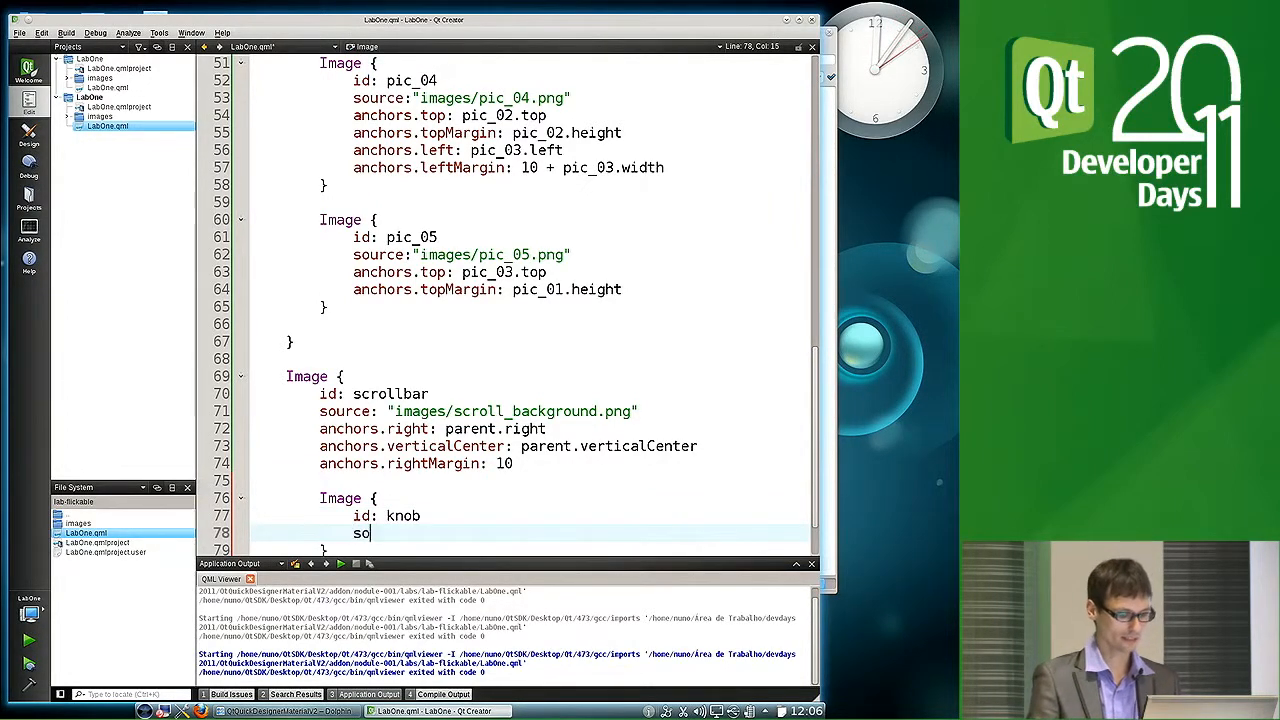
text(urce: "images)
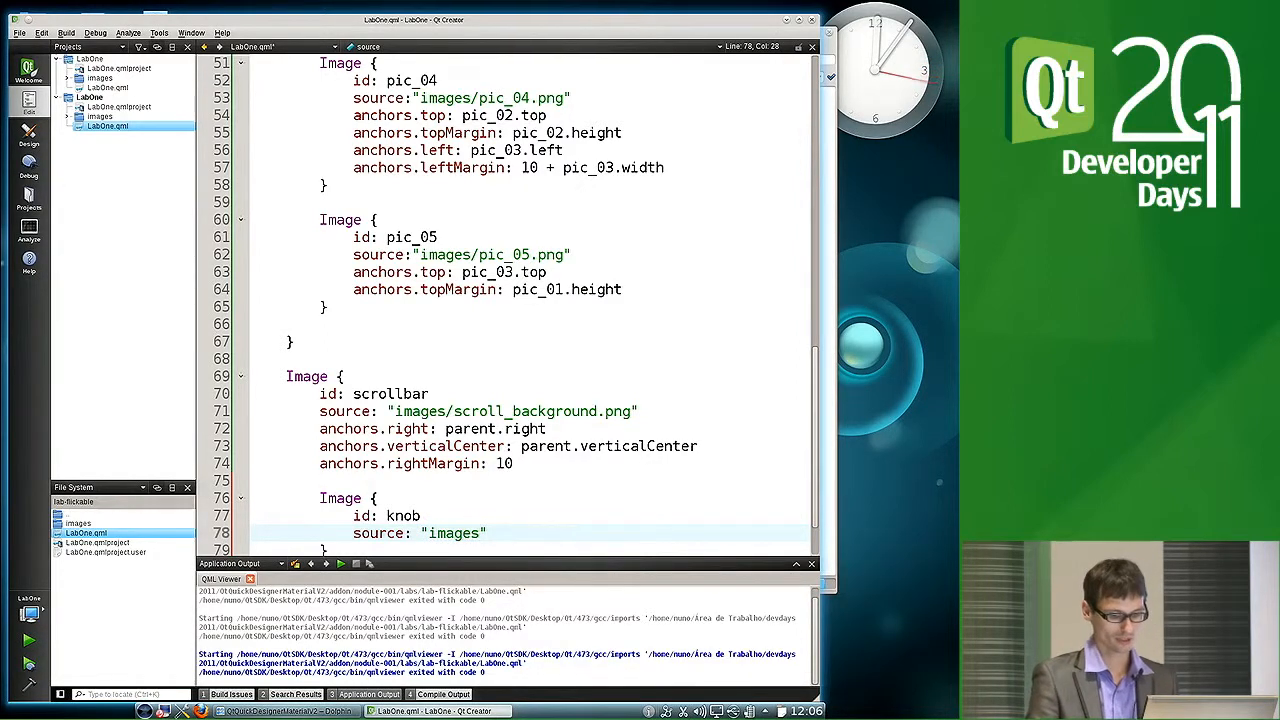
text(/scroll_knob.png)
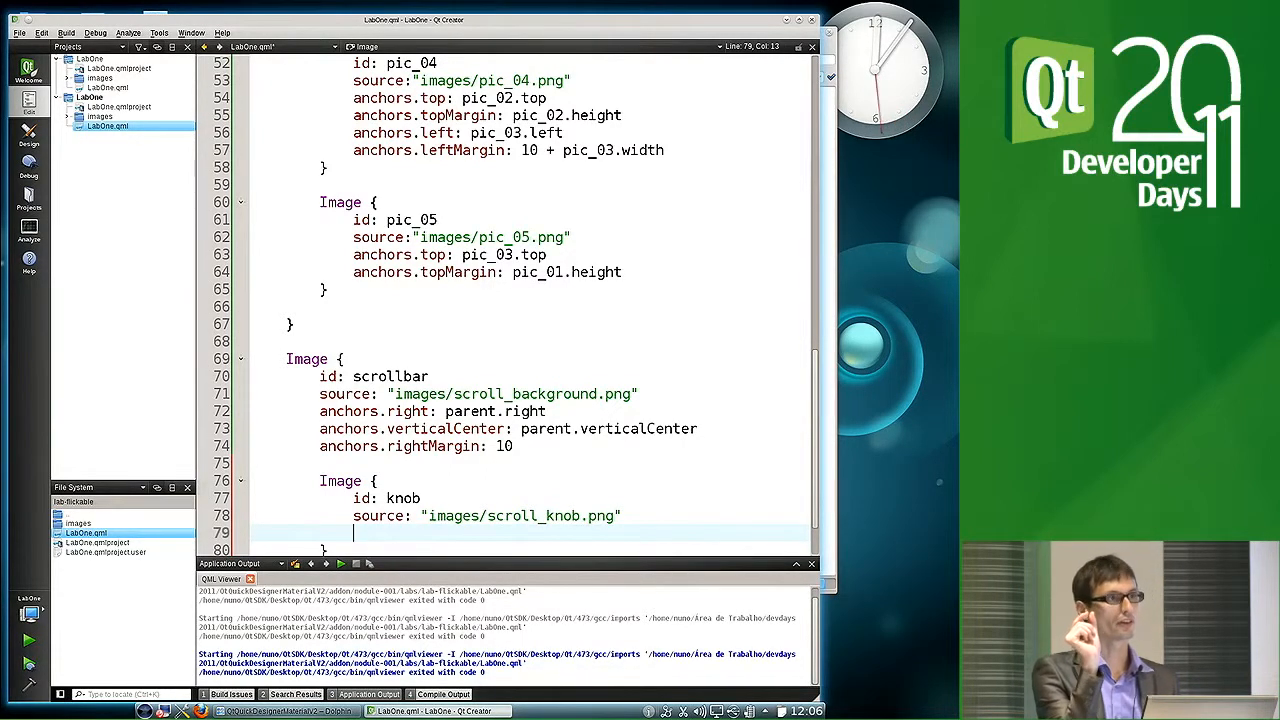
text(w)
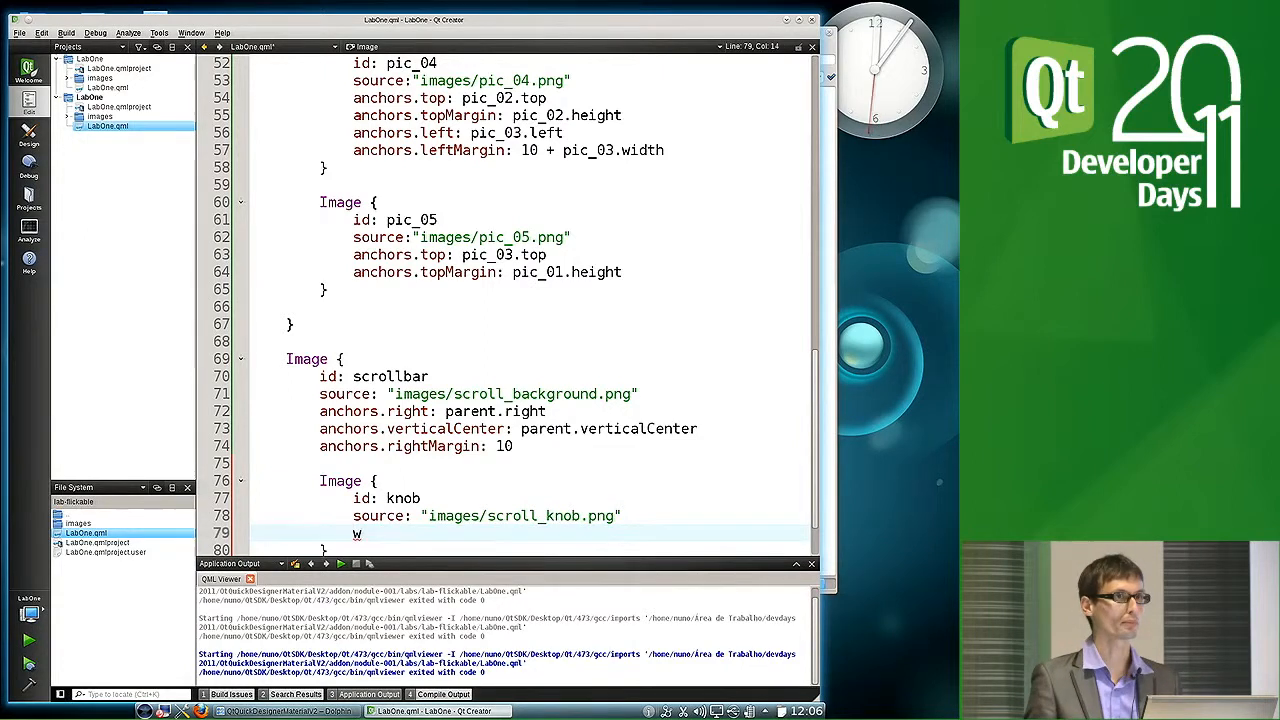
key(Backspace)
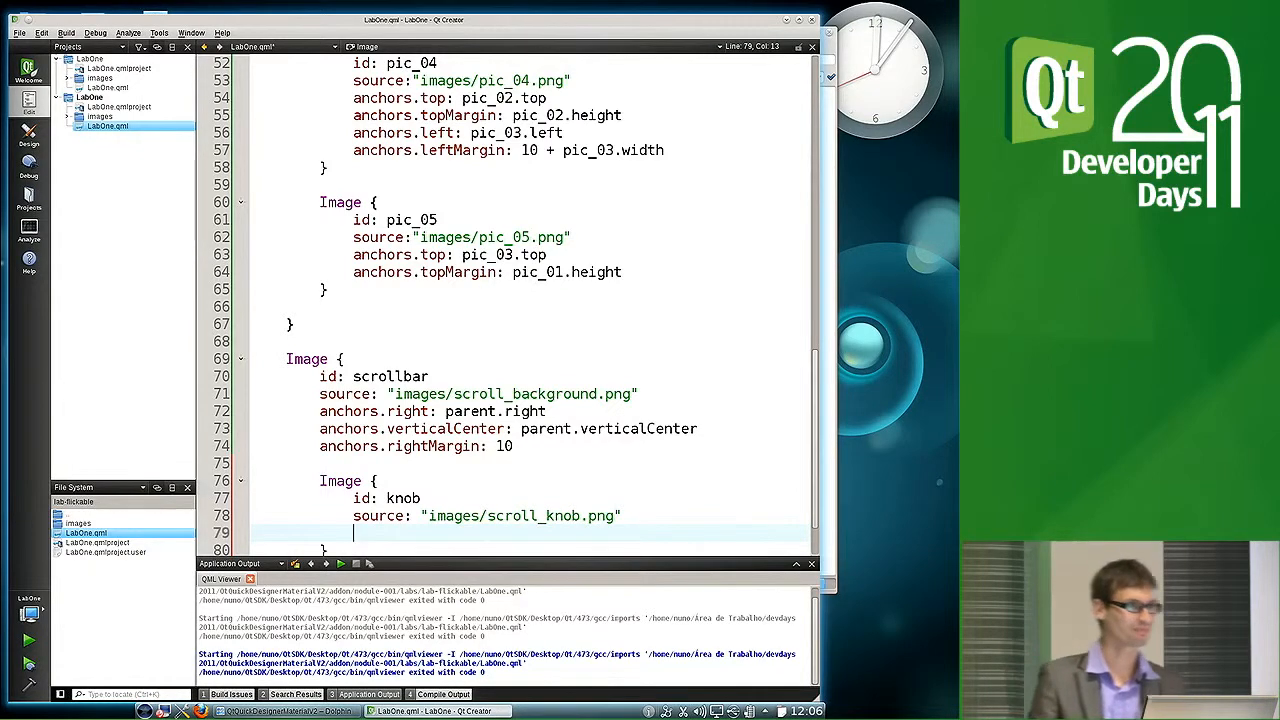
Centre knob horizontally on its parent and begin a MouseArea beneath it
text(anchors.)
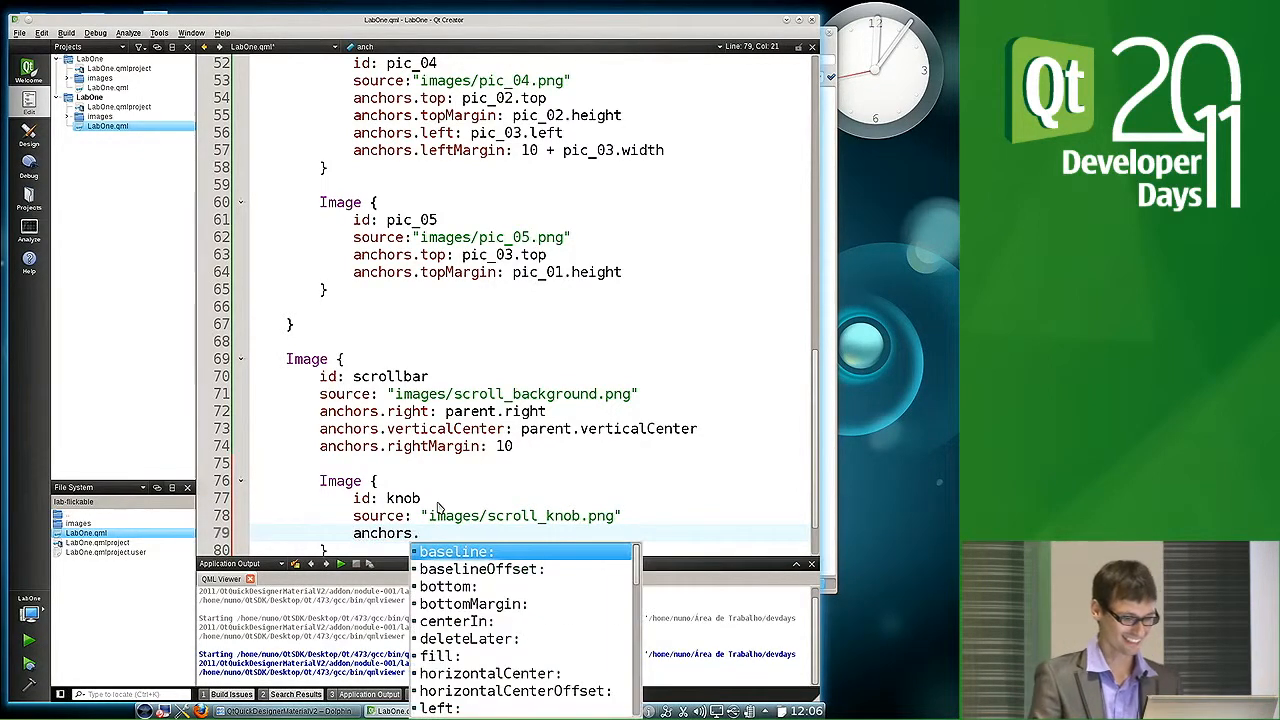
text(horizontalCenter:)
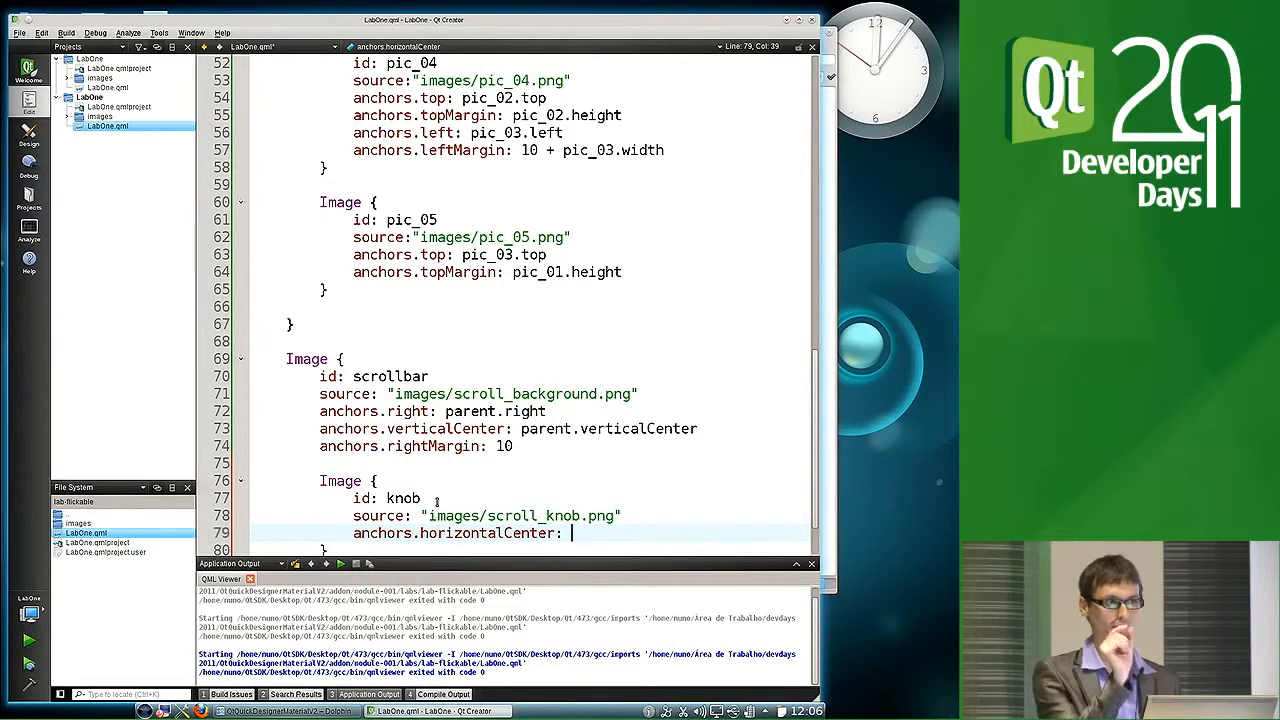
text(parent.horizontalCenter)
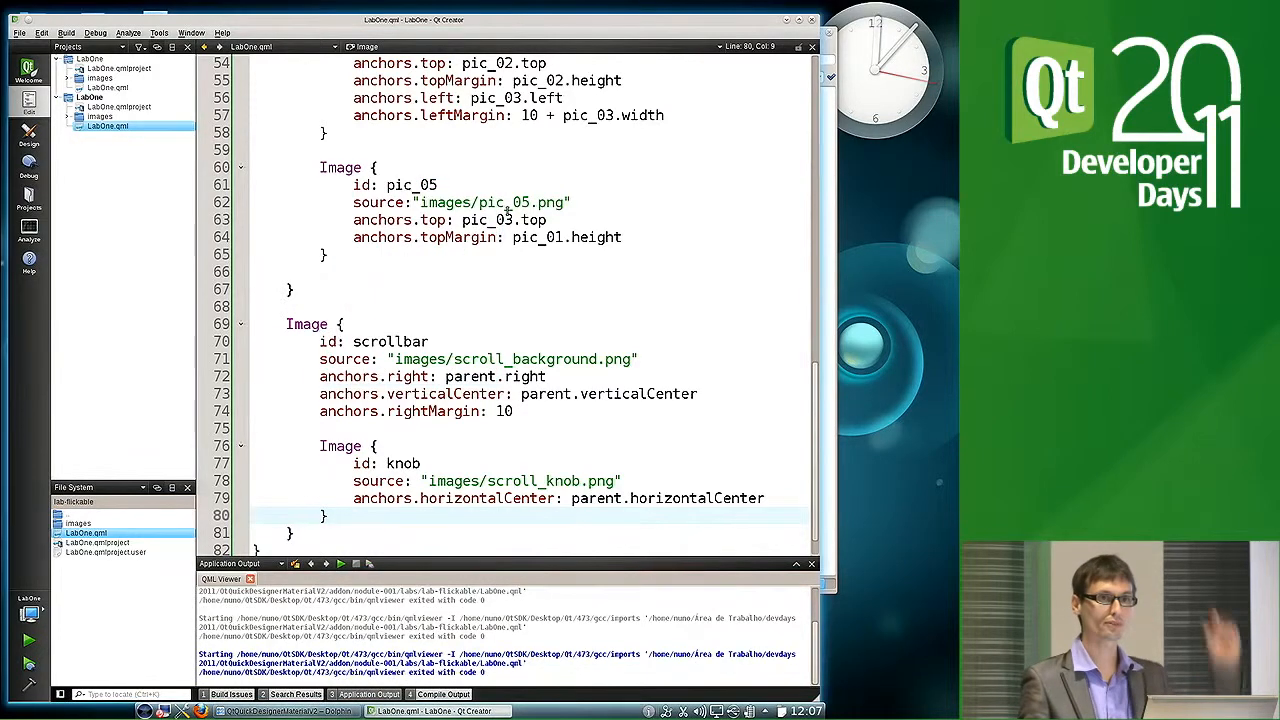
mouse_move(520, 236)
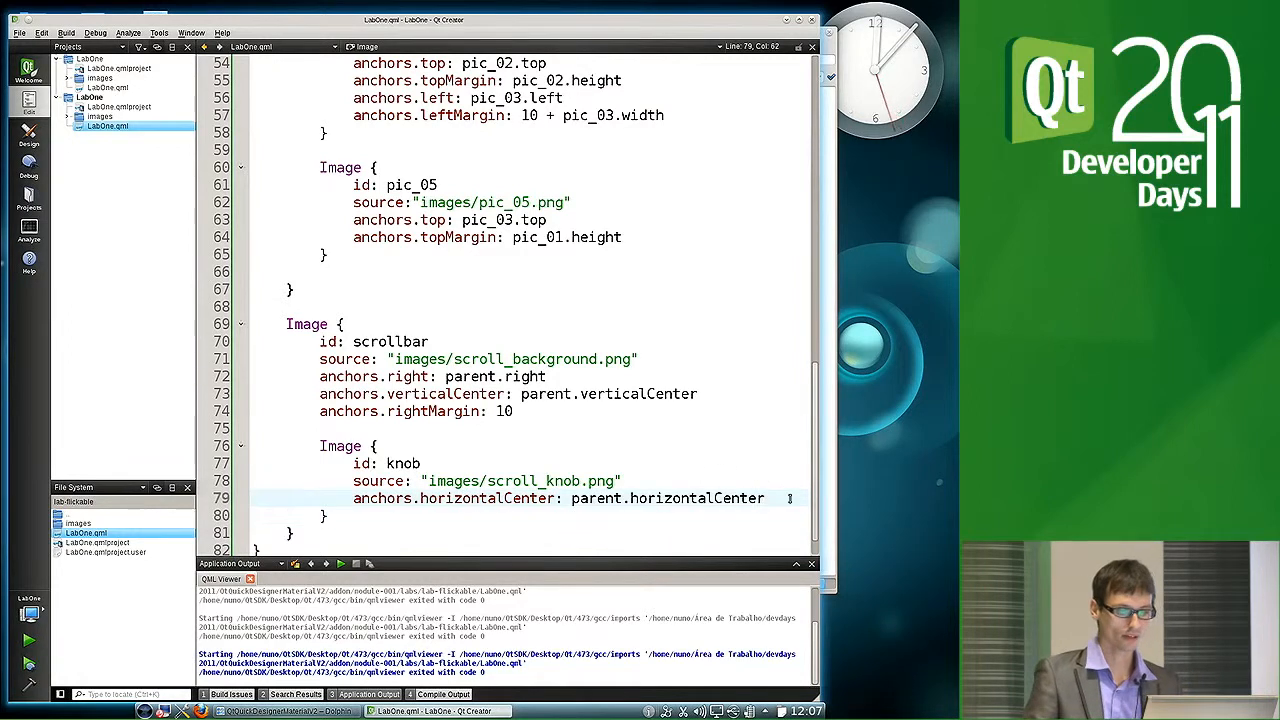
text(M)
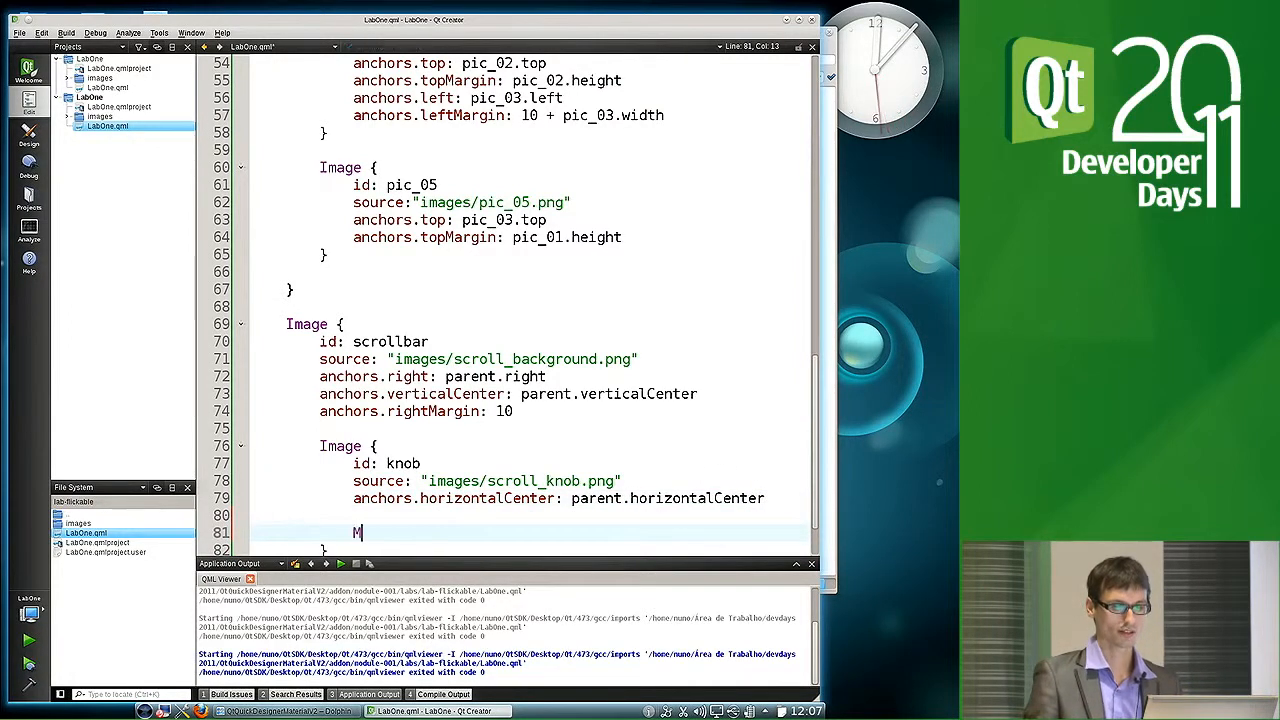
text(ouseArea)
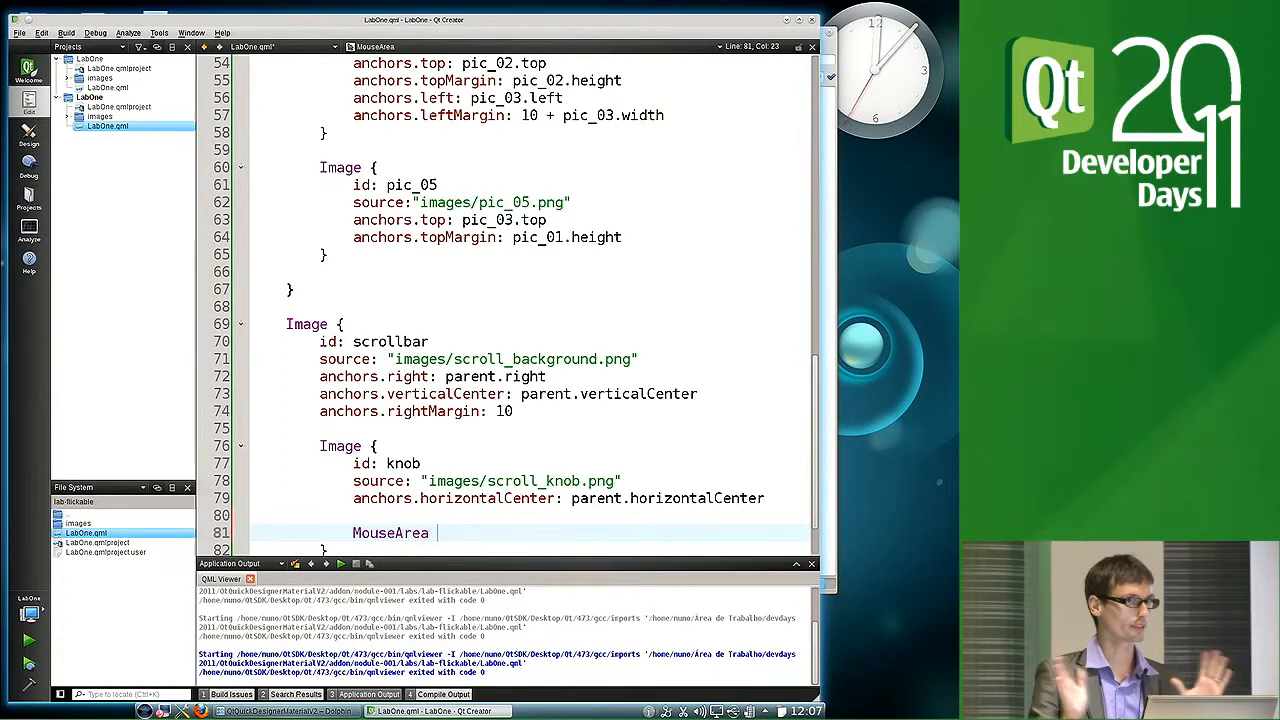
Give the MouseArea anchors.fill: parent and drag.minimumY: 0, starting drag.maximumY
text({)
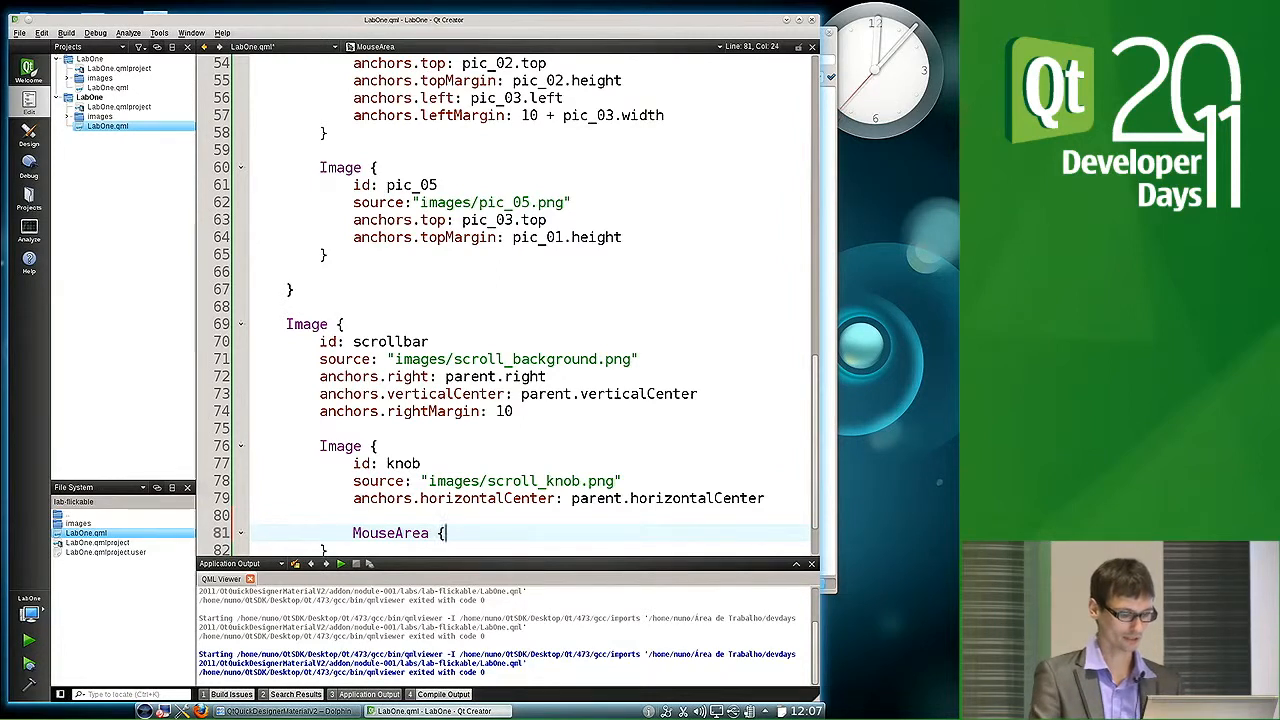
text(an)
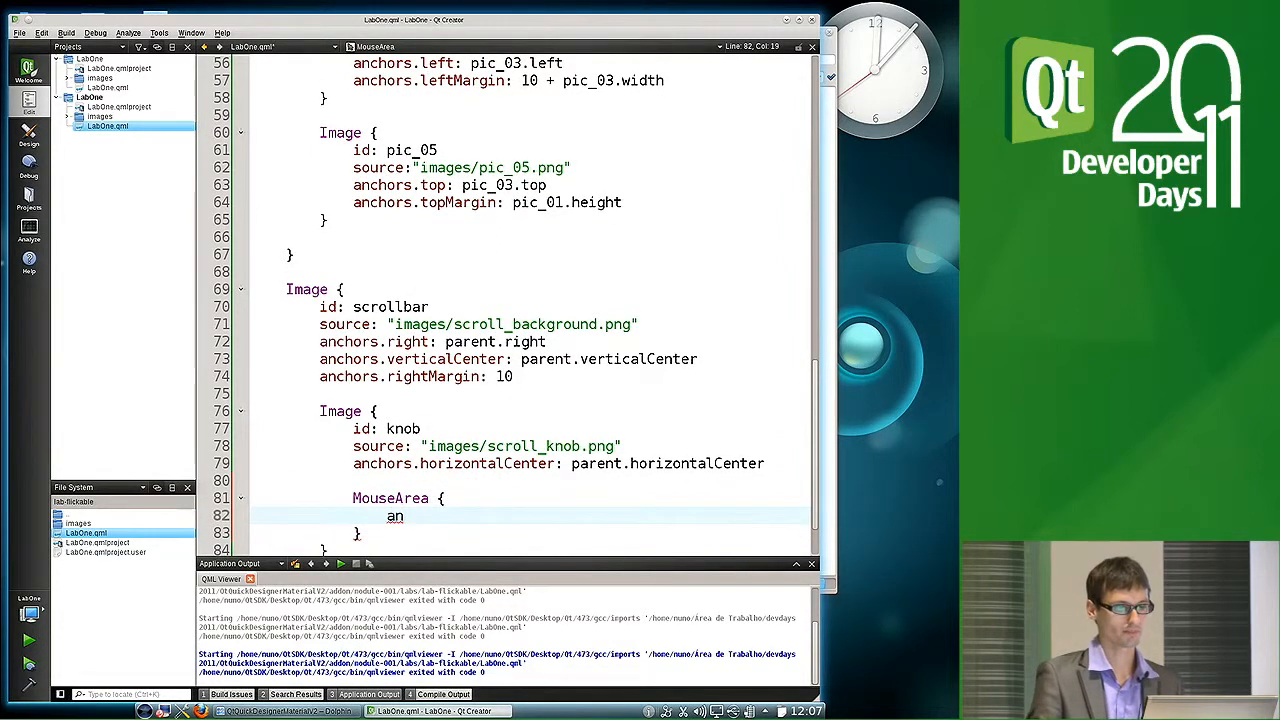
text(chors.fill: parent)
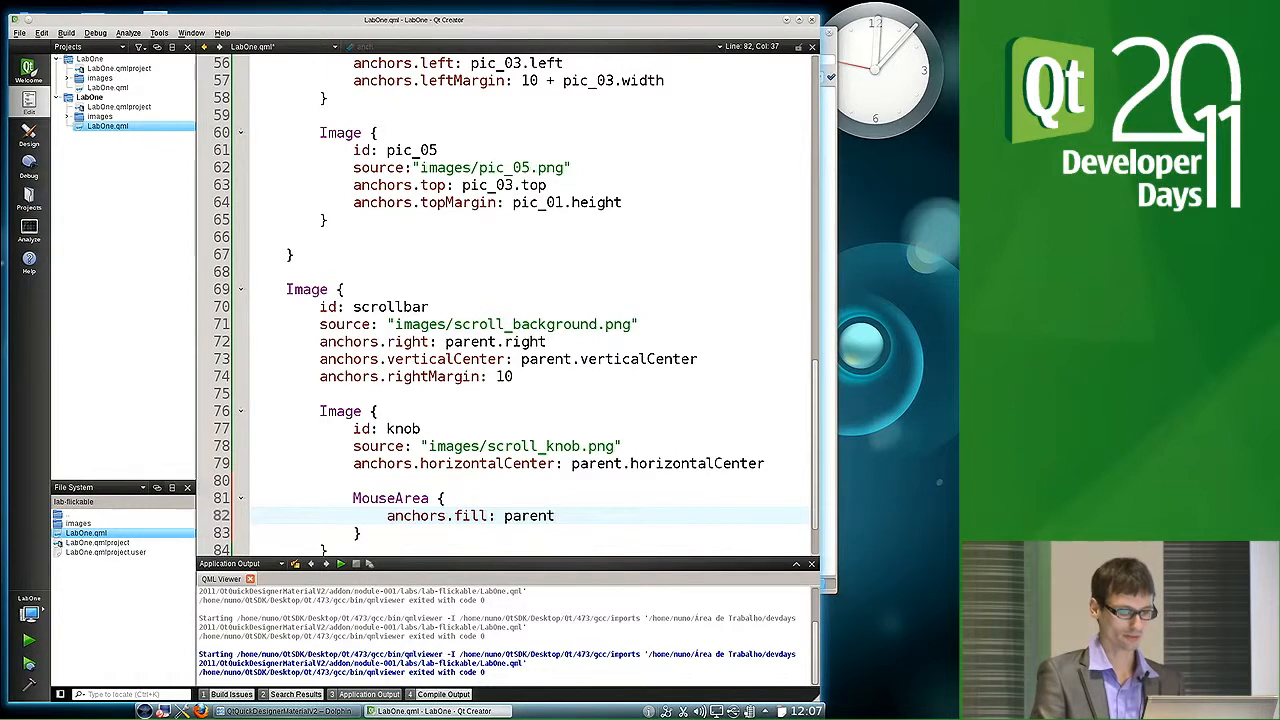
text(drag)
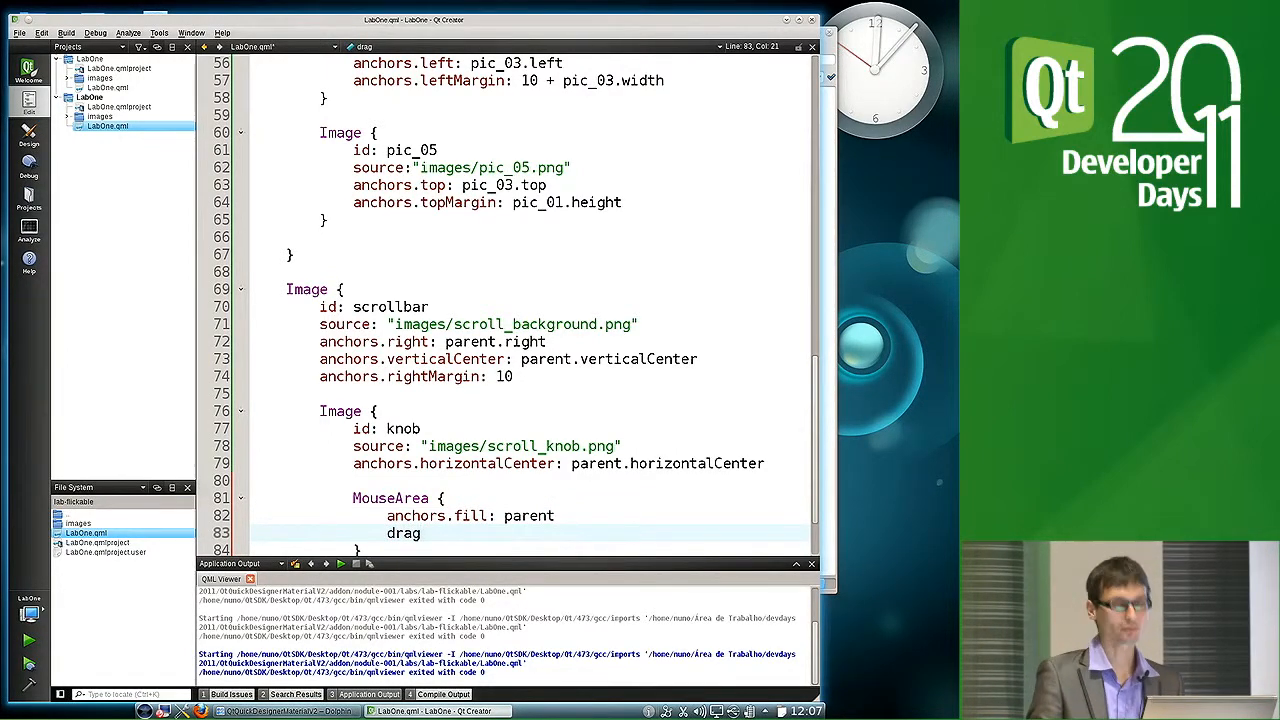
text(.minimumY: 0)
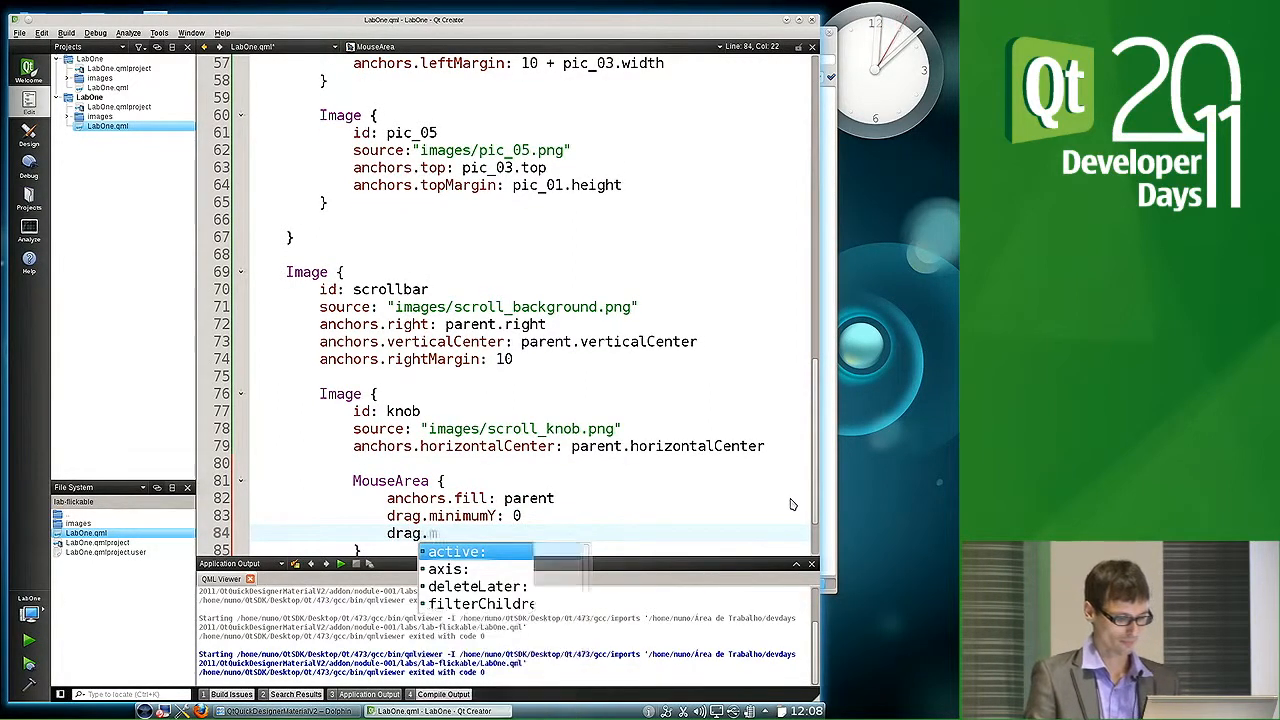
text(maximumY:)
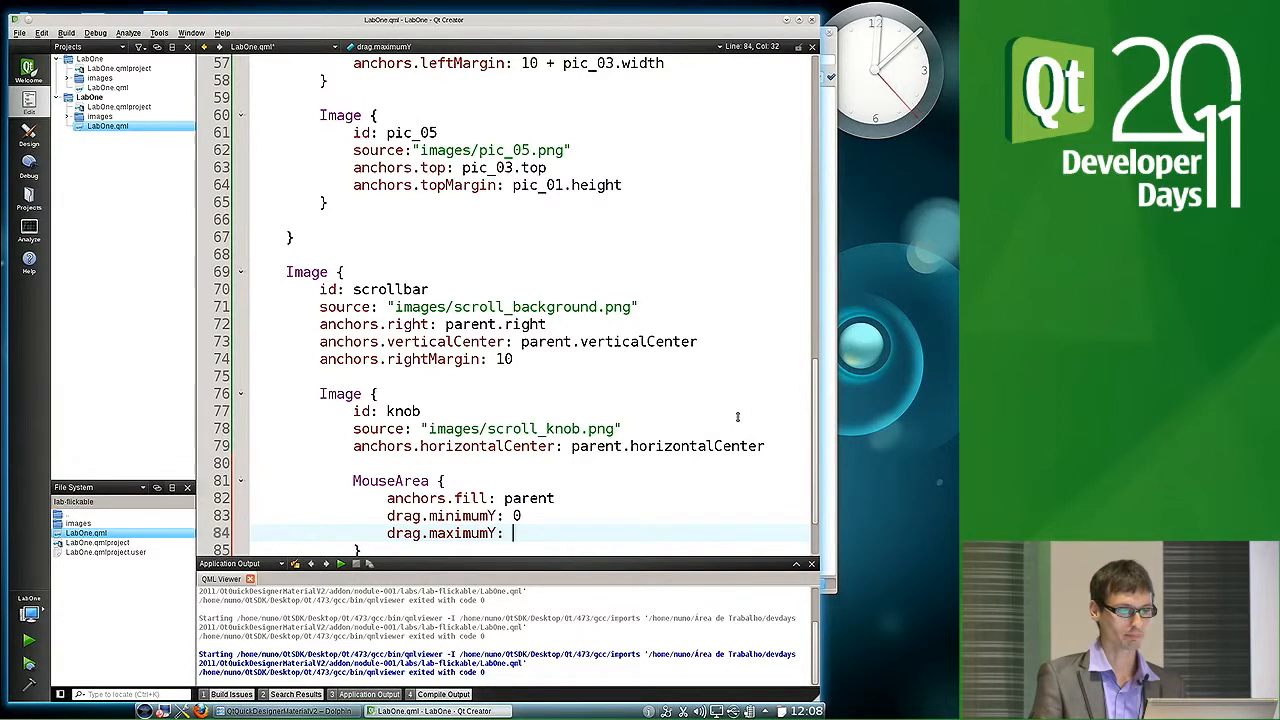
Set drag.maximumY to scrollbar.height-knob.height and drag.target to knob
text(s)
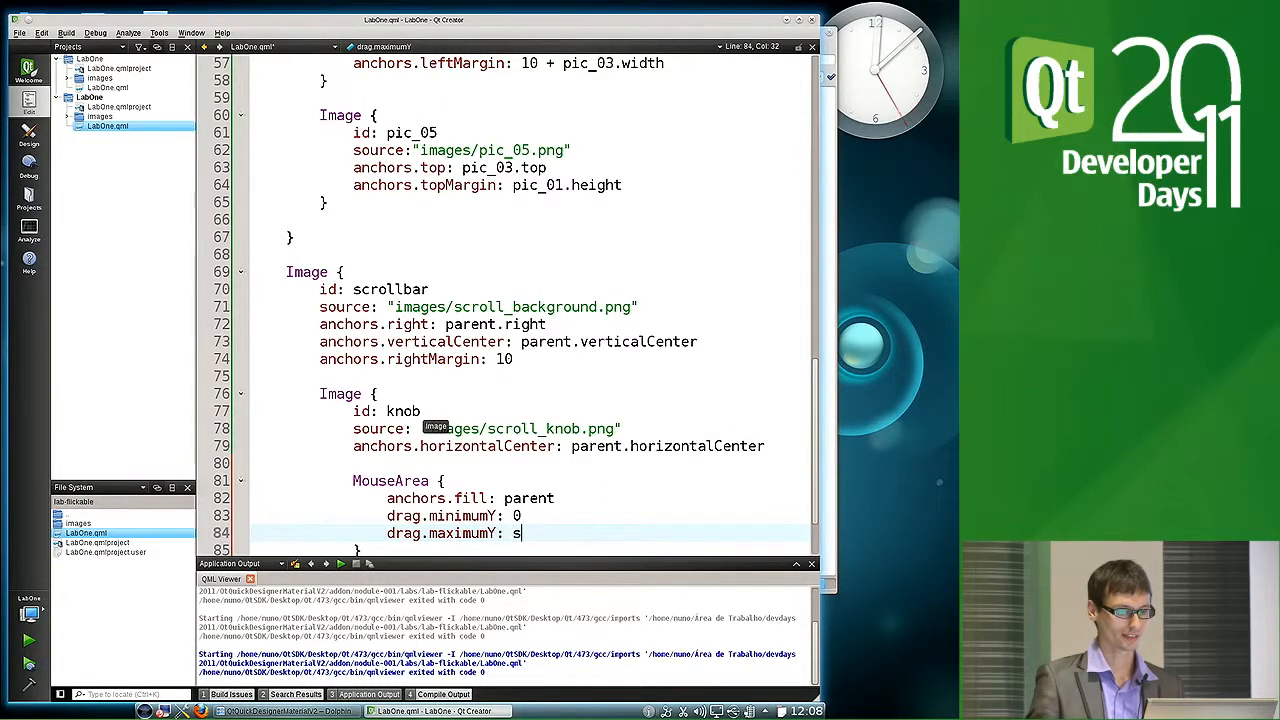
text(crollbar)
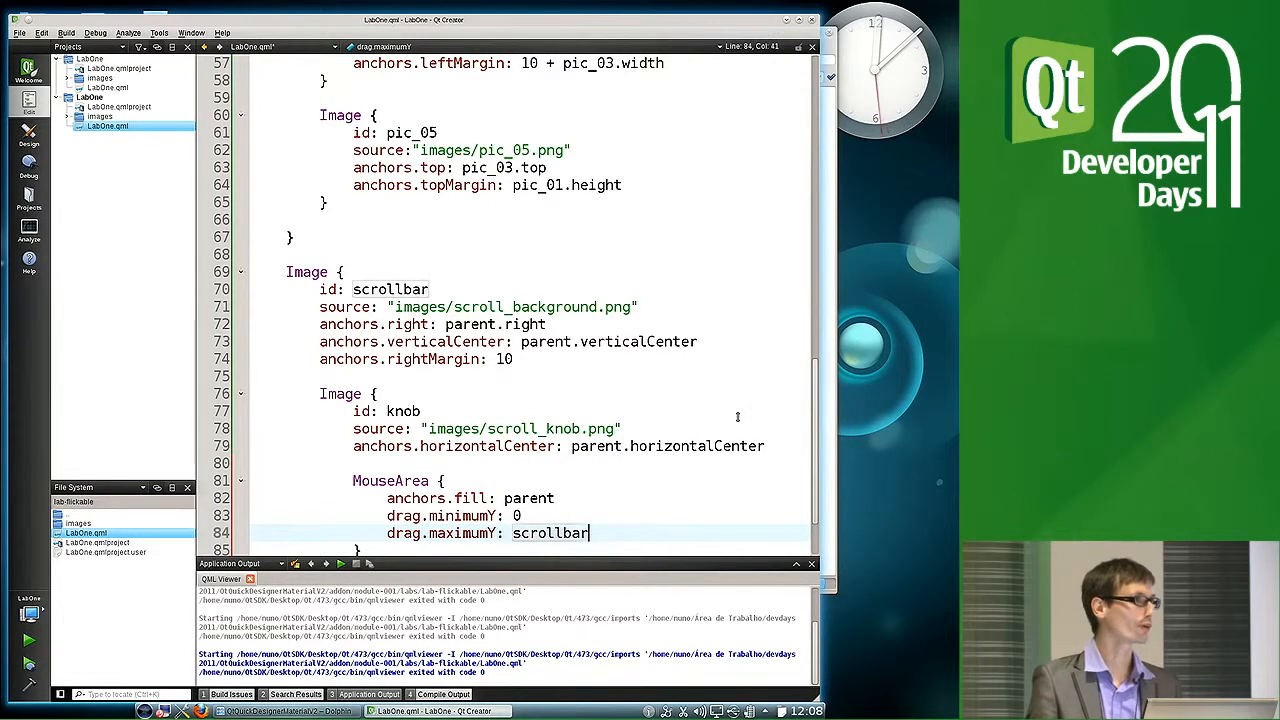
text(.height)
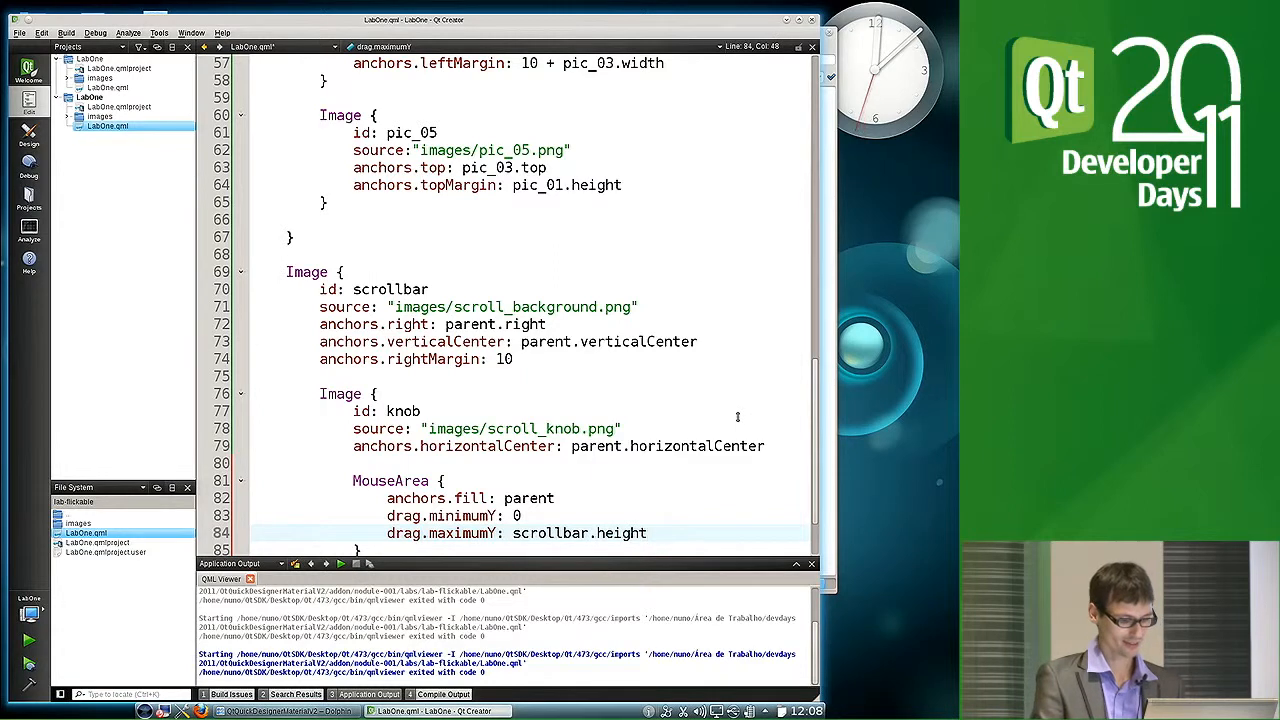
text(-knob.)
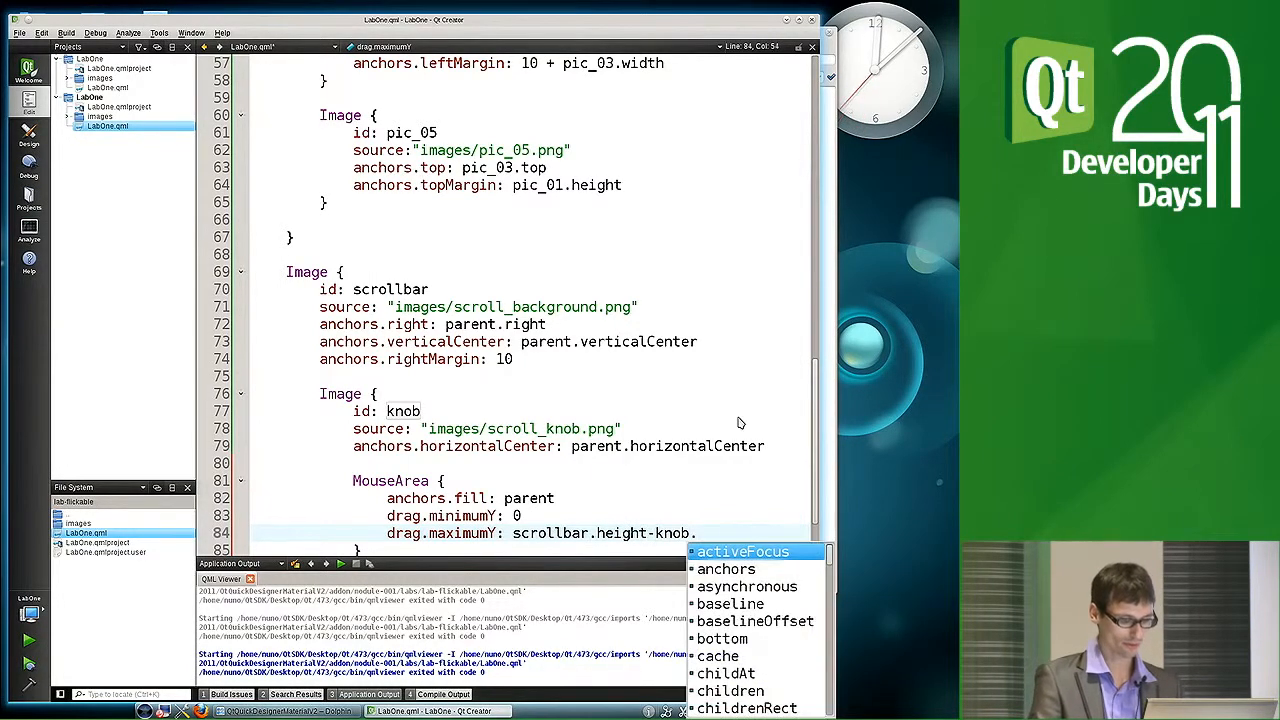
text(height)
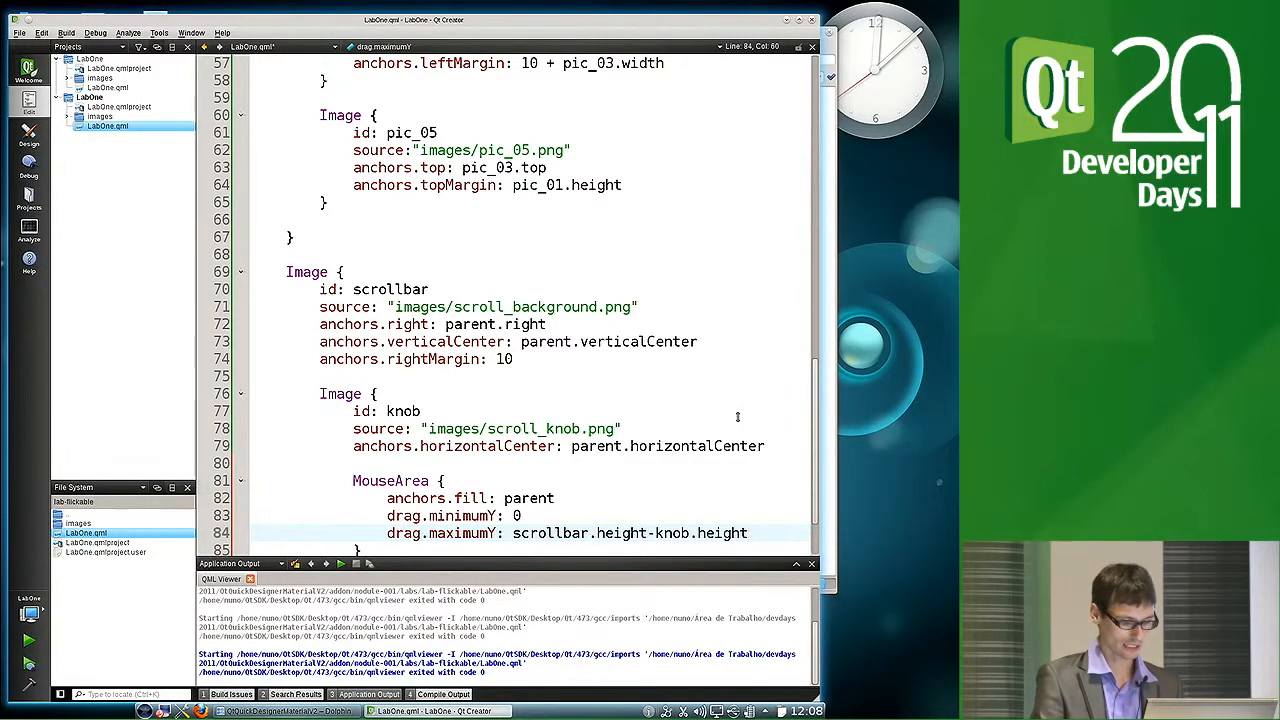
text(dg)
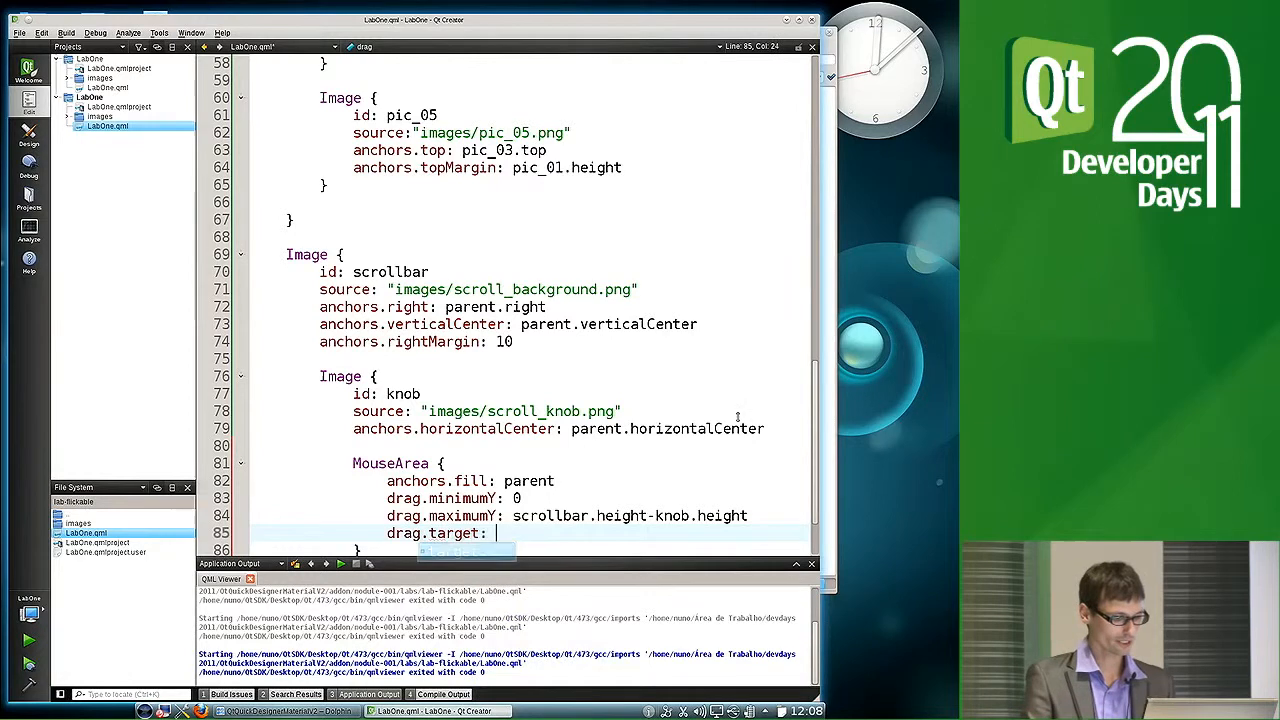
text(kno)
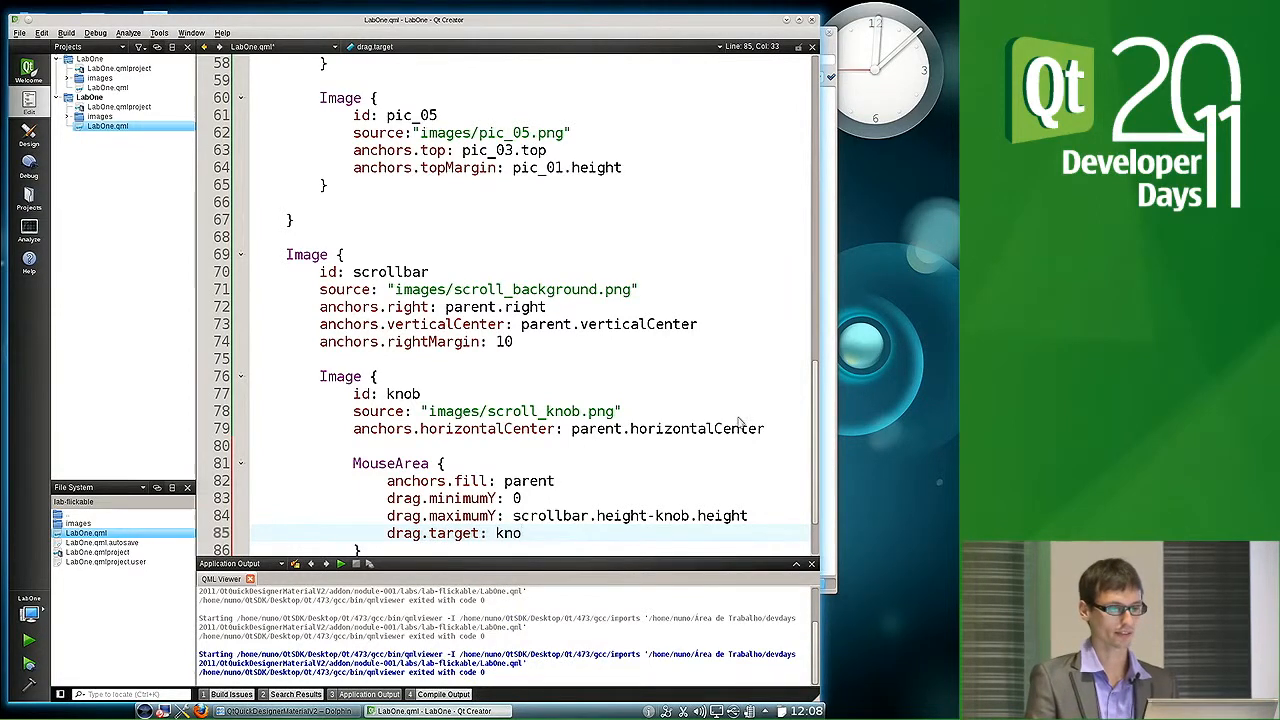
text(b)
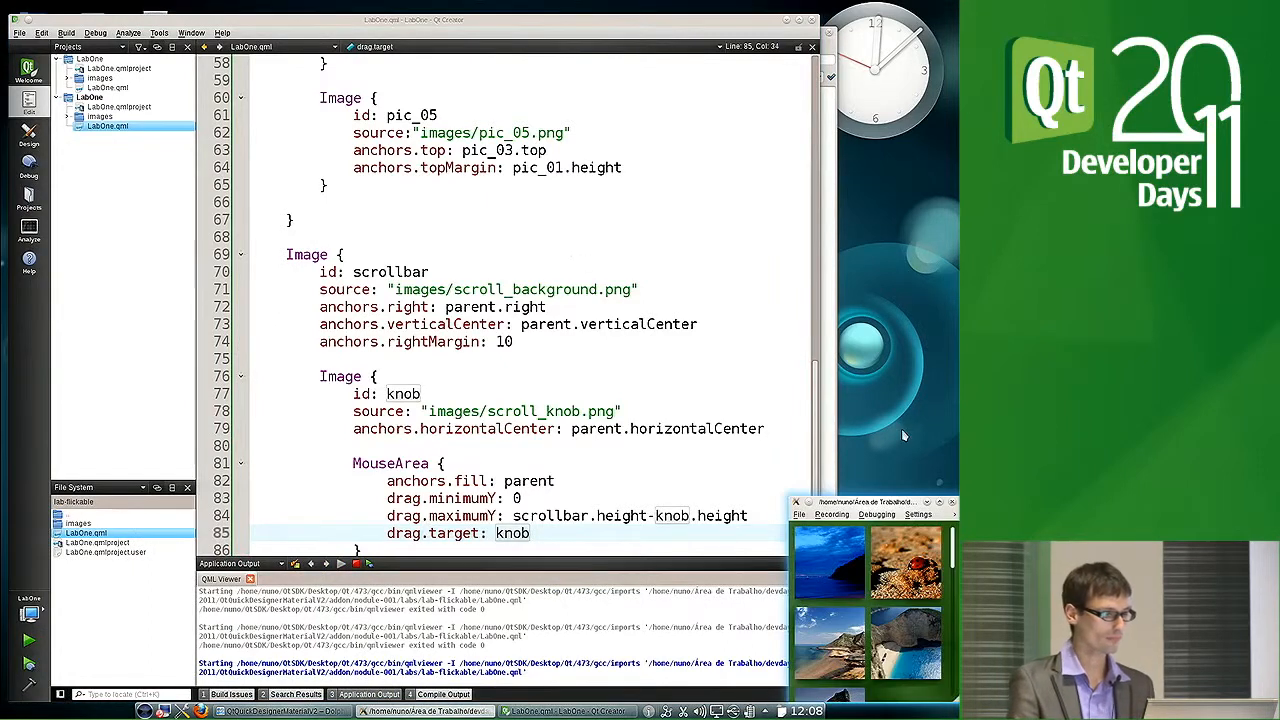
mouse_move(896, 510)
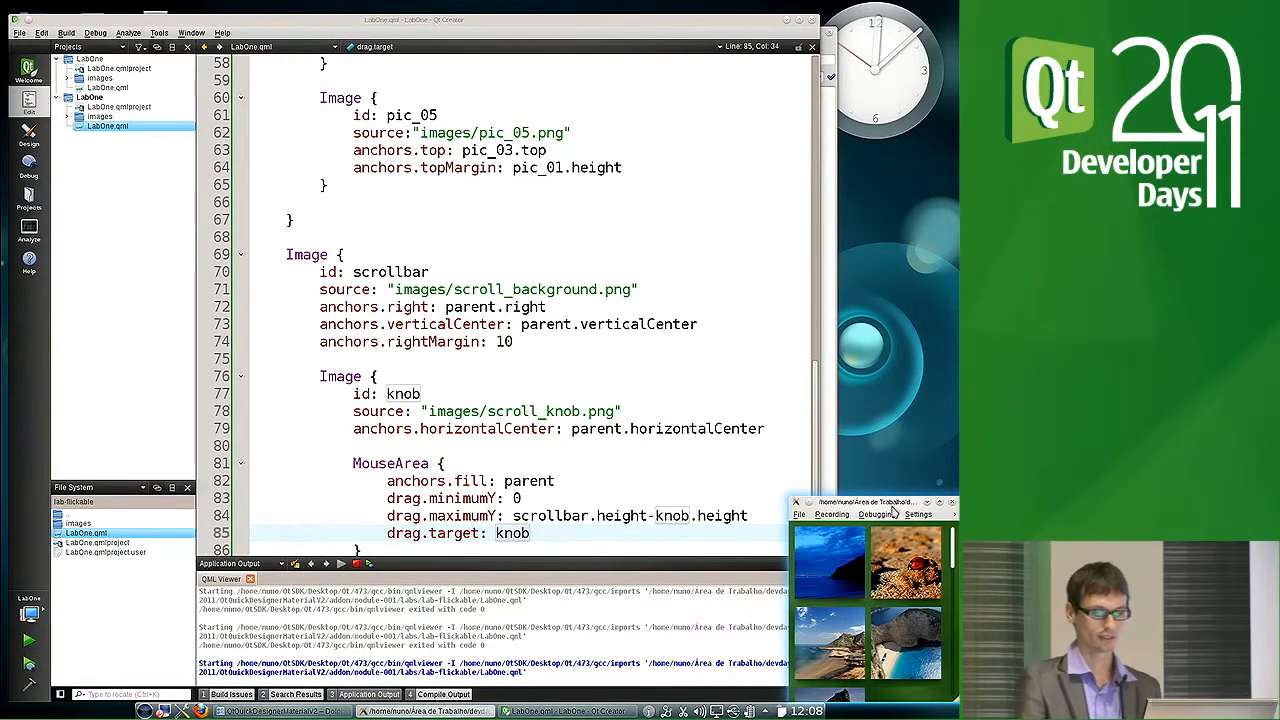
Run the project and try dragging the knob in the qmlviewer window
drag(864, 500, 430, 132)
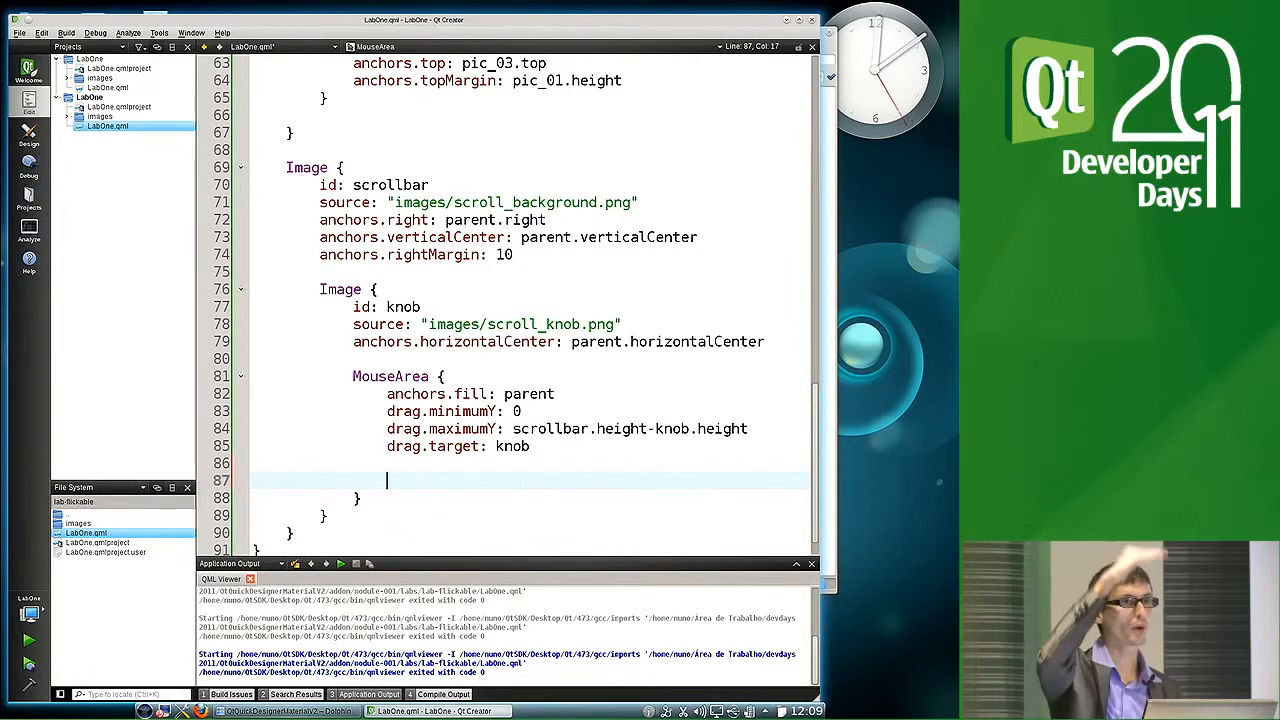
Start an onPositionChanged handler assigning flickable.contentY
text(o)
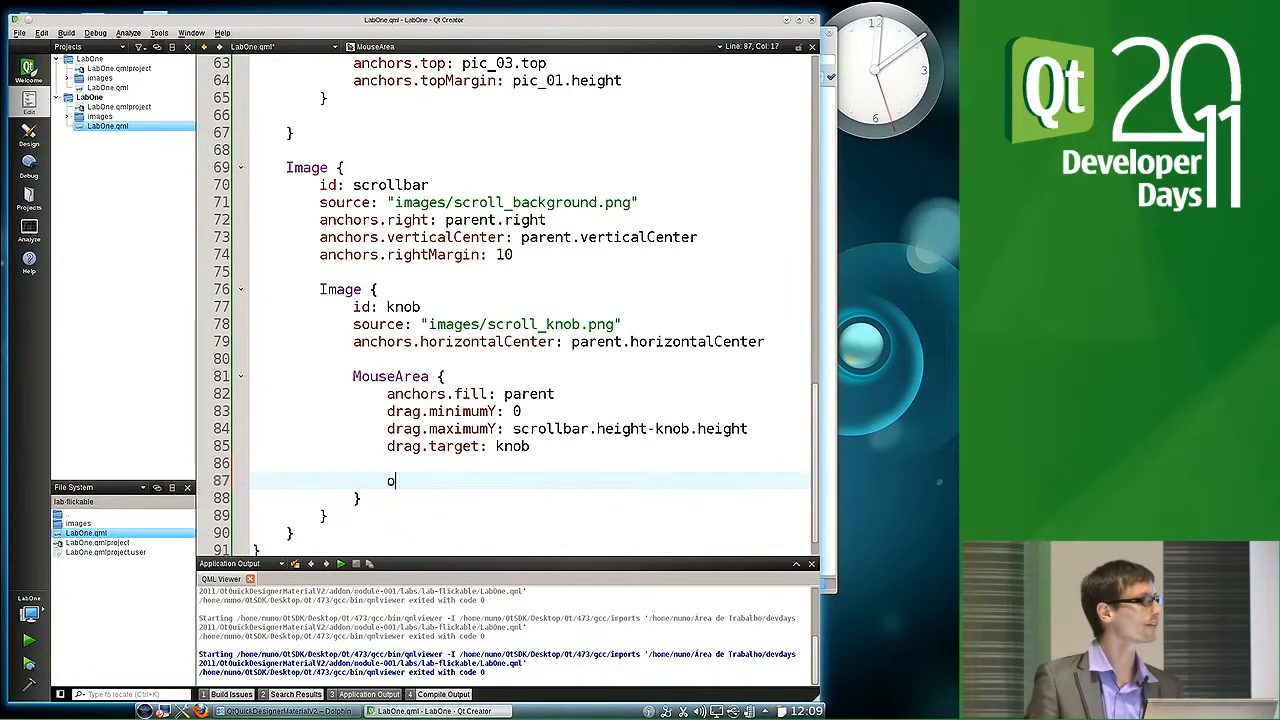
text(nPositionChanged:)
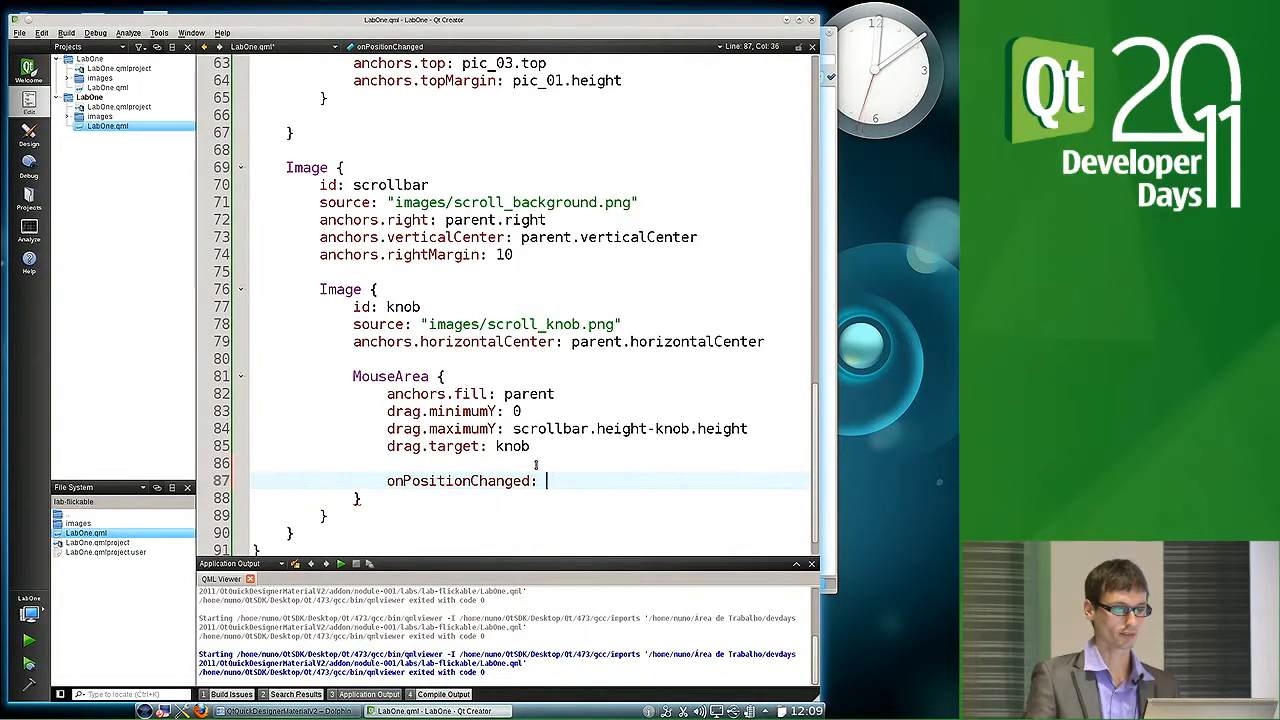
text(flic)
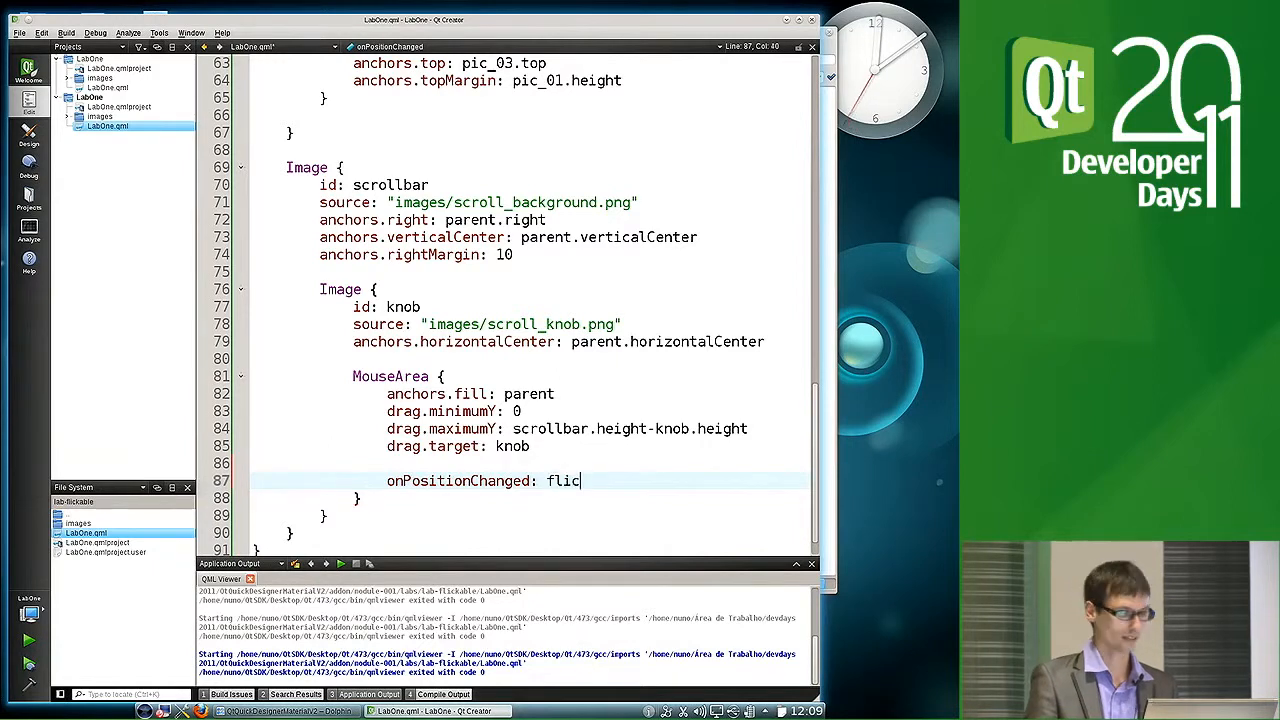
text(kable.contentY =)
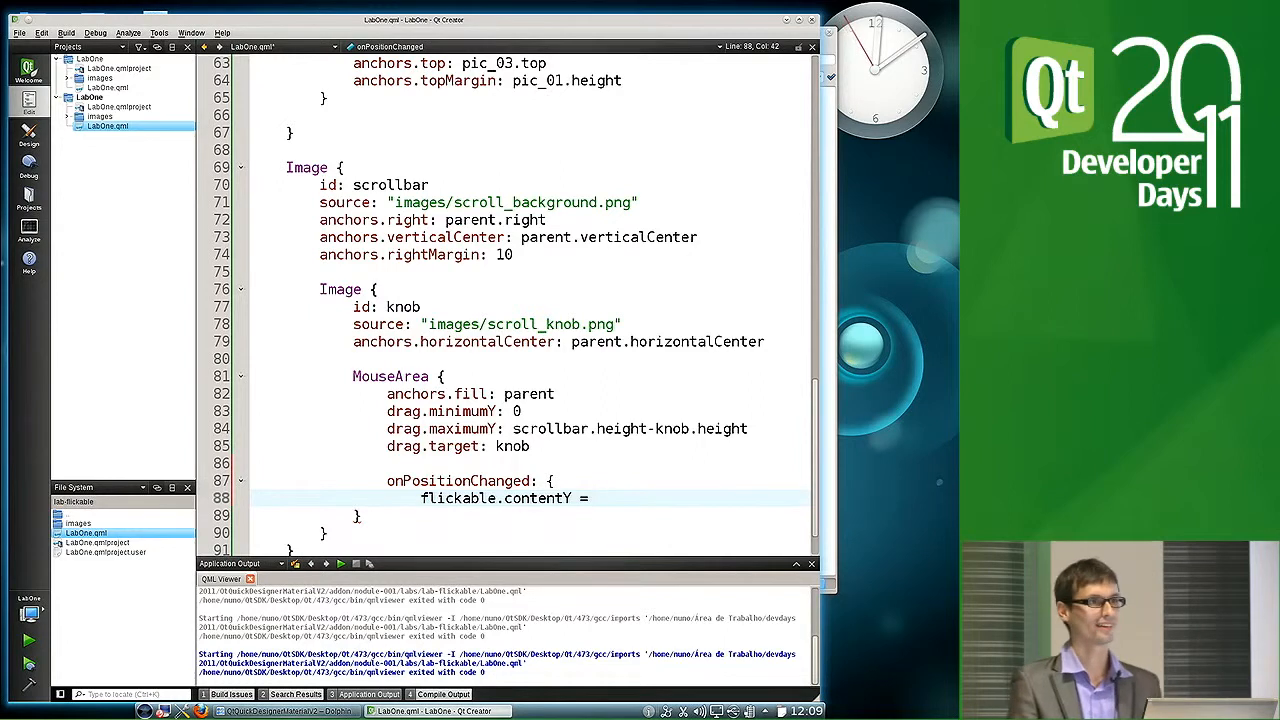
Complete the expression (flickable.contentHeight-flickable.height)*knob.y/scrollbar.height
text(())
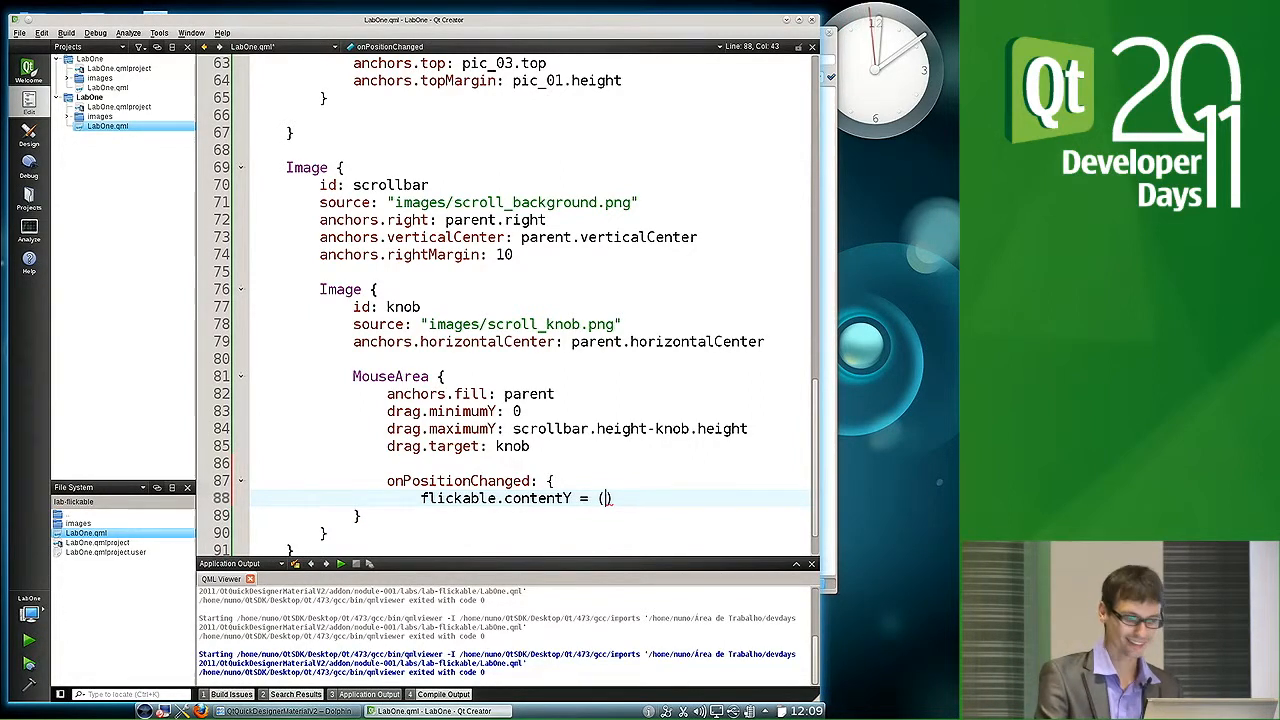
text(flickable)
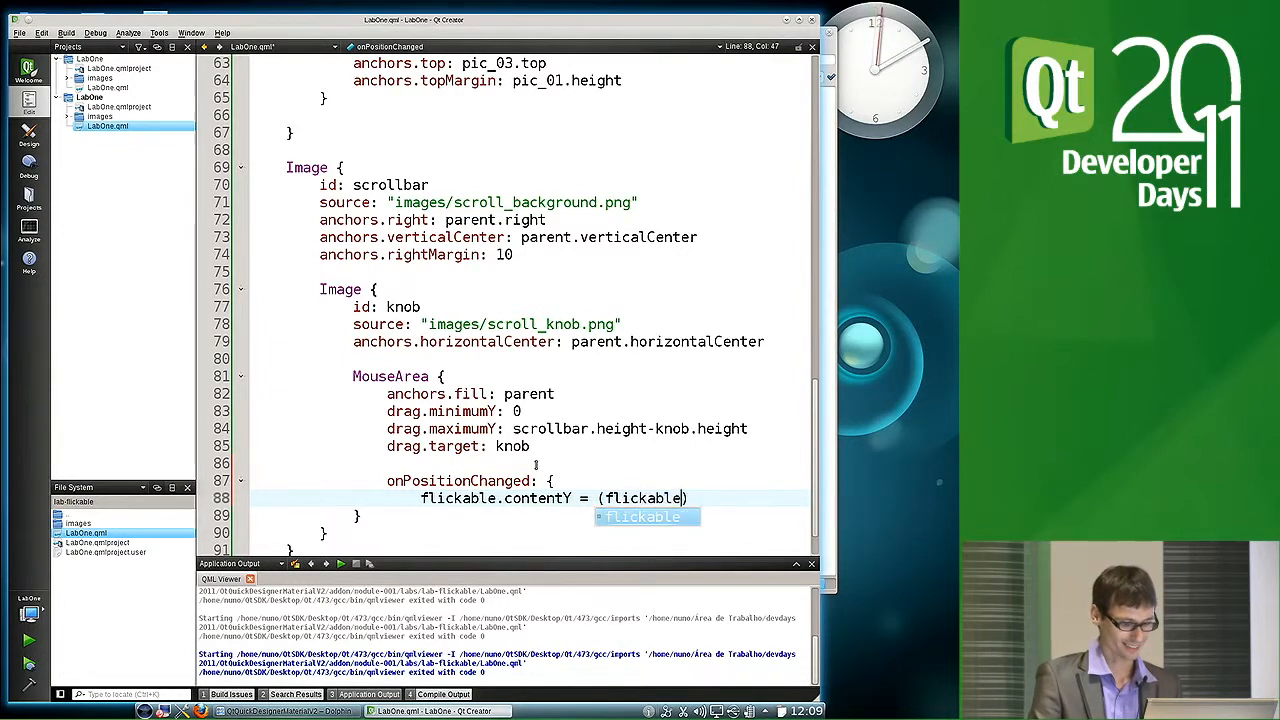
text(.height)
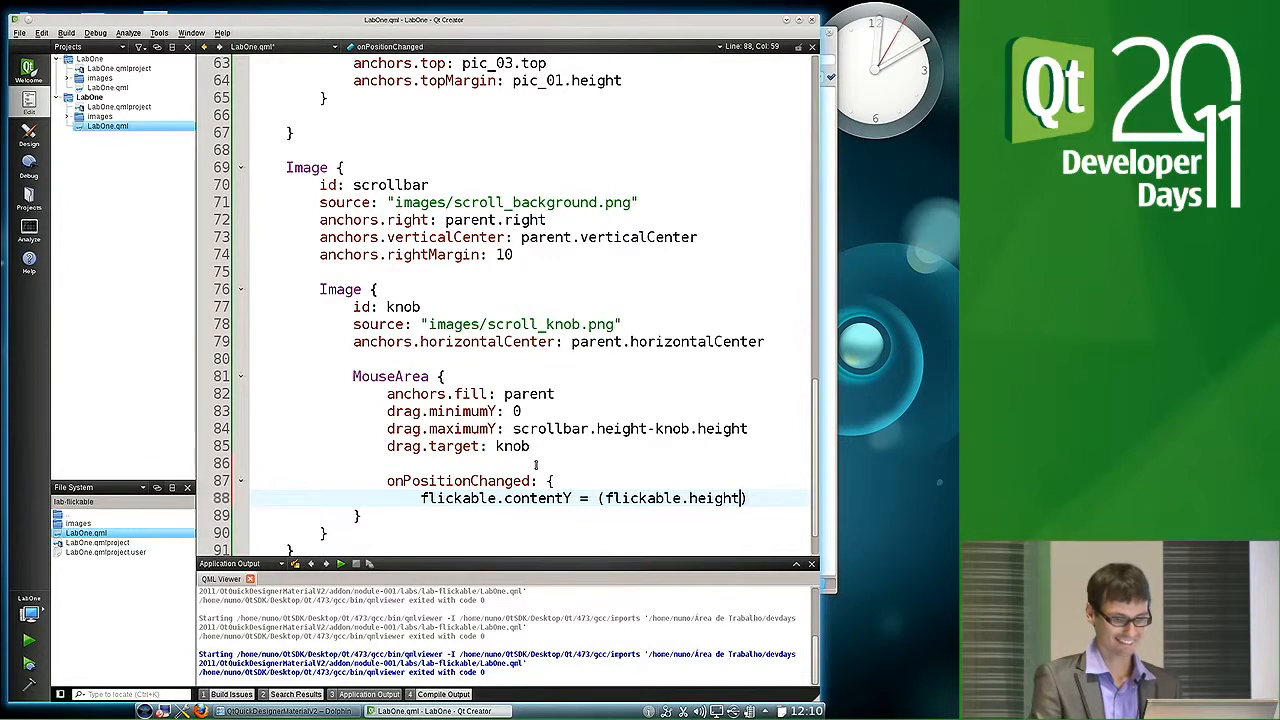
text(-fli)
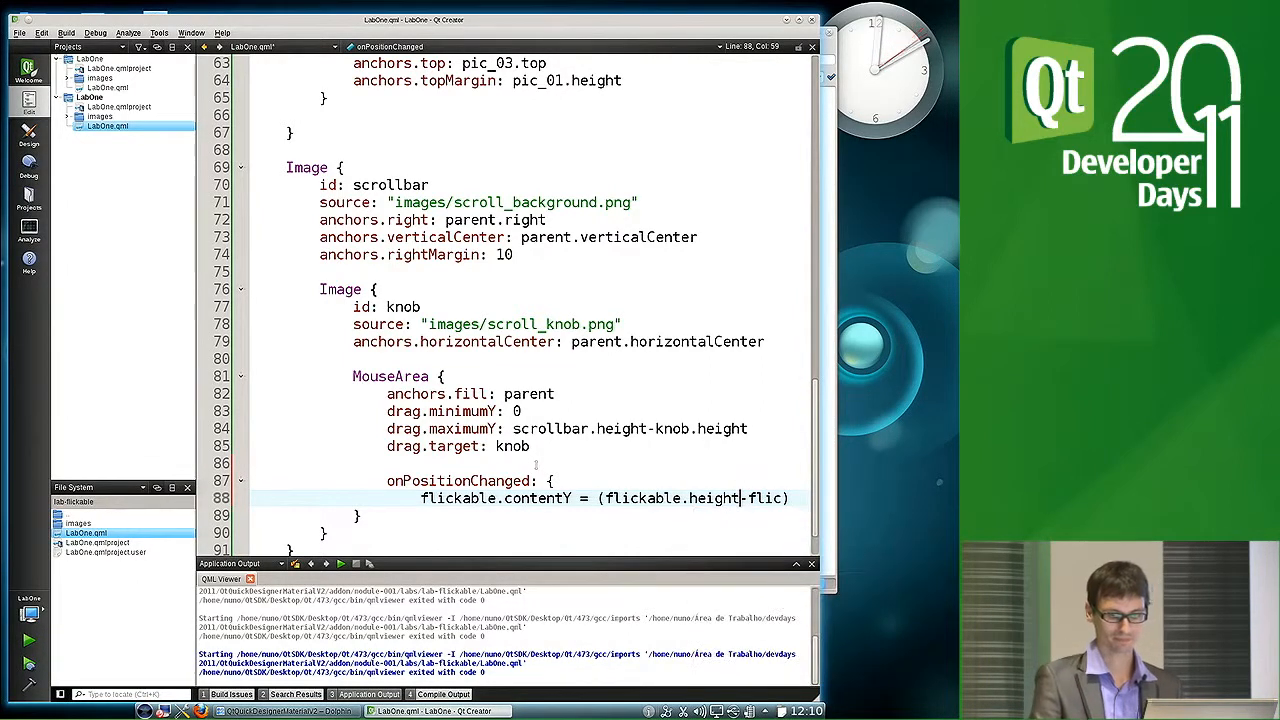
text(contentH)
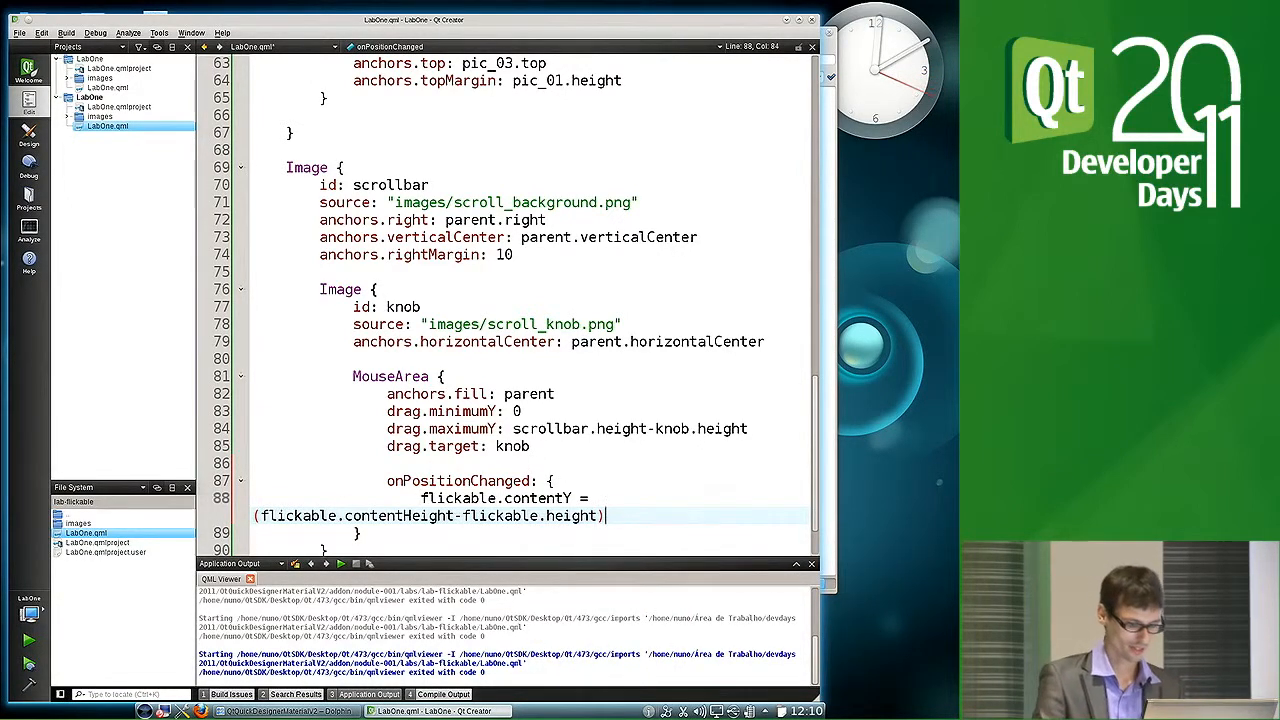
text(*)
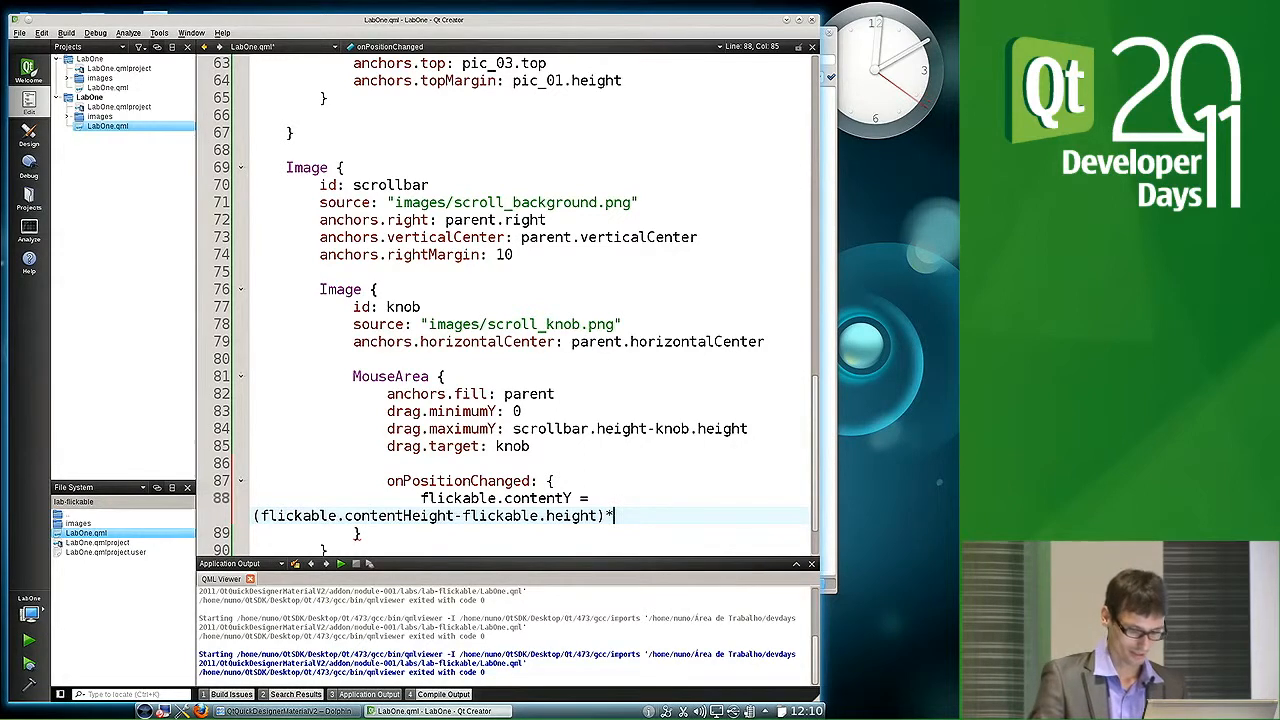
text(knob.)
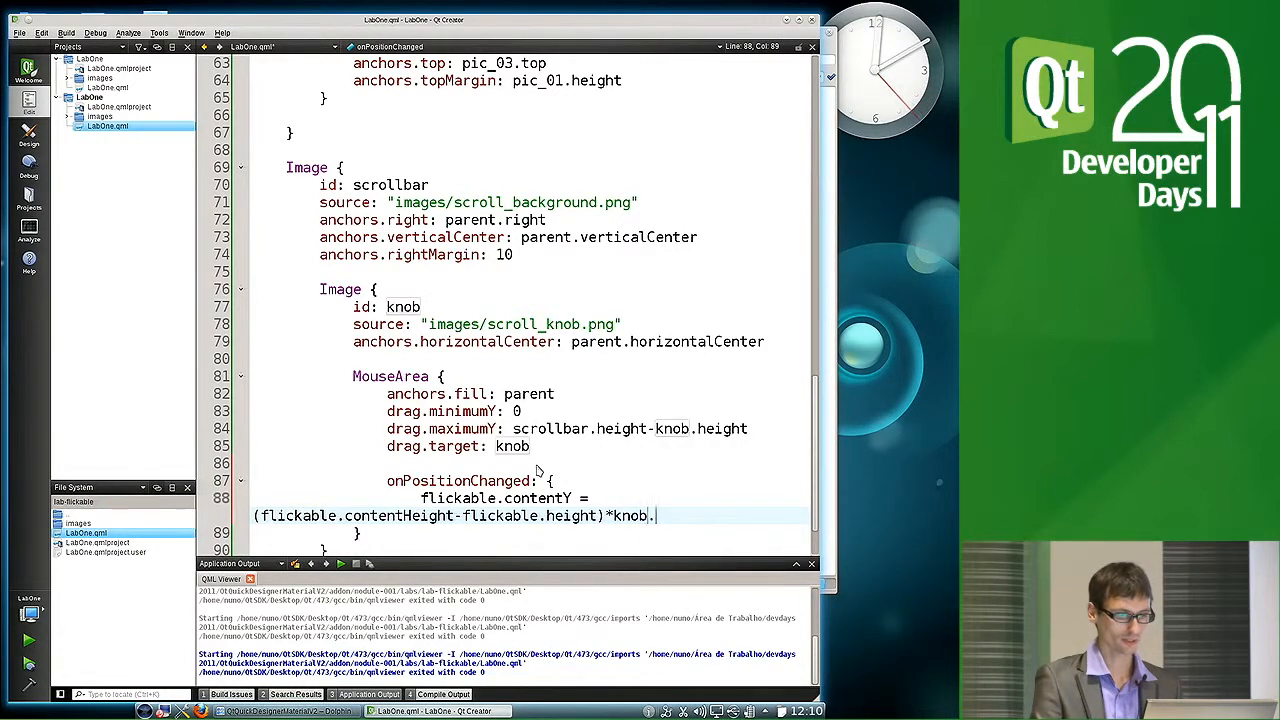
text(y)
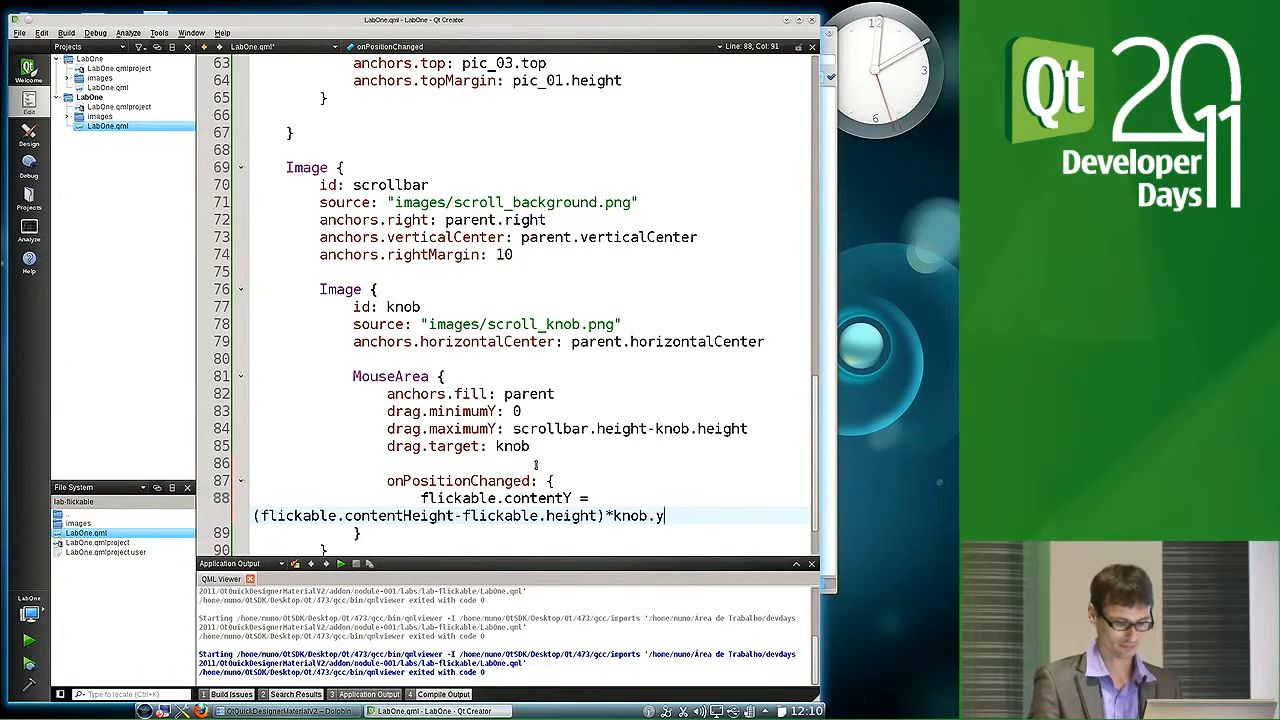
text(/)
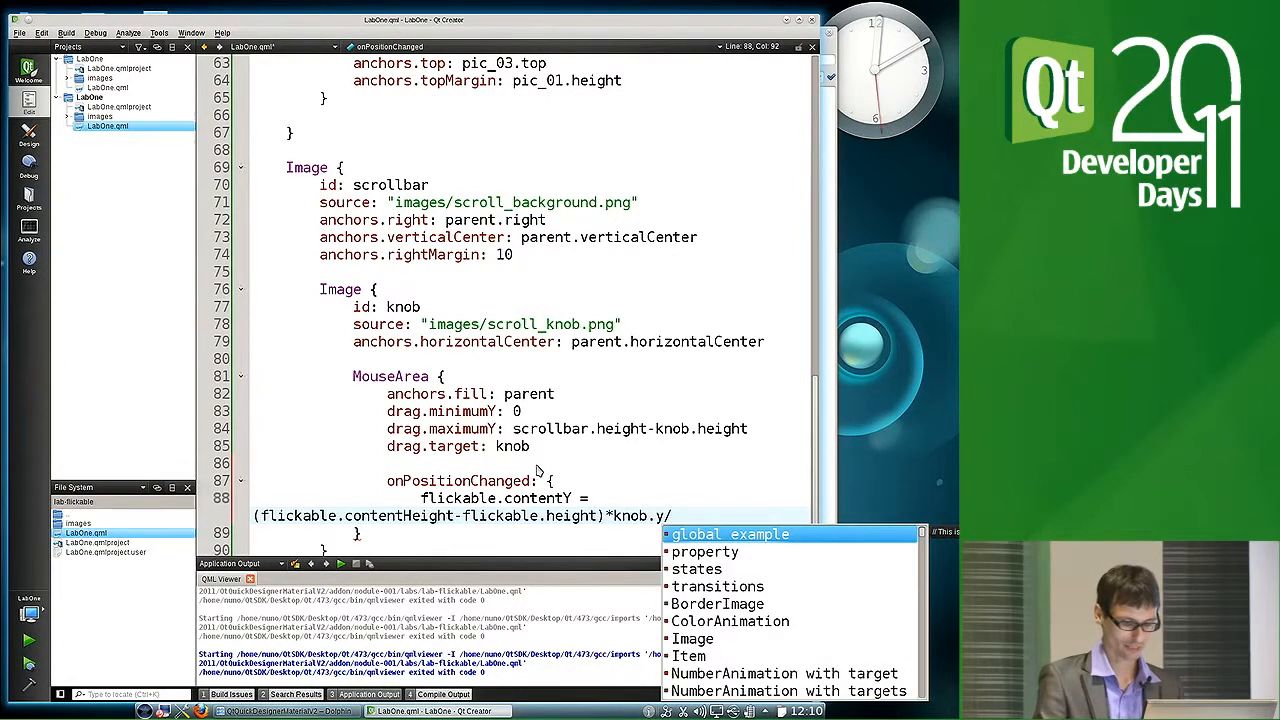
text(s)
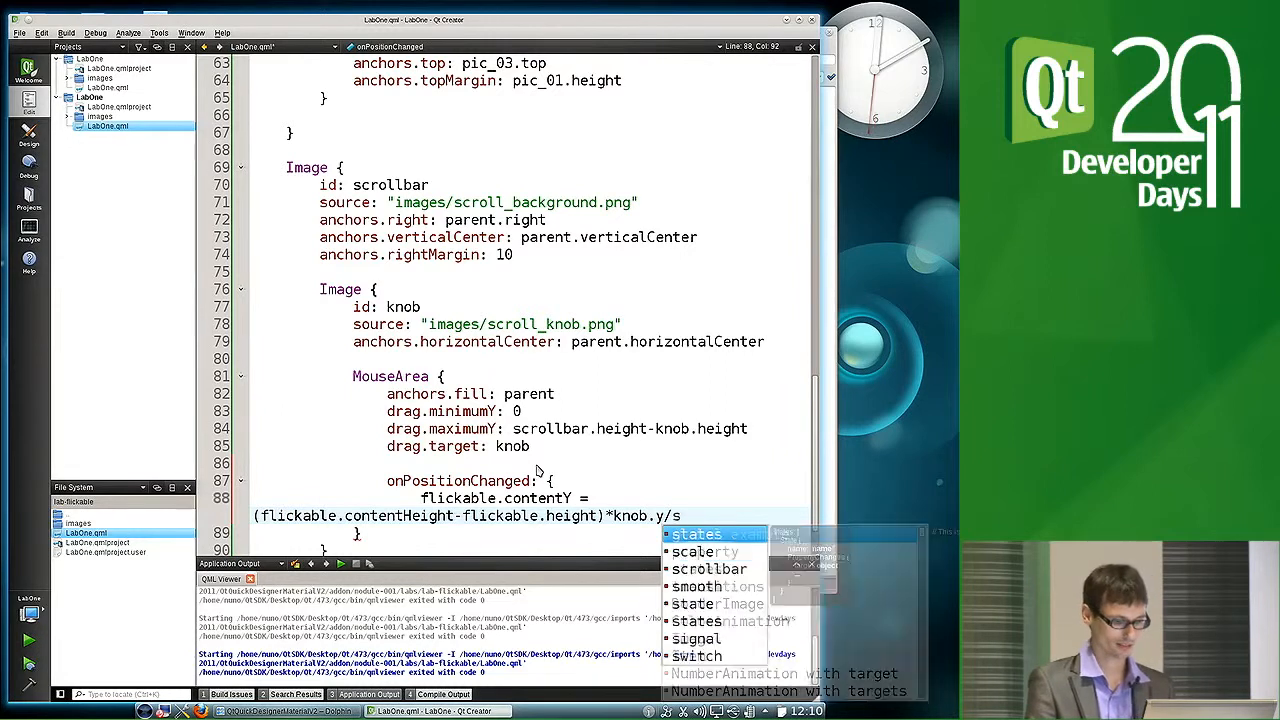
text(crl)
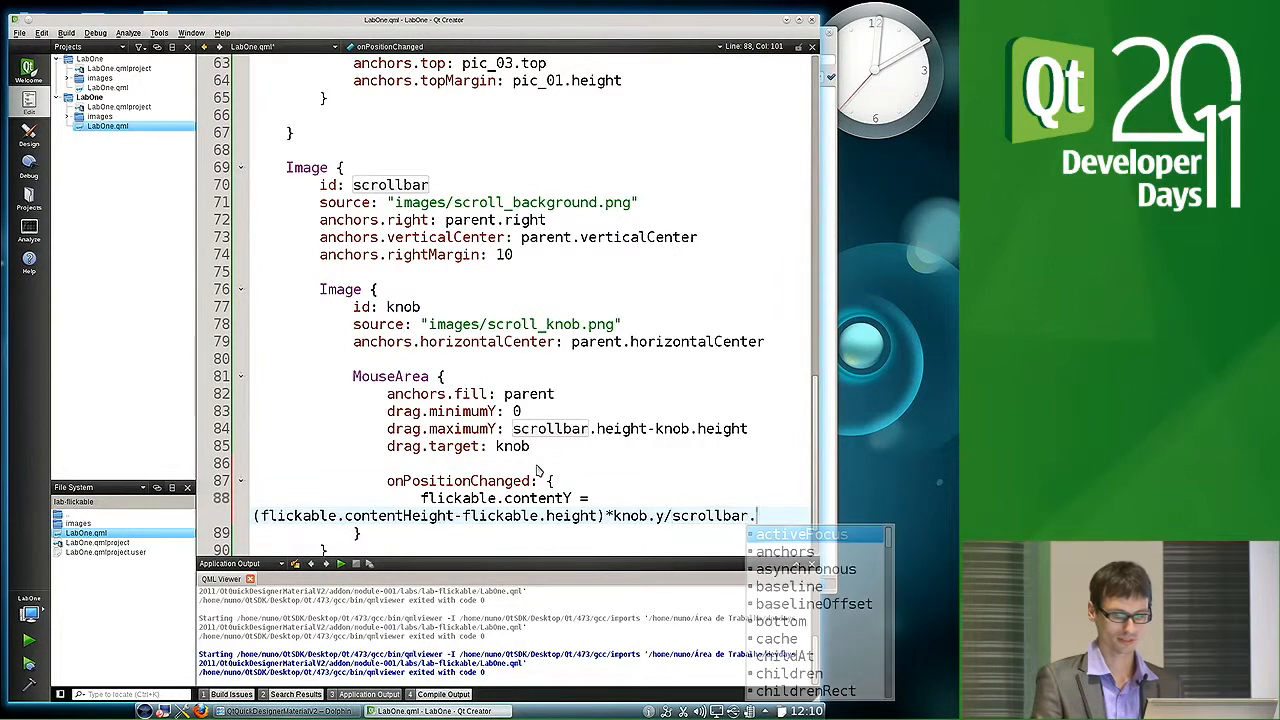
text(height)
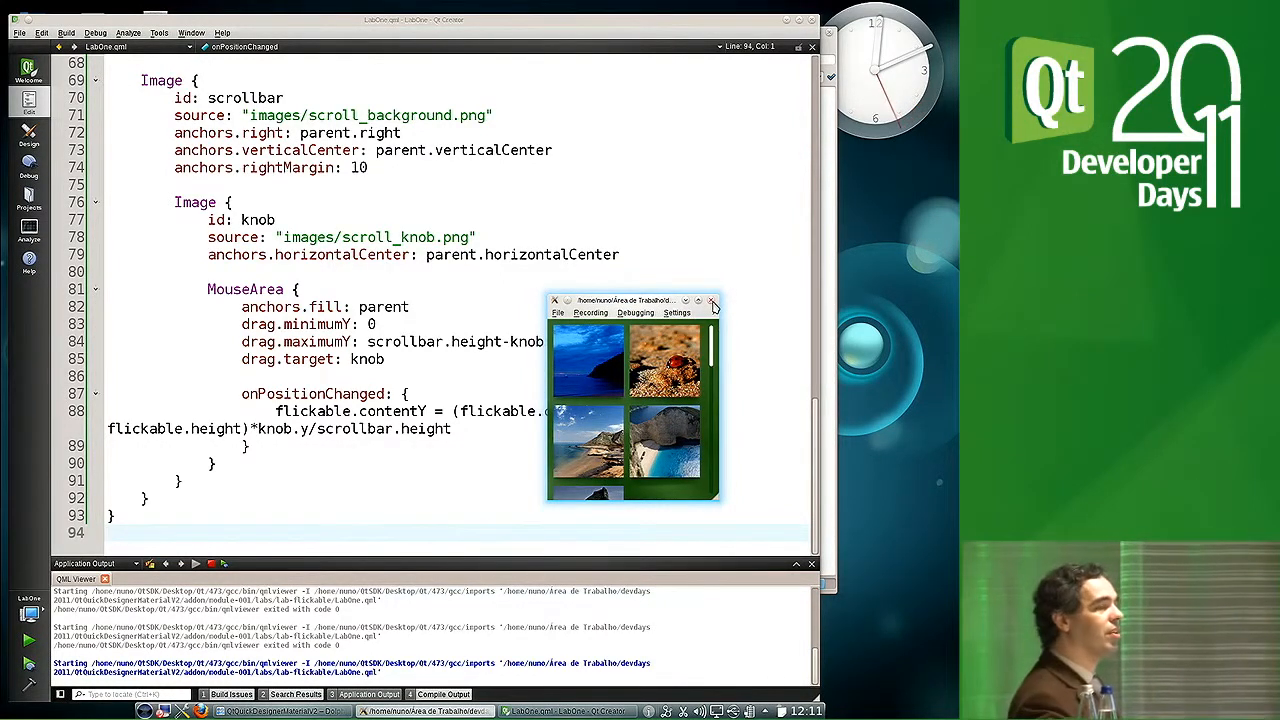
mouse_move(712, 300)
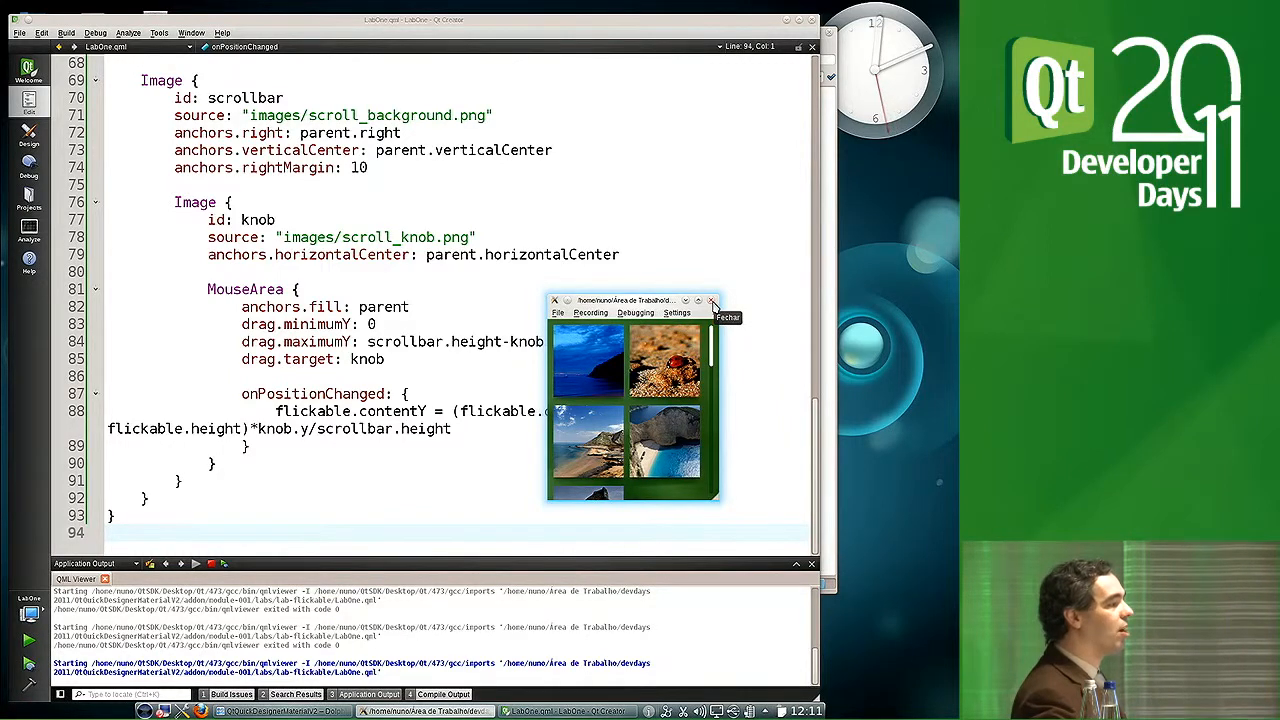
Close the qmlviewer and return to the knob's anchor code for a new line
click(712, 300)
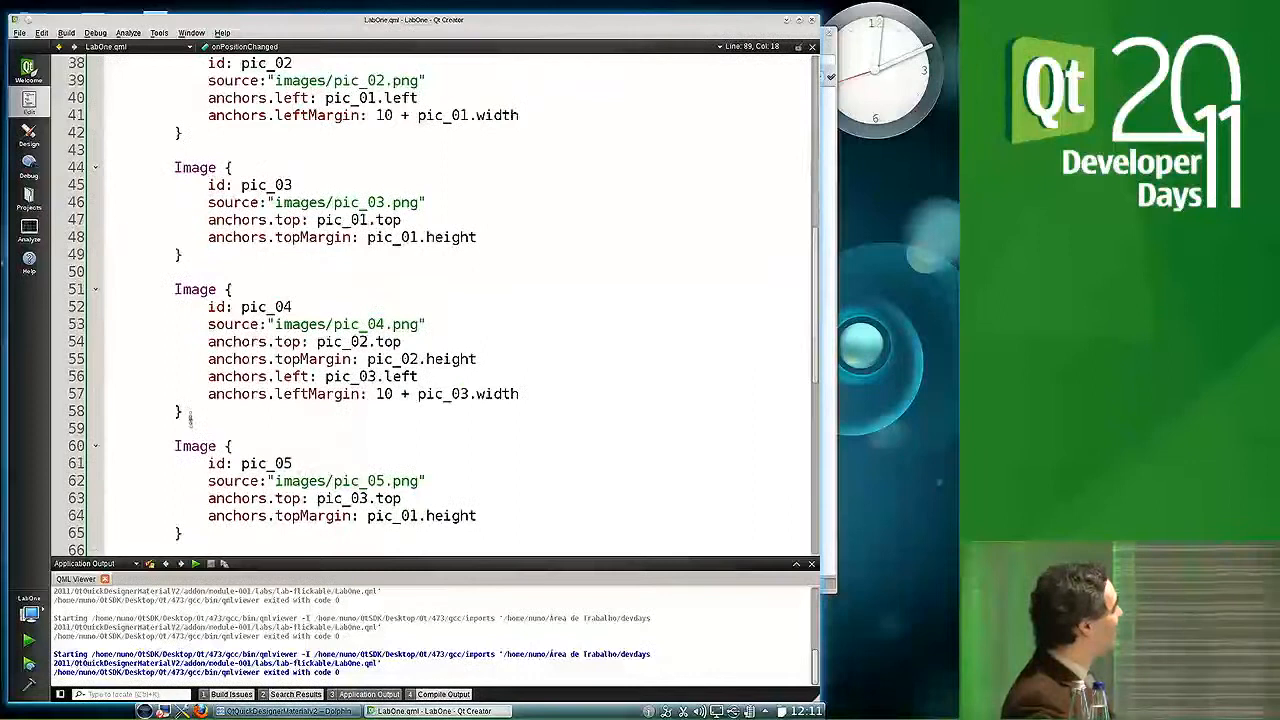
scroll(down, 3)
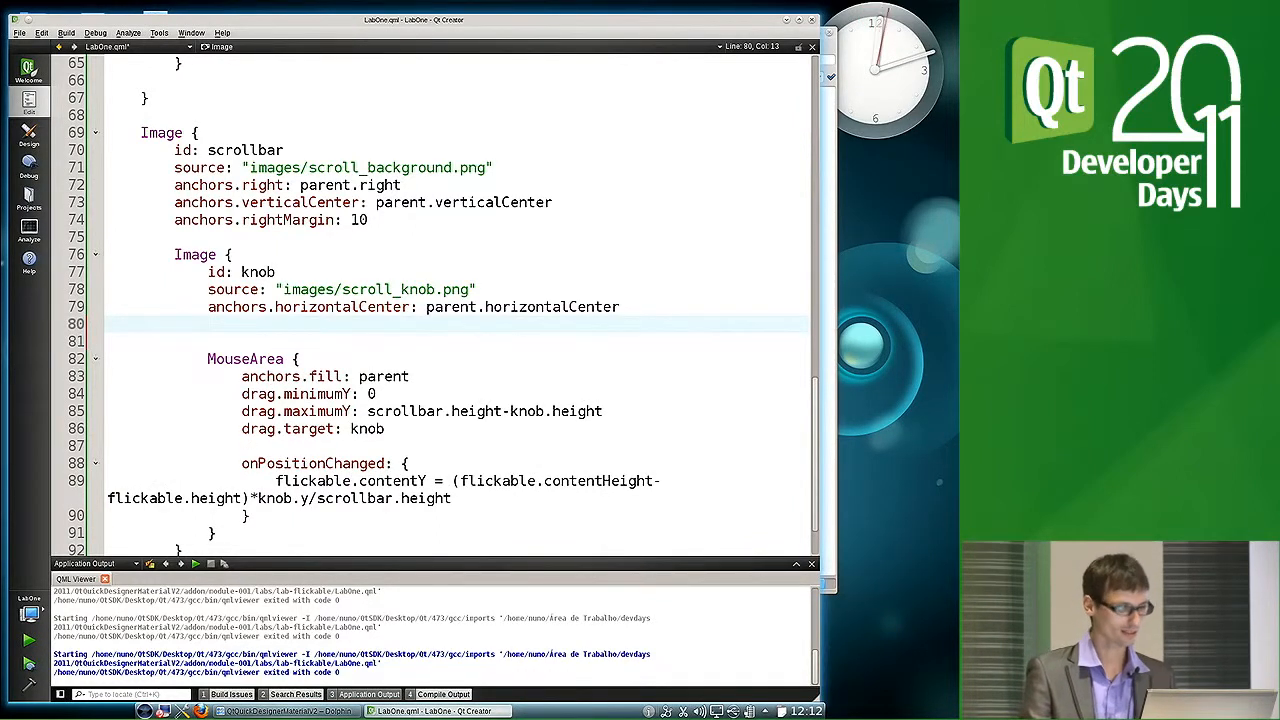
Begin the knob's y binding as flickable.contentY
text(y:)
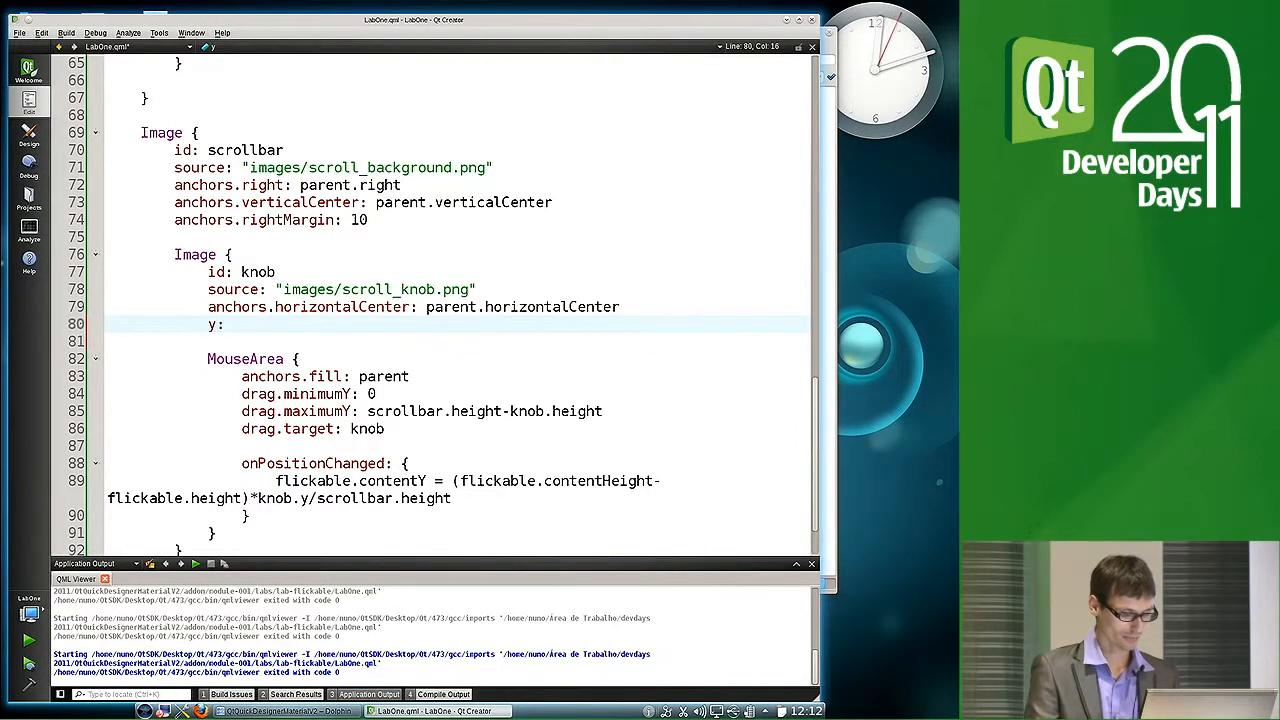
text(flic)
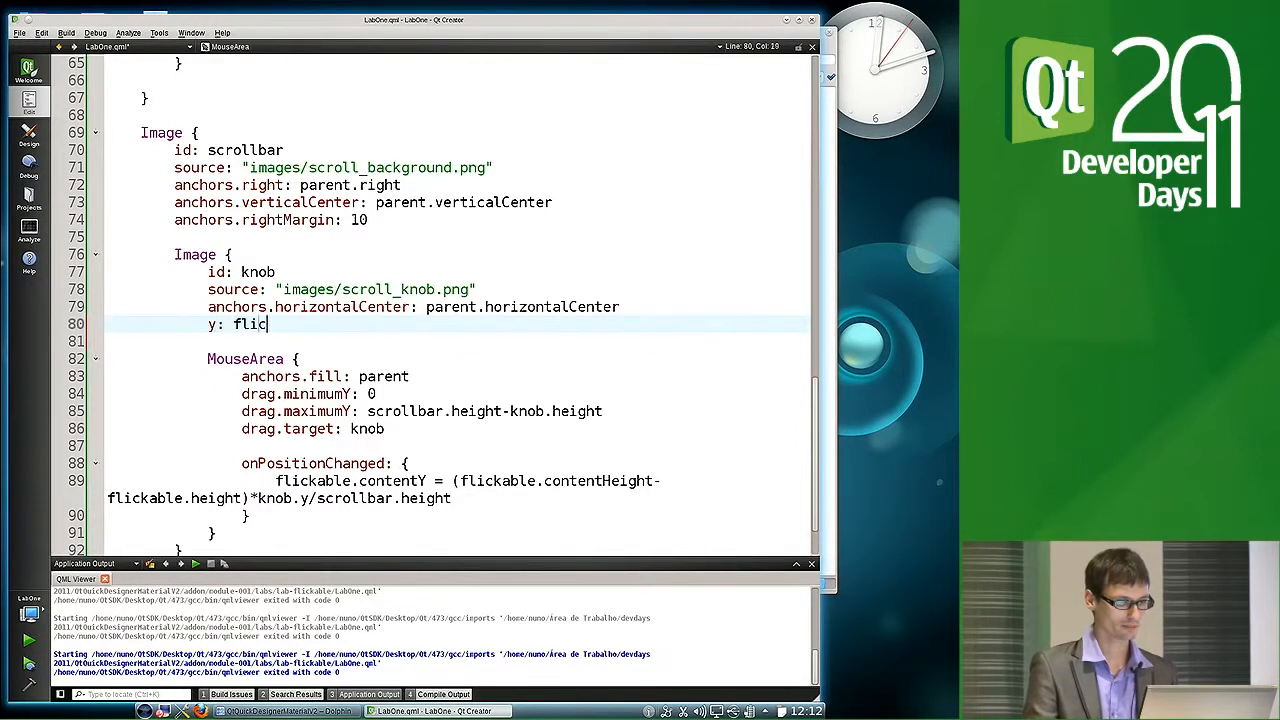
text(kable)
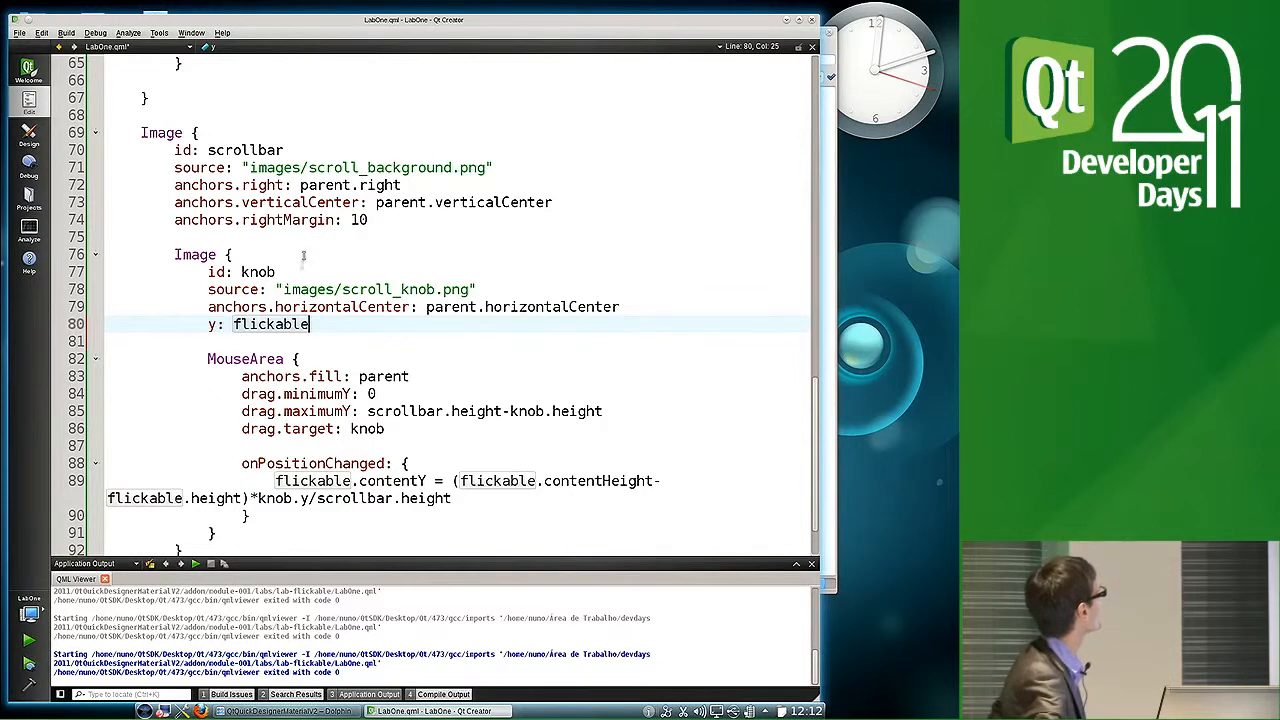
double_click(302, 480)
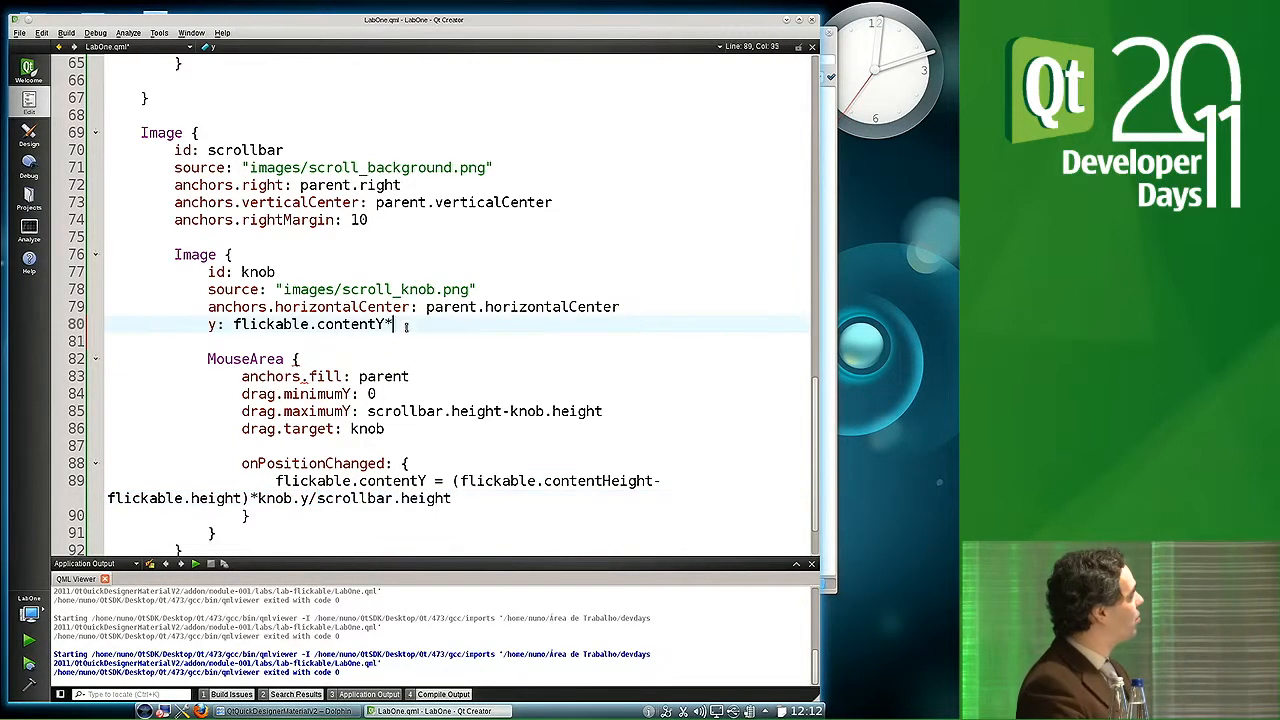
Finish y as flickable.contentY*scrollbar.height/(flickable.contentHeight-flickable.height) and run the demo
text(scrollbar.height)
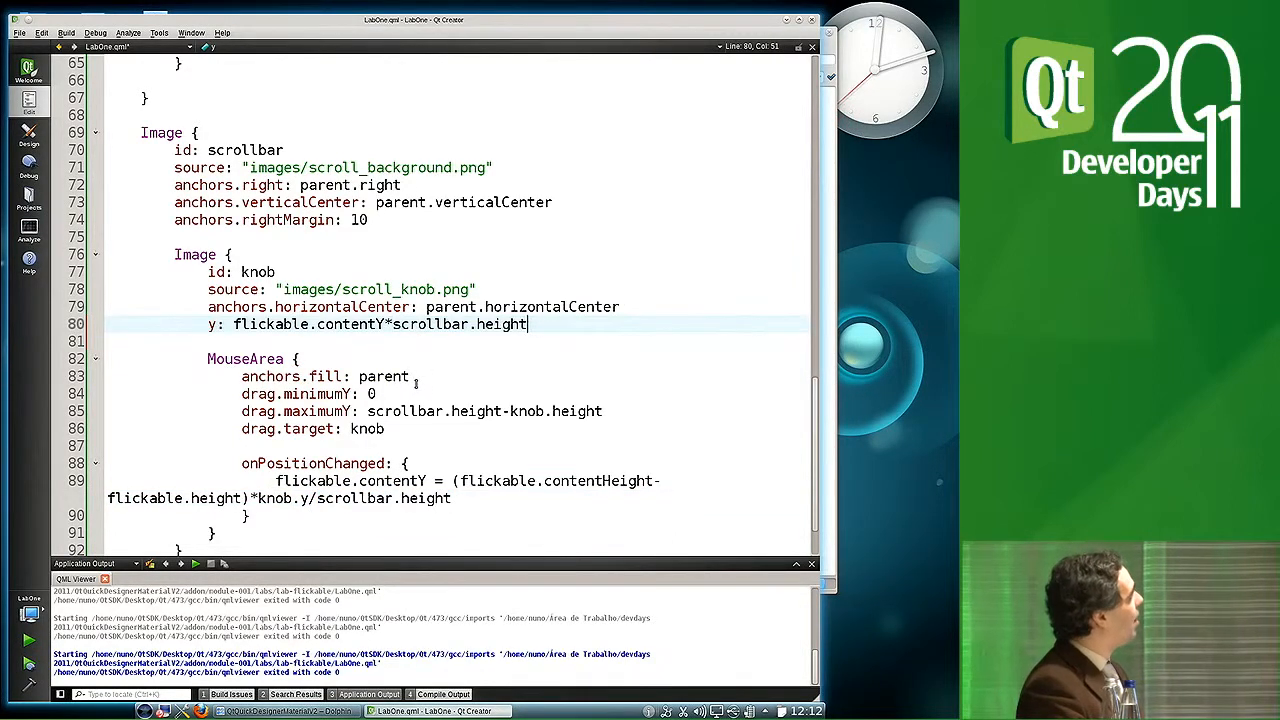
text(/)
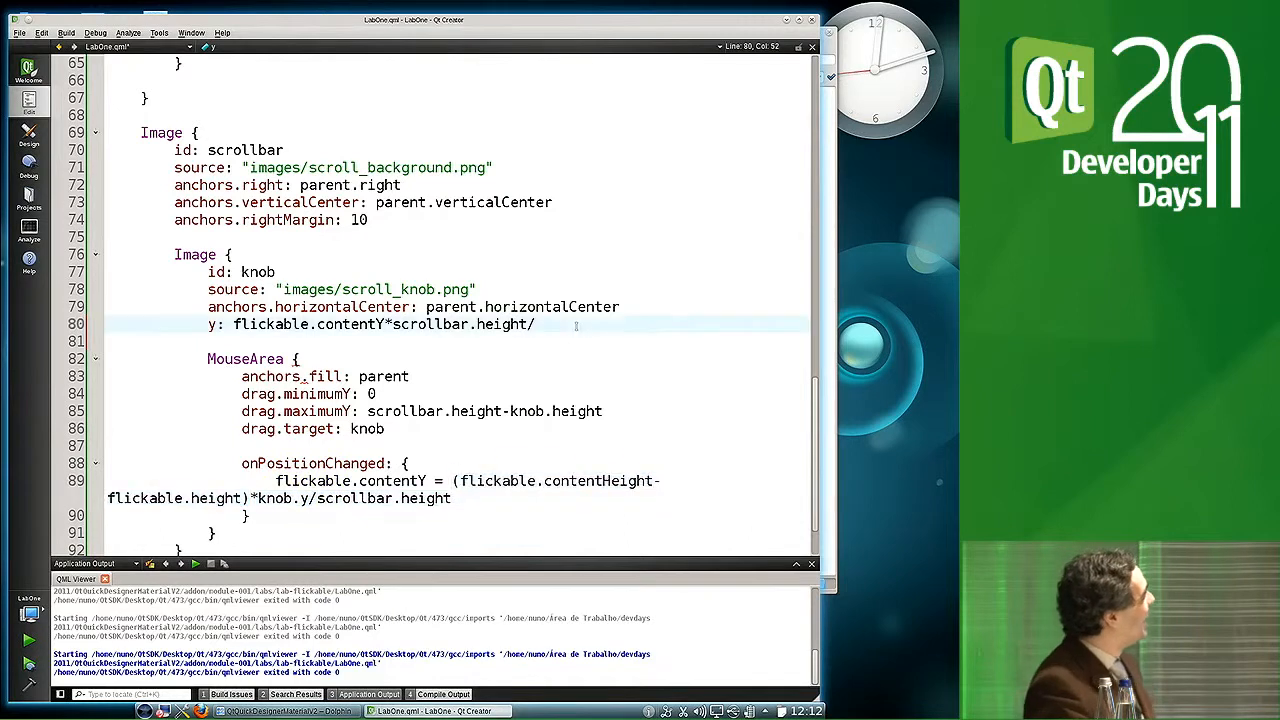
text((flickable.contentHeight-flickable.height))
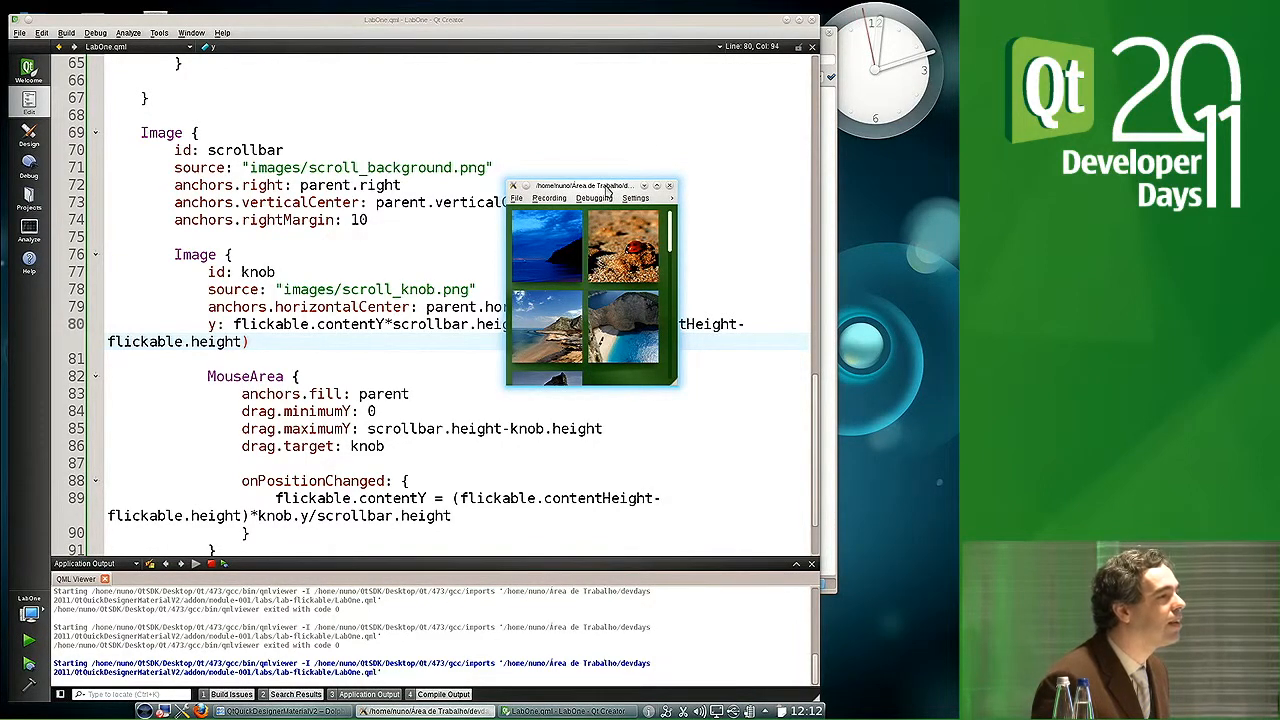
Move the running viewer aside, flick through its images, then close it
drag(584, 186, 730, 338)
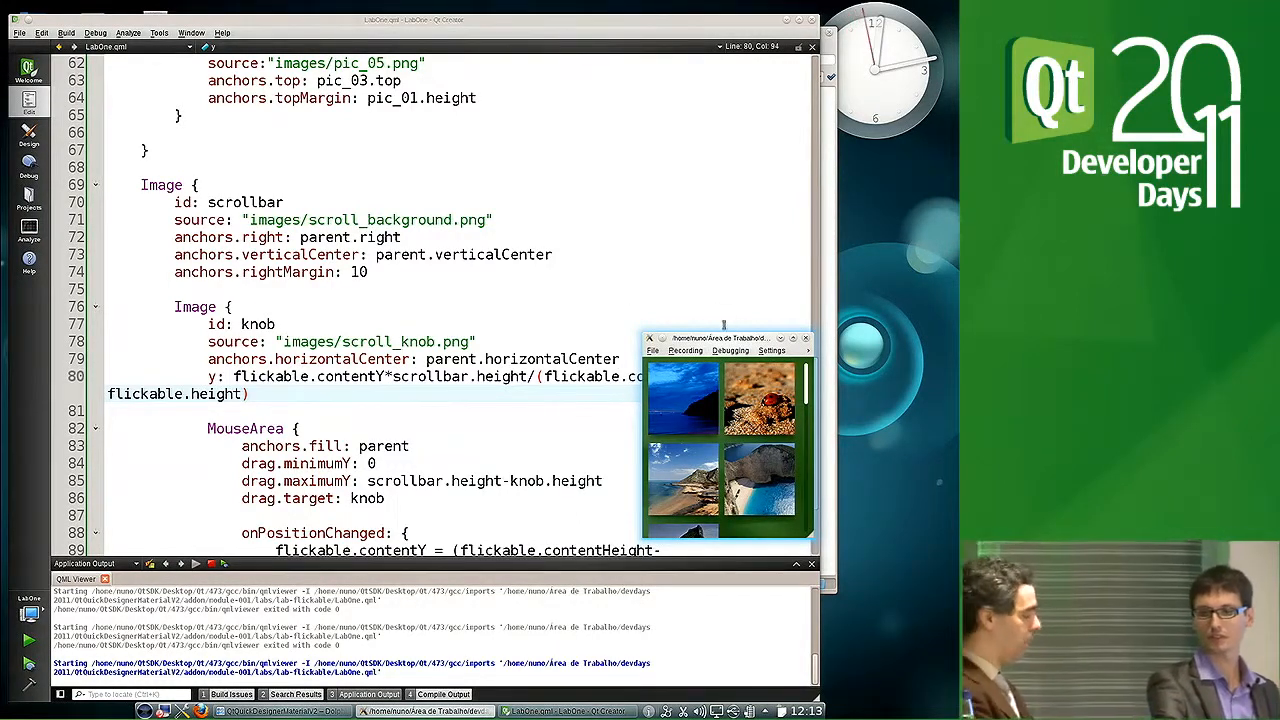
drag(724, 338, 600, 120)
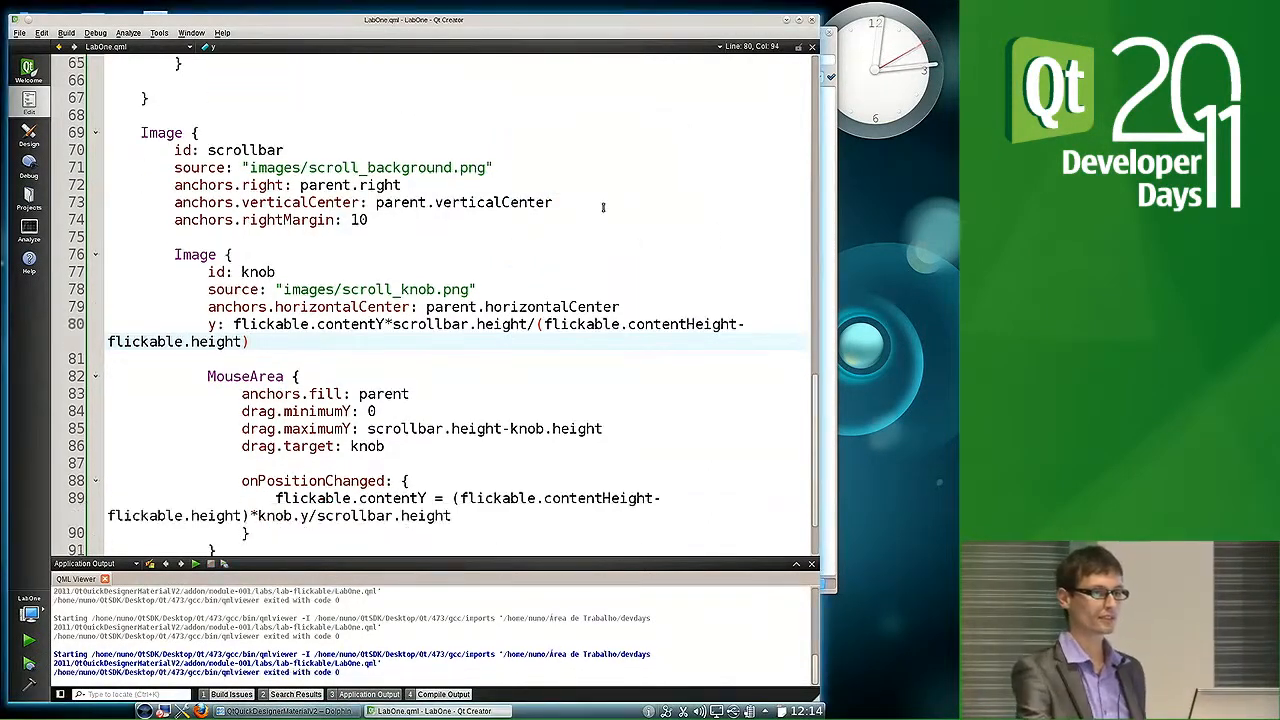
Highlight usages of 'flickable' and add a blank line below the knob's y binding
scroll(down, 3)
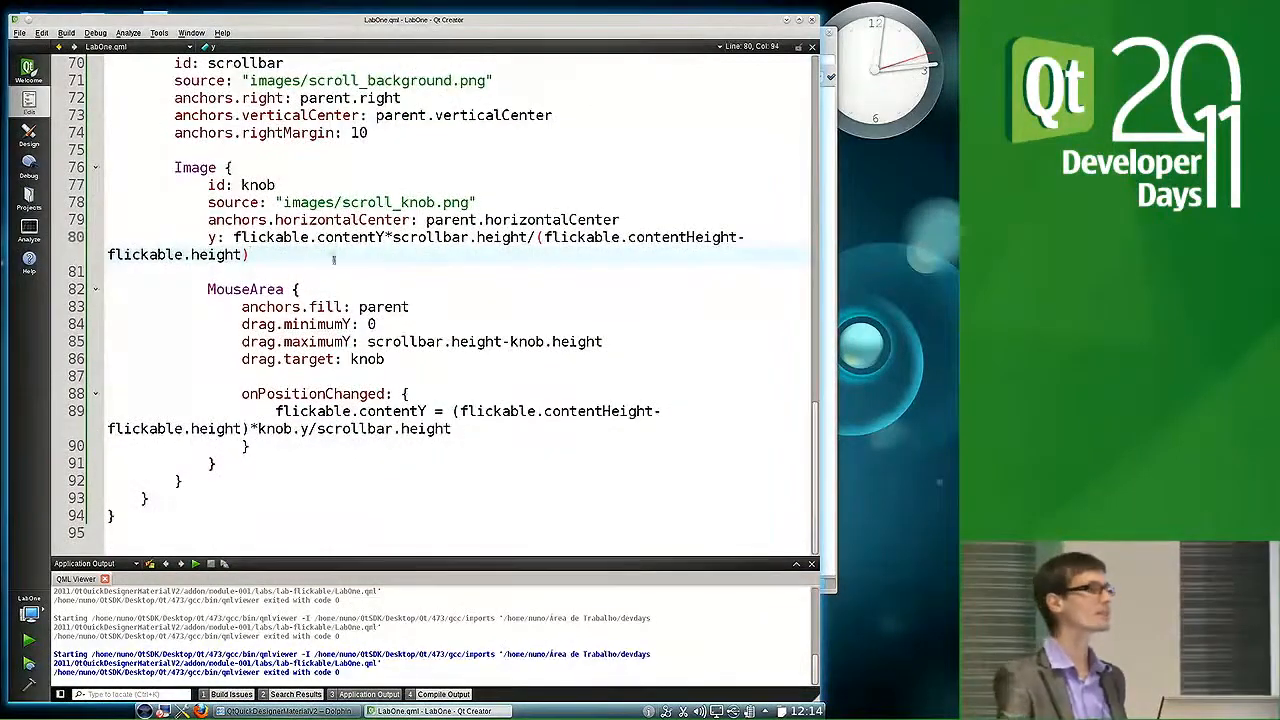
double_click(270, 236)
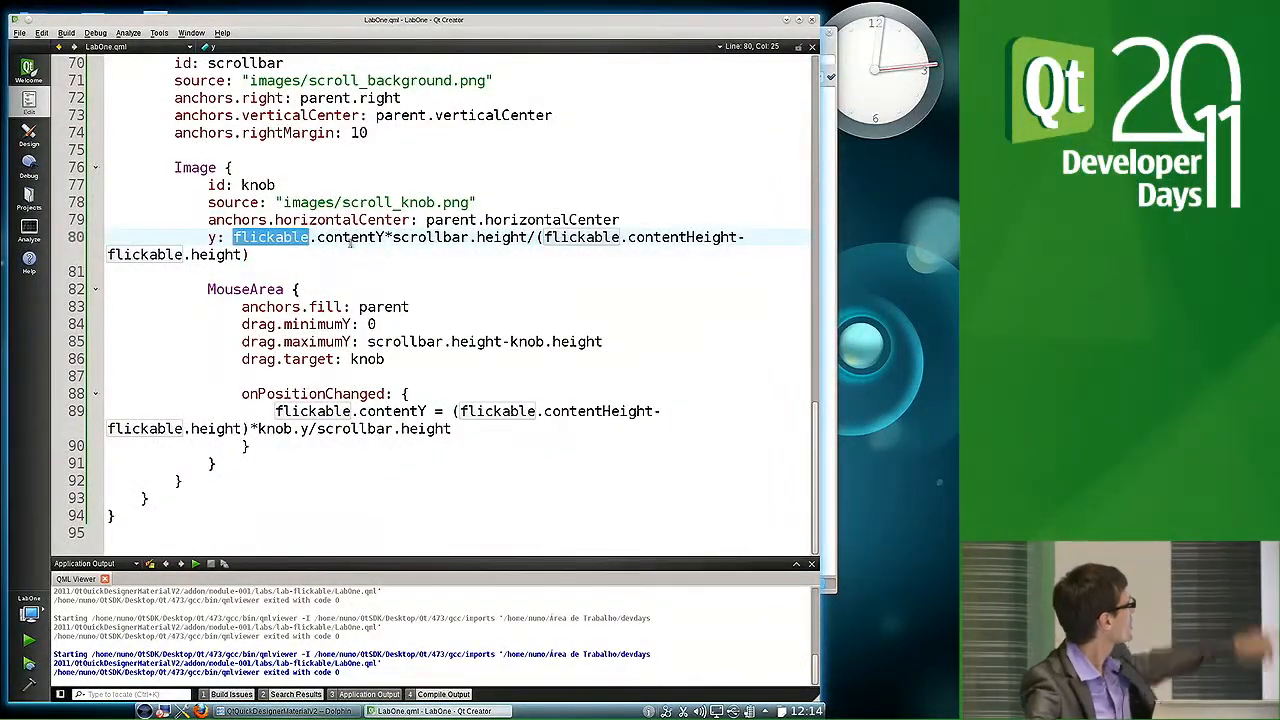
double_click(350, 236)
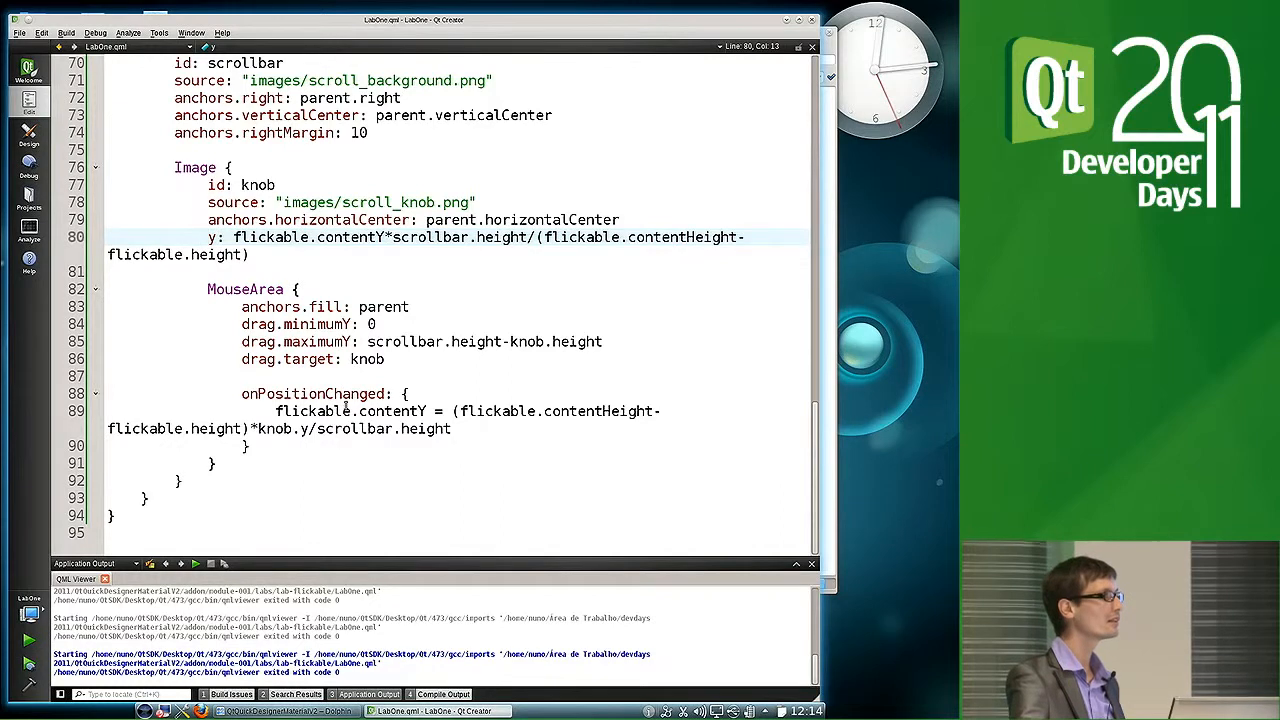
mouse_move(360, 428)
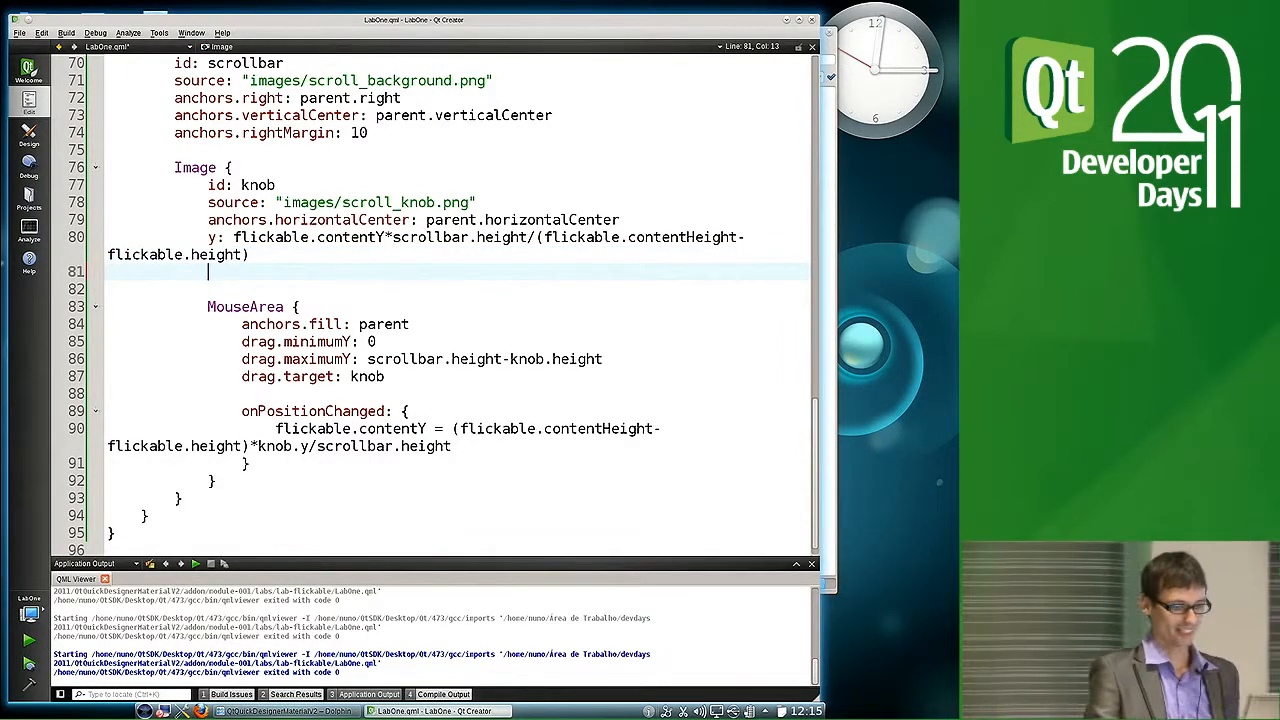
Make the knob a BorderImage with 5-pixel top/bottom borders and start a height line
text(height)
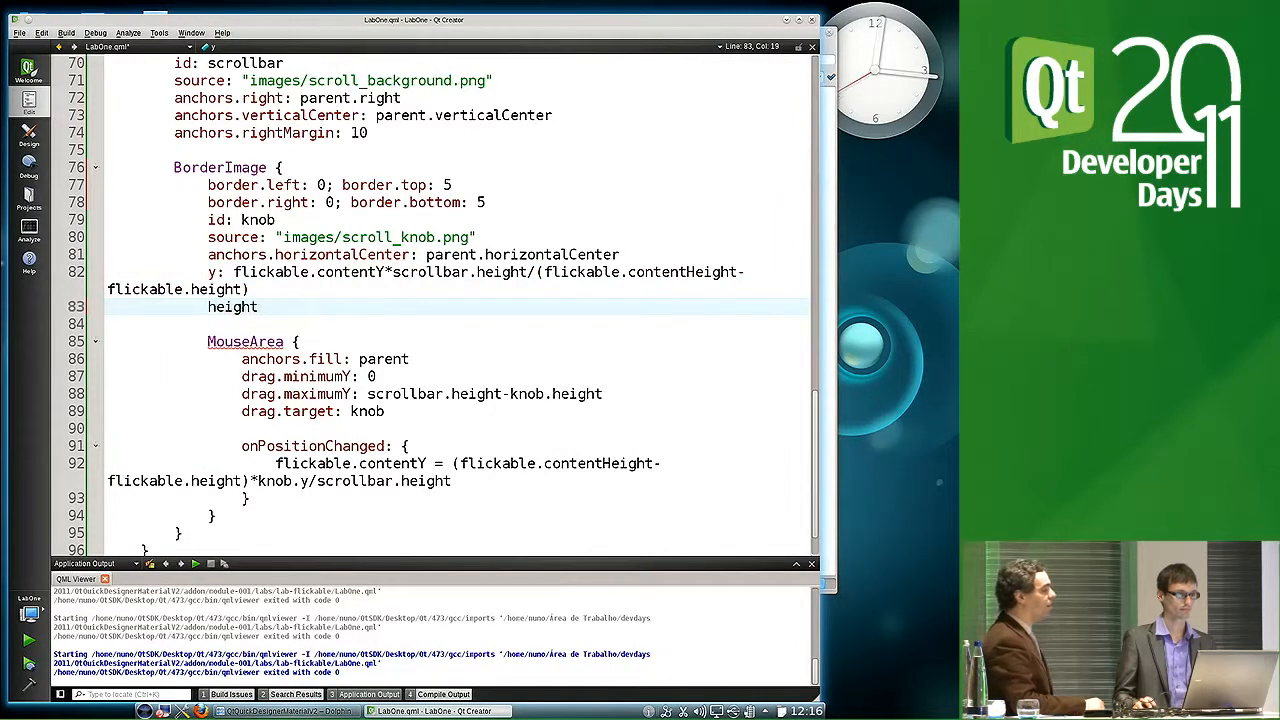
Write height: flickable.contentHeight/flickable.height using completion
text(:)
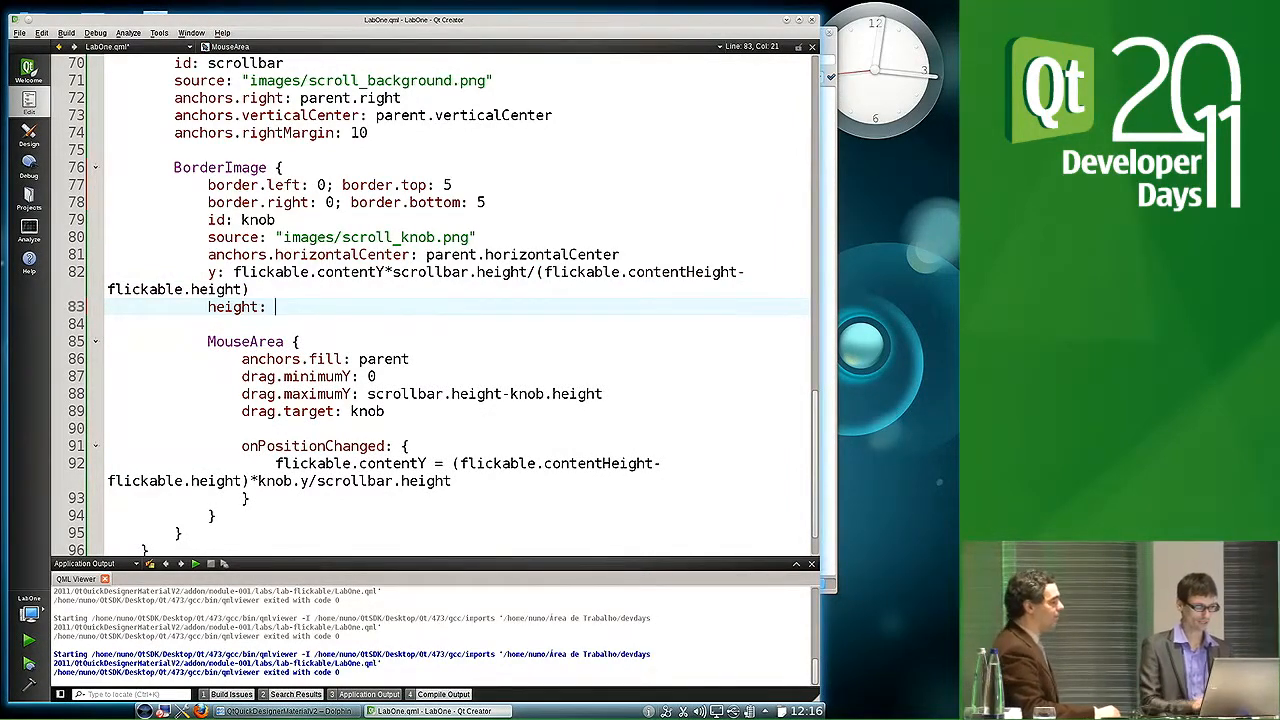
text(flickable.)
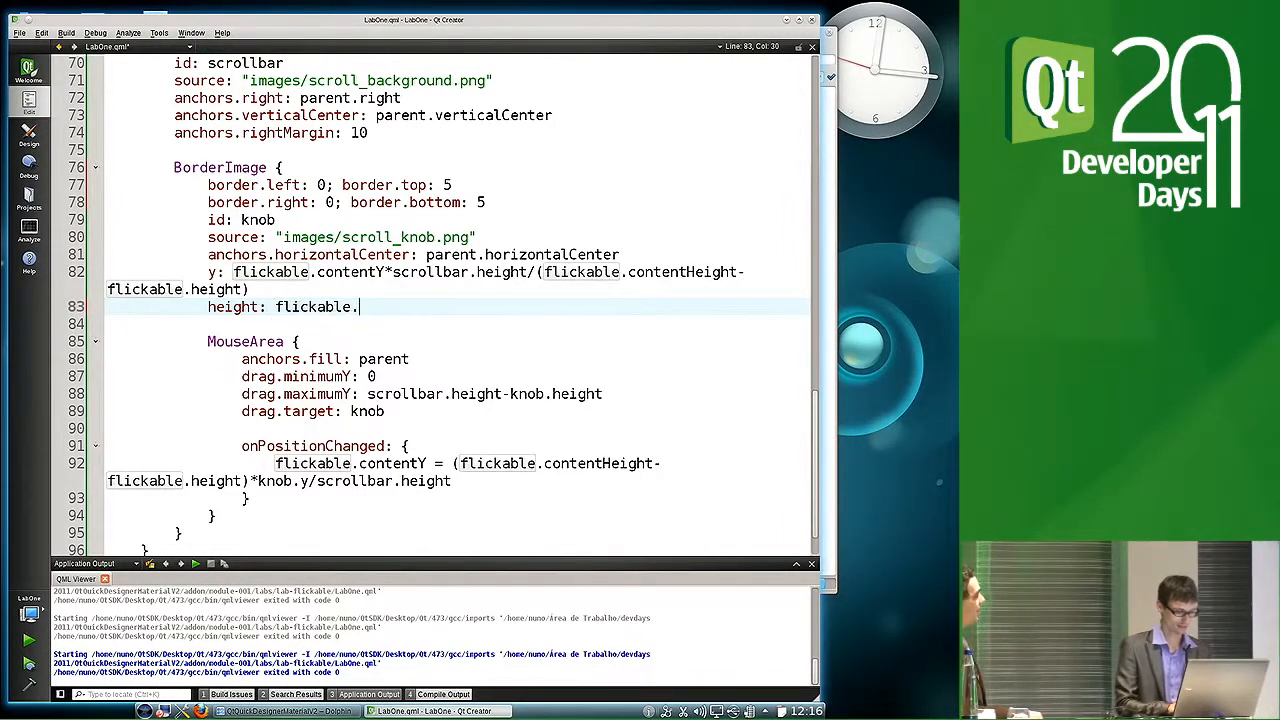
text(contentHeight)
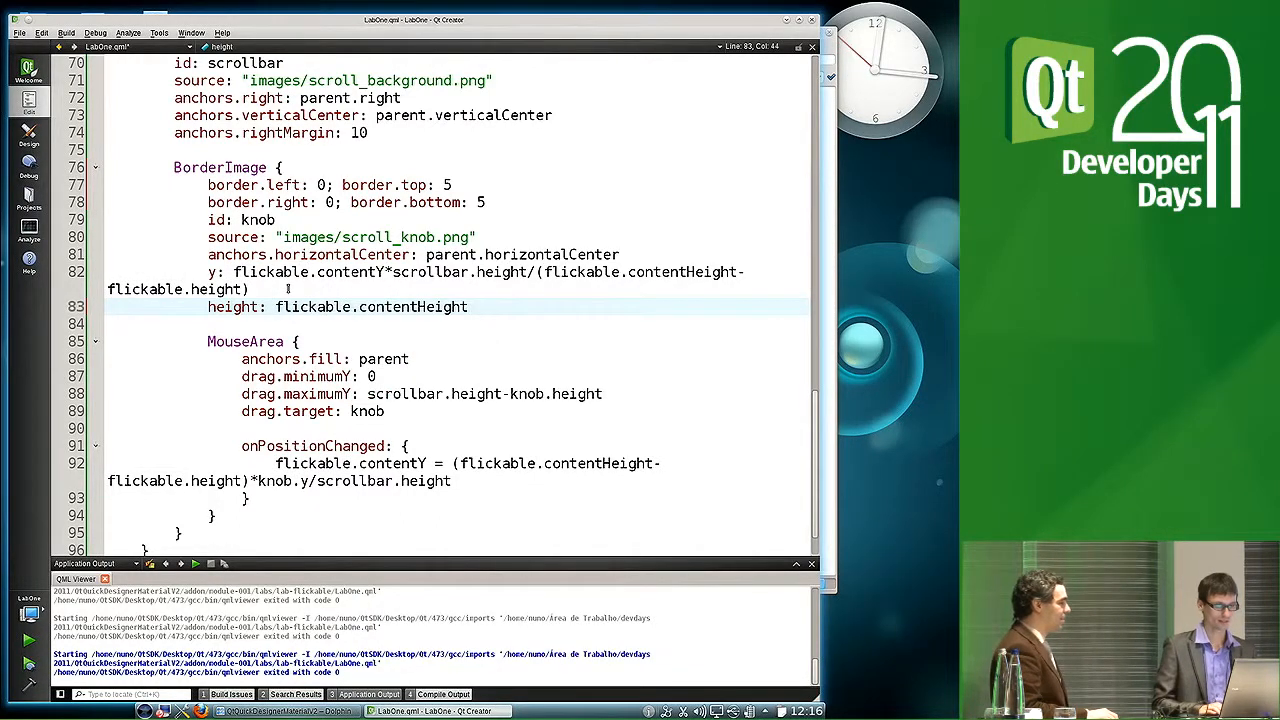
text(.)
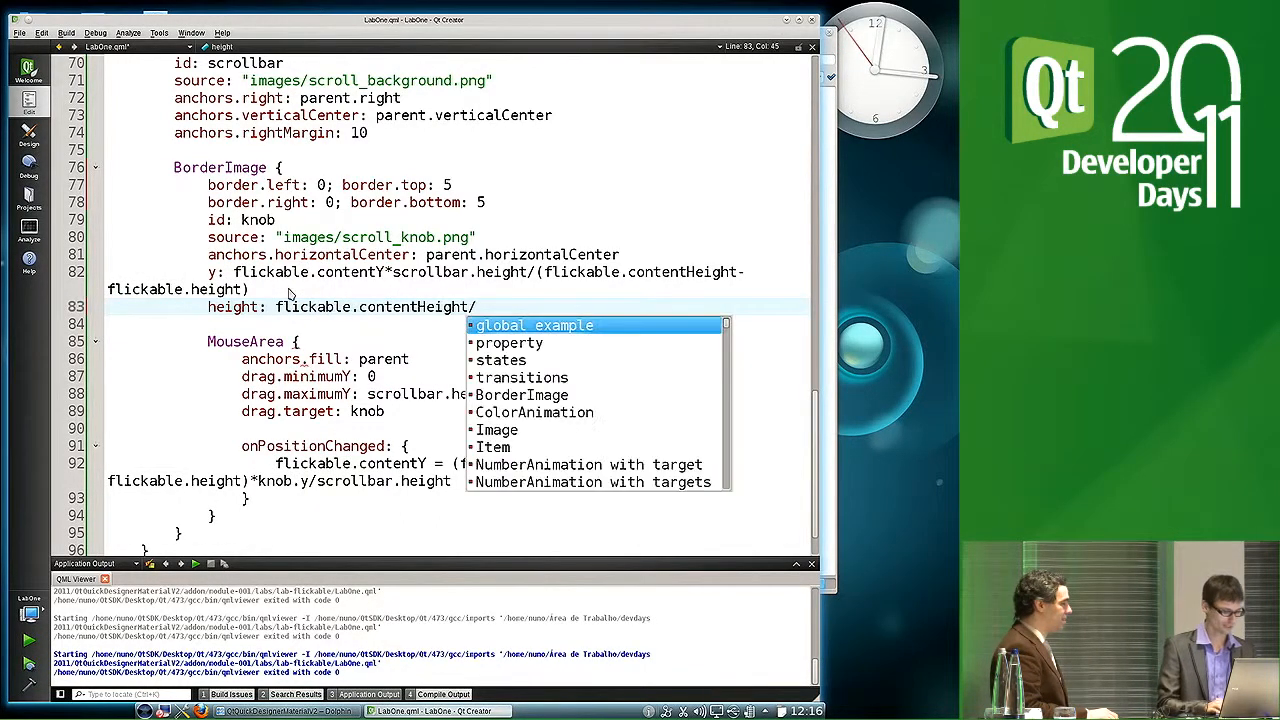
text(/flickable)
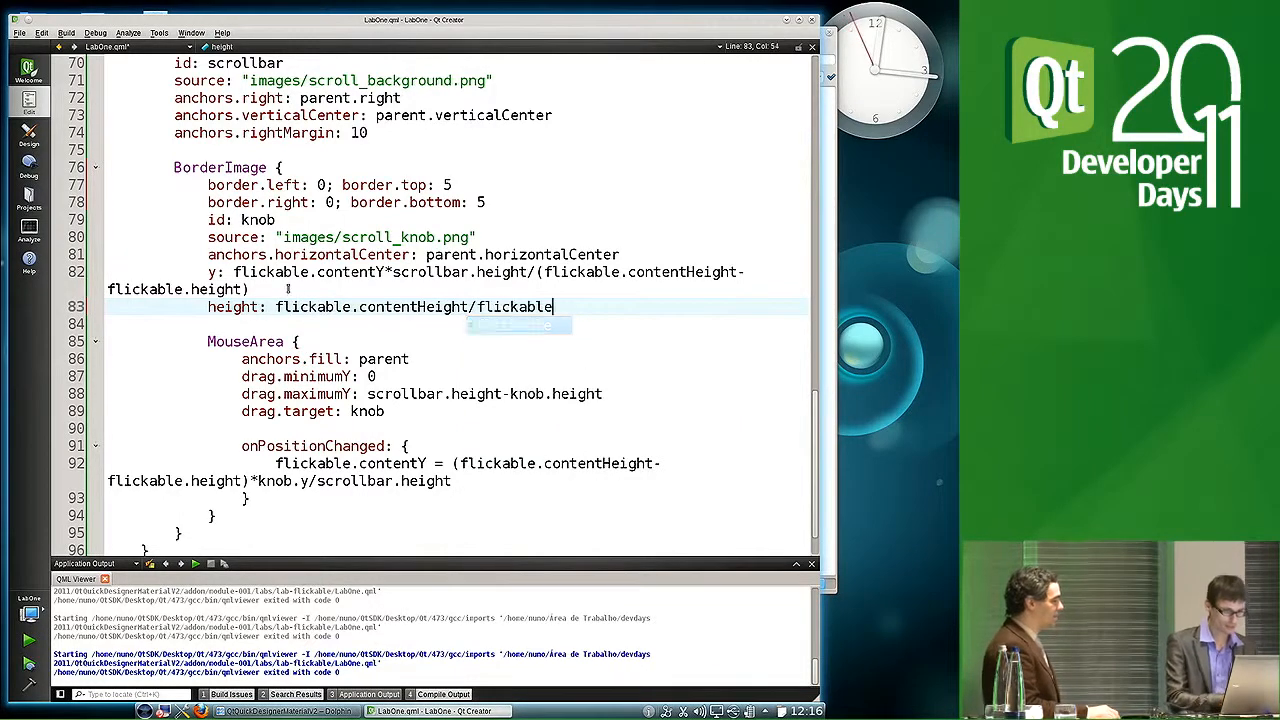
text(.height)
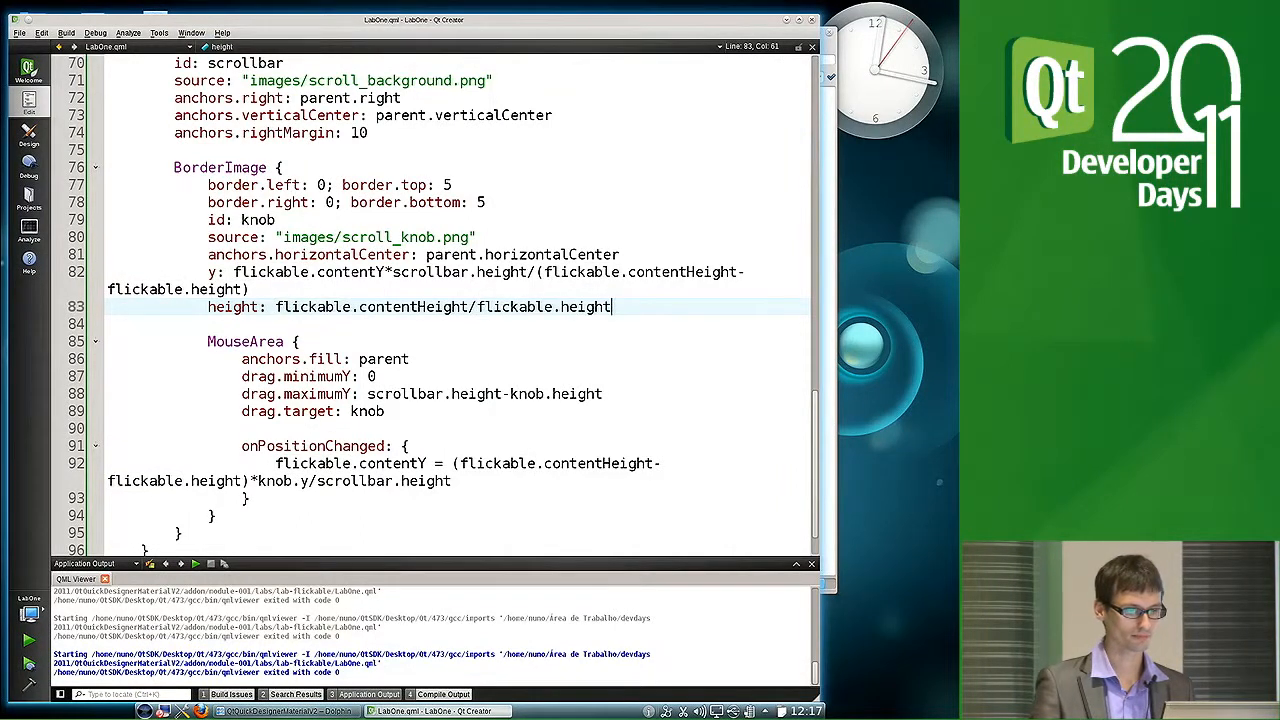
Append *scrollbar.height and select contentHeight to swap the ratio
text(*)
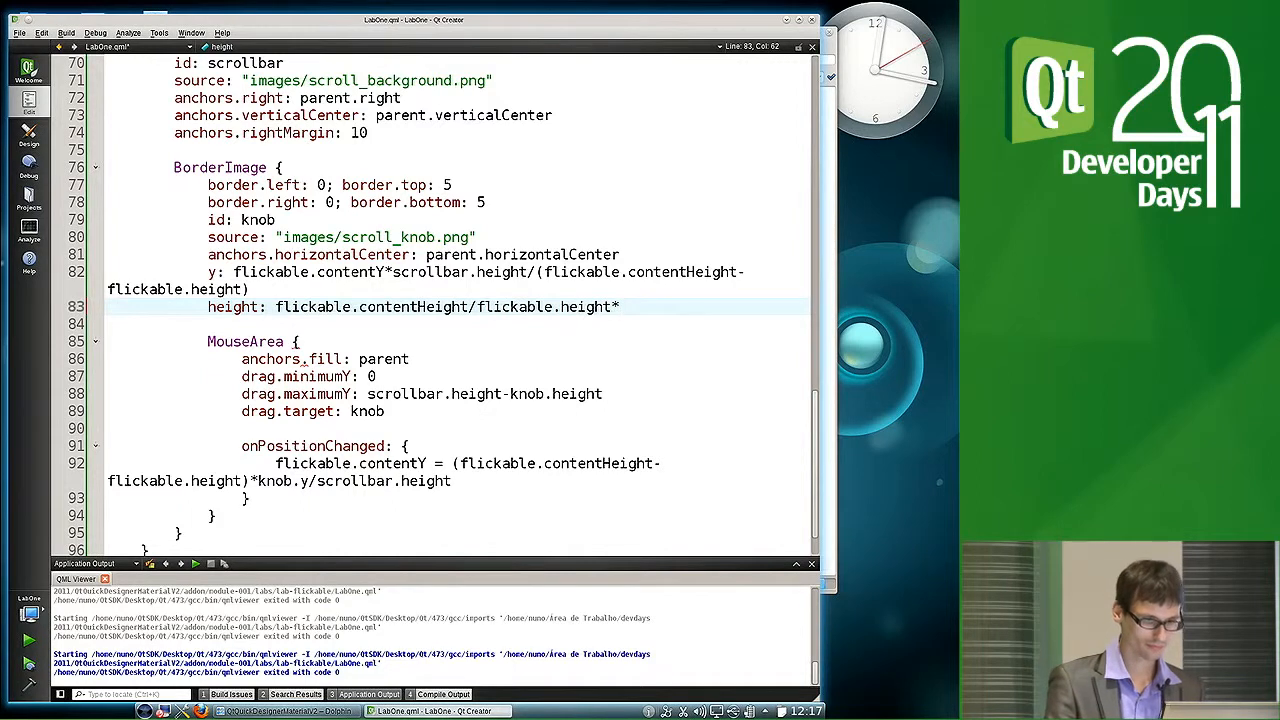
text(scrollbar)
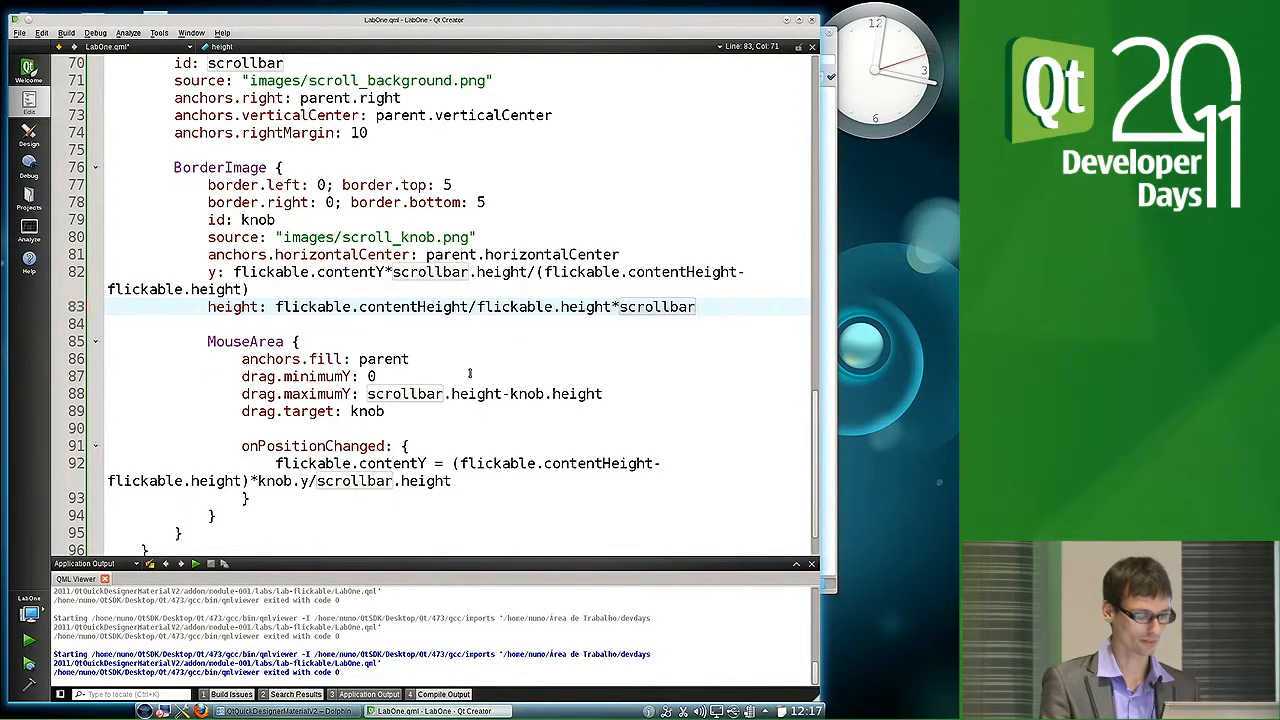
text(.height)
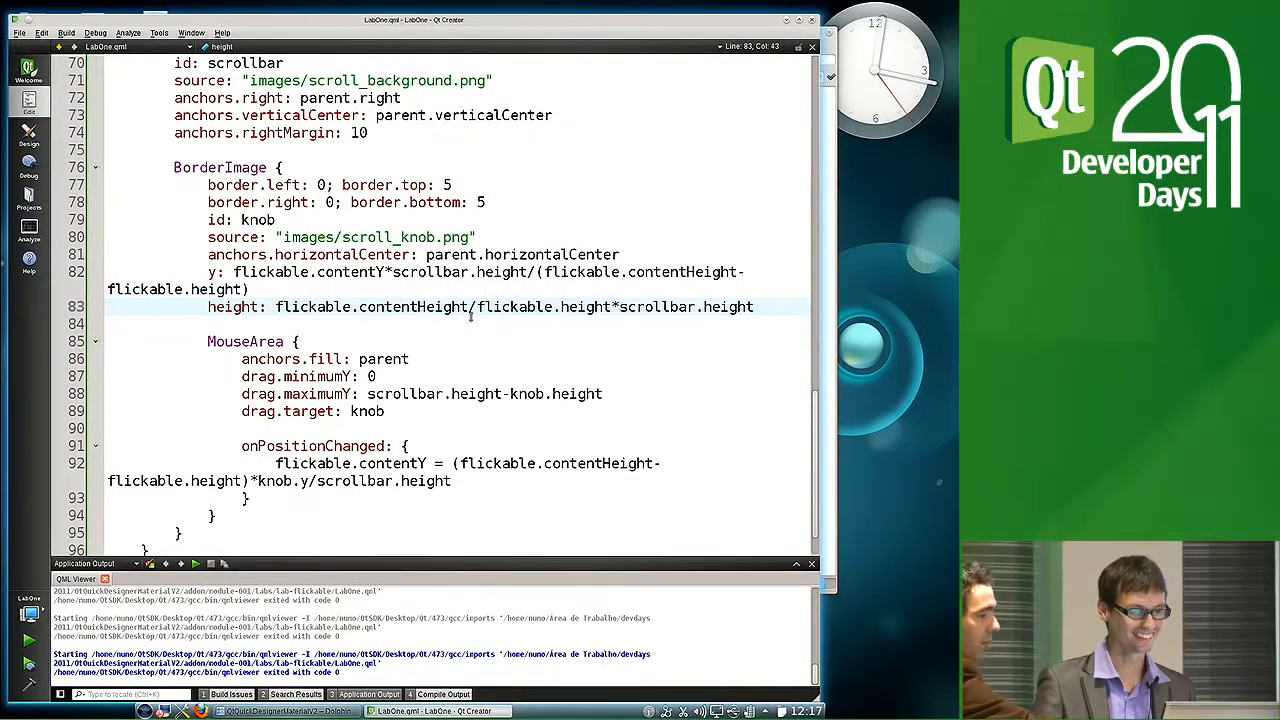
double_click(544, 308)
text(flickable.height/)
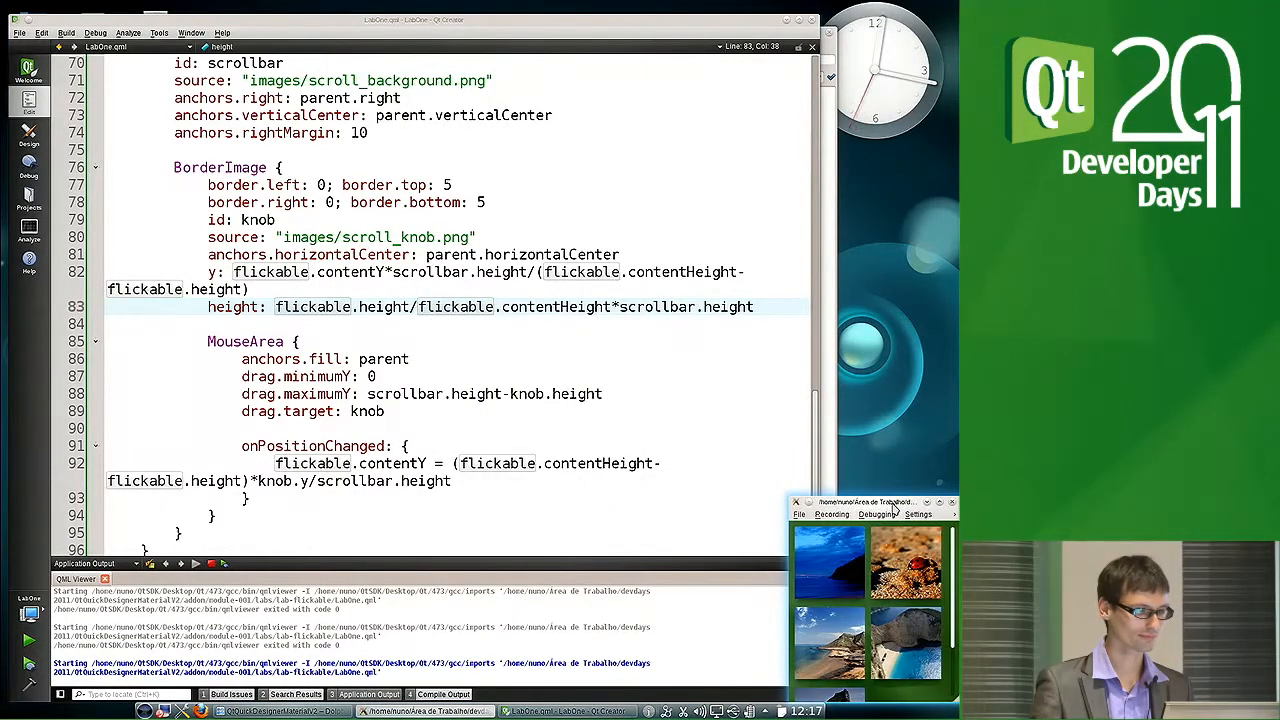
Run with height flickable.height/flickable.contentHeight*scrollbar.height and centre the viewer to check the knob
drag(864, 500, 516, 190)
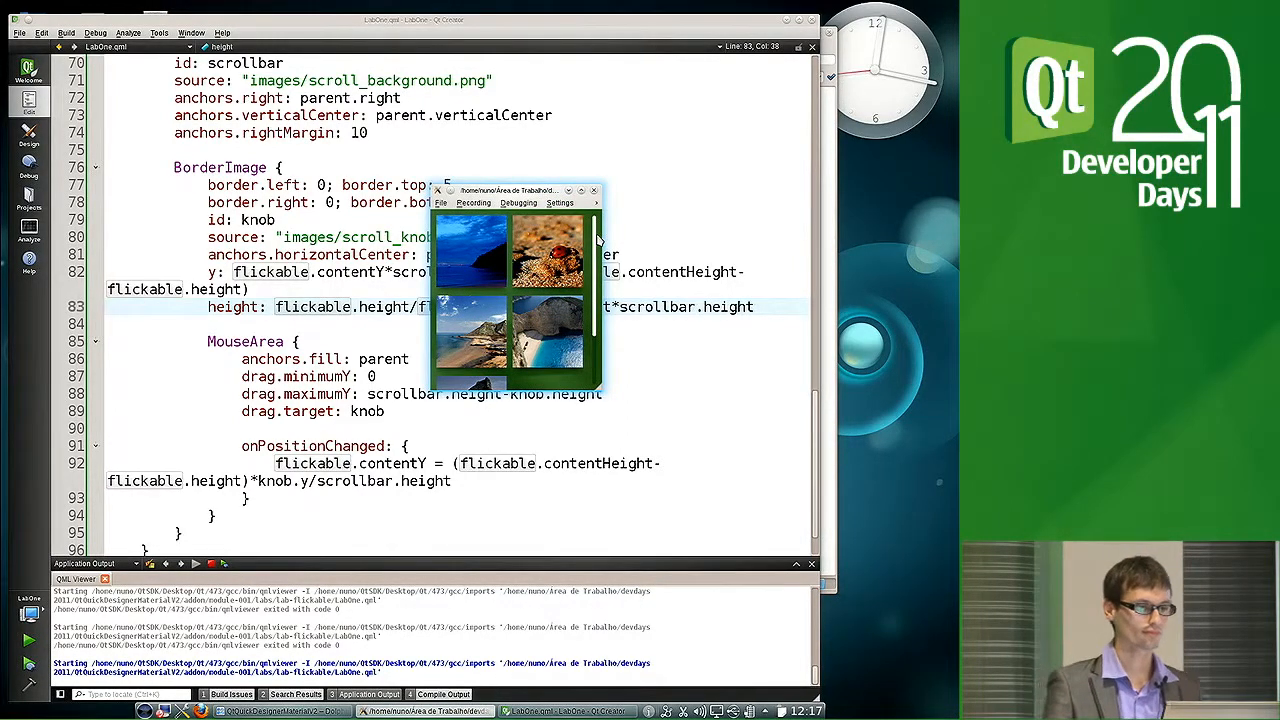
mouse_move(600, 340)
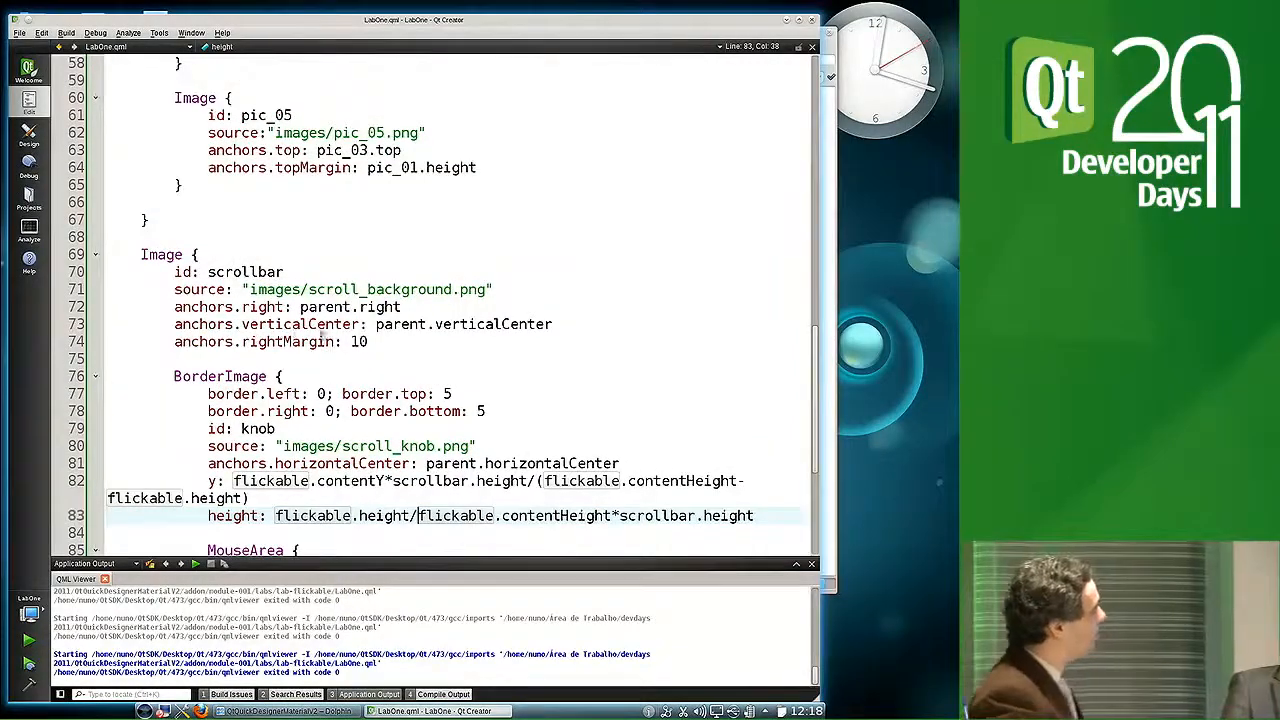
scroll(down, 3)
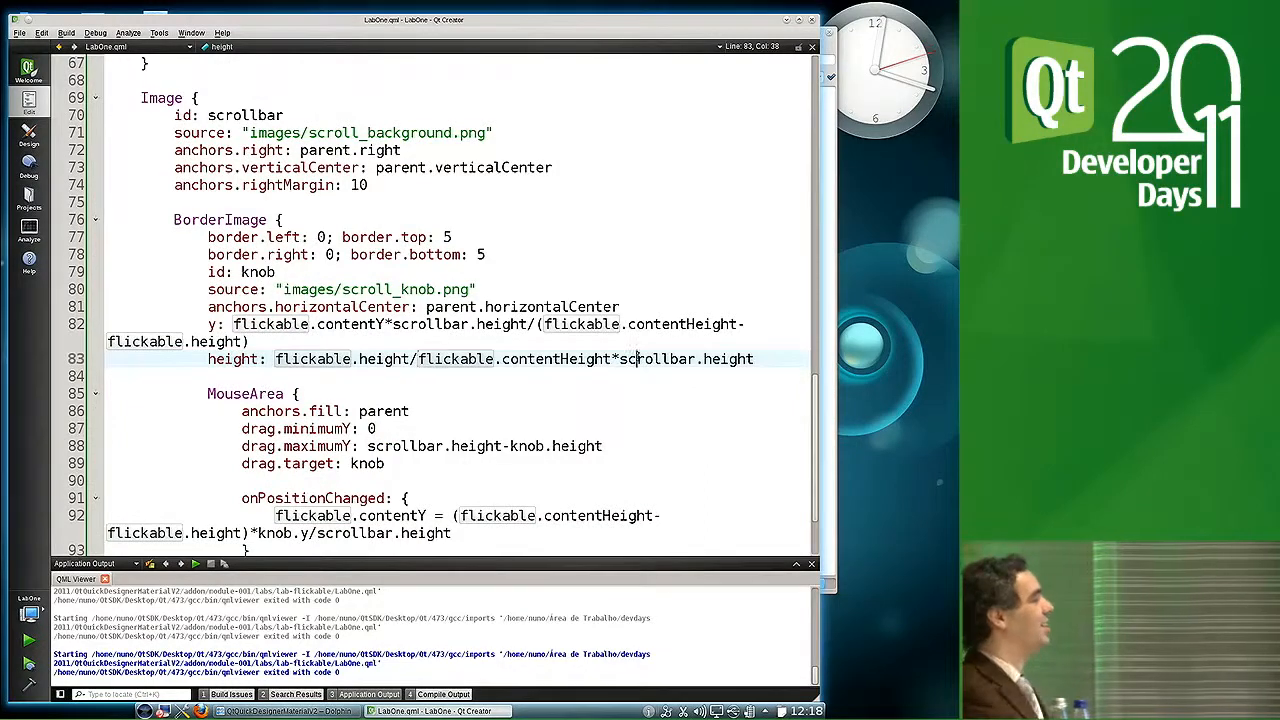
double_click(656, 360)
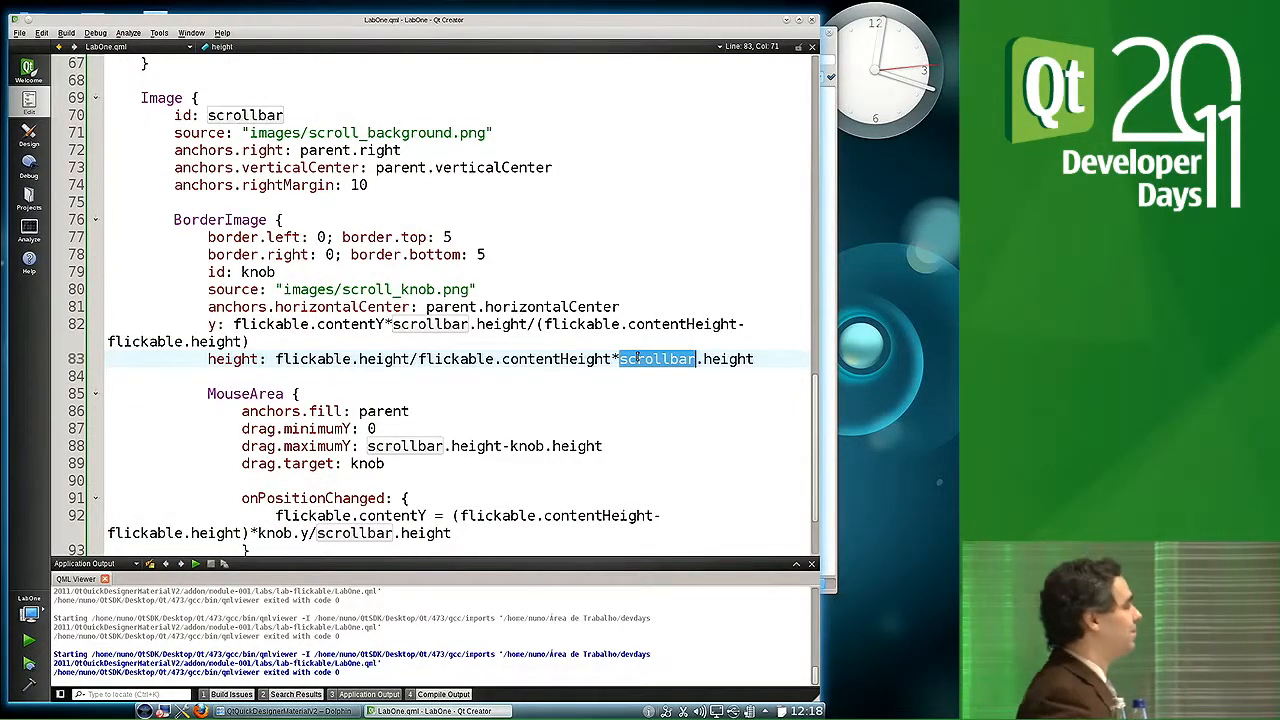